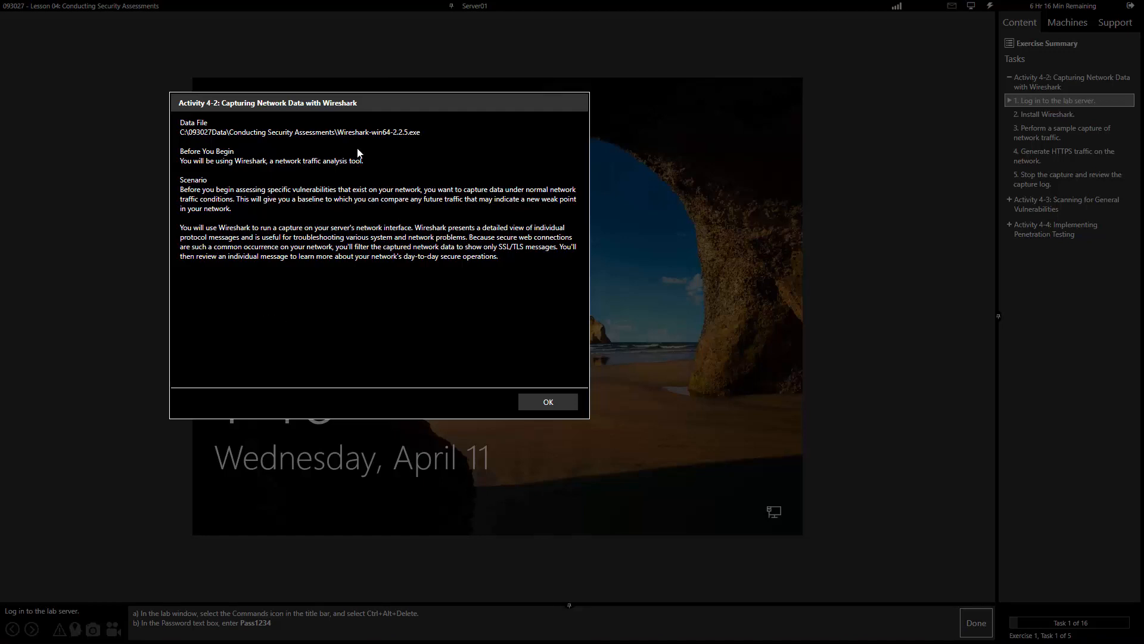
{"action": "double_click", "coordinate": [299, 132]}
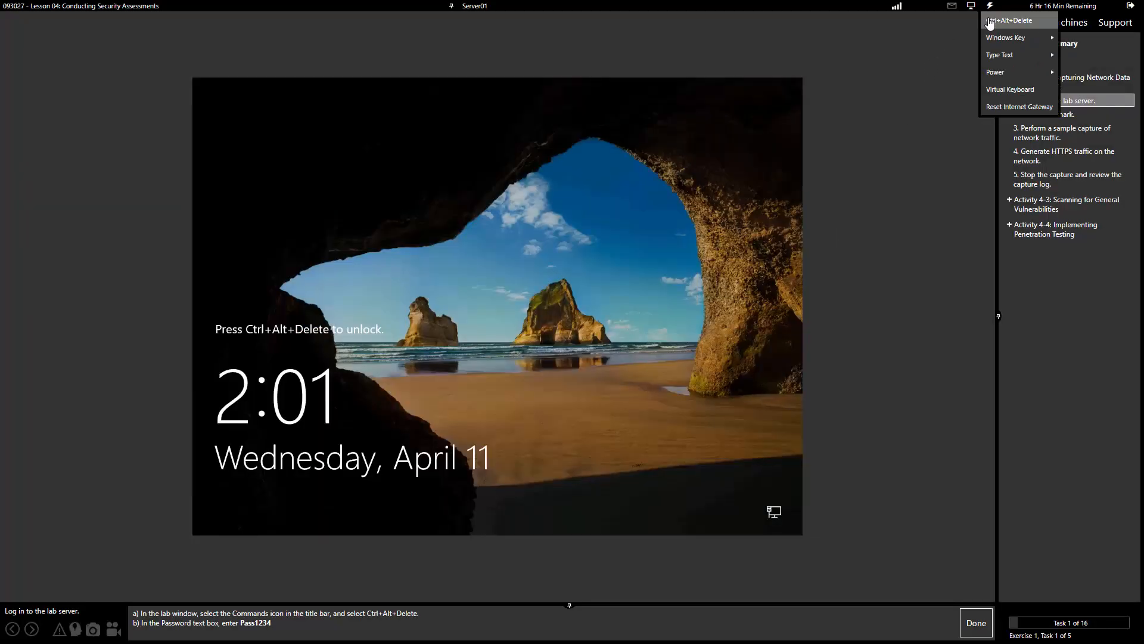
{"action": "left_click", "coordinate": [1010, 21]}
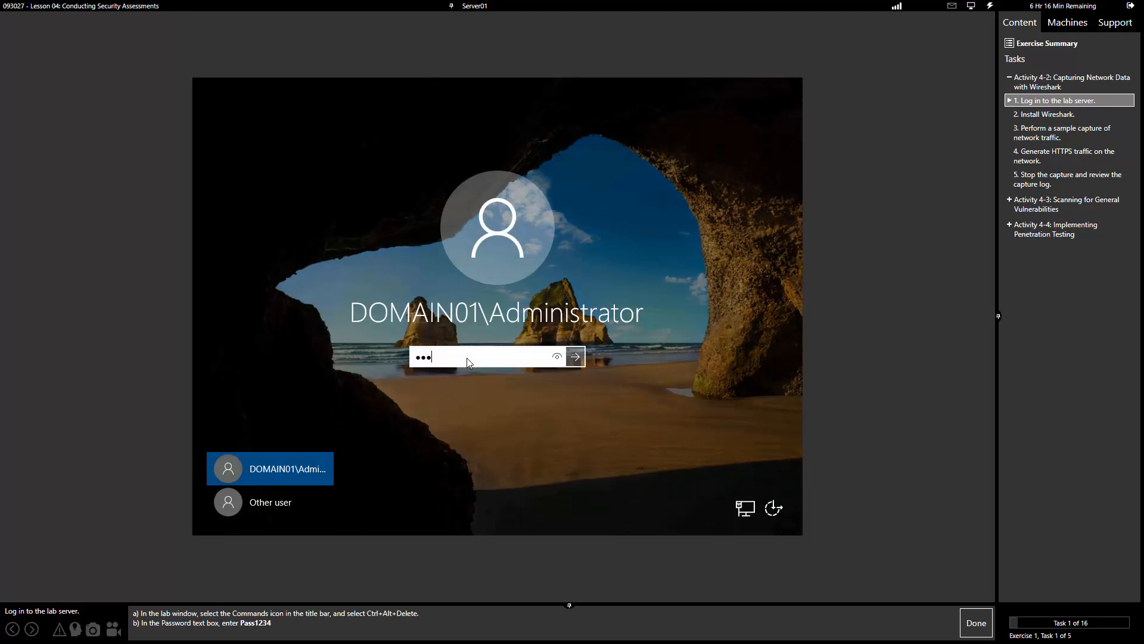
{"action": "left_click", "coordinate": [574, 357]}
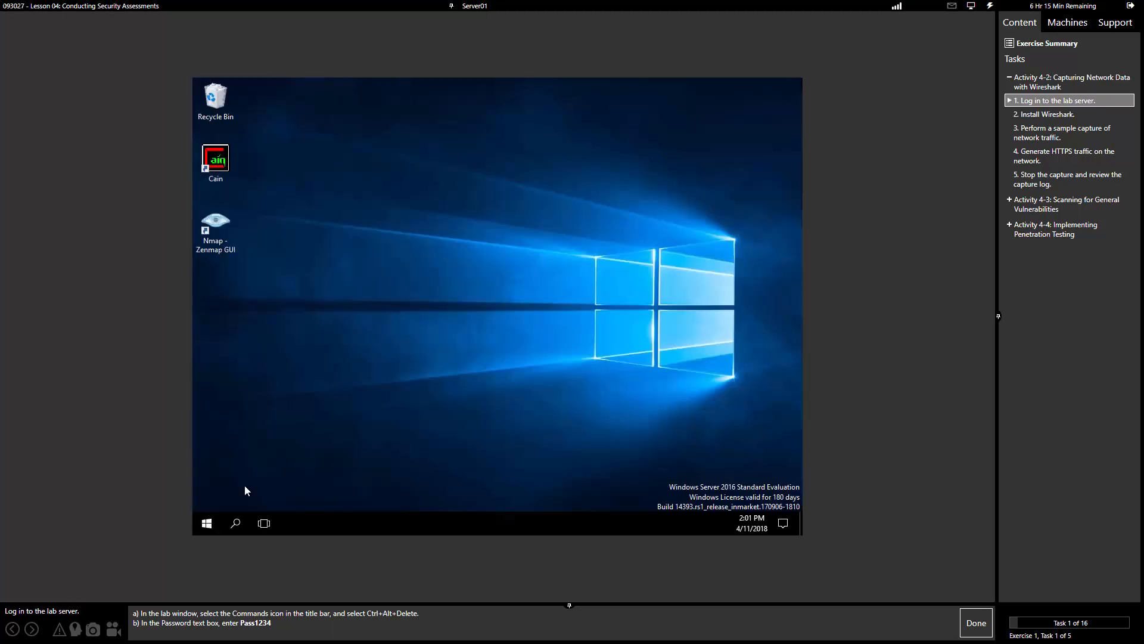
Step: Check off the lab's login task as complete
{"action": "left_click", "coordinate": [206, 523]}
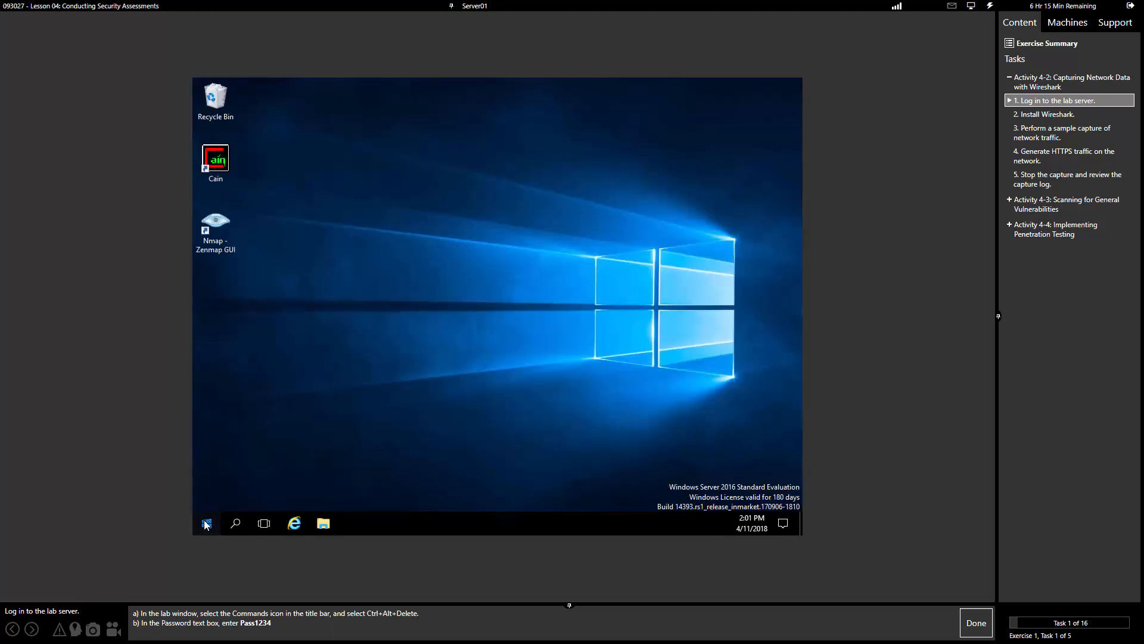
{"action": "left_click", "coordinate": [207, 523]}
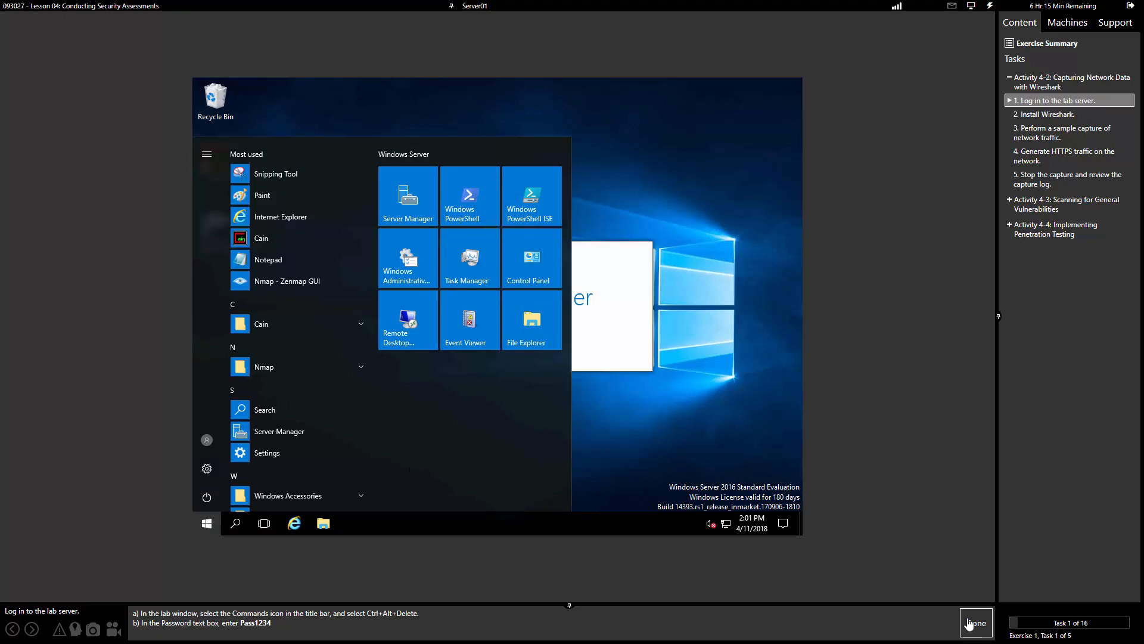
{"action": "left_click", "coordinate": [976, 622]}
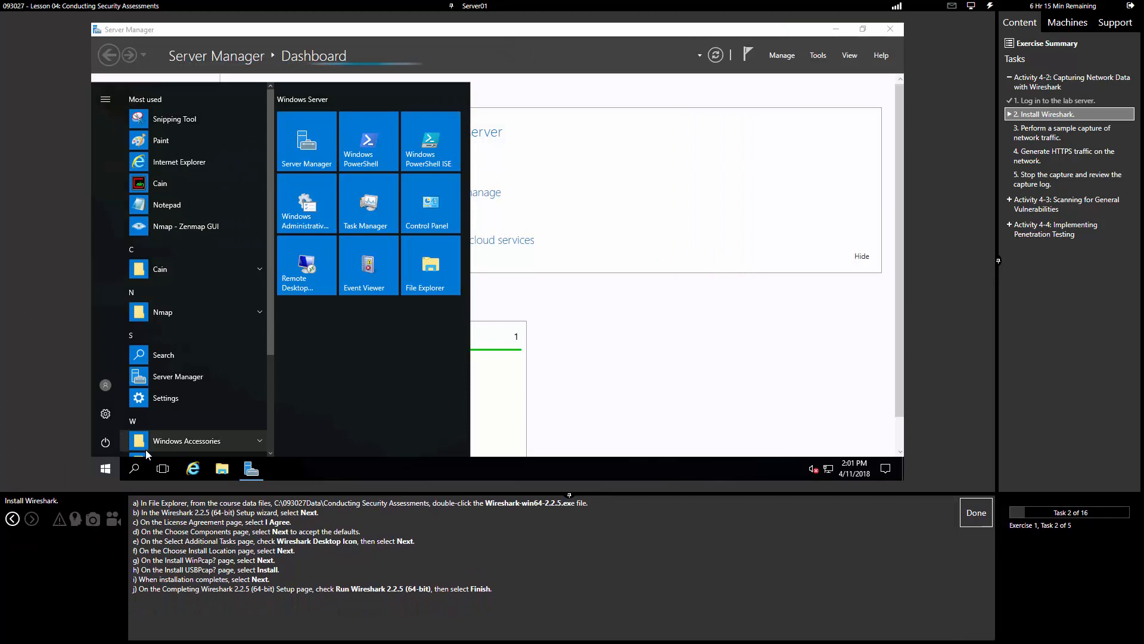
Step: Run the C:\ course data folder path from the Run dialog to open it
{"action": "left_click", "coordinate": [104, 467]}
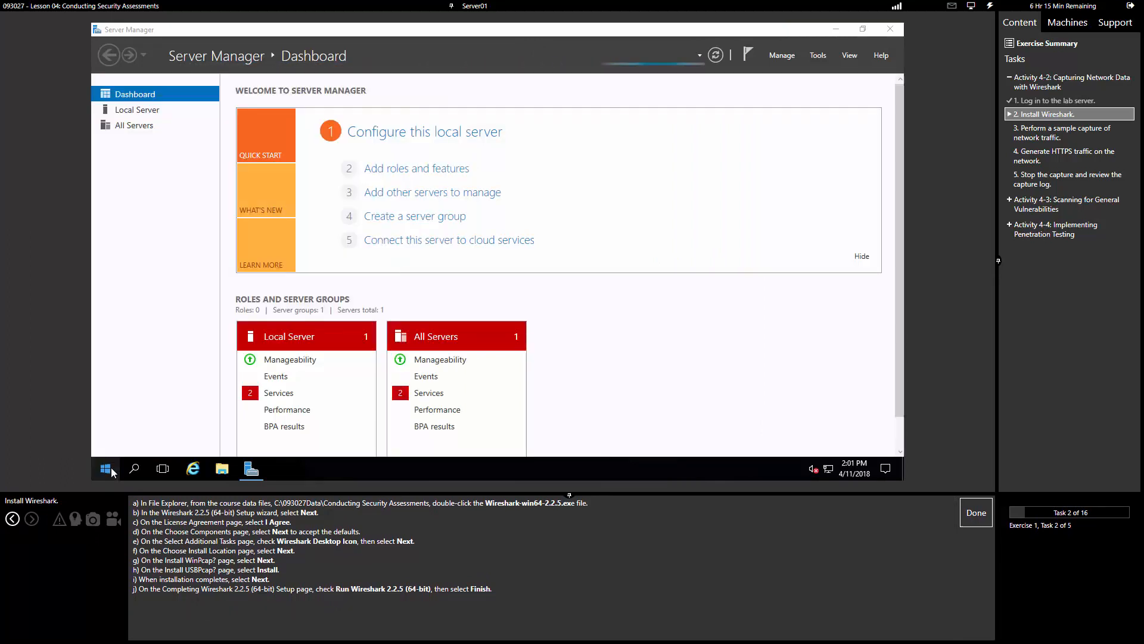
{"action": "left_click", "coordinate": [105, 469]}
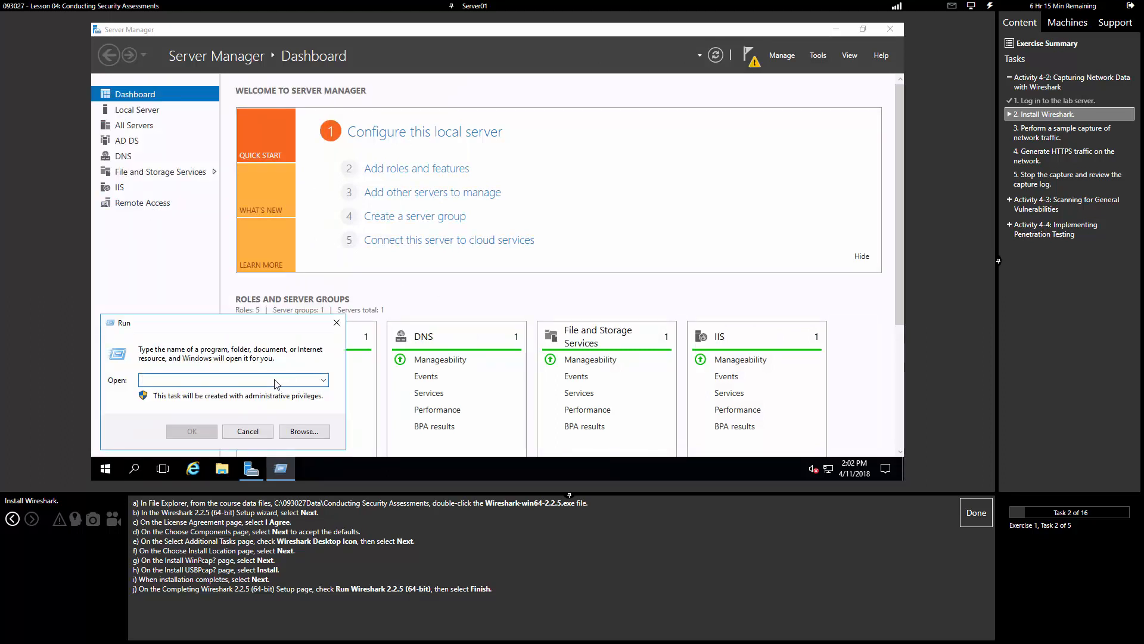
{"action": "left_click", "coordinate": [230, 379]}
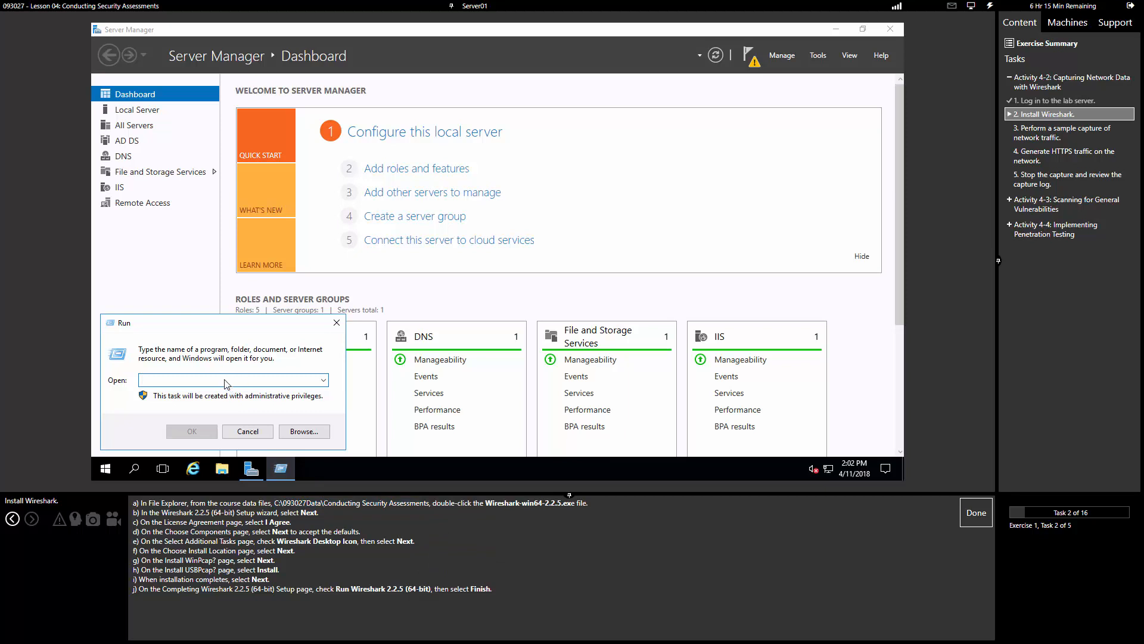
{"action": "type", "text": "C:\\"}
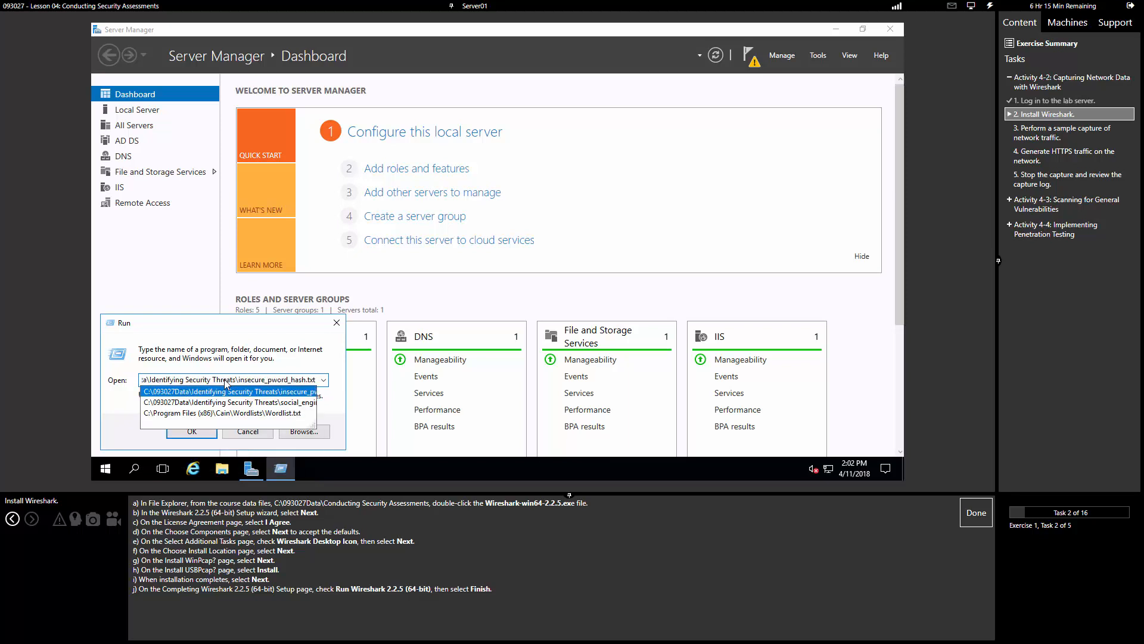
{"action": "left_click", "coordinate": [233, 379]}
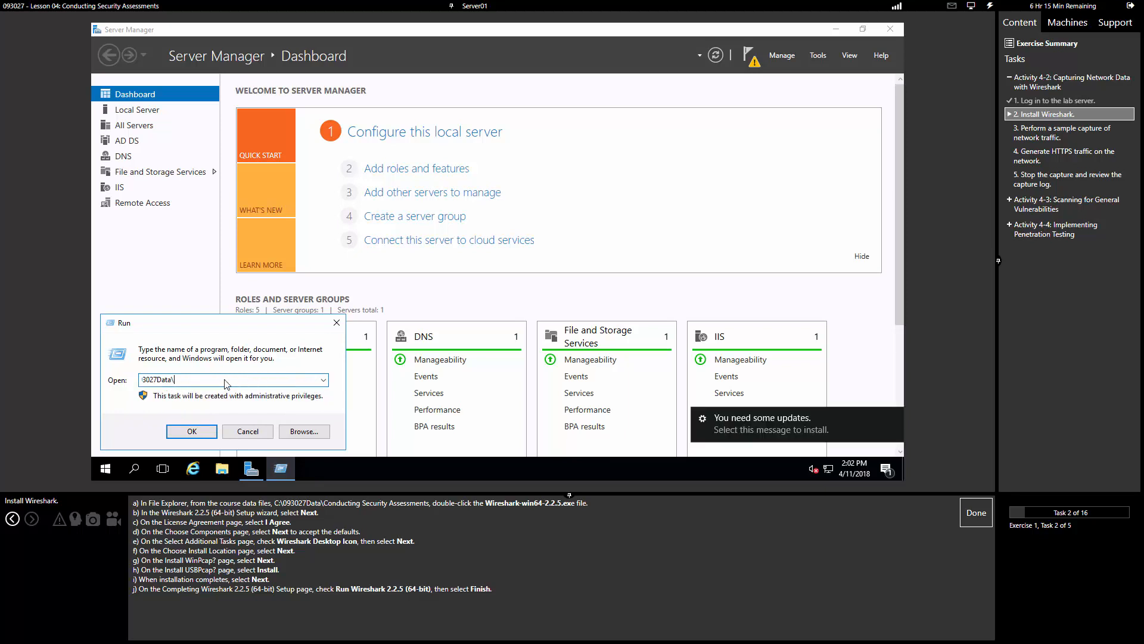
{"action": "left_click", "coordinate": [191, 432]}
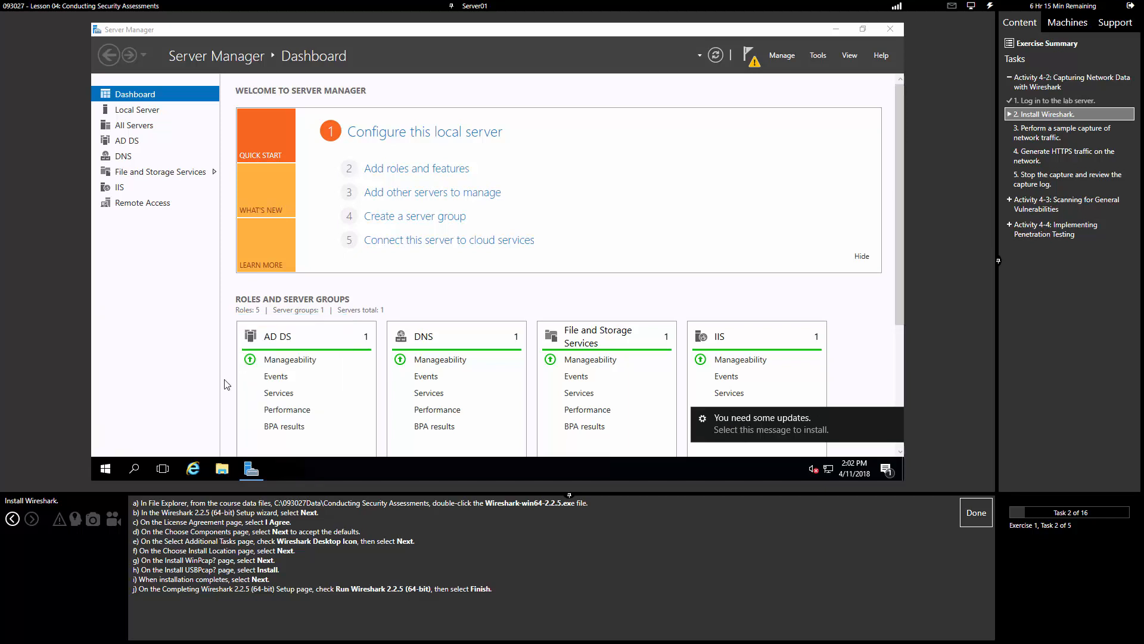
Step: Launch Wireshark-win64-2.2.5.exe from the course folder and accept the license agreement
{"action": "left_click", "coordinate": [221, 467]}
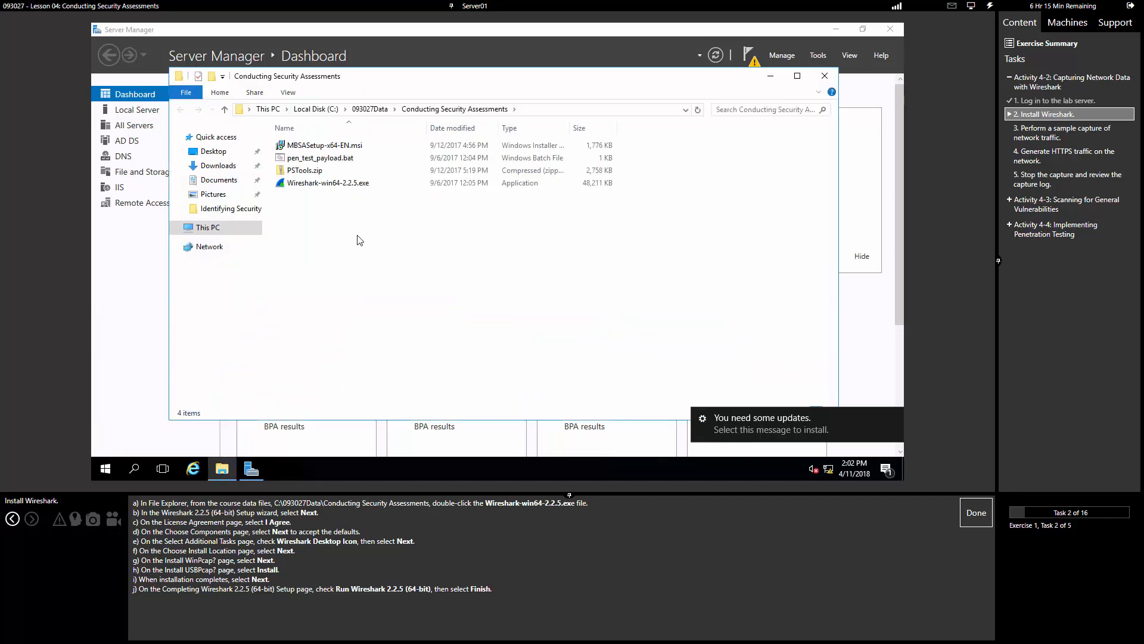
{"action": "left_click", "coordinate": [328, 183]}
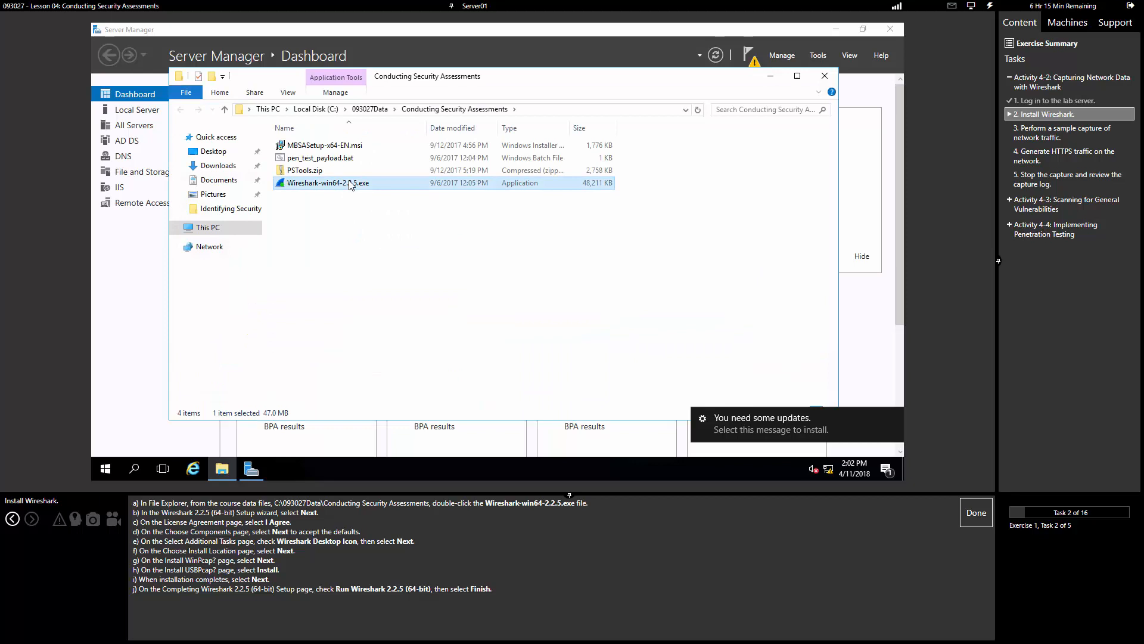
{"action": "mouse_move", "coordinate": [389, 229]}
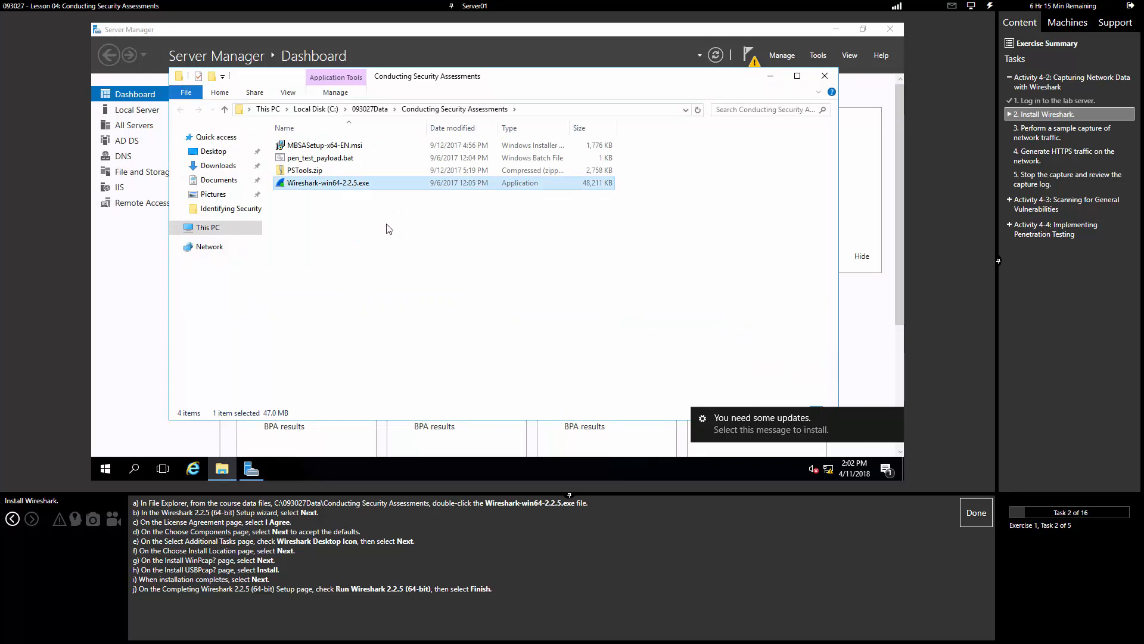
{"action": "double_click", "coordinate": [329, 182]}
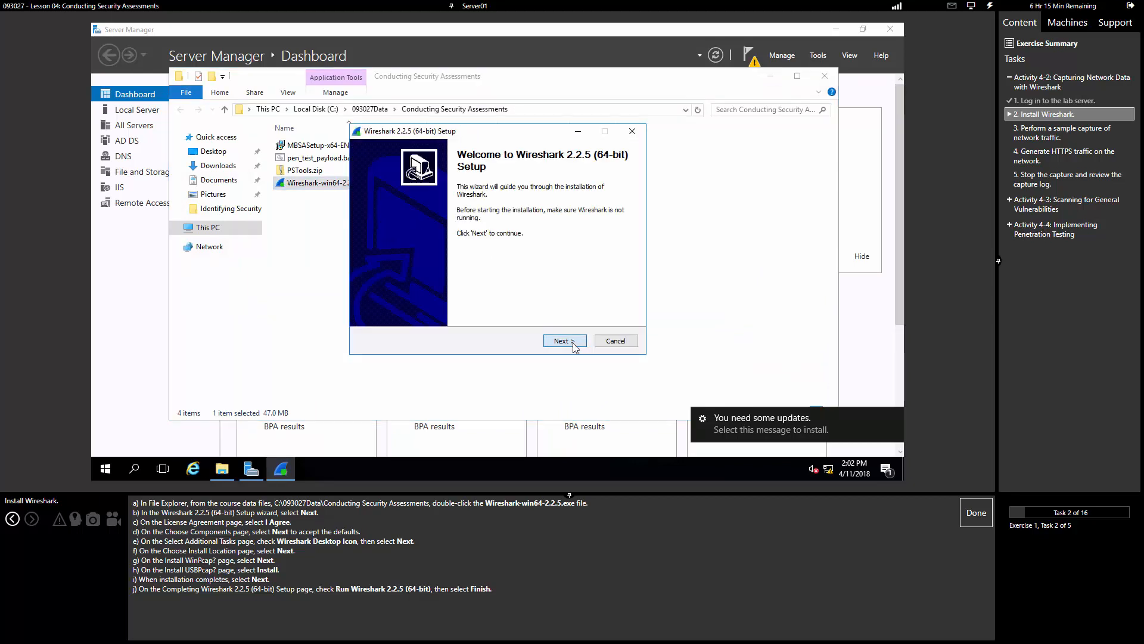
{"action": "left_click", "coordinate": [564, 341]}
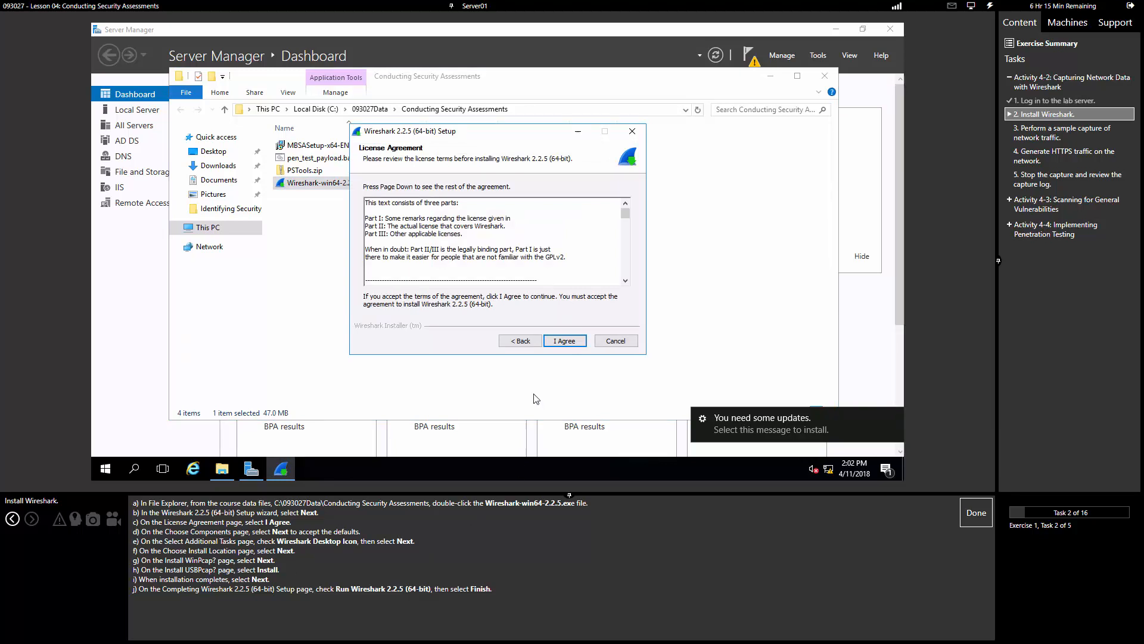
{"action": "left_click", "coordinate": [564, 340]}
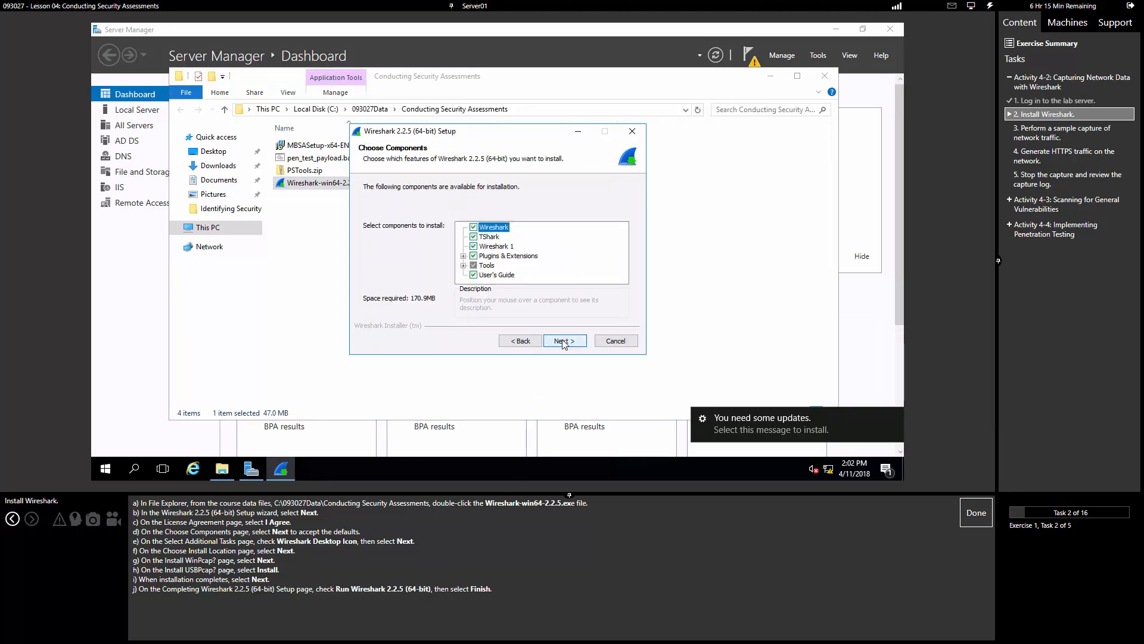
Step: Install Wireshark with default components and shortcuts, without USBPcap, and finish the wizard
{"action": "left_click", "coordinate": [564, 340]}
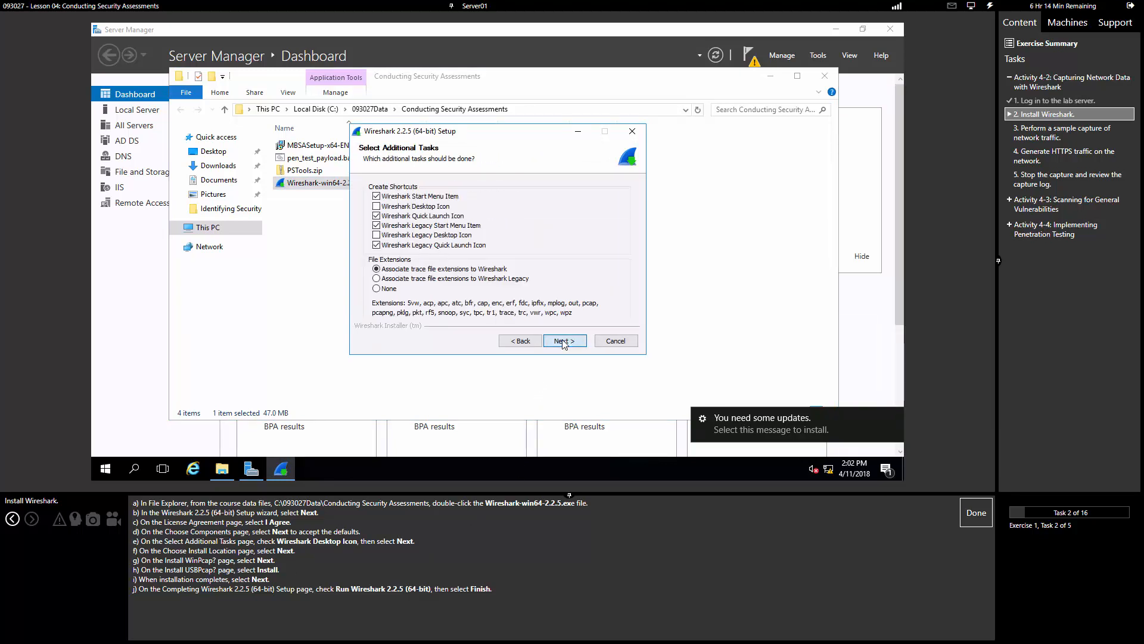
{"action": "left_click", "coordinate": [563, 340]}
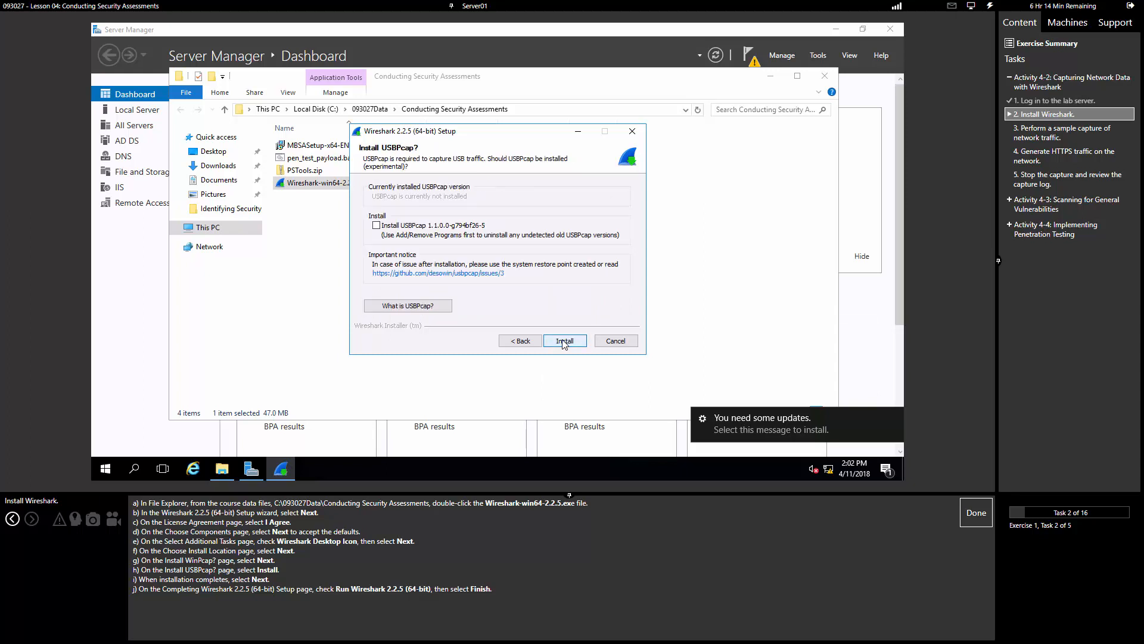
{"action": "left_click", "coordinate": [564, 341]}
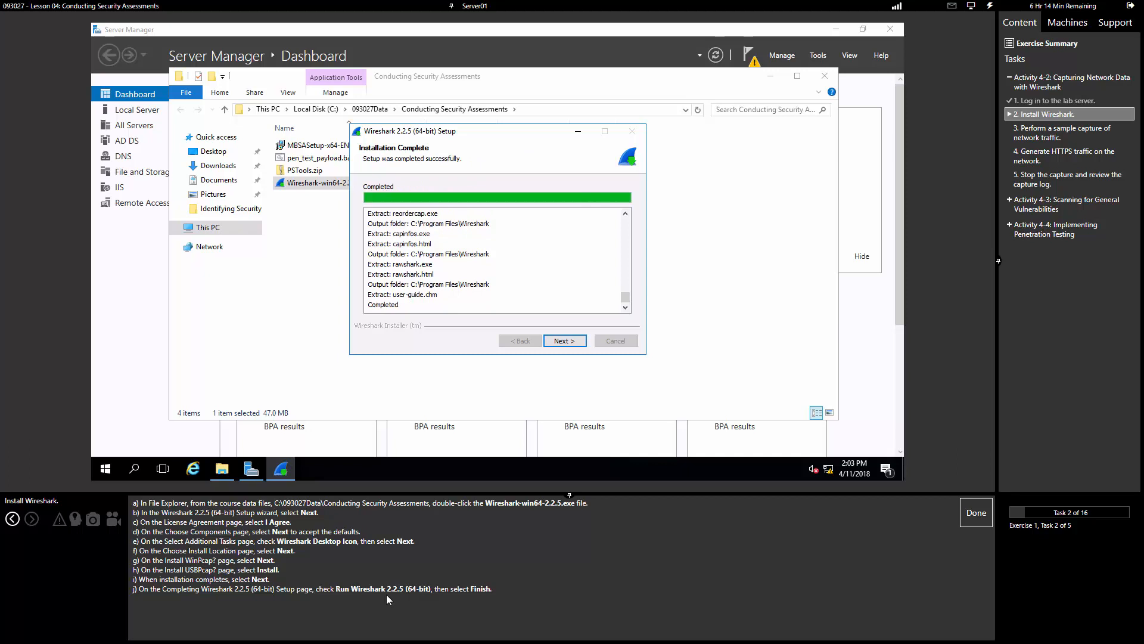
{"action": "left_click", "coordinate": [564, 339]}
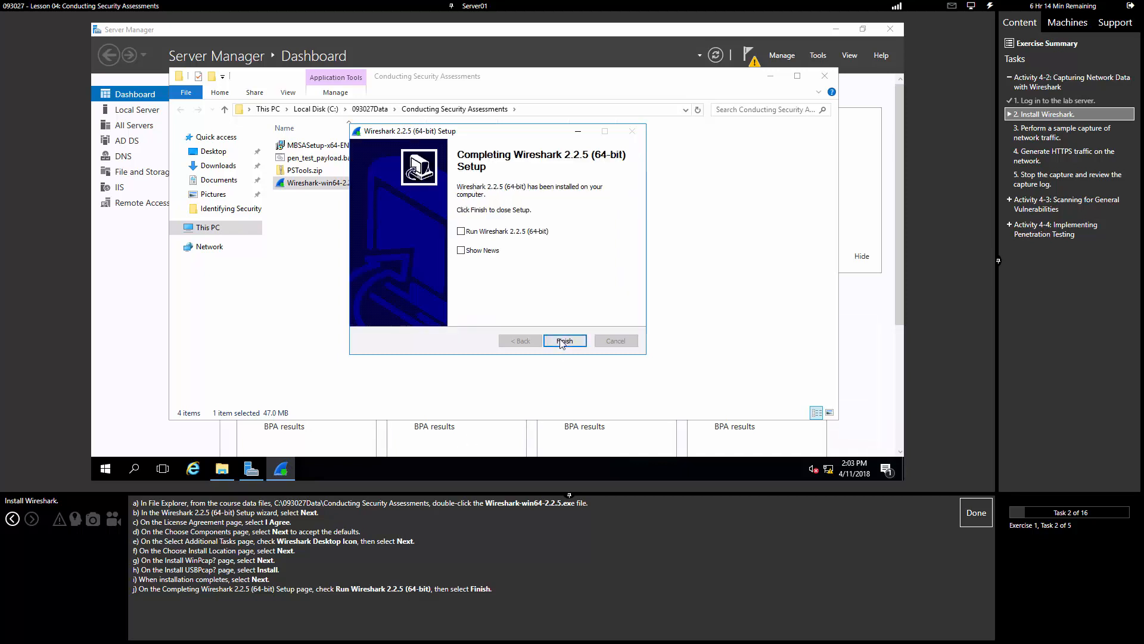
{"action": "left_click", "coordinate": [564, 341]}
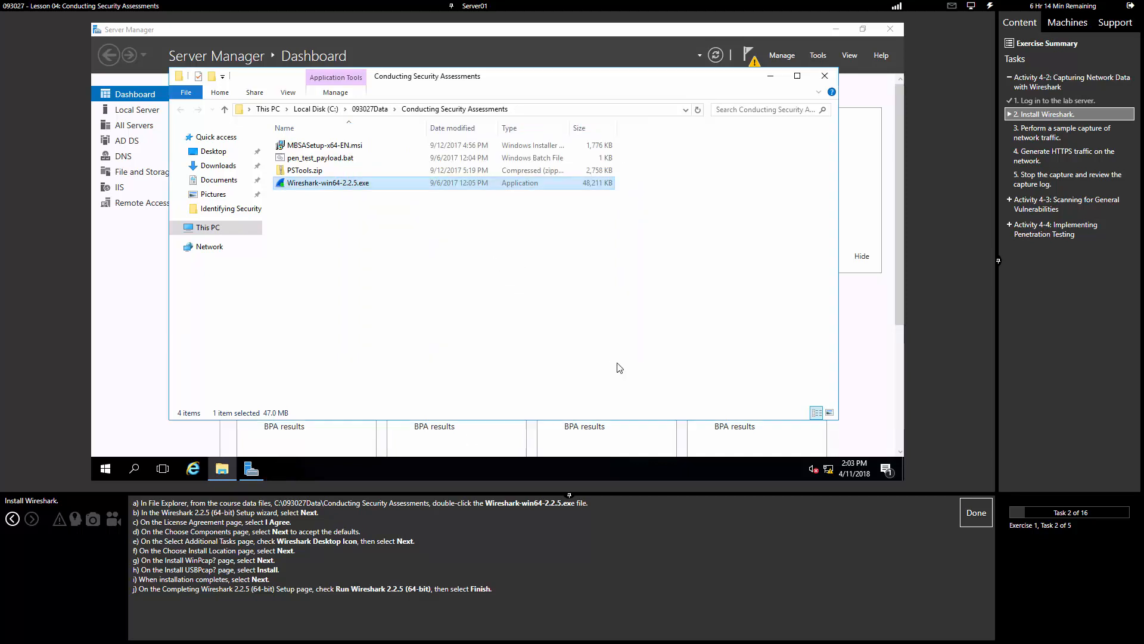
Step: Start Wireshark, skip the 2.4.6 update, maximize it and show the capture options with Ethernet
{"action": "double_click", "coordinate": [329, 182]}
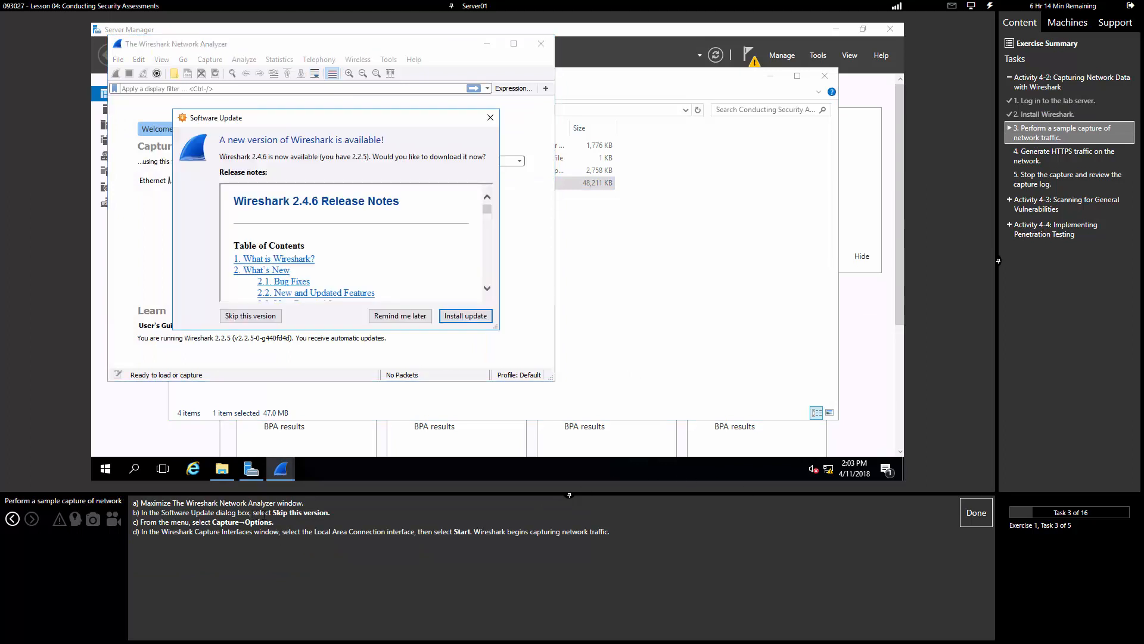
{"action": "mouse_move", "coordinate": [252, 468]}
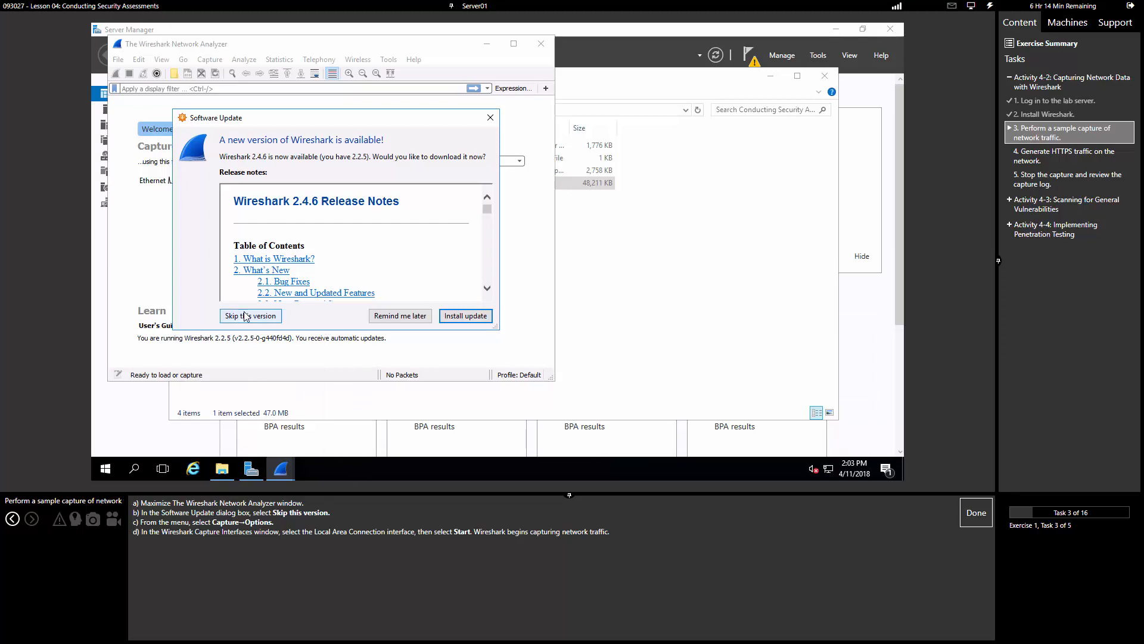
{"action": "left_click", "coordinate": [250, 315]}
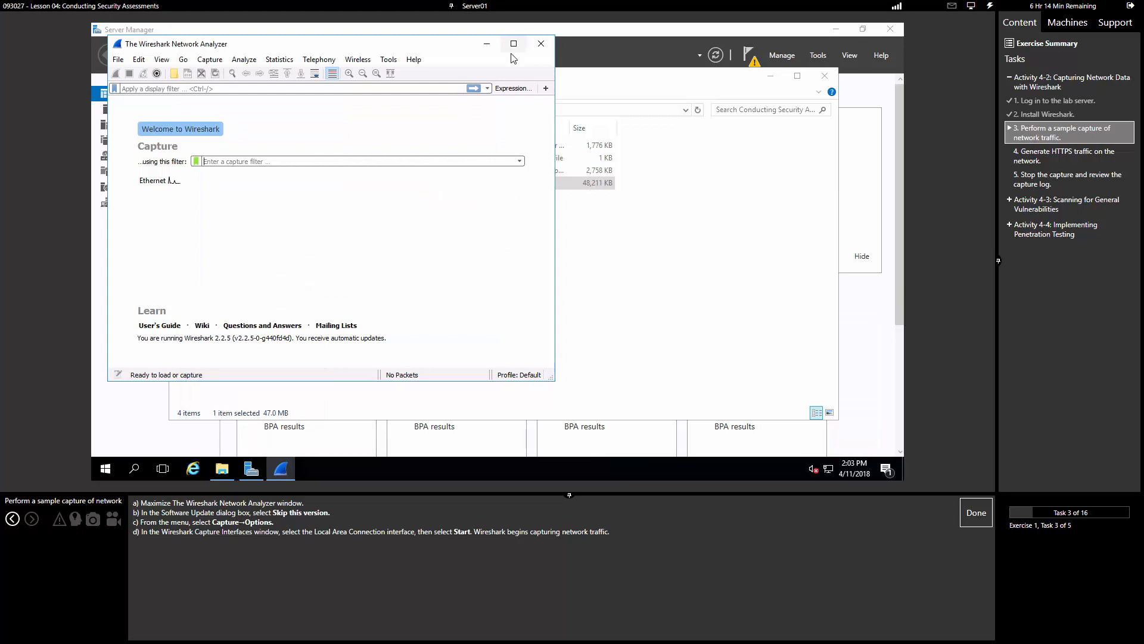
{"action": "left_click", "coordinate": [193, 43]}
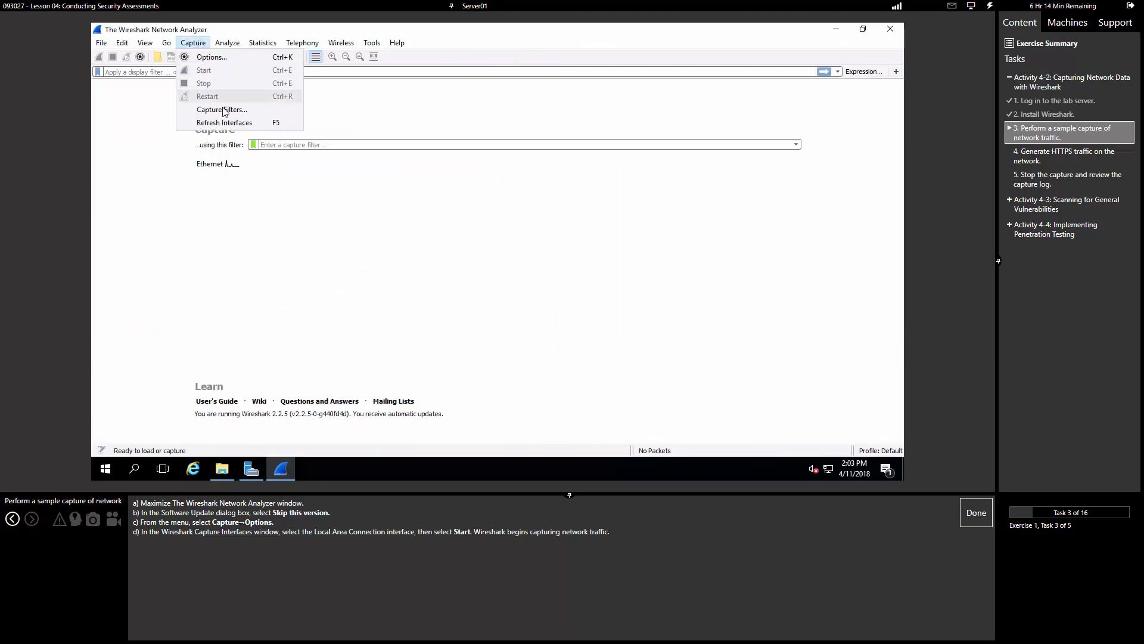
{"action": "left_click", "coordinate": [211, 57]}
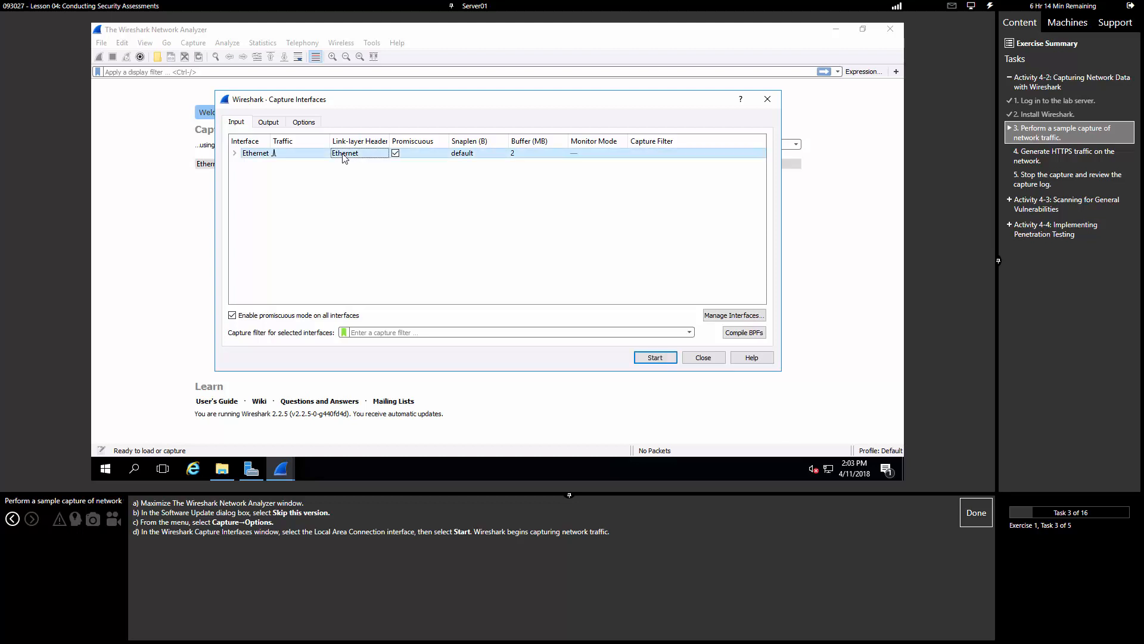
{"action": "mouse_move", "coordinate": [358, 158]}
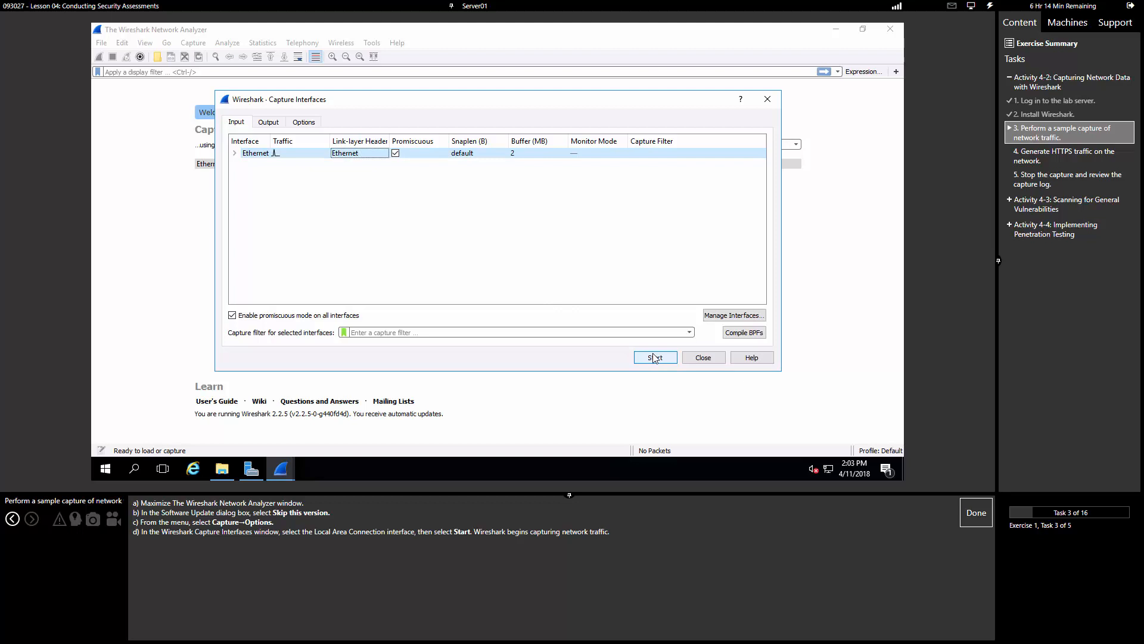
Step: Start the live Ethernet capture, check off the sample-capture task and restore Wireshark down
{"action": "left_click", "coordinate": [654, 357]}
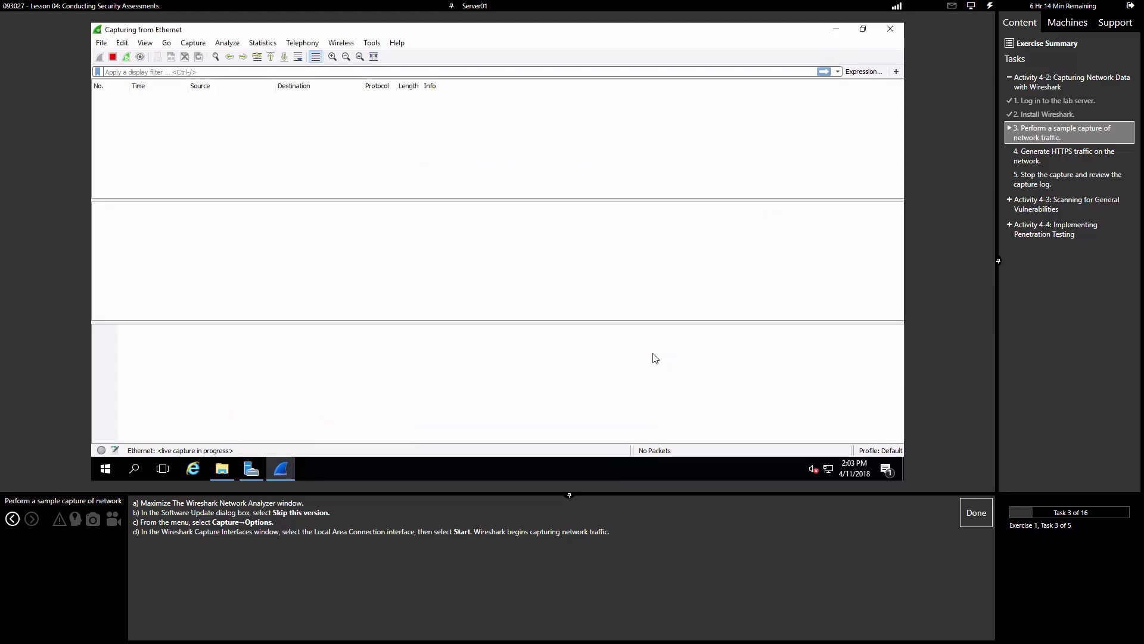
{"action": "mouse_move", "coordinate": [754, 427]}
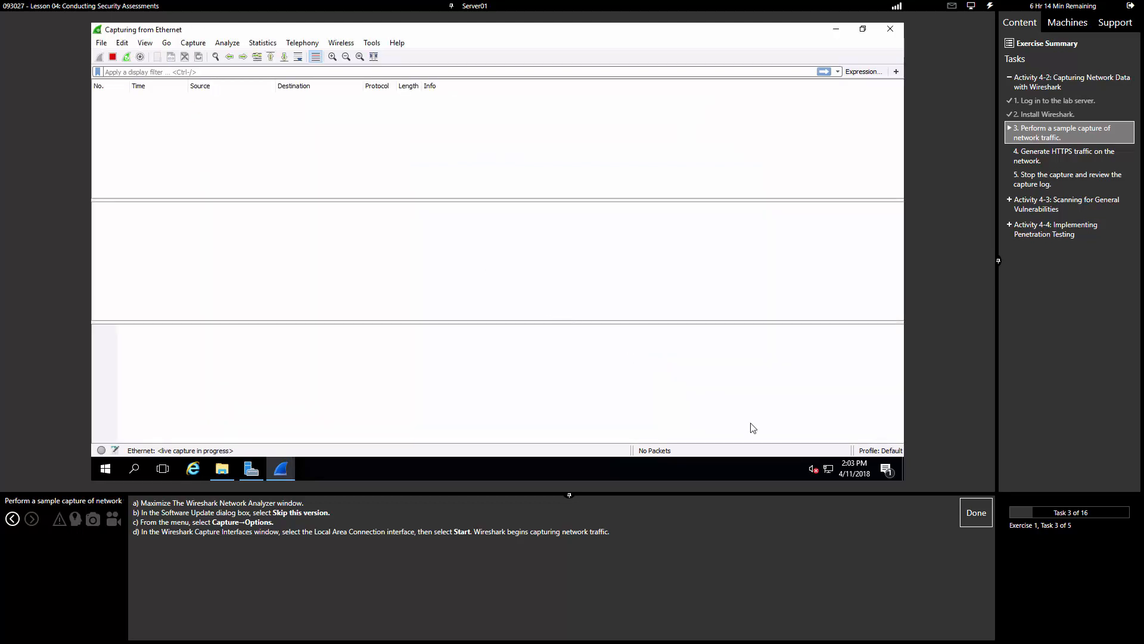
{"action": "left_click", "coordinate": [976, 512]}
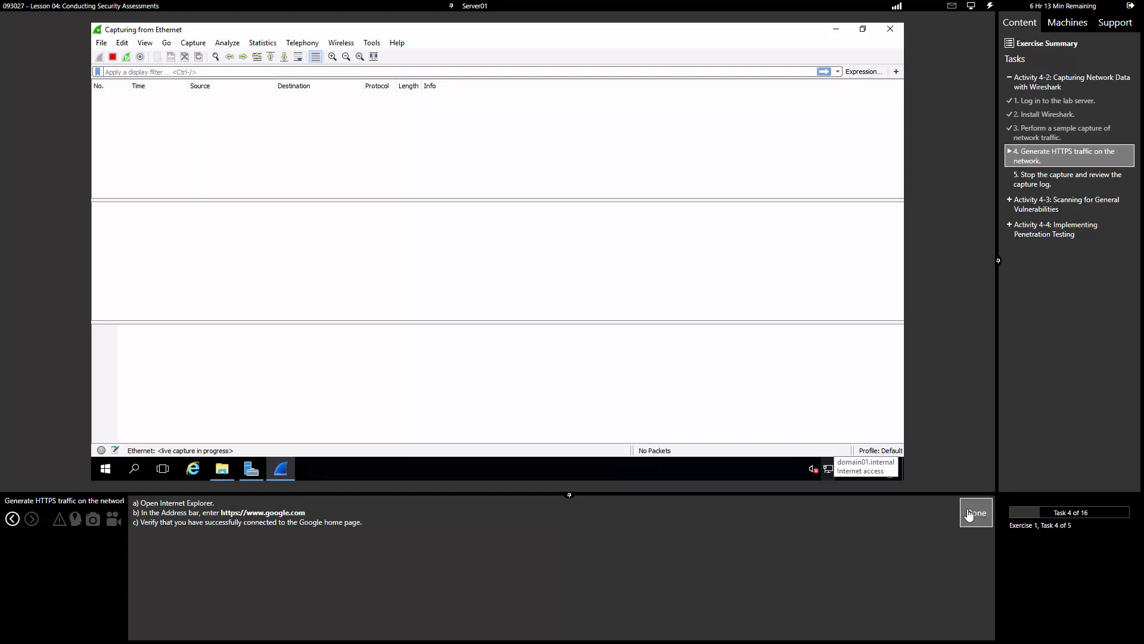
{"action": "mouse_move", "coordinate": [398, 541]}
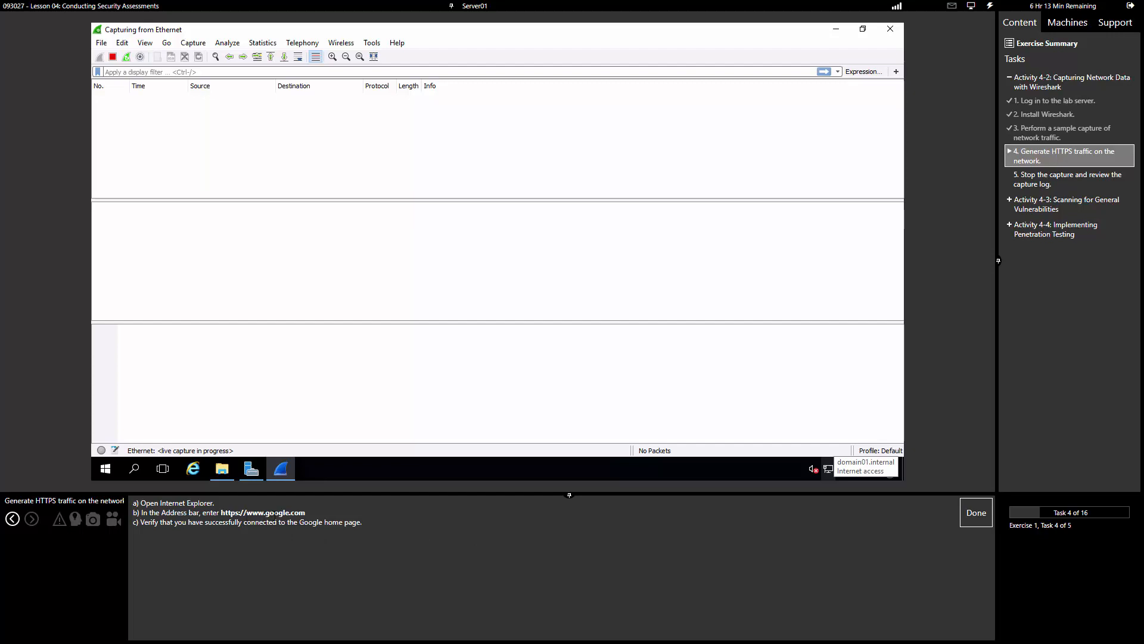
{"action": "mouse_move", "coordinate": [317, 261]}
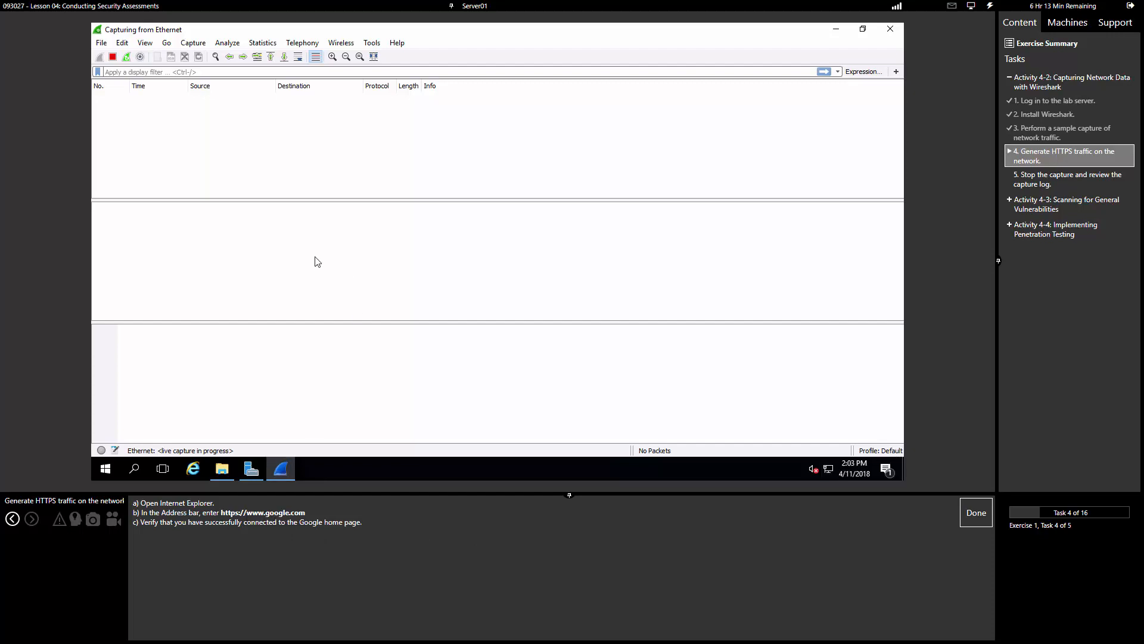
{"action": "mouse_move", "coordinate": [433, 31]}
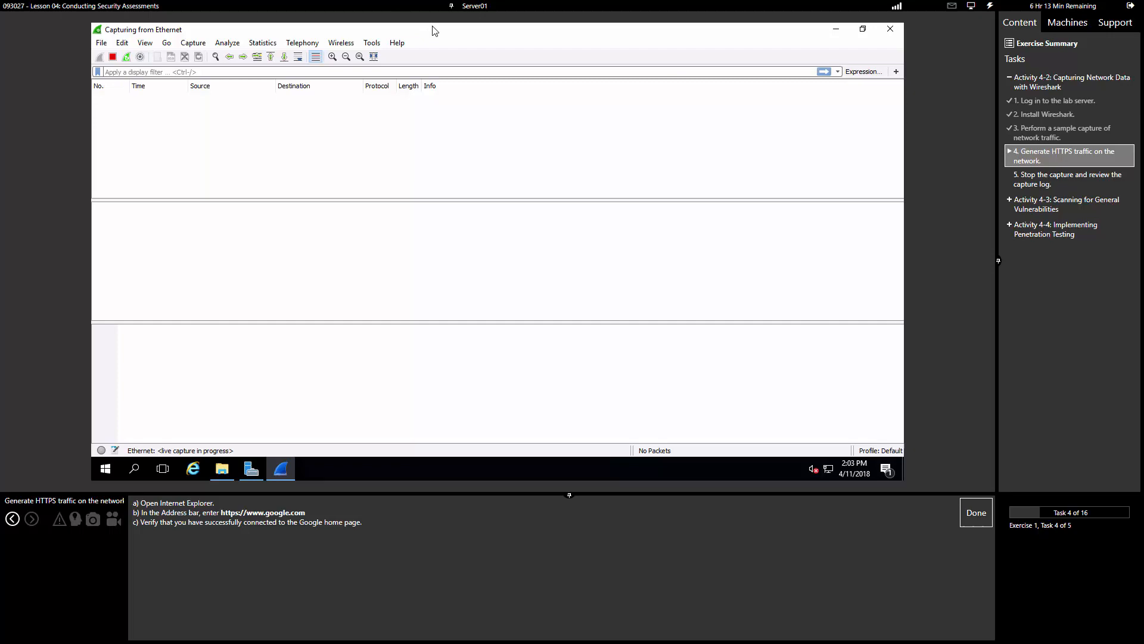
{"action": "left_click", "coordinate": [222, 469]}
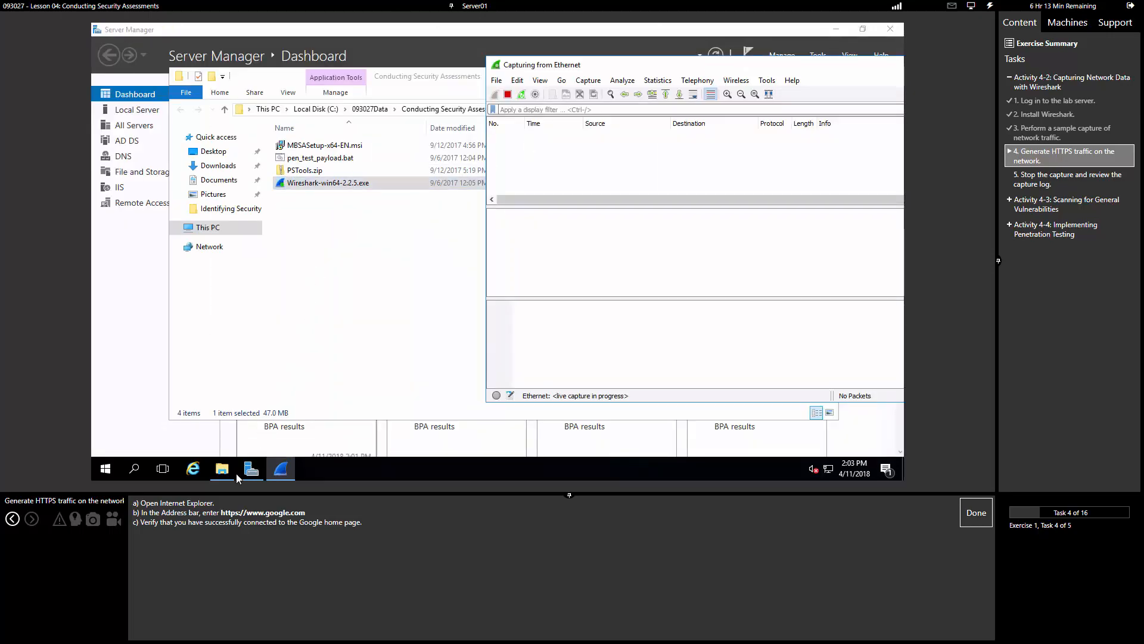
Step: Browse to google.com in Internet Explorer so the capture records HTTPS traffic
{"action": "left_click", "coordinate": [192, 469]}
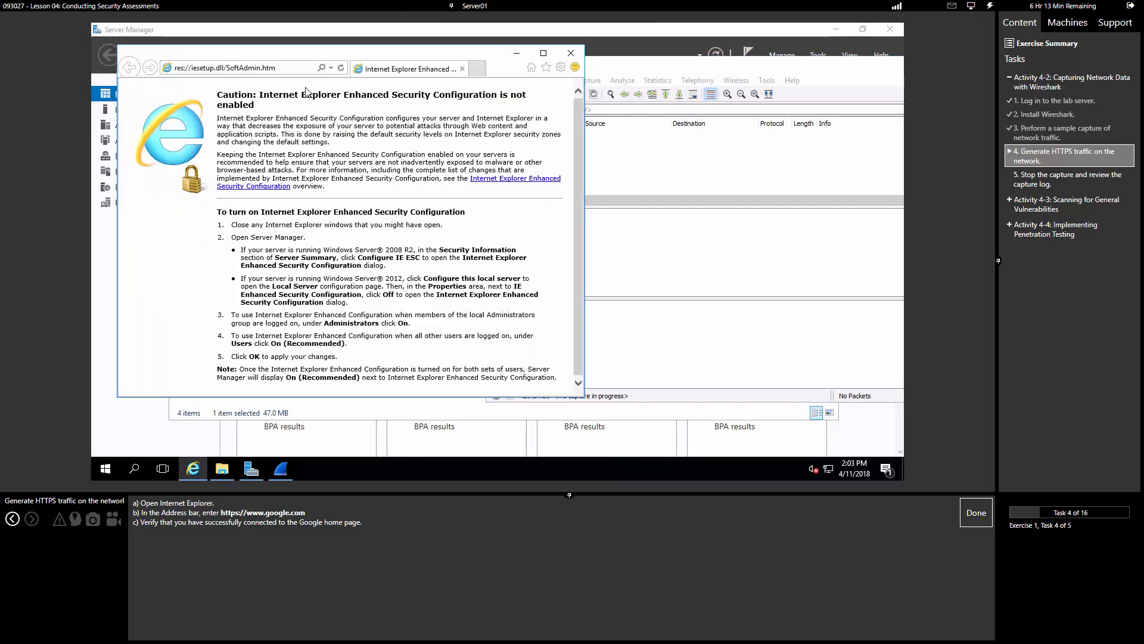
{"action": "left_click_drag", "start_coordinate": [329, 52], "coordinate": [324, 138]}
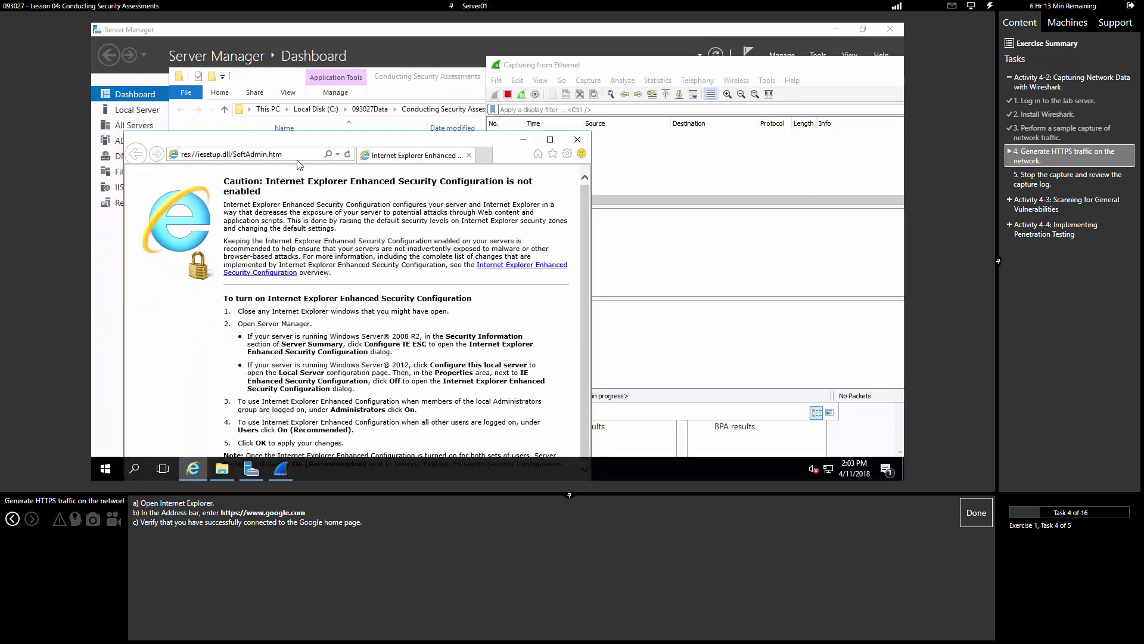
{"action": "type", "text": "google.com/?gws_rd=ssl"}
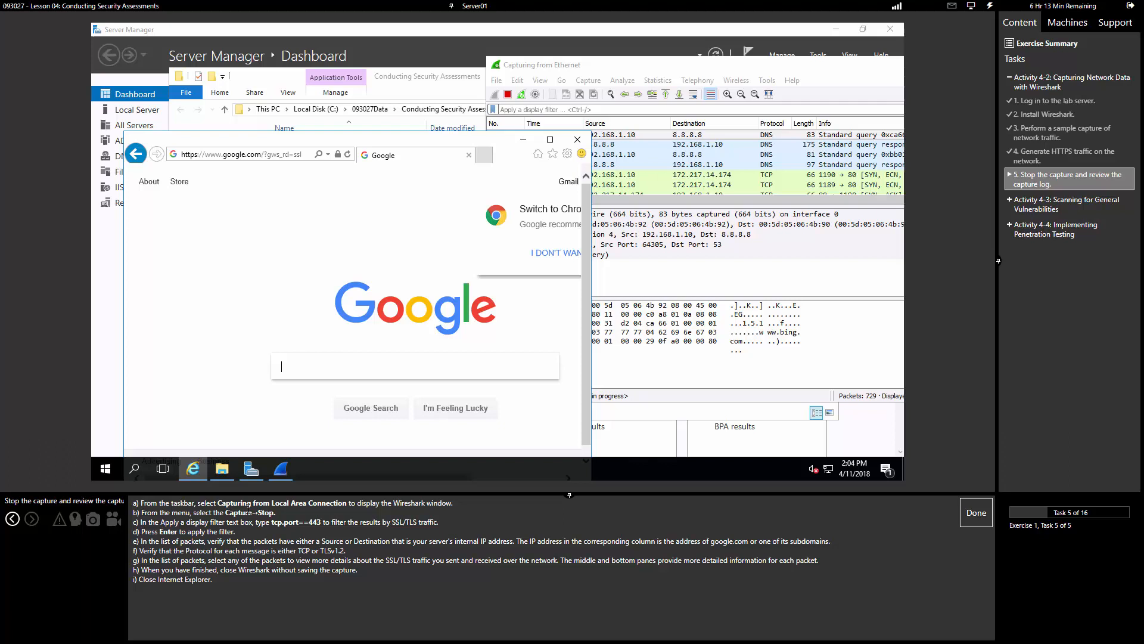
{"action": "mouse_move", "coordinate": [721, 286]}
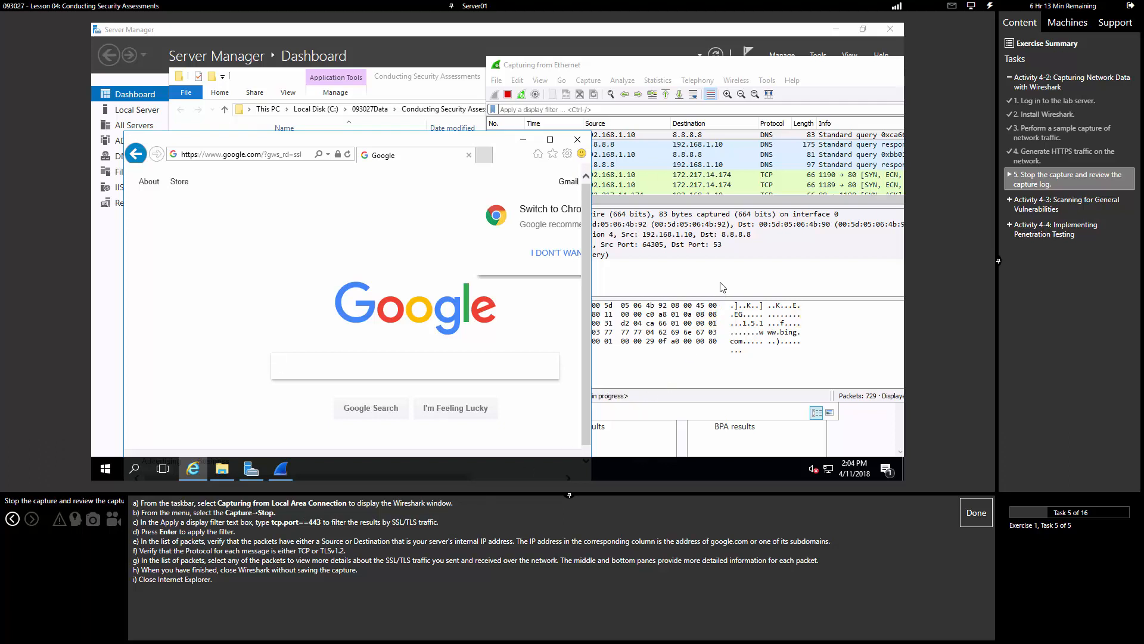
Step: Bring Wireshark back in front of the browser to stop the 729-packet capture
{"action": "left_click", "coordinate": [693, 134]}
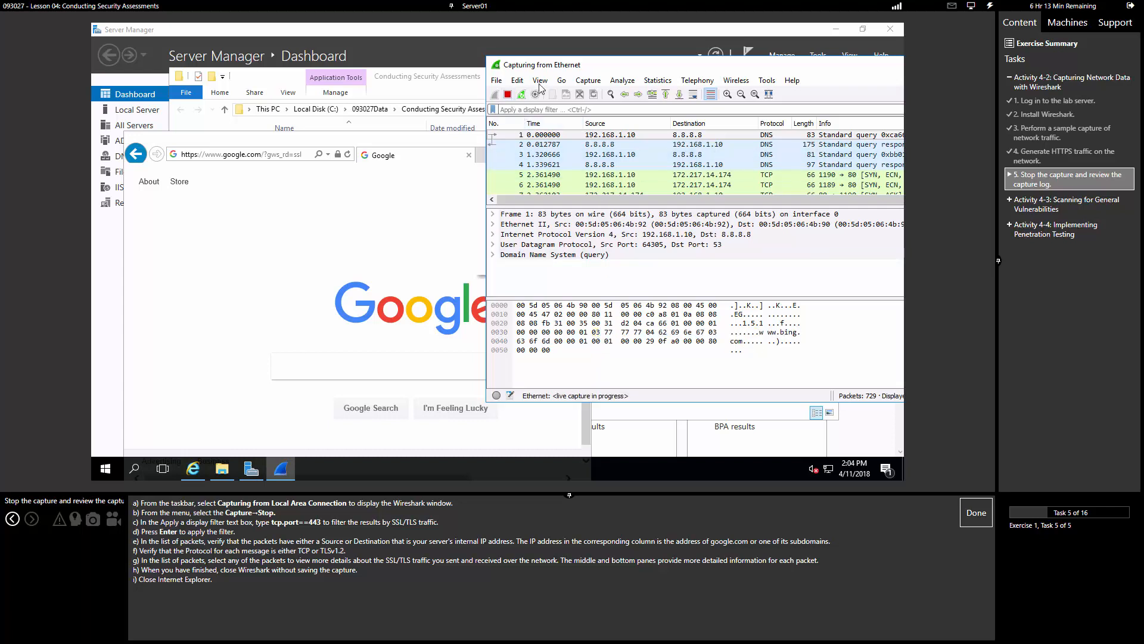
{"action": "mouse_move", "coordinate": [588, 80]}
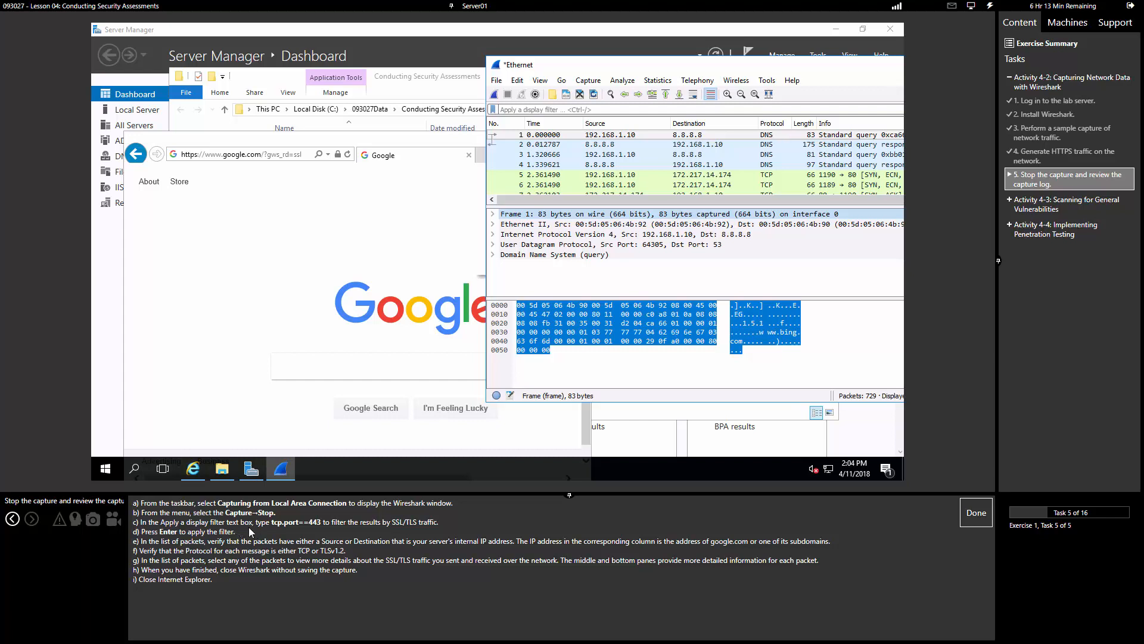
{"action": "mouse_move", "coordinate": [302, 530]}
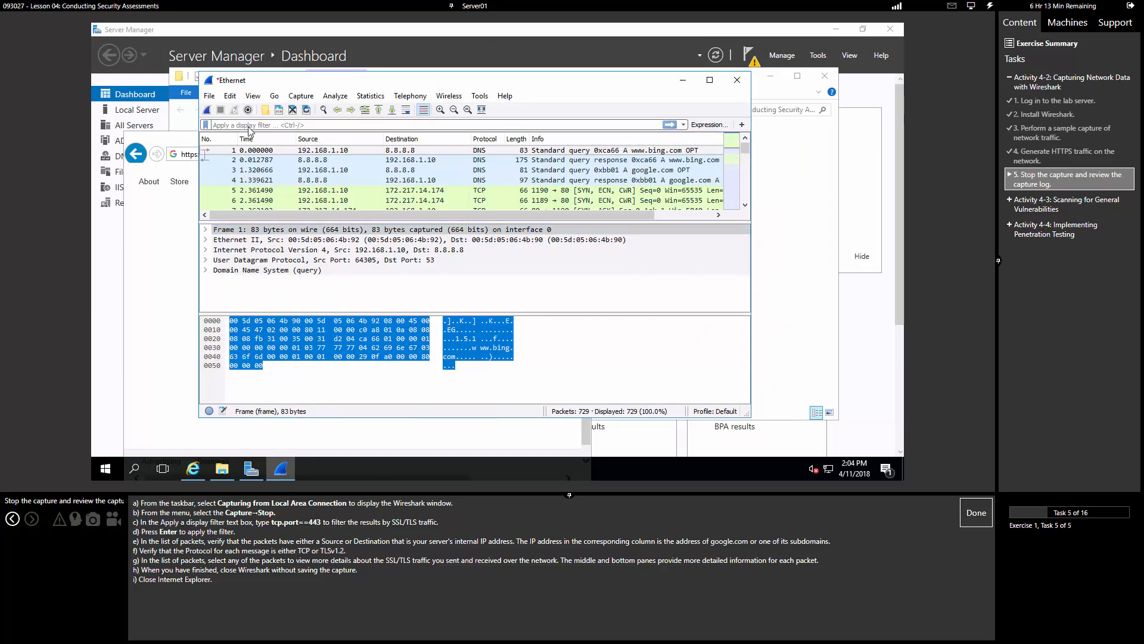
Step: Apply the display filter tcp.port==443, showing 658 of 729 packets
{"action": "type", "text": "tcp.port="}
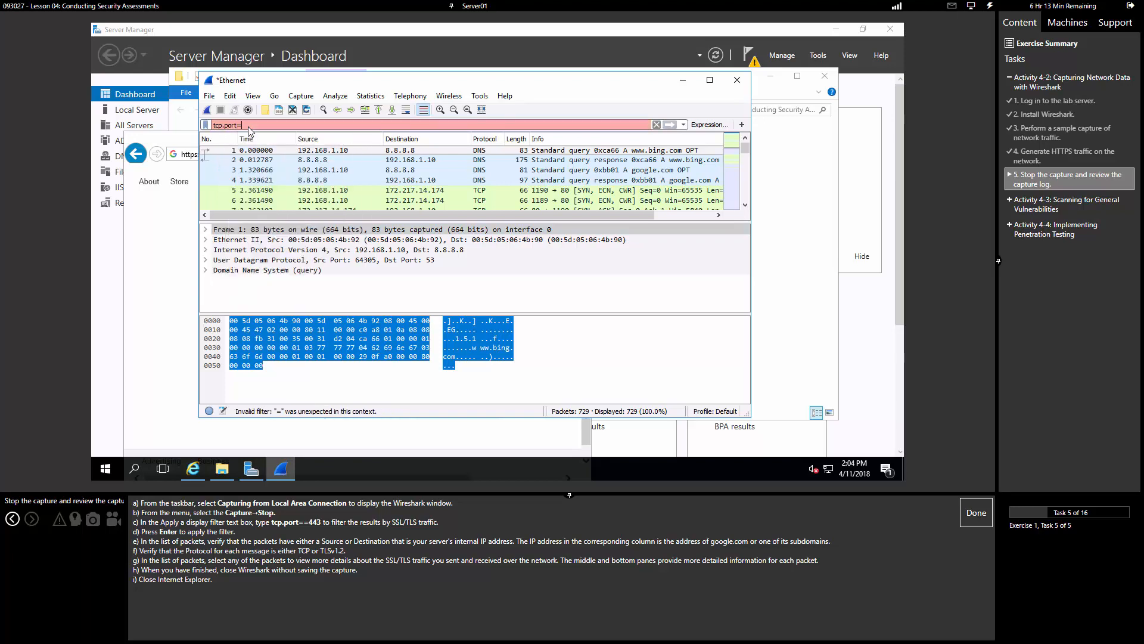
{"action": "type", "text": "="}
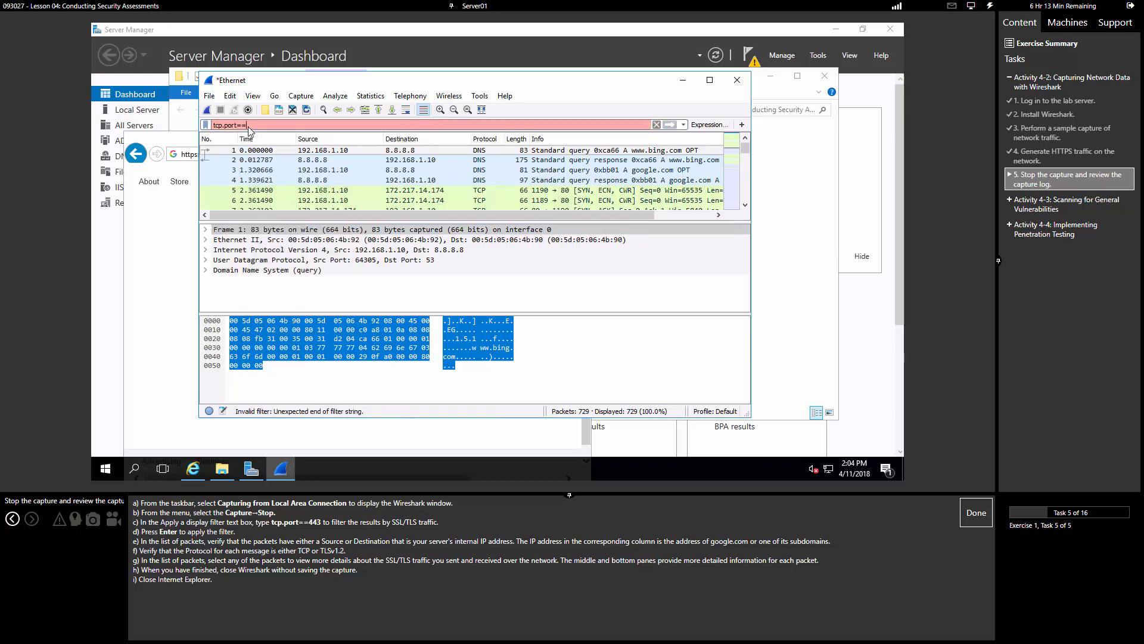
{"action": "type", "text": "43"}
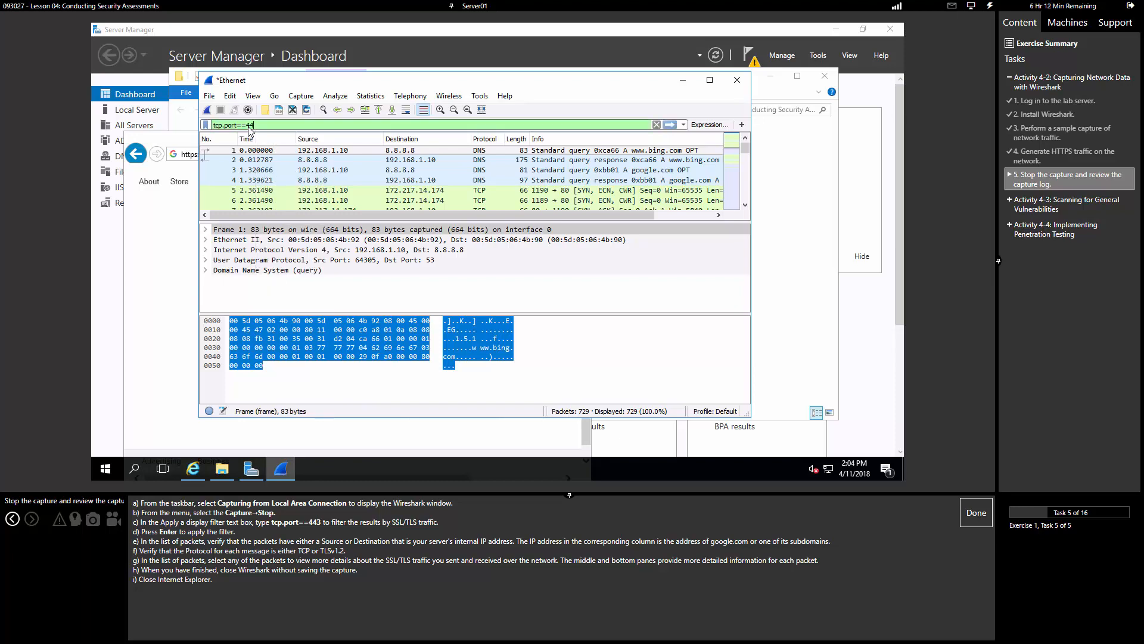
{"action": "key", "text": "Return"}
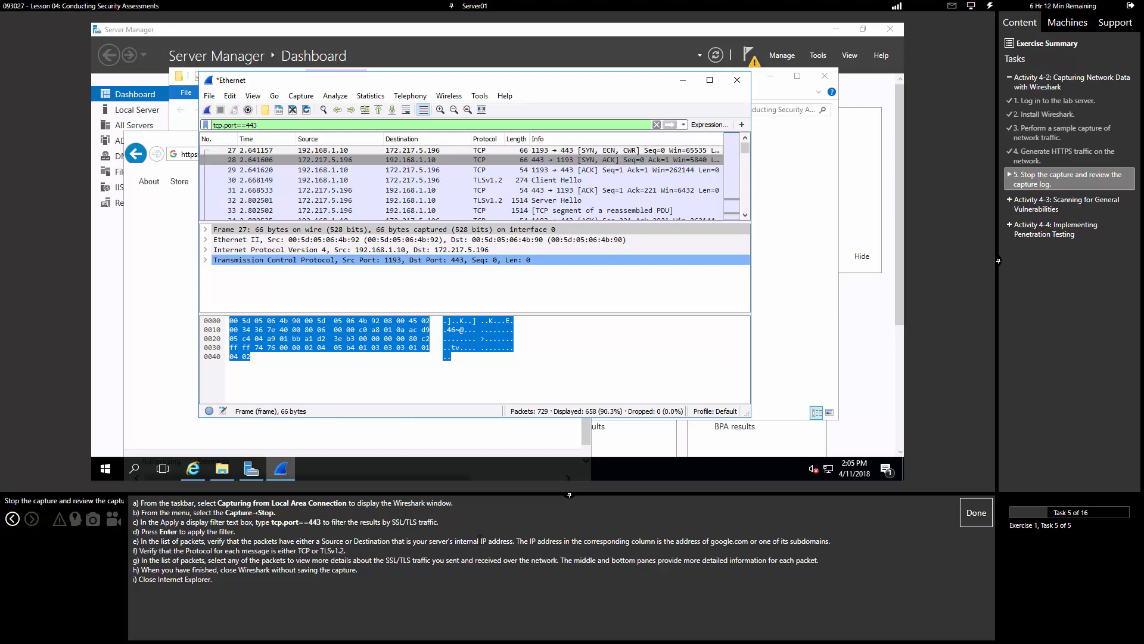
{"action": "mouse_move", "coordinate": [565, 329]}
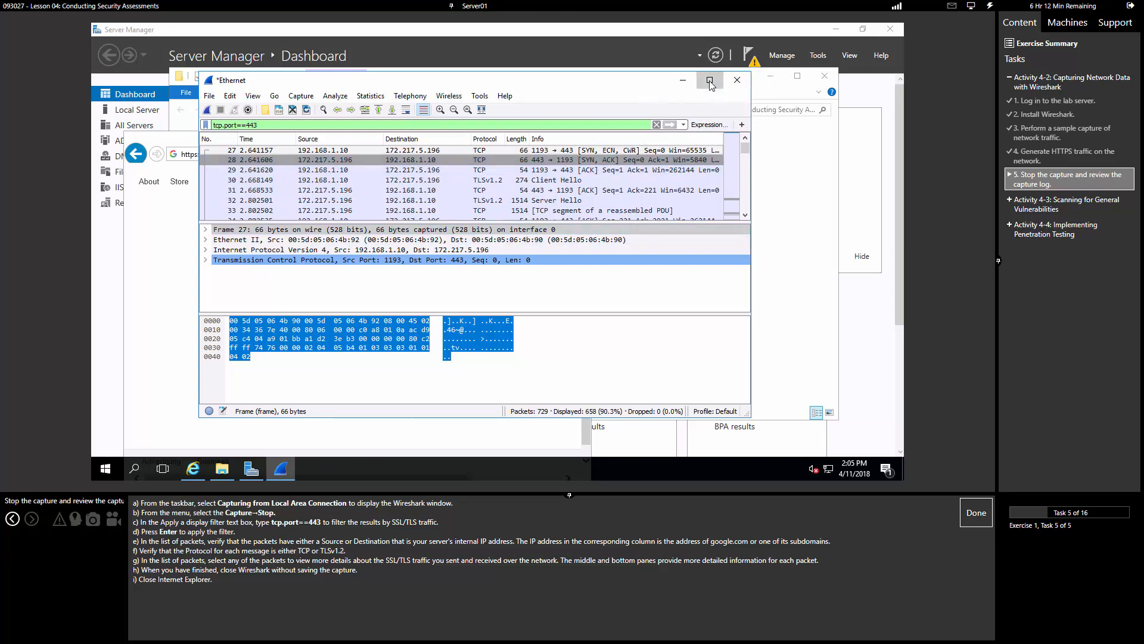
Step: Review the filtered TLS traffic maximized, then close Wireshark
{"action": "left_click", "coordinate": [708, 80]}
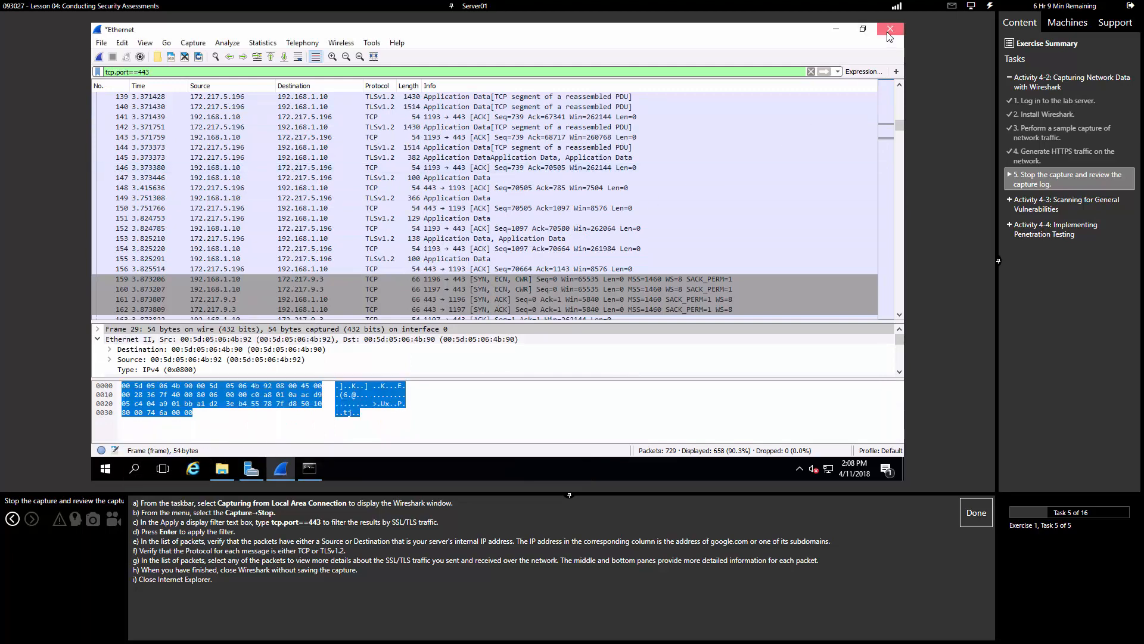
{"action": "left_click", "coordinate": [889, 29]}
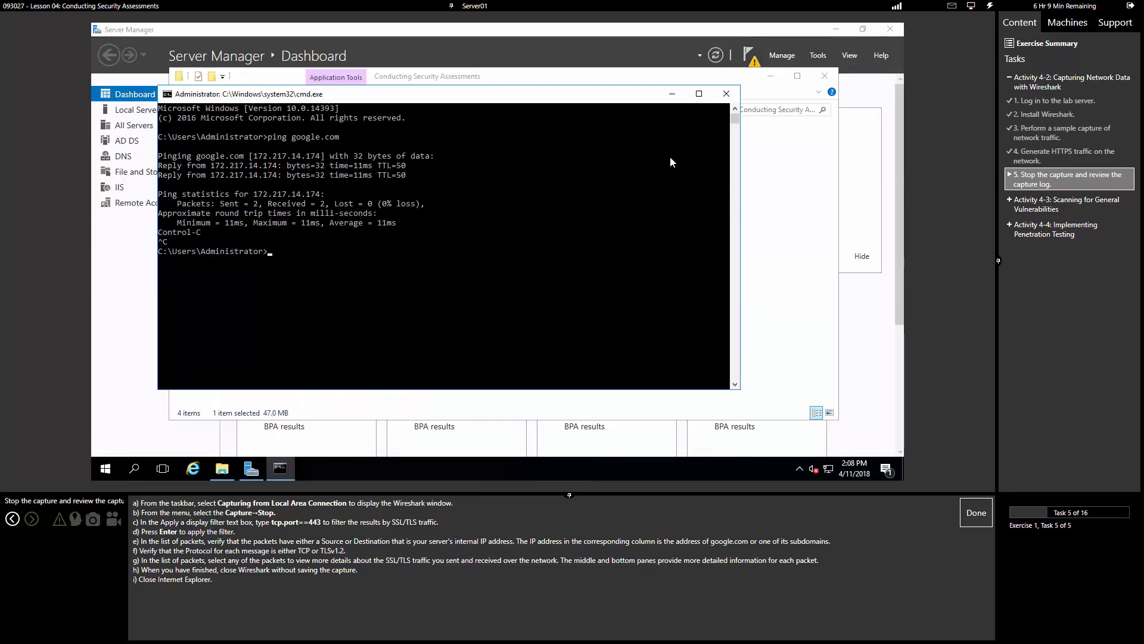
{"action": "left_click", "coordinate": [726, 93]}
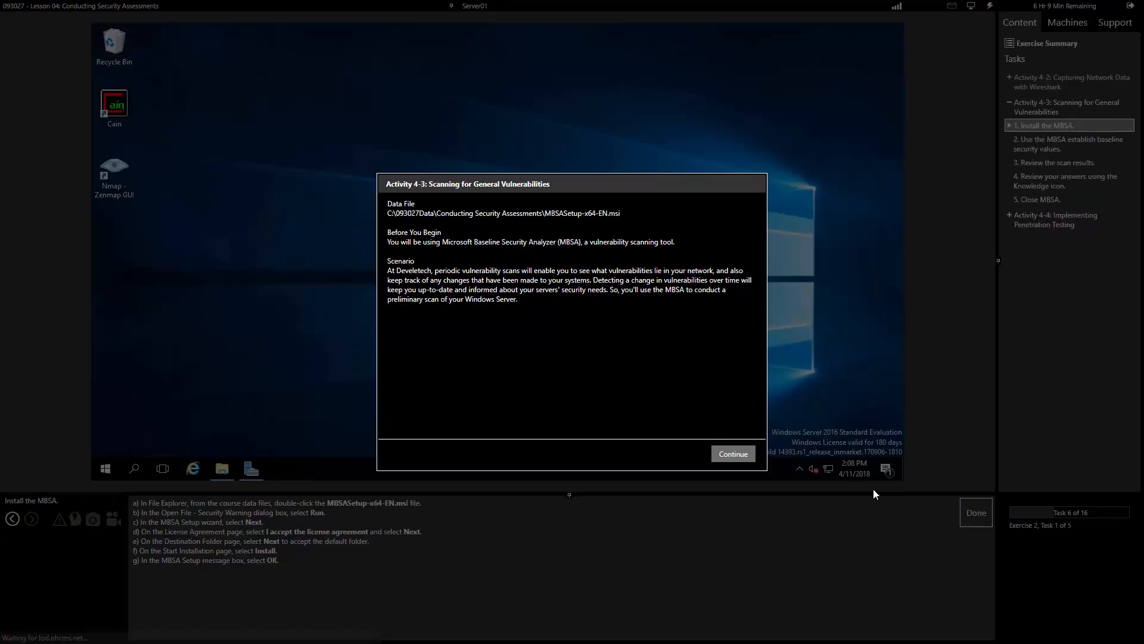
{"action": "mouse_move", "coordinate": [480, 269]}
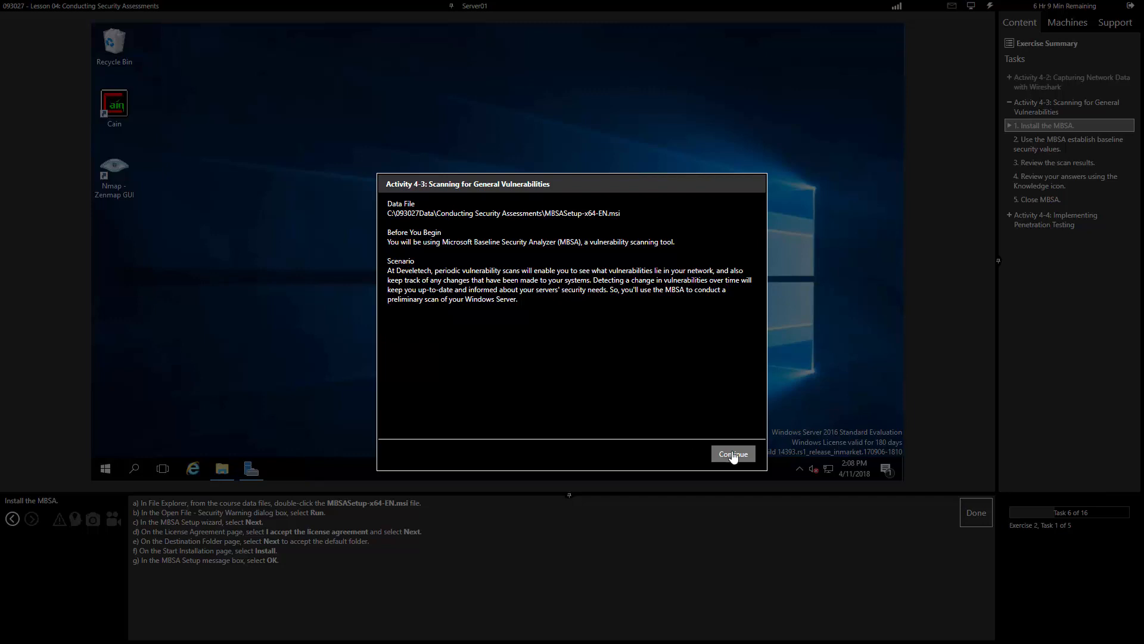
Step: Continue past the Activity 4-3 briefing and show the course folder containing the MBSA installer
{"action": "left_click", "coordinate": [733, 453]}
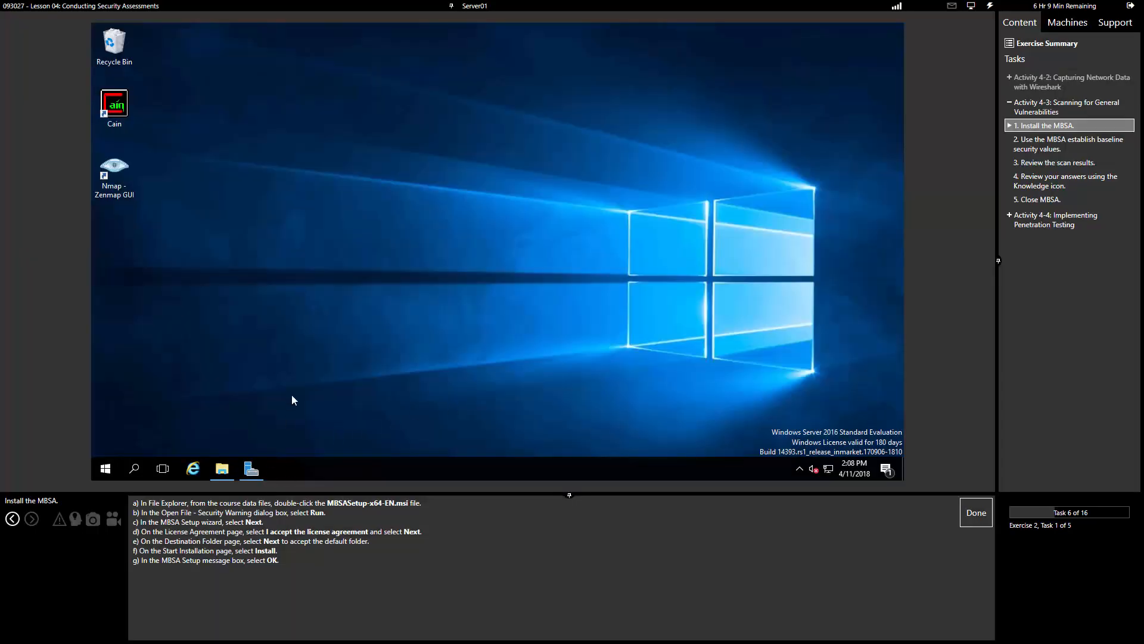
{"action": "mouse_move", "coordinate": [155, 434]}
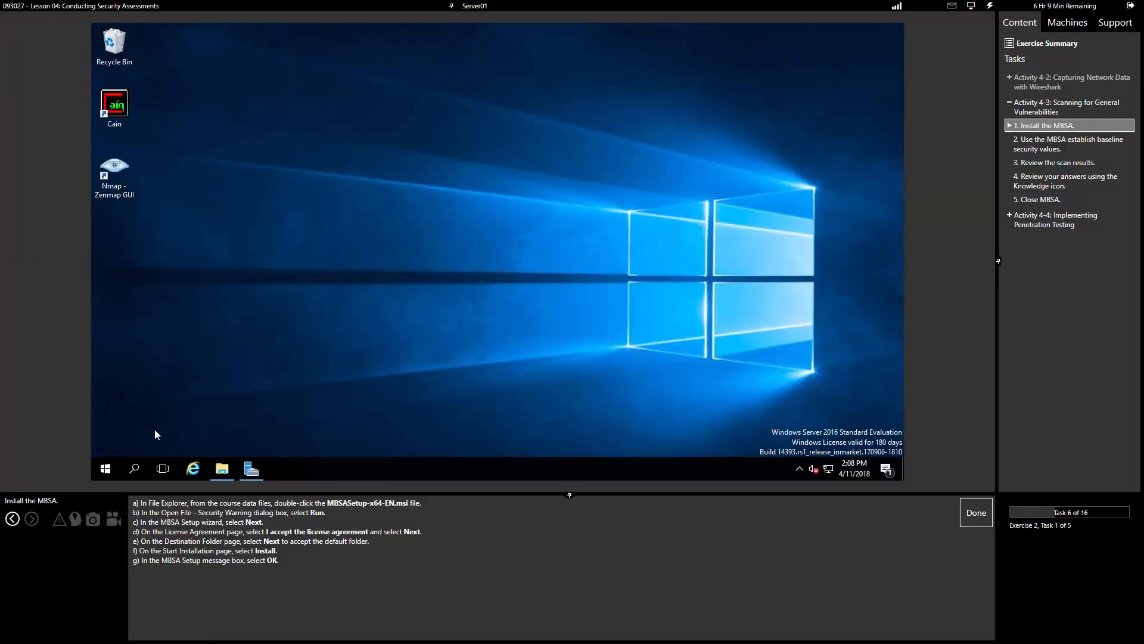
{"action": "left_click", "coordinate": [221, 468]}
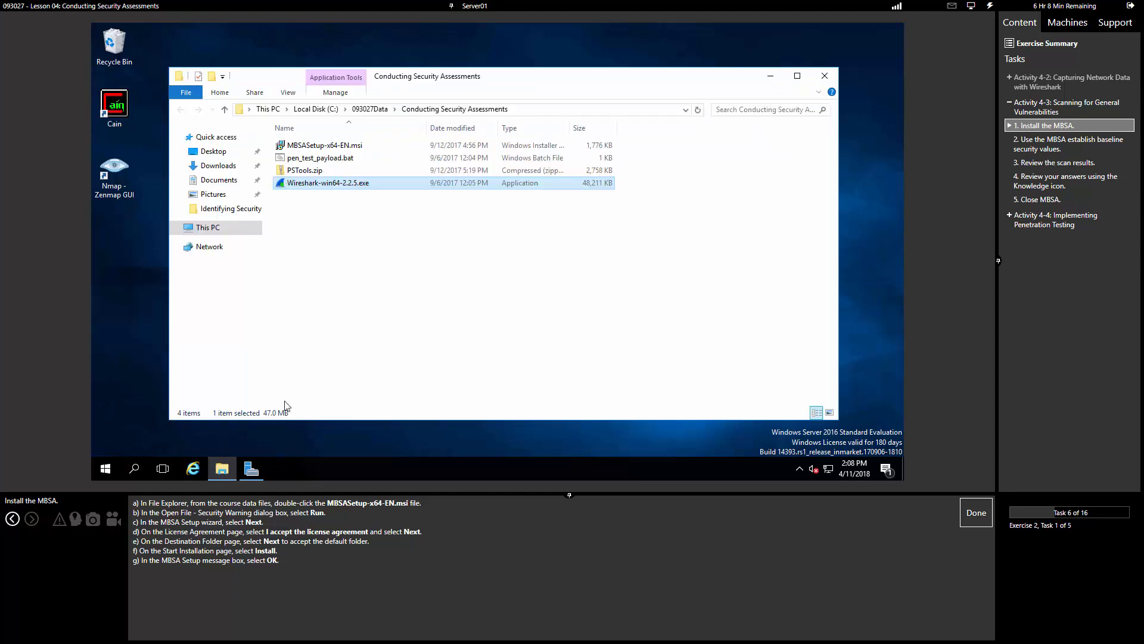
Step: Launch the MBSA installer from the course folder and allow it to run
{"action": "left_click", "coordinate": [324, 144]}
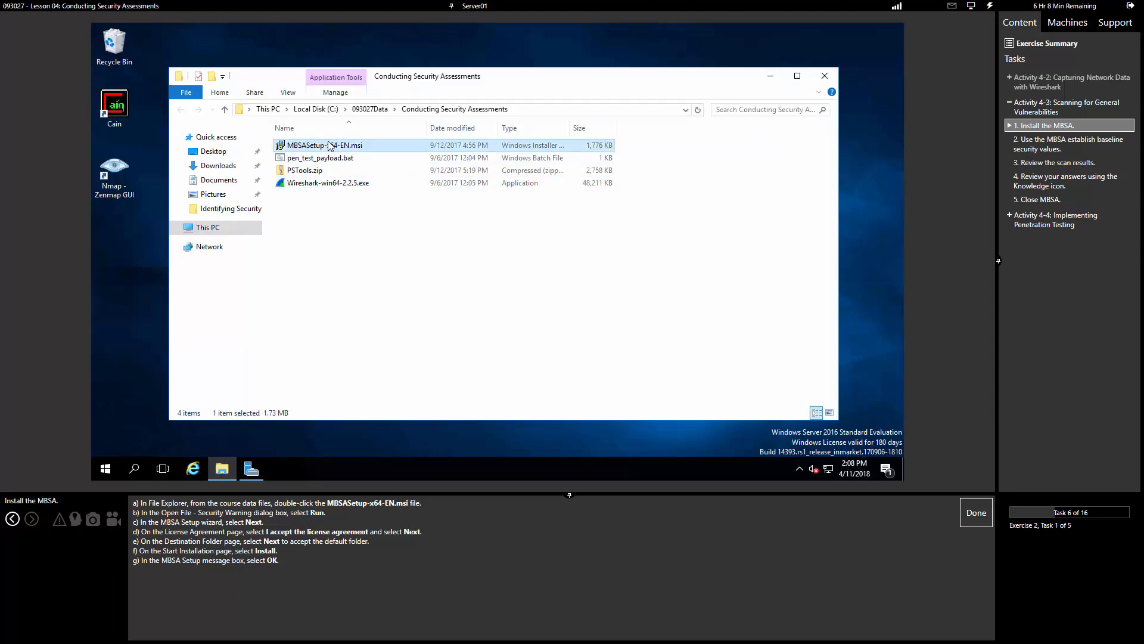
{"action": "double_click", "coordinate": [326, 144]}
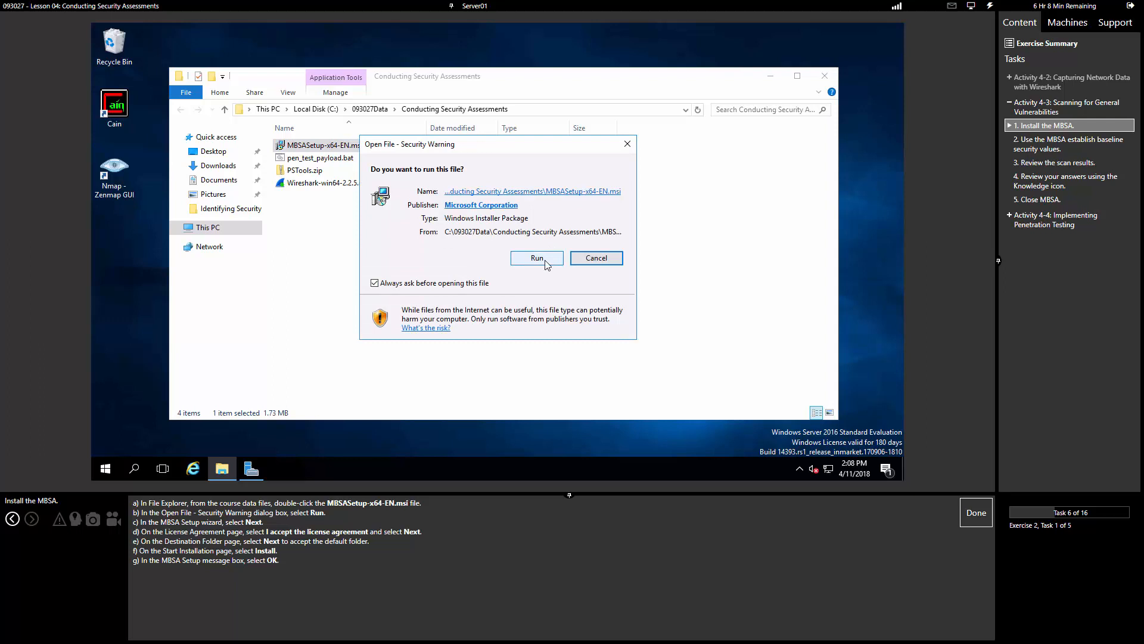
{"action": "left_click", "coordinate": [538, 257]}
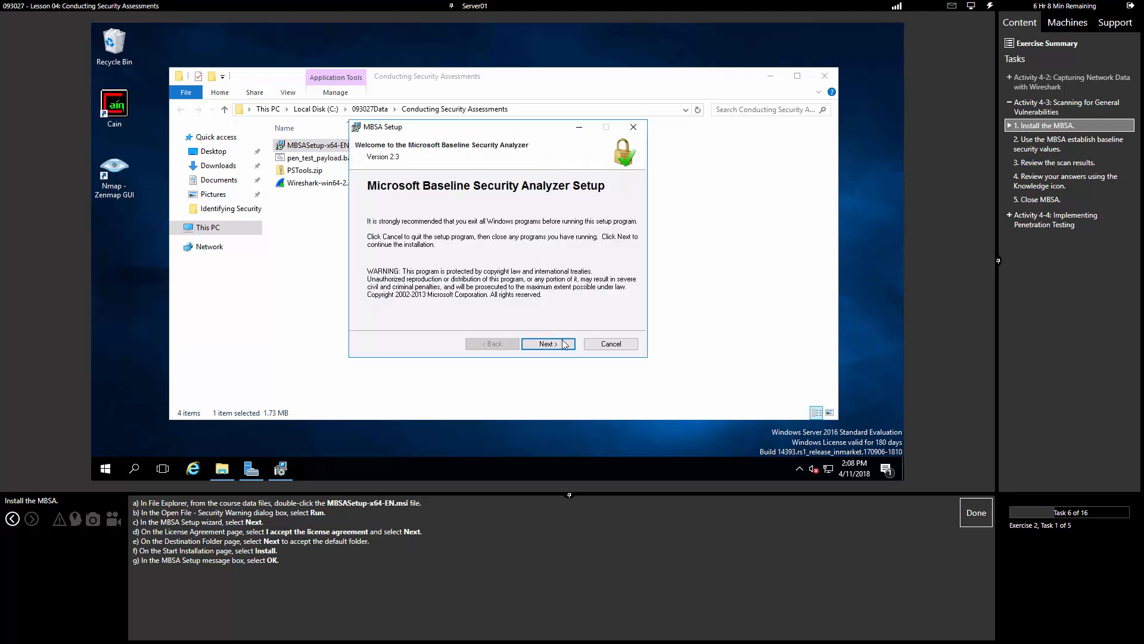
Step: Install MBSA into the default folder and mark the install task complete
{"action": "left_click", "coordinate": [545, 343]}
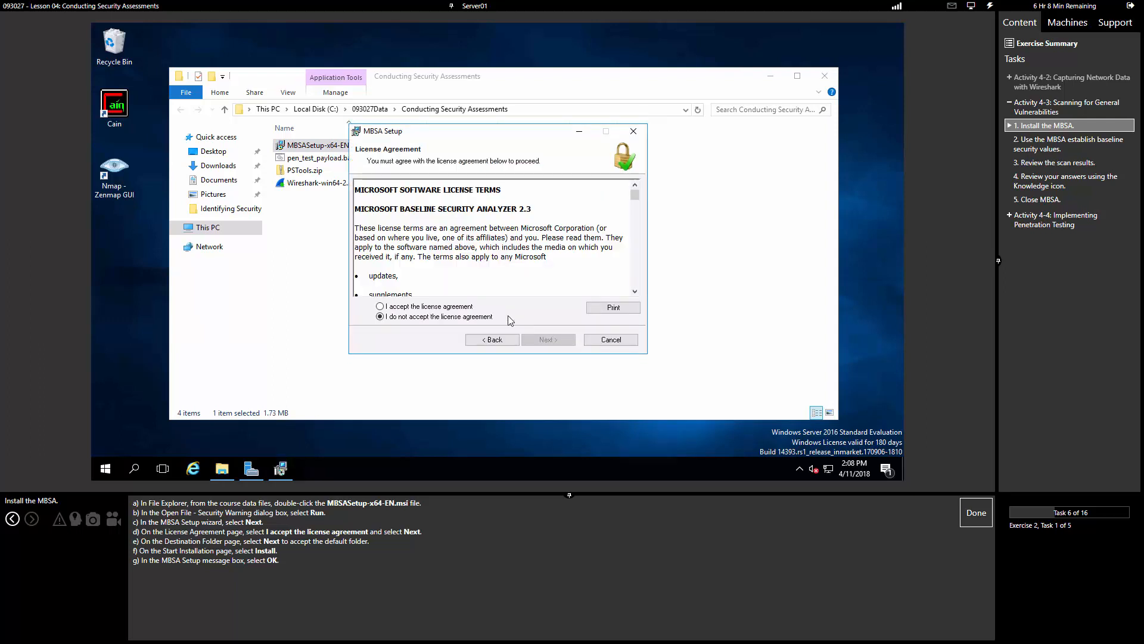
{"action": "left_click", "coordinate": [547, 340]}
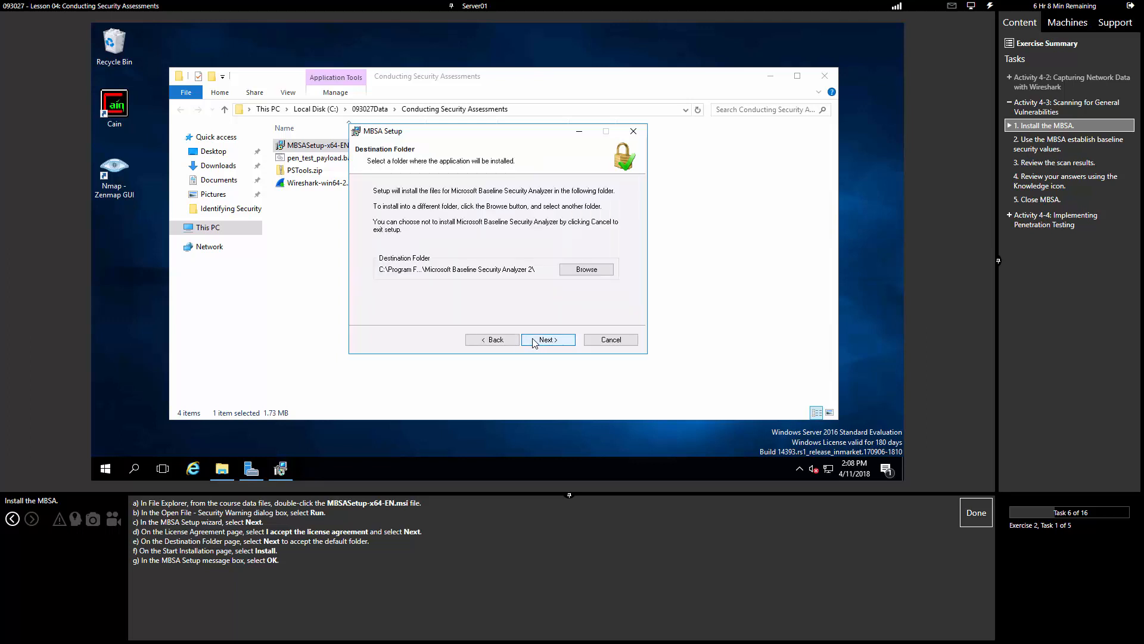
{"action": "left_click", "coordinate": [547, 340]}
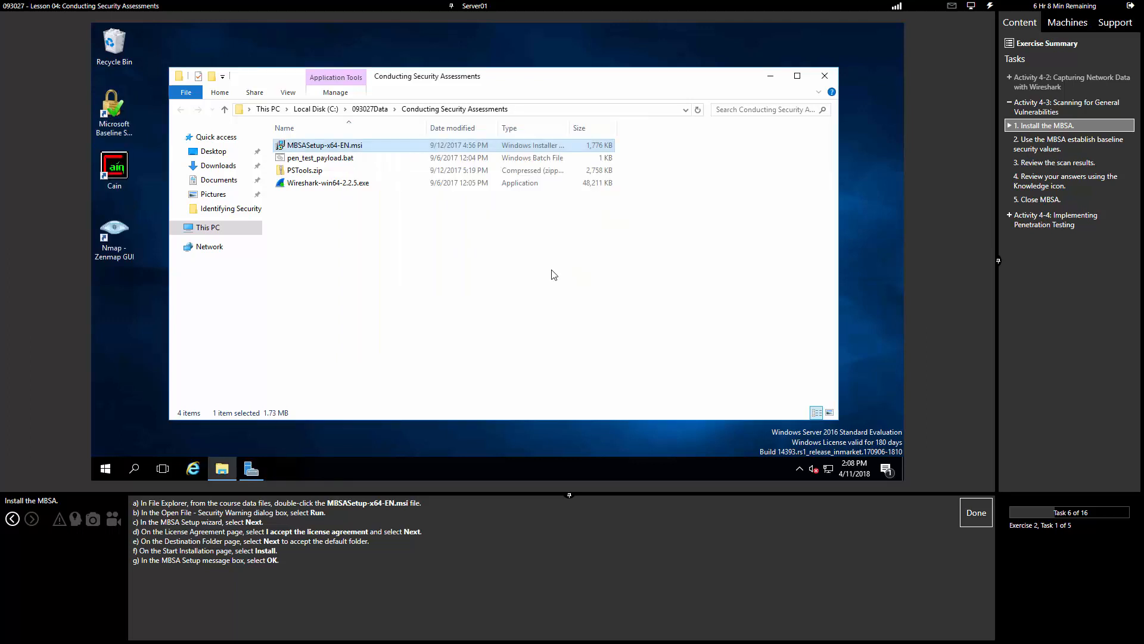
{"action": "mouse_move", "coordinate": [420, 329]}
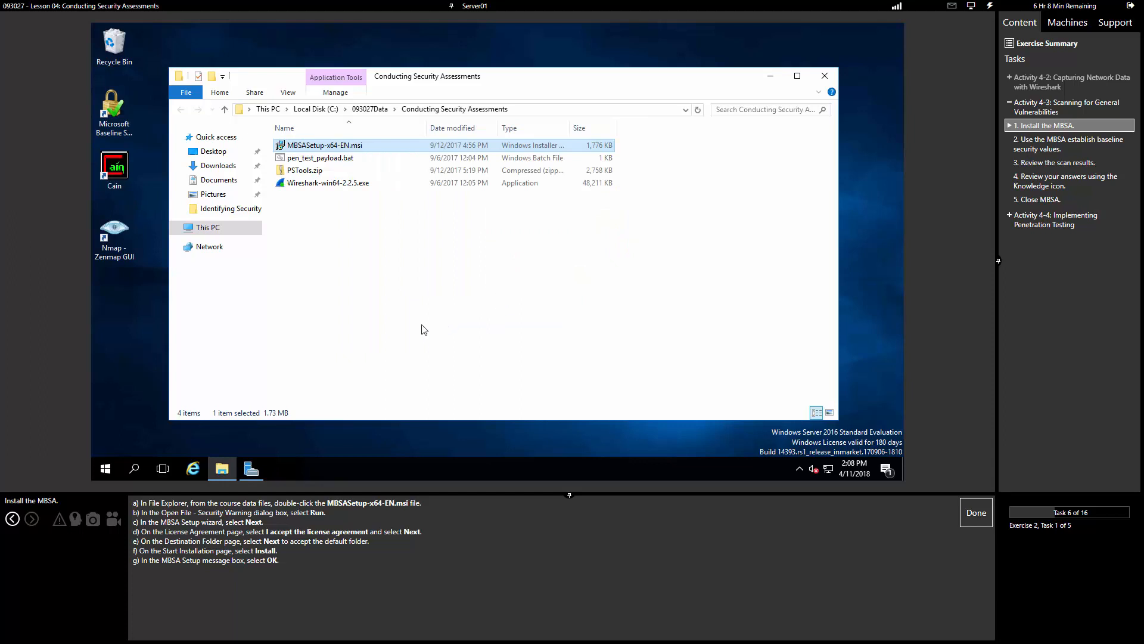
{"action": "mouse_move", "coordinate": [846, 516]}
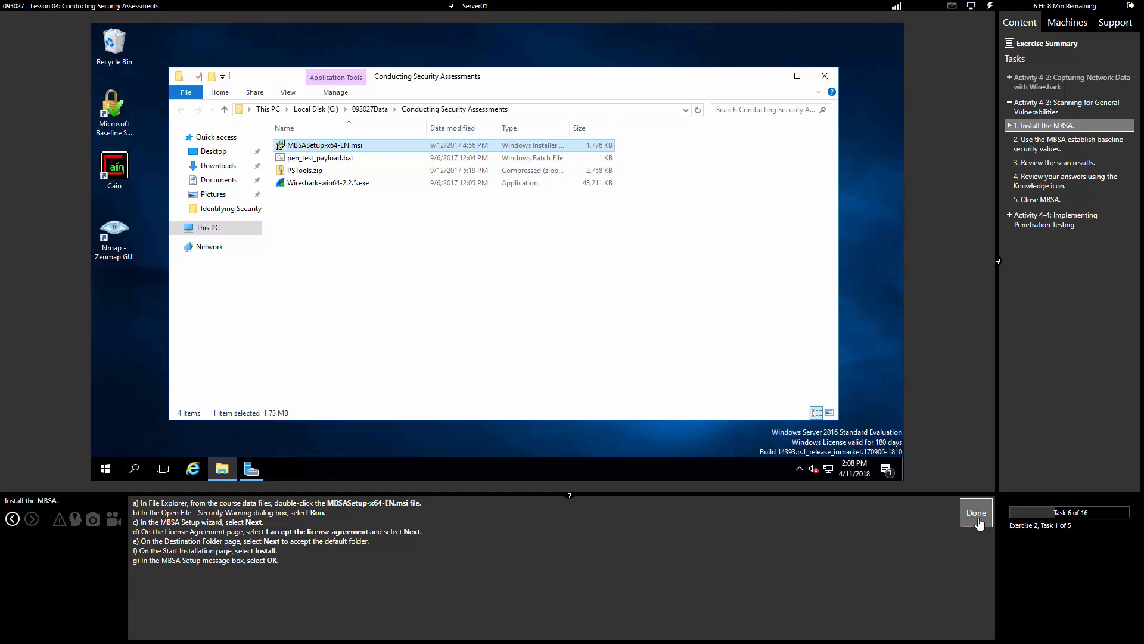
{"action": "left_click", "coordinate": [976, 511]}
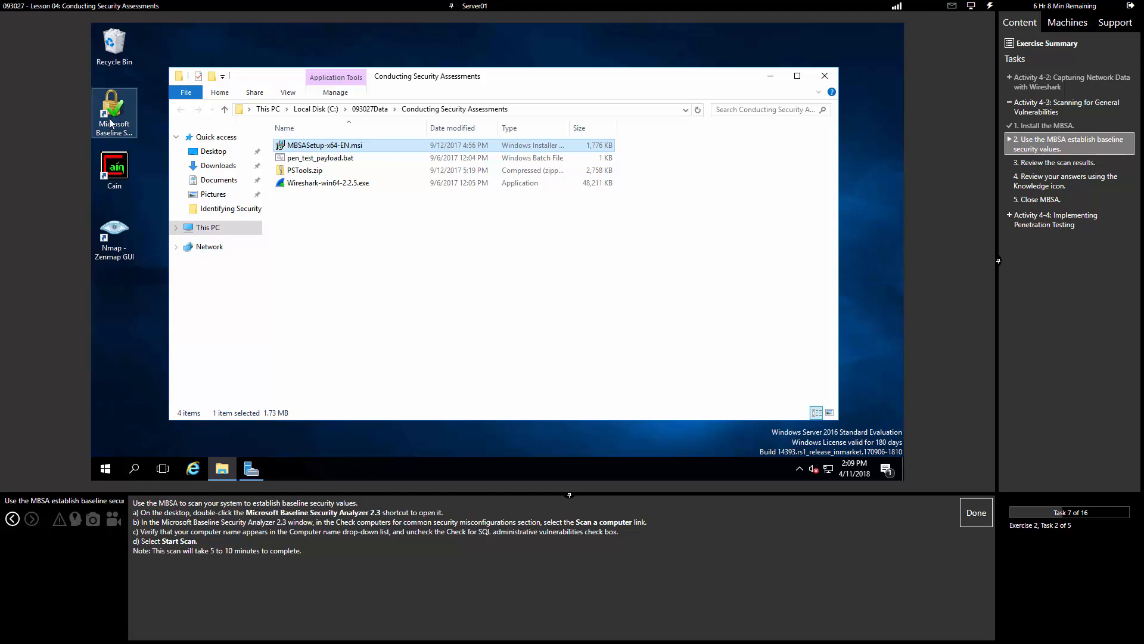
Step: Start MBSA, choose a single-computer scan of DOMAIN01\SERVER01 and uncheck the SQL vulnerabilities check
{"action": "double_click", "coordinate": [114, 108]}
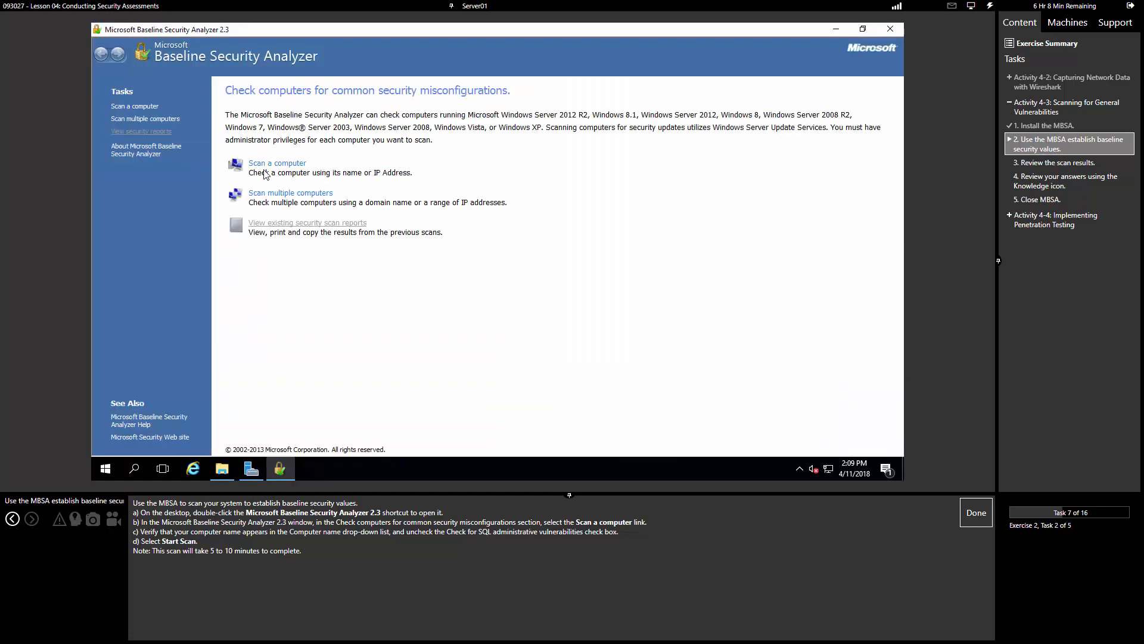
{"action": "mouse_move", "coordinate": [370, 264]}
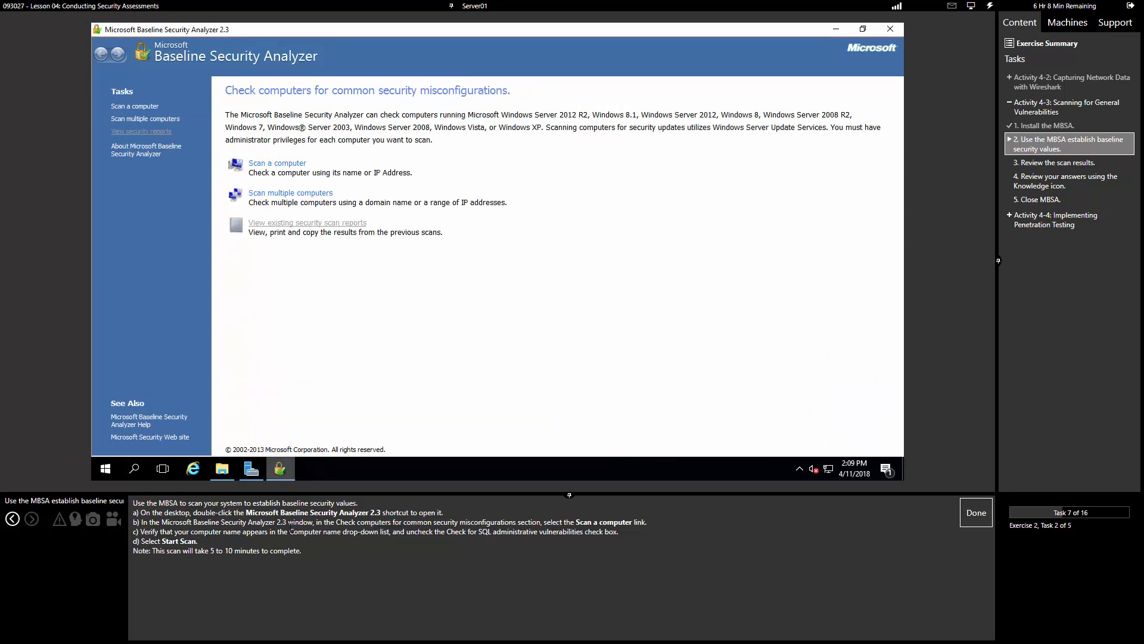
{"action": "mouse_move", "coordinate": [281, 468]}
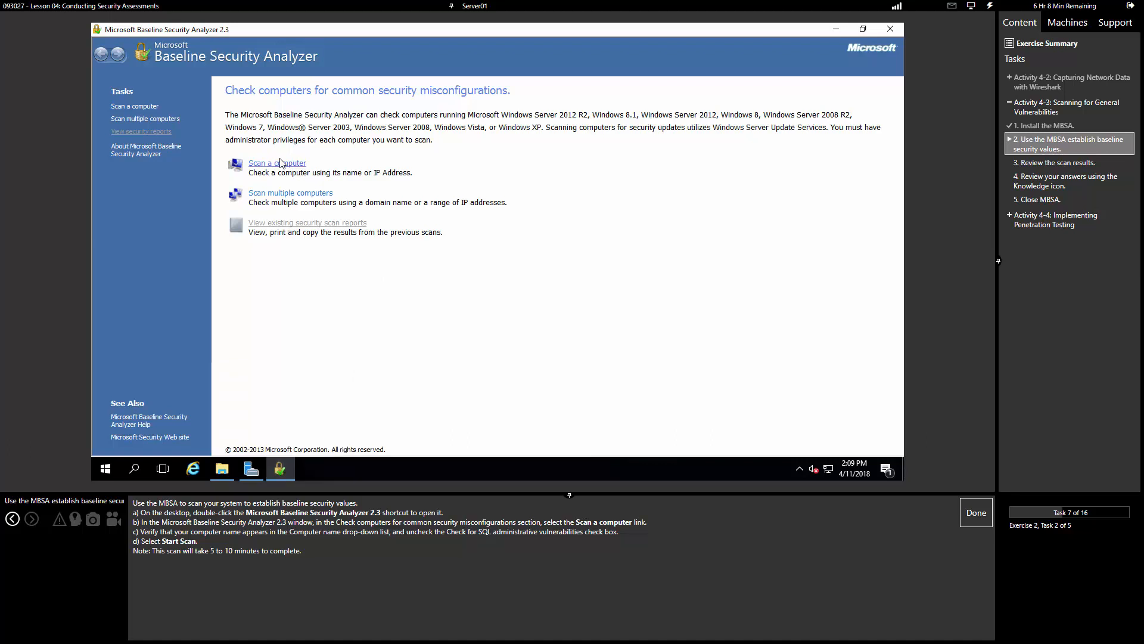
{"action": "left_click", "coordinate": [277, 163]}
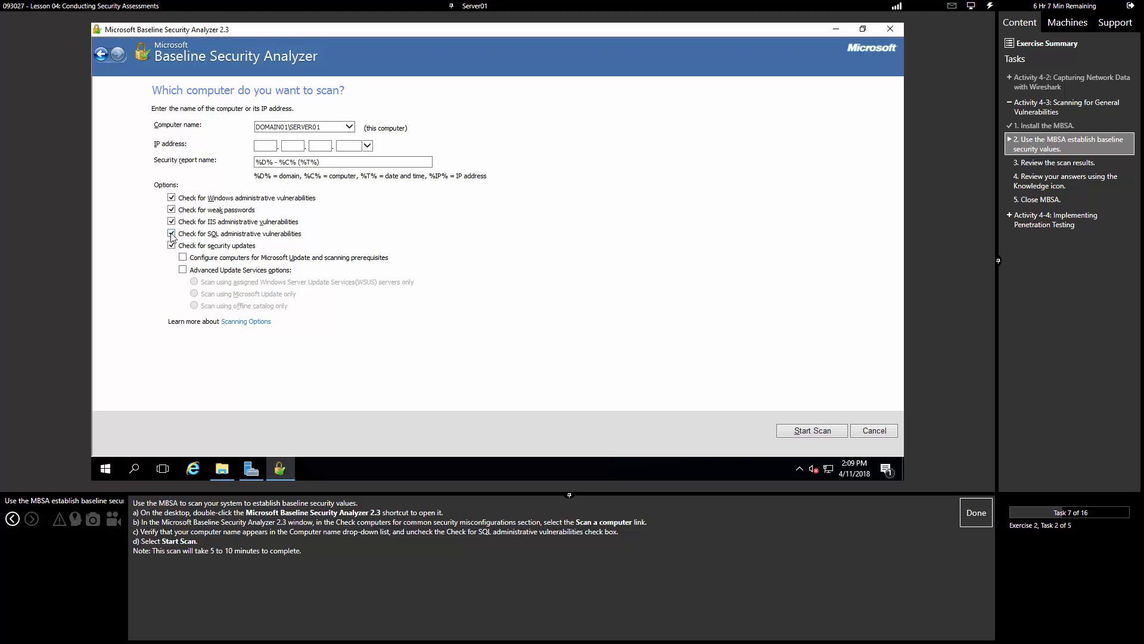
{"action": "left_click", "coordinate": [170, 232]}
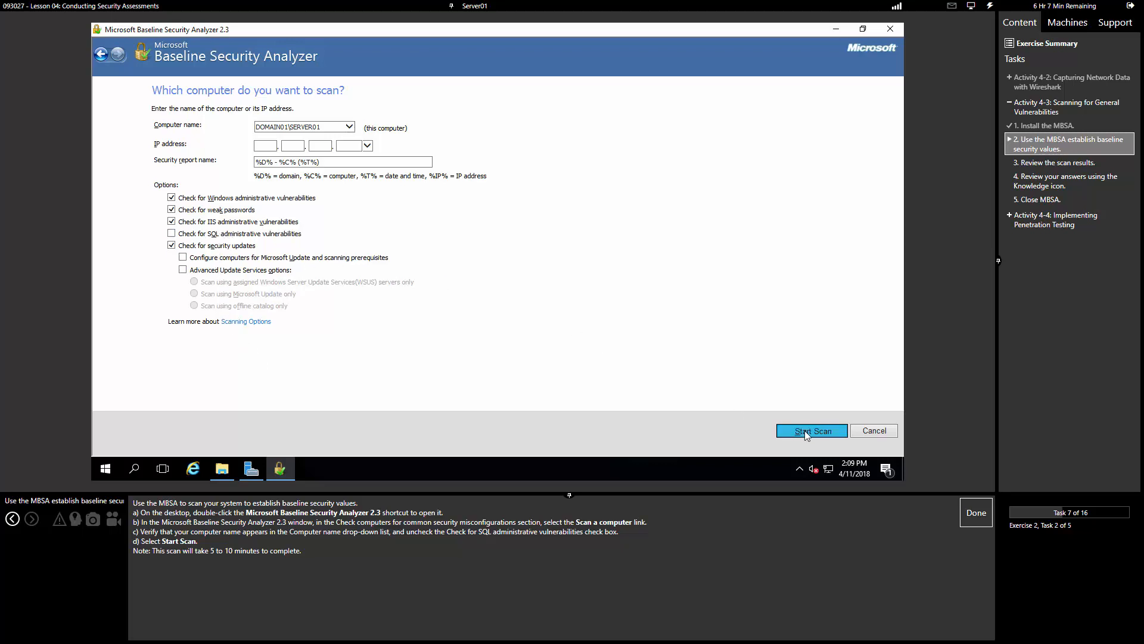
Step: Start the scan of DOMAIN01\SERVER01
{"action": "left_click", "coordinate": [811, 430]}
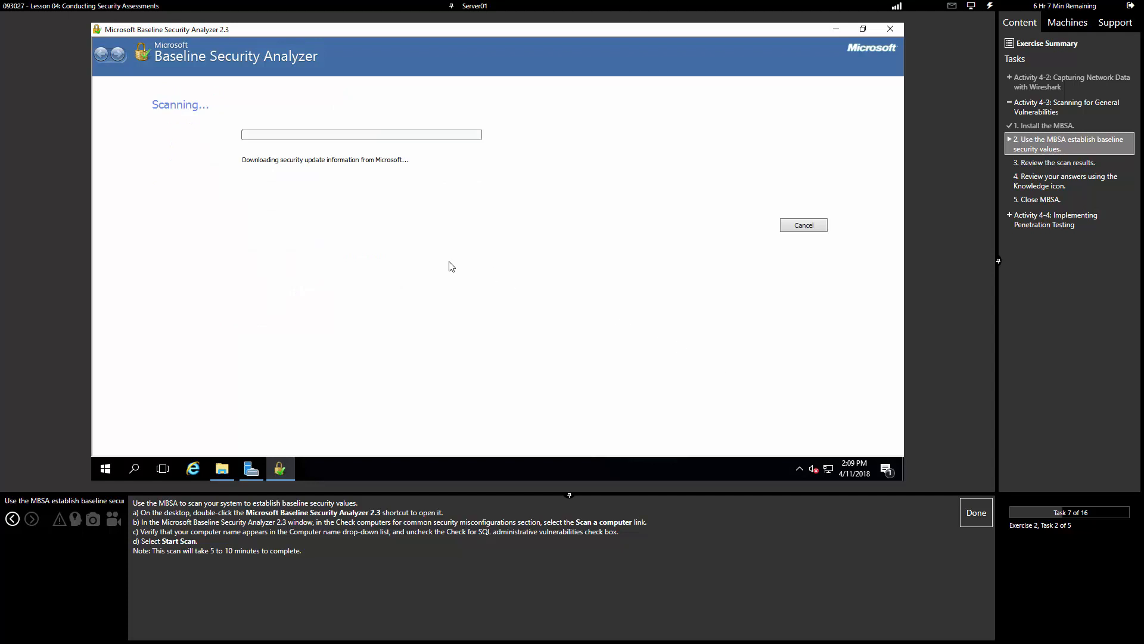
{"action": "mouse_move", "coordinate": [446, 266]}
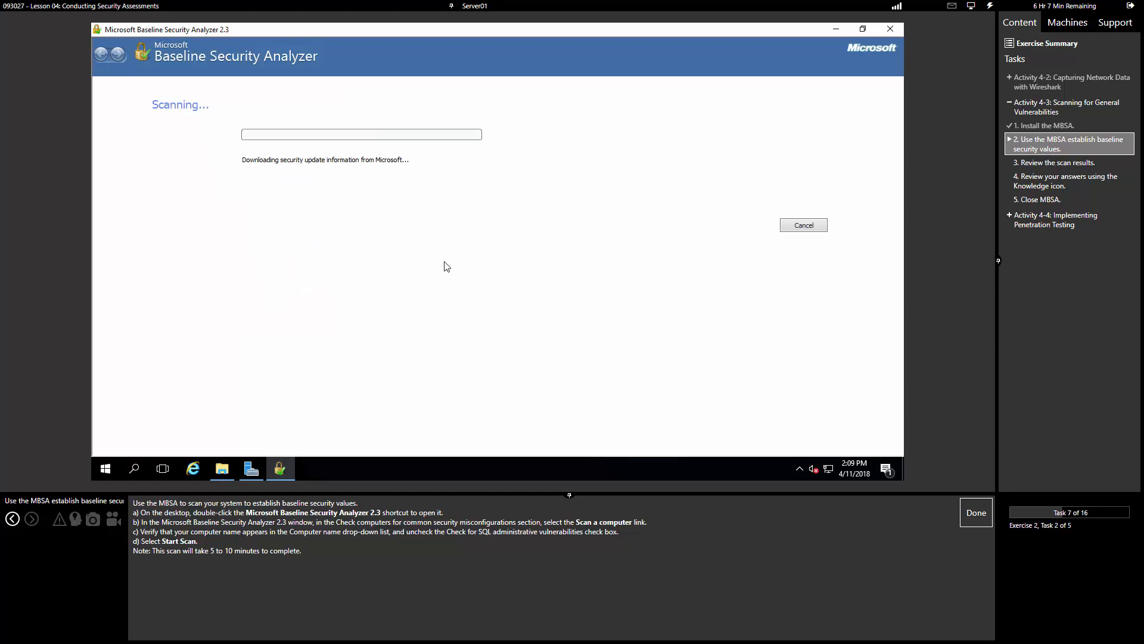
{"action": "mouse_move", "coordinate": [291, 214]}
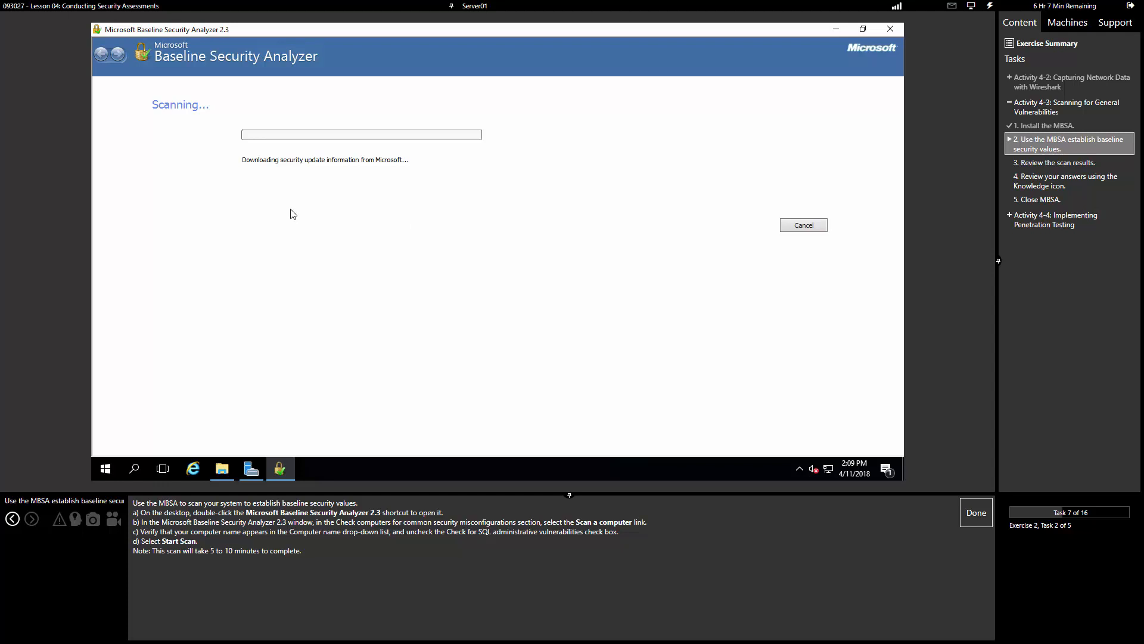
{"action": "mouse_move", "coordinate": [285, 213]}
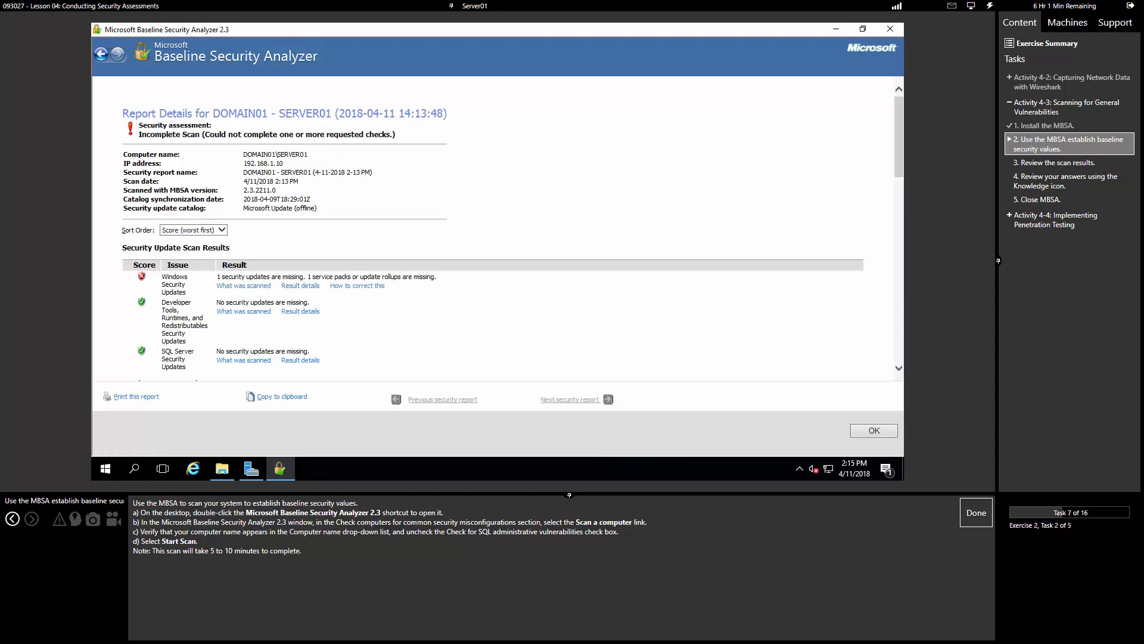
{"action": "mouse_move", "coordinate": [521, 167]}
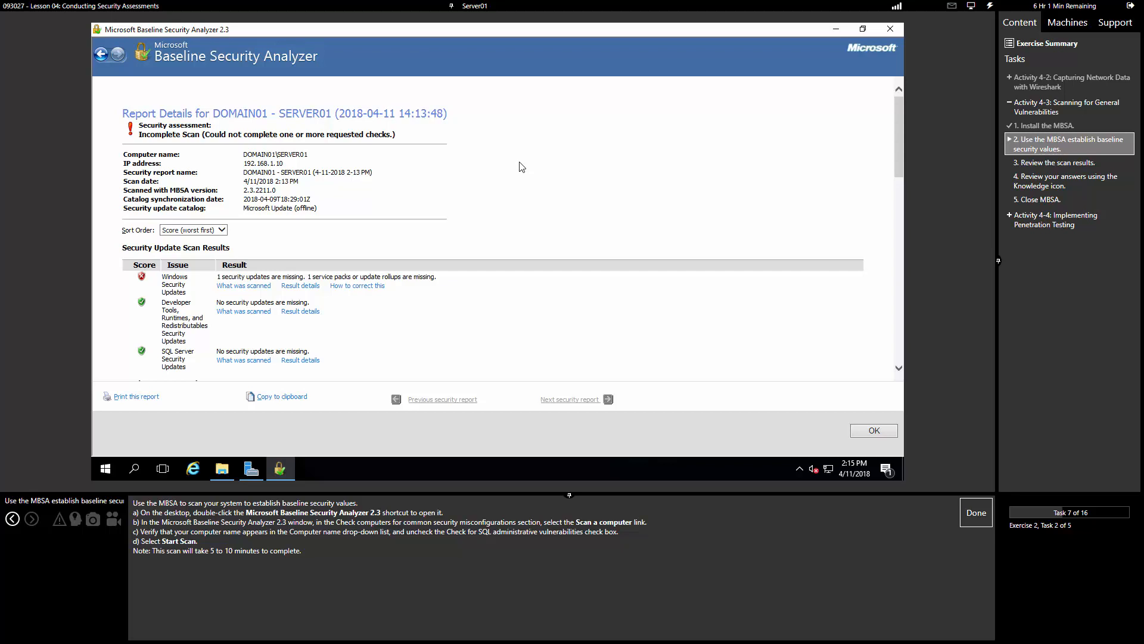
{"action": "mouse_move", "coordinate": [1003, 555]}
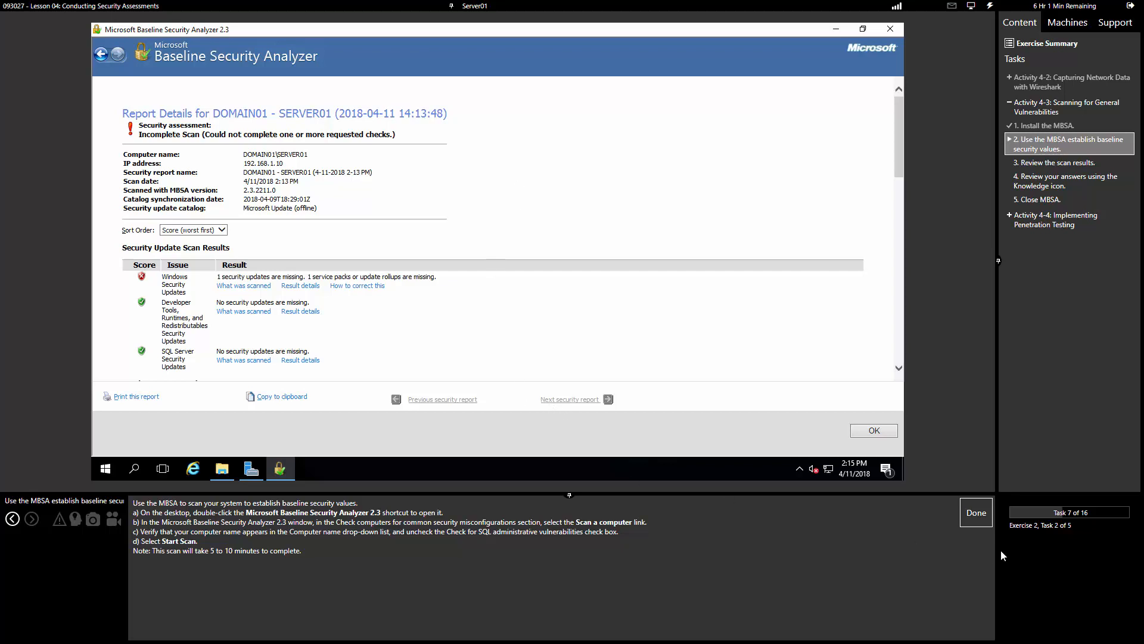
Step: Mark the baseline scan task complete and look through the SERVER01 report
{"action": "left_click", "coordinate": [975, 512]}
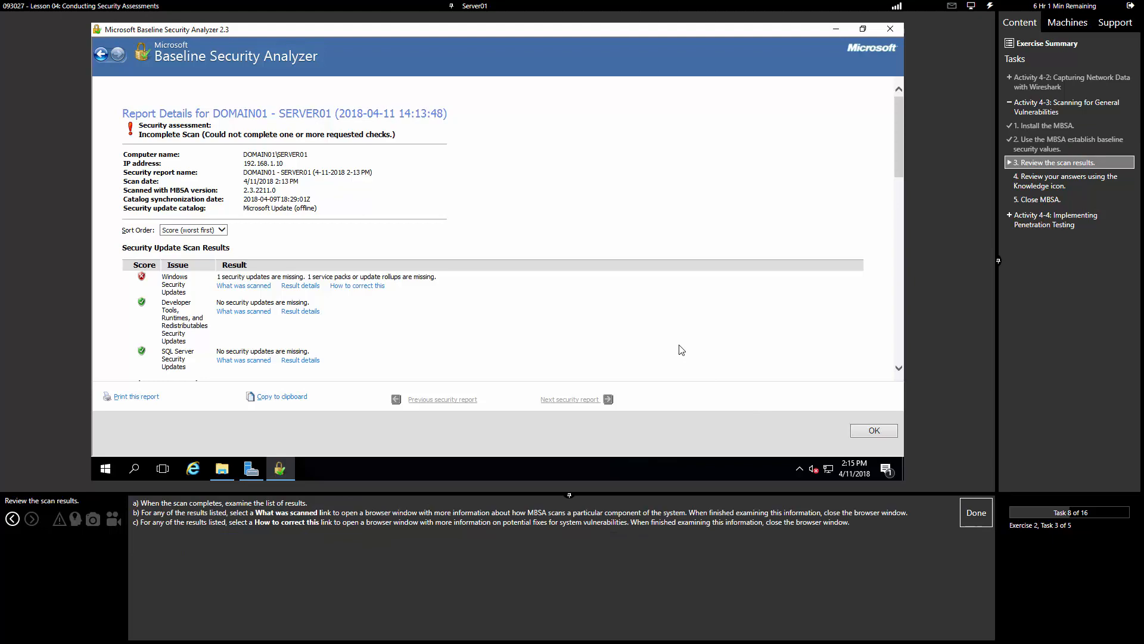
{"action": "mouse_move", "coordinate": [662, 344]}
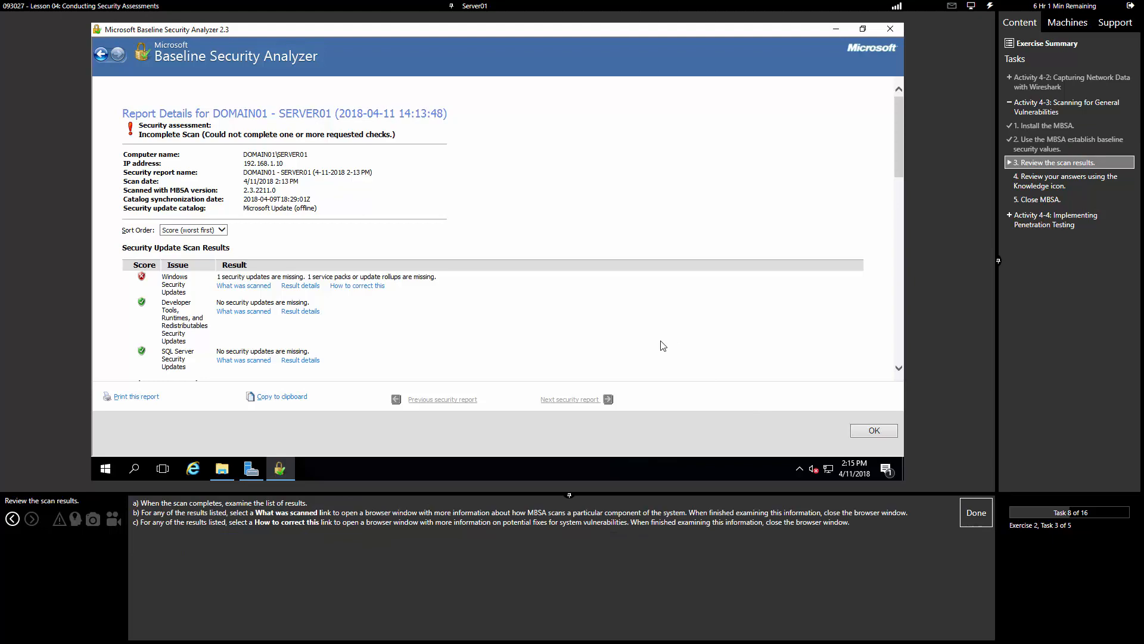
{"action": "scroll", "scroll_direction": "down", "scroll_amount": 3}
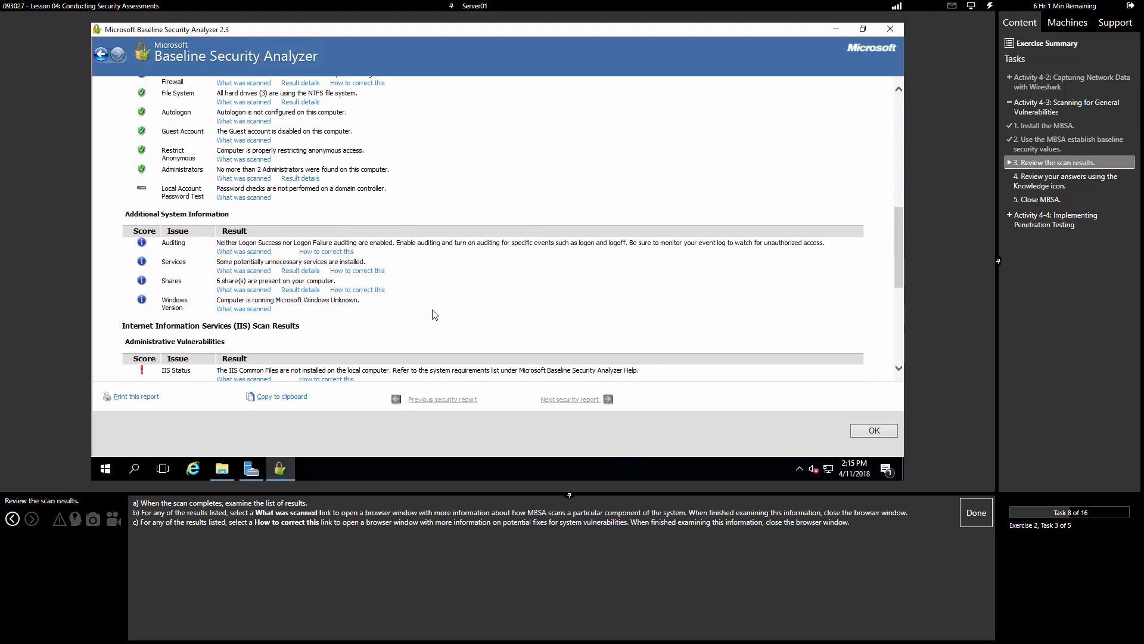
{"action": "scroll", "scroll_direction": "down", "scroll_amount": 3}
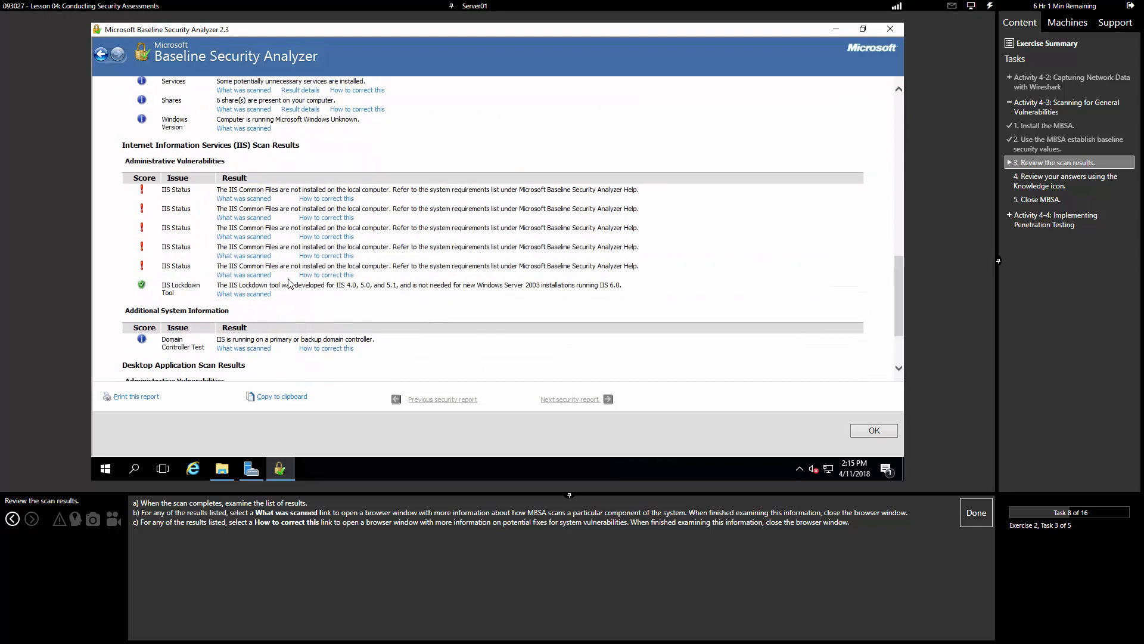
{"action": "mouse_move", "coordinate": [167, 266]}
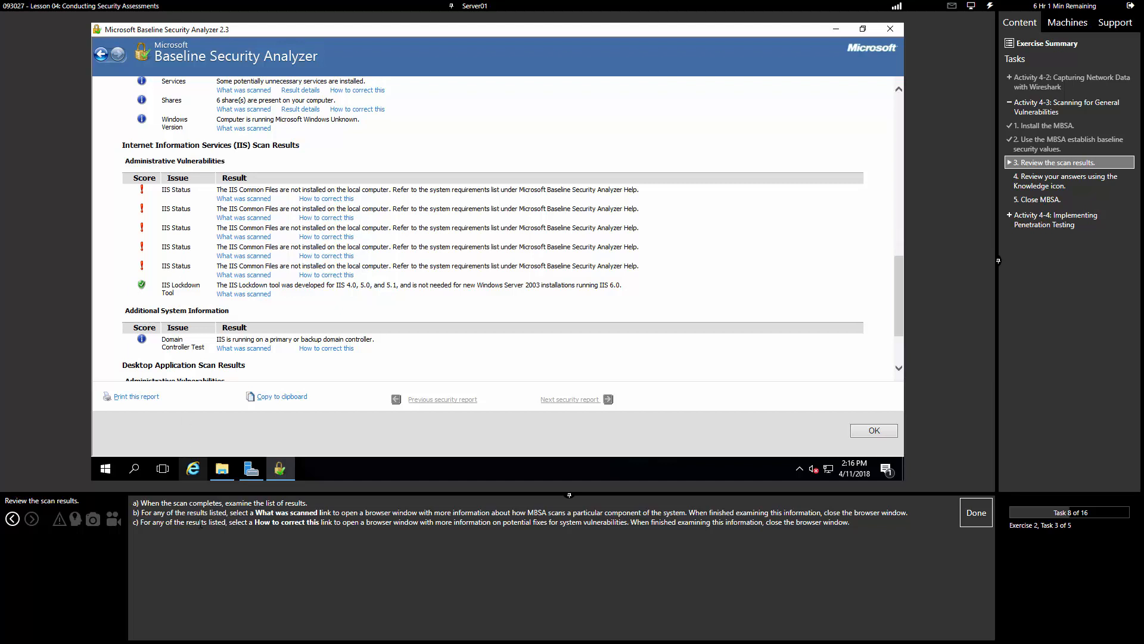
{"action": "mouse_move", "coordinate": [192, 468]}
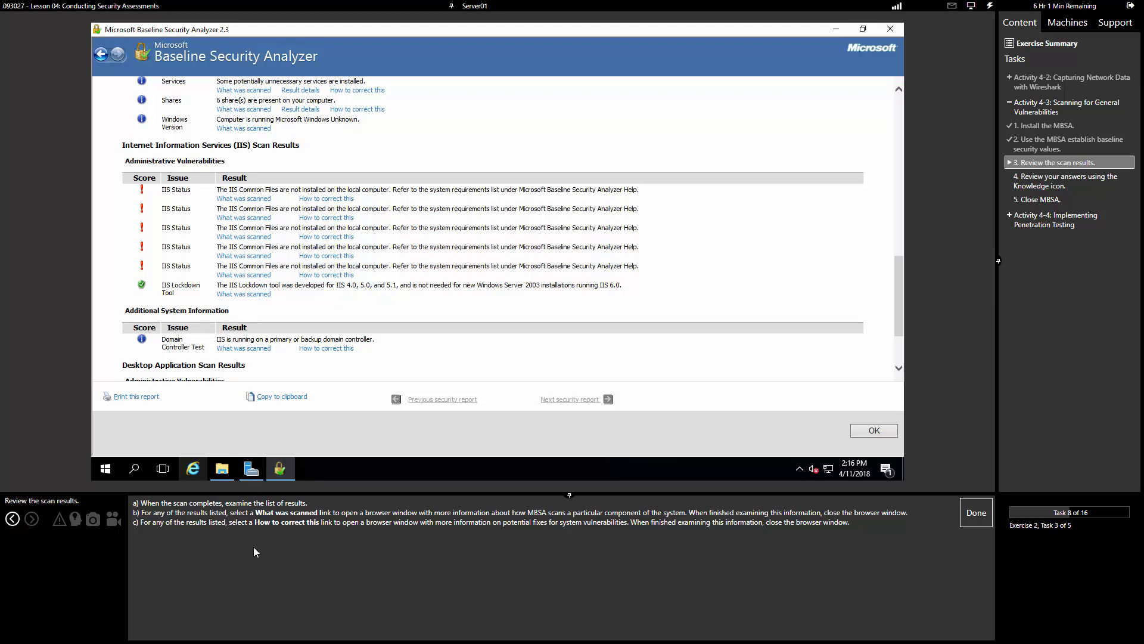
{"action": "mouse_move", "coordinate": [551, 535]}
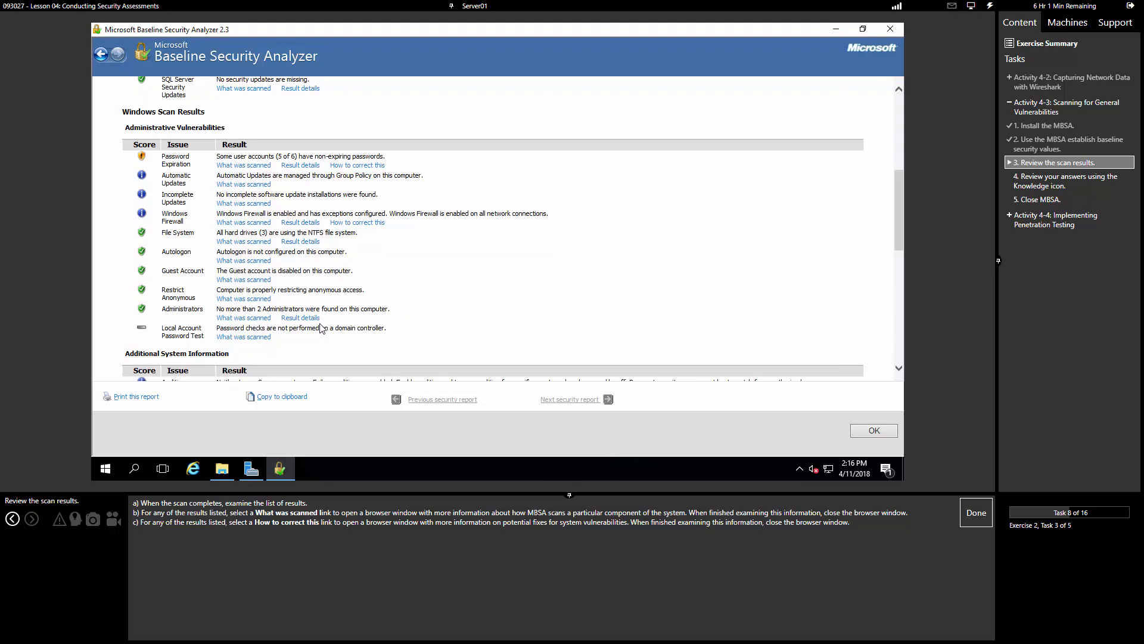
{"action": "scroll", "scroll_direction": "up", "scroll_amount": 3}
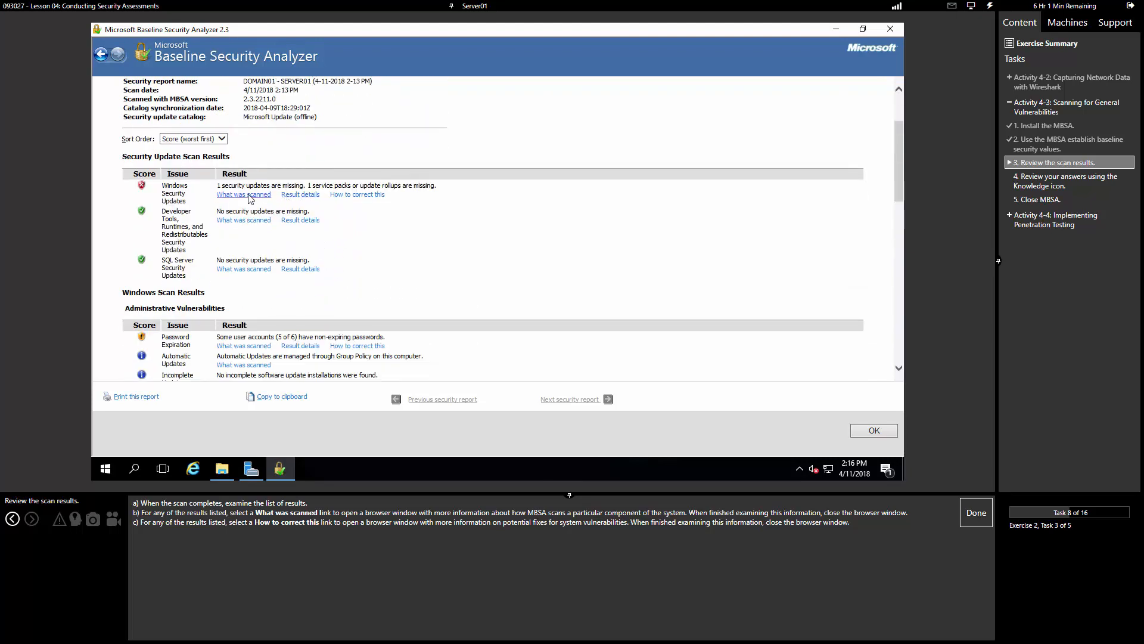
Step: Read what the Windows Security Updates check covers and the missing-update details, then close them
{"action": "left_click", "coordinate": [243, 194]}
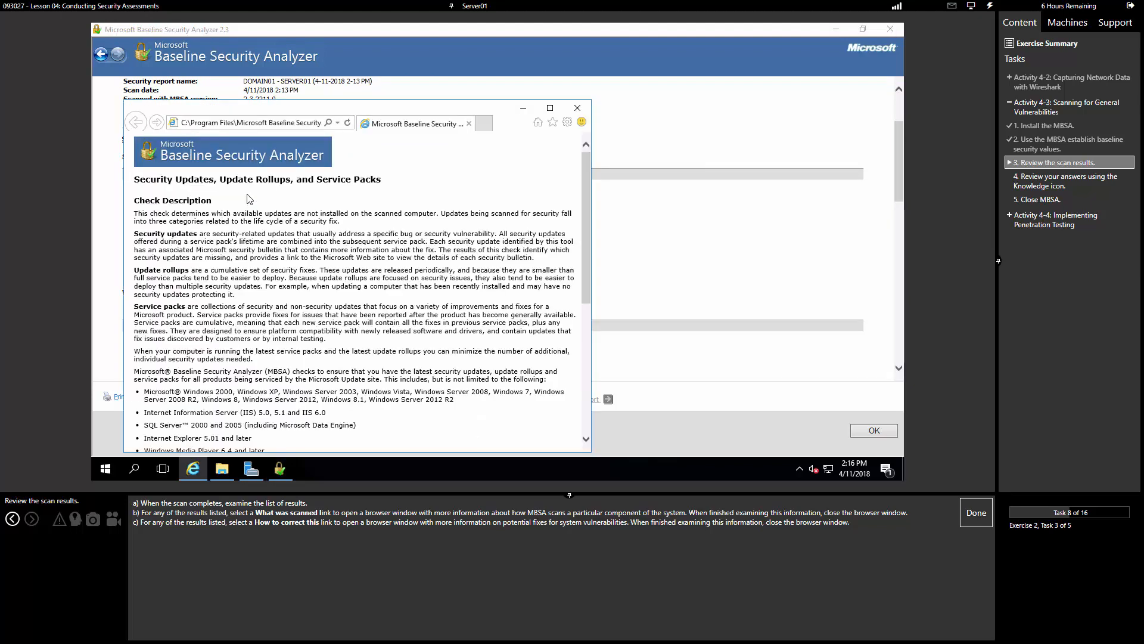
{"action": "scroll", "scroll_direction": "down", "scroll_amount": 3}
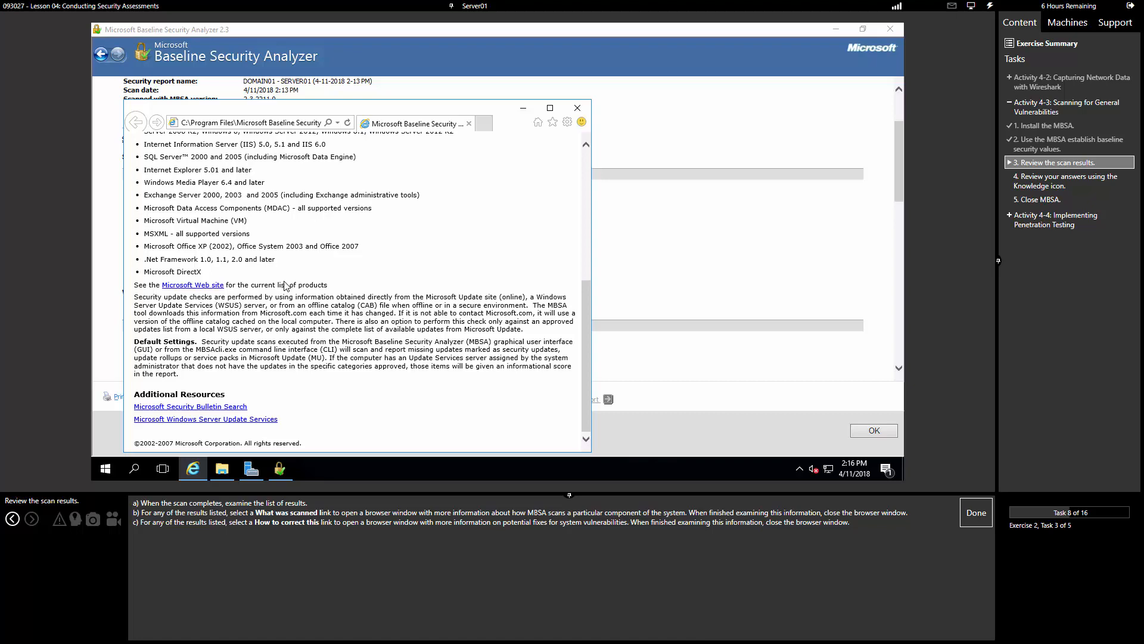
{"action": "scroll", "scroll_direction": "up", "scroll_amount": 3}
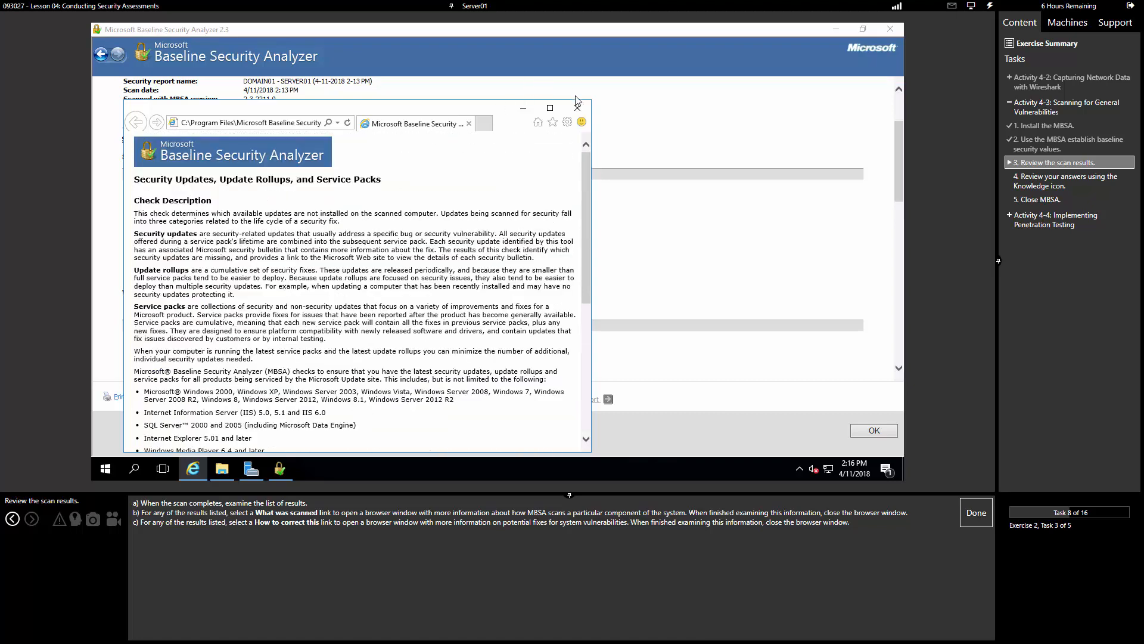
{"action": "left_click", "coordinate": [577, 108]}
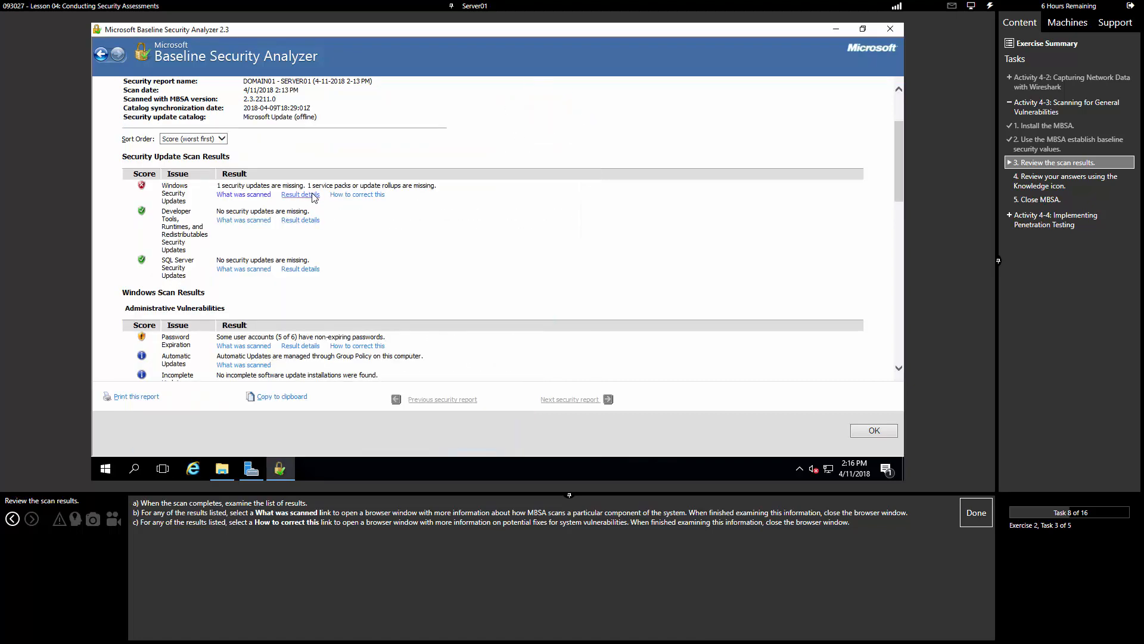
{"action": "left_click", "coordinate": [300, 195]}
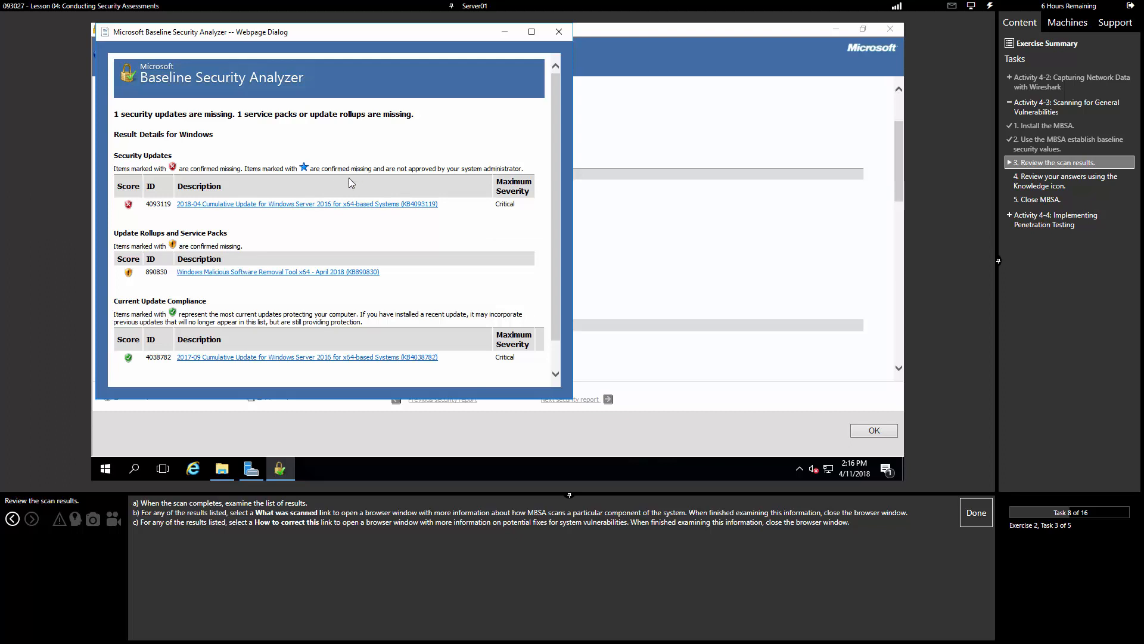
{"action": "mouse_move", "coordinate": [200, 265]}
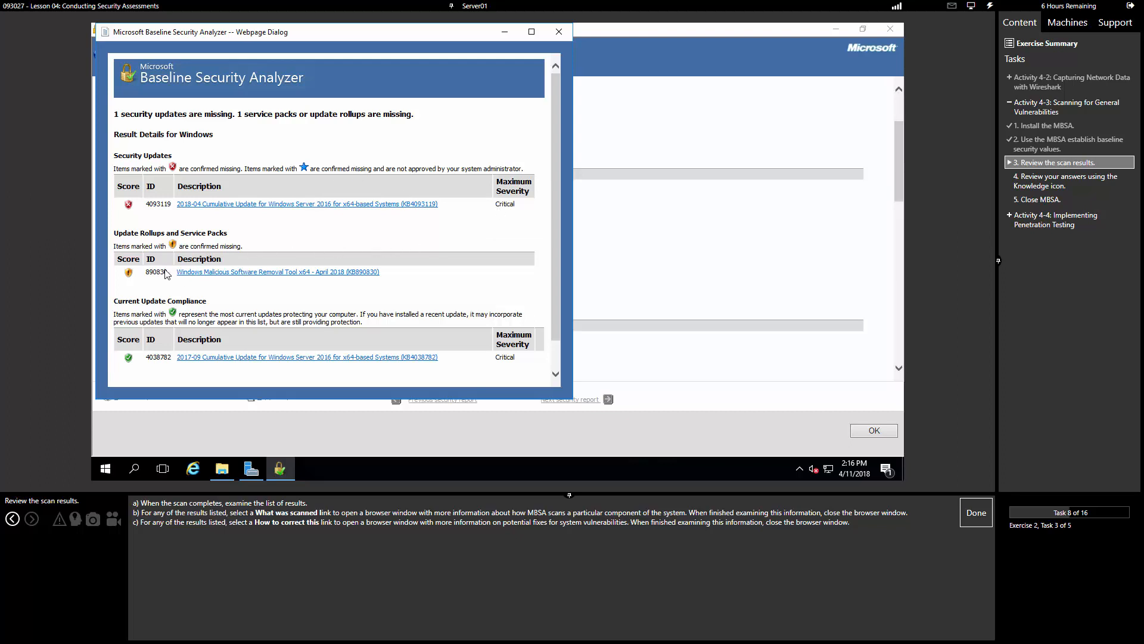
{"action": "mouse_move", "coordinate": [150, 357]}
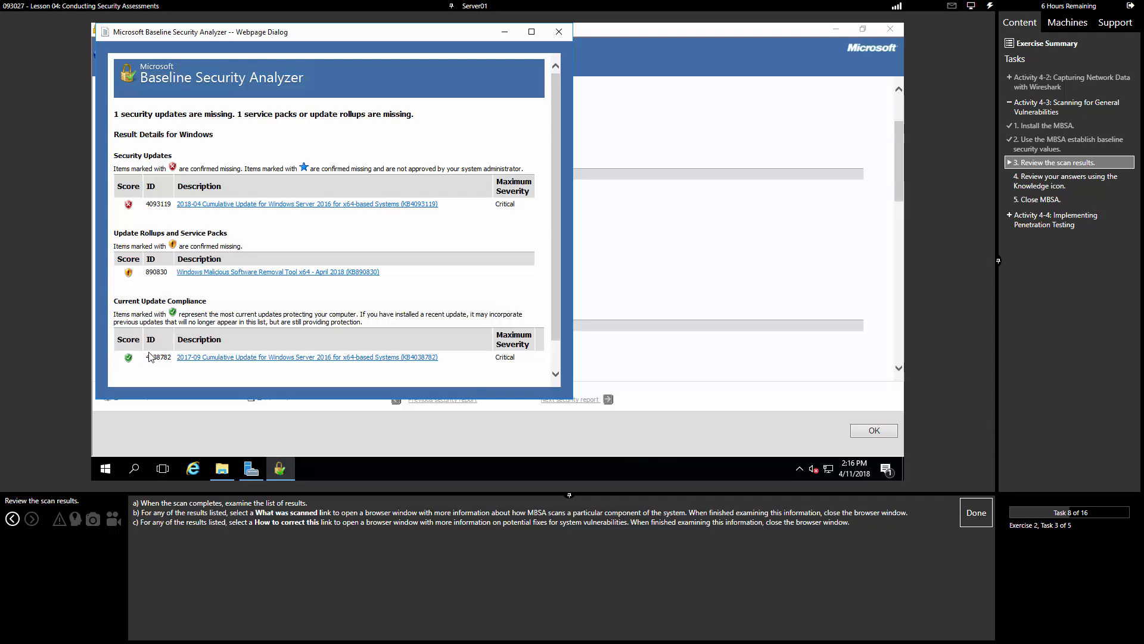
{"action": "left_click", "coordinate": [559, 31]}
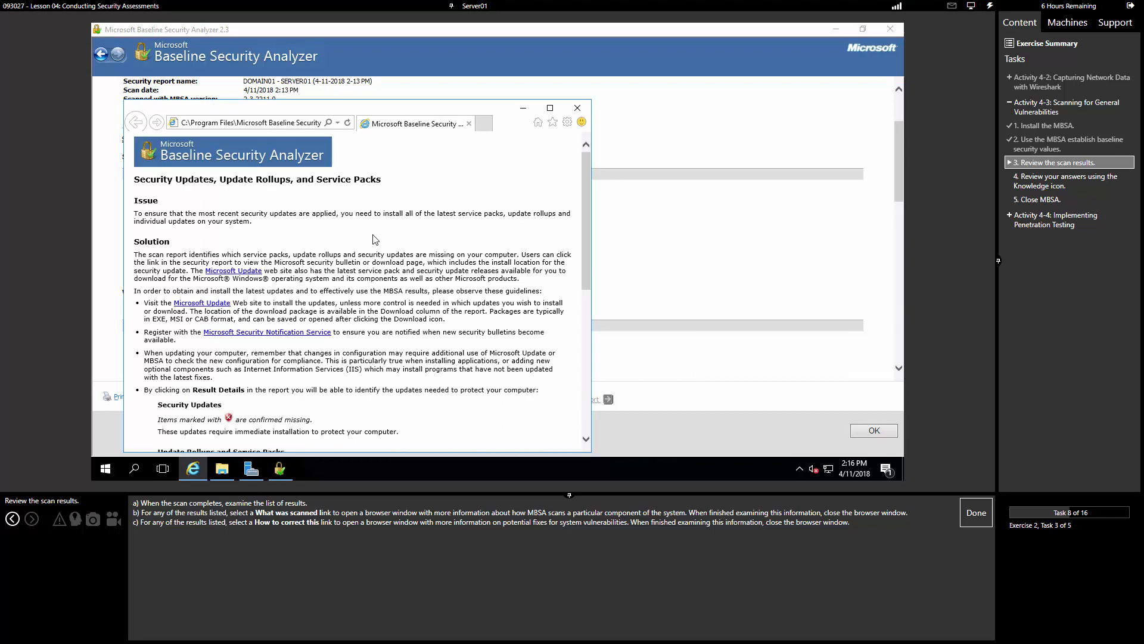
Step: Close the update fix advice, then read and close the IIS Status fix advice page
{"action": "scroll", "scroll_direction": "down", "scroll_amount": 3}
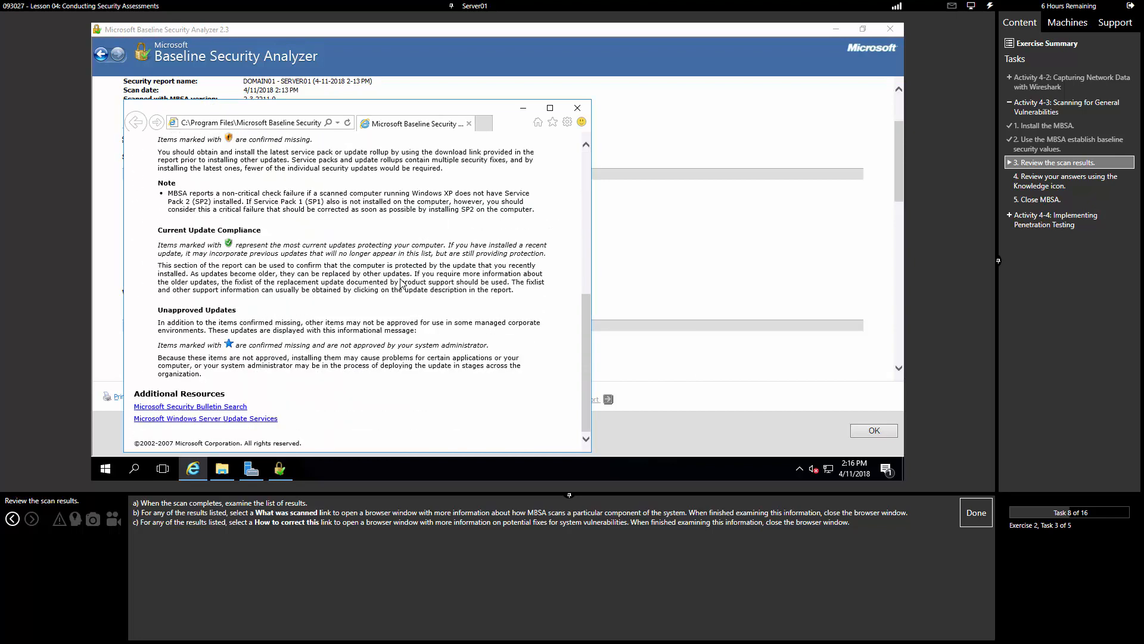
{"action": "left_click", "coordinate": [577, 107]}
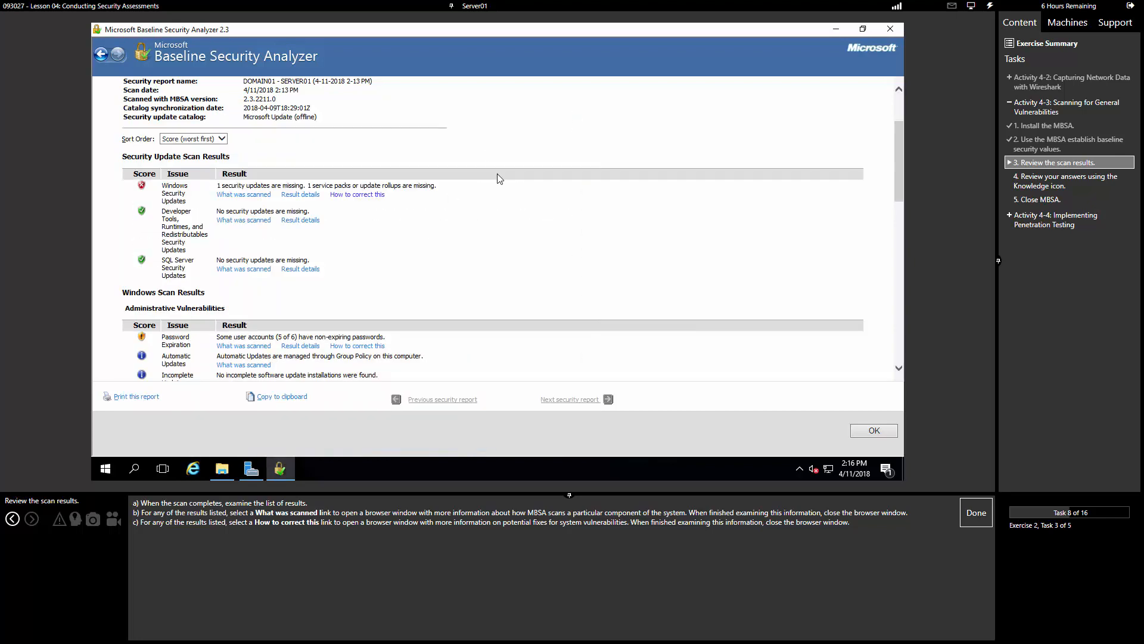
{"action": "scroll", "scroll_direction": "down", "scroll_amount": 3}
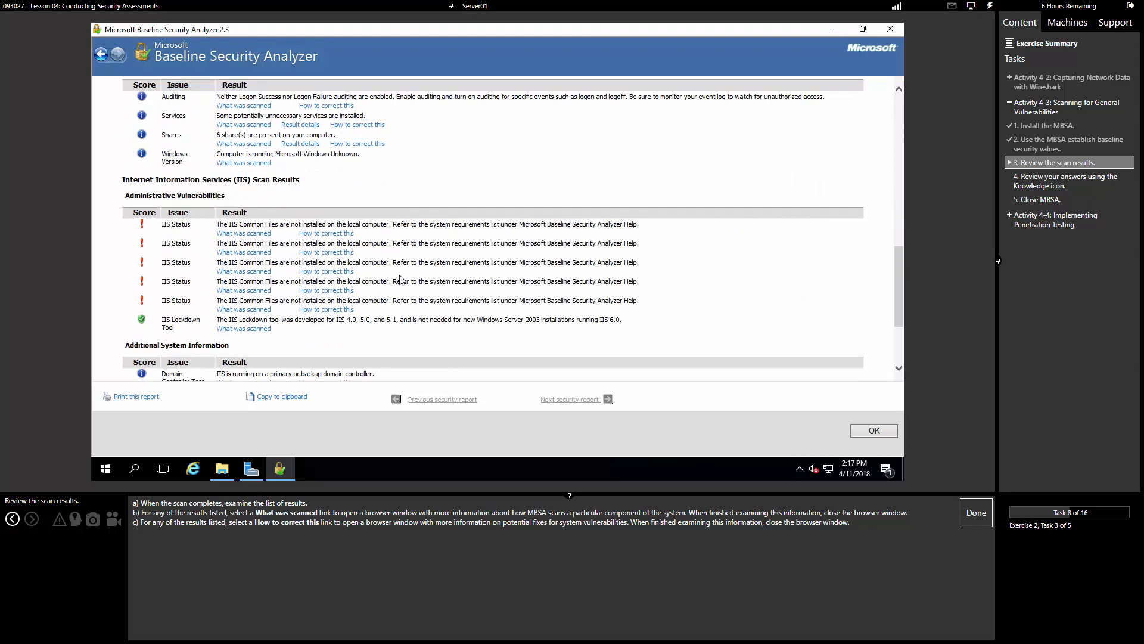
{"action": "scroll", "scroll_direction": "down", "scroll_amount": 3}
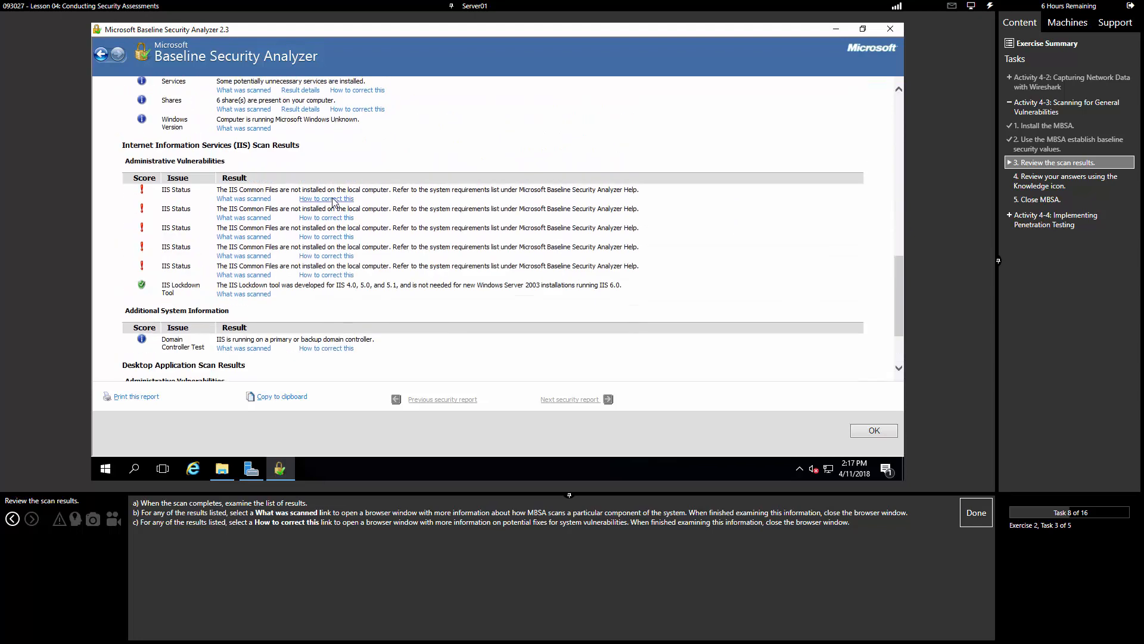
{"action": "left_click", "coordinate": [327, 199]}
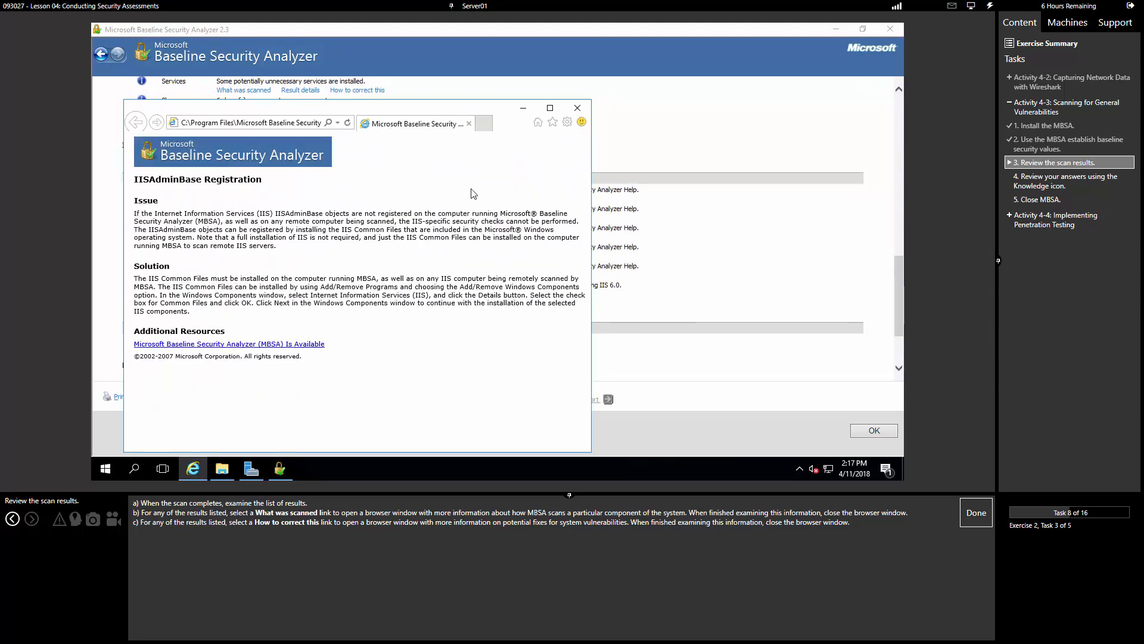
{"action": "mouse_move", "coordinate": [576, 109]}
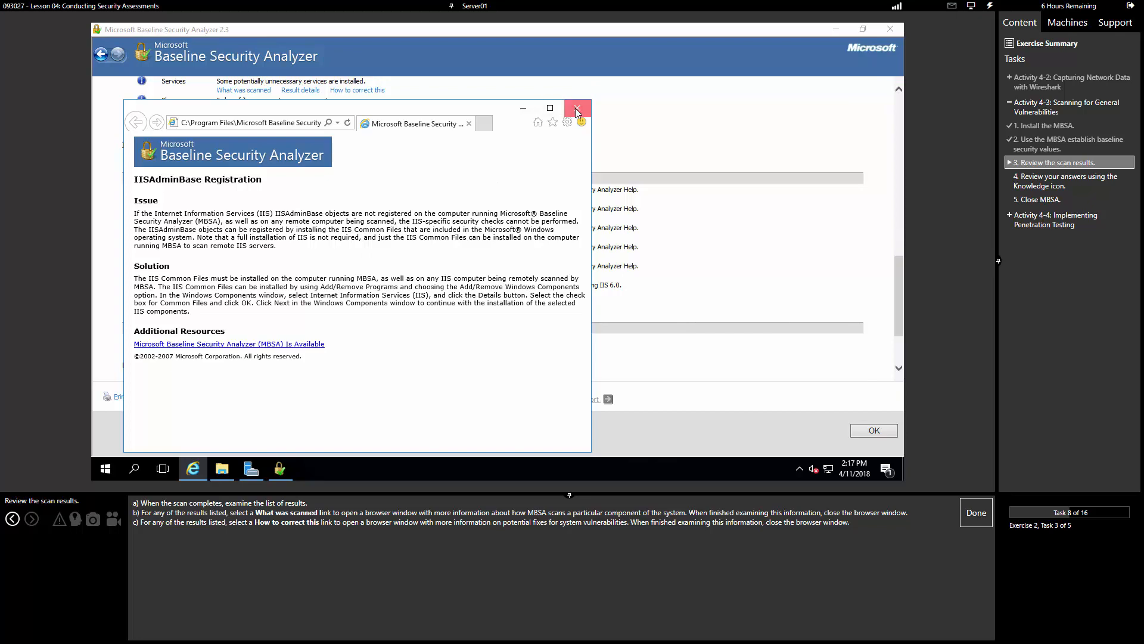
{"action": "left_click", "coordinate": [577, 109]}
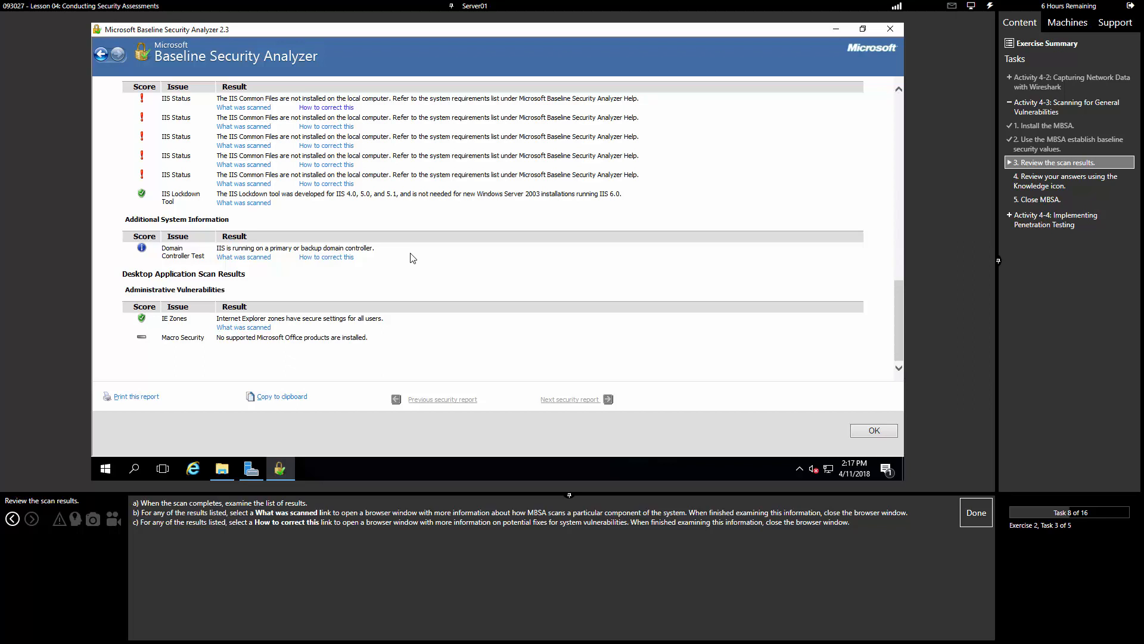
Step: Mark the scan-review task done and show the Knowledge answers on detected vulnerabilities
{"action": "left_click", "coordinate": [976, 511]}
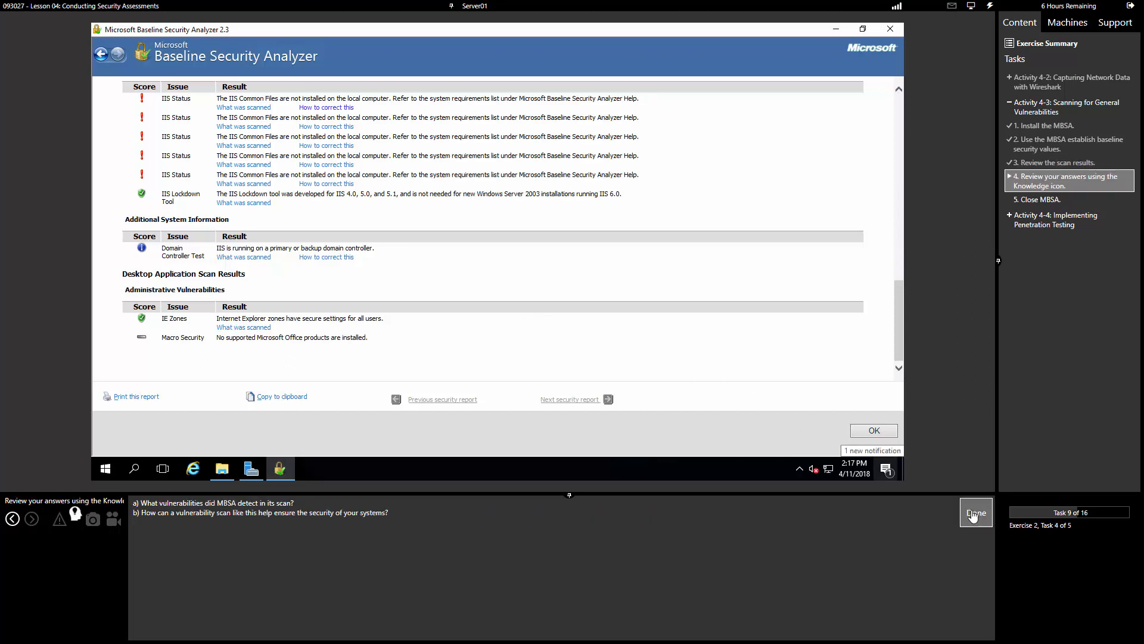
{"action": "mouse_move", "coordinate": [334, 524]}
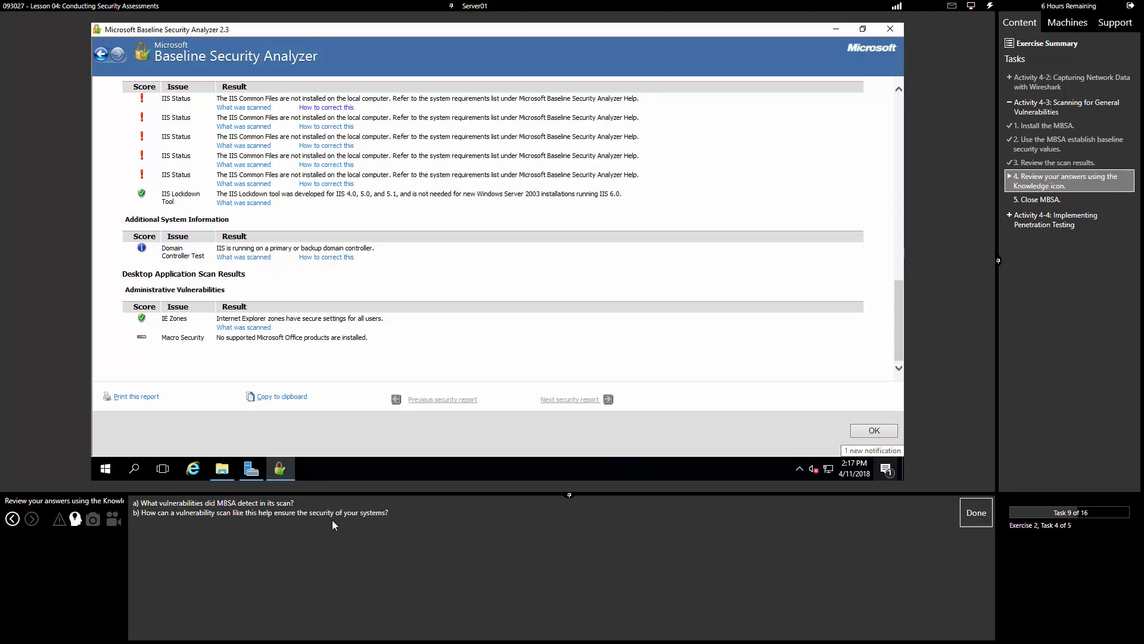
{"action": "mouse_move", "coordinate": [291, 523]}
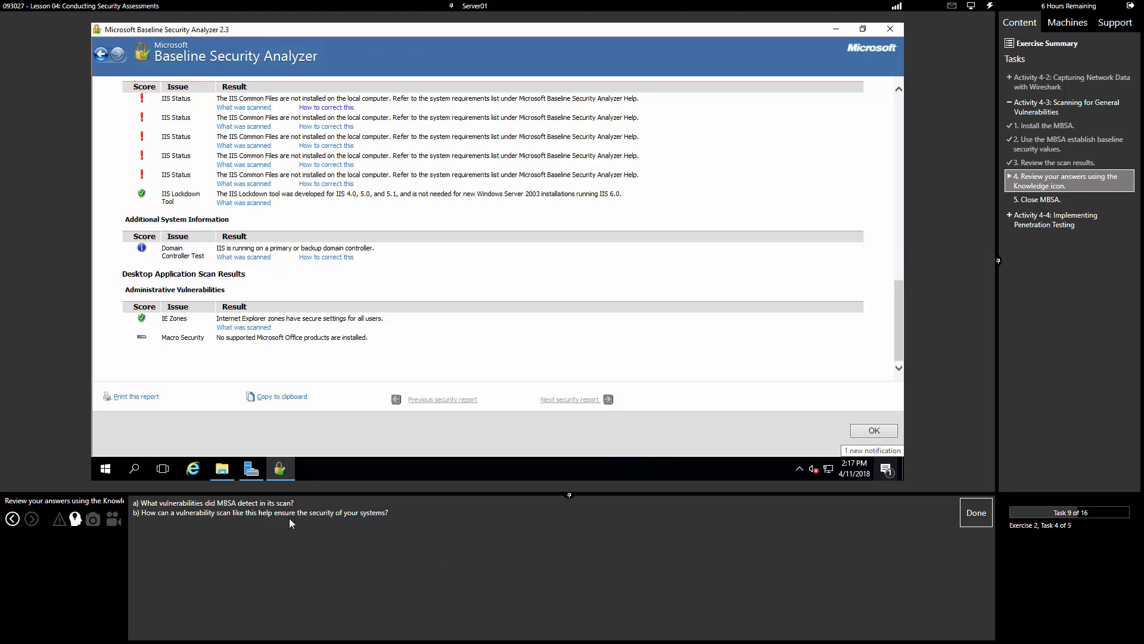
{"action": "mouse_move", "coordinate": [224, 522]}
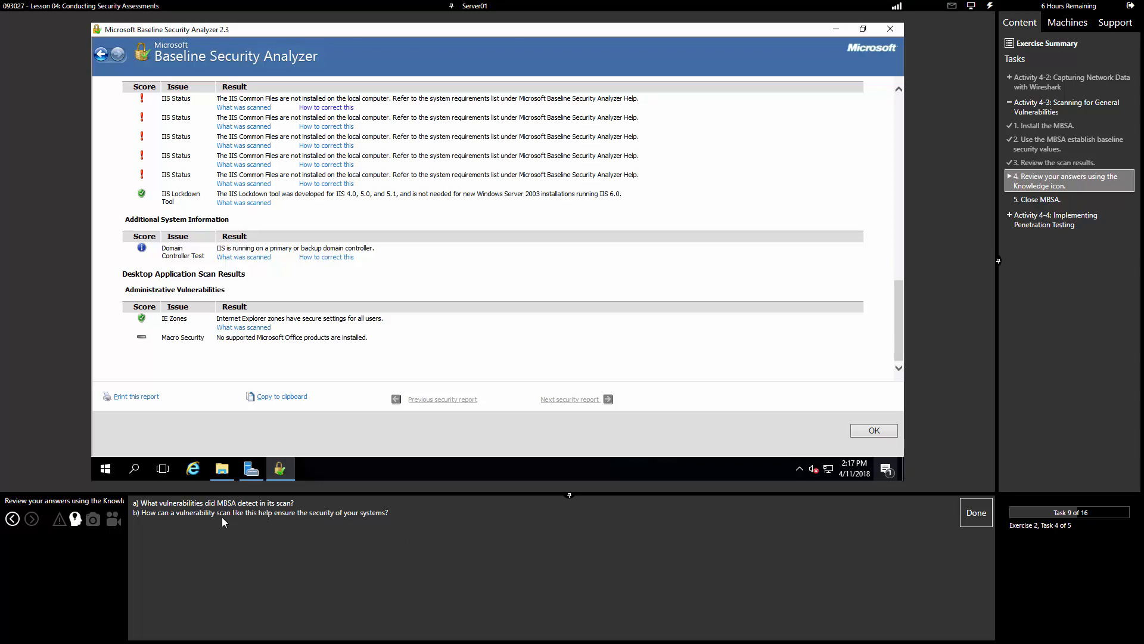
{"action": "left_click", "coordinate": [75, 519]}
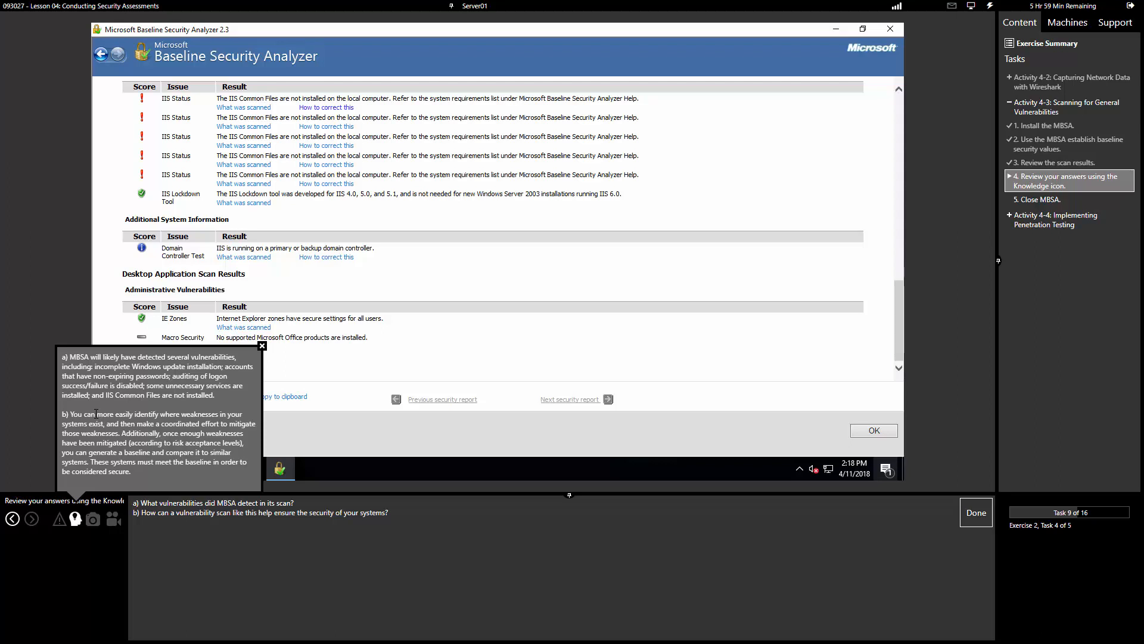
{"action": "mouse_move", "coordinate": [284, 362]}
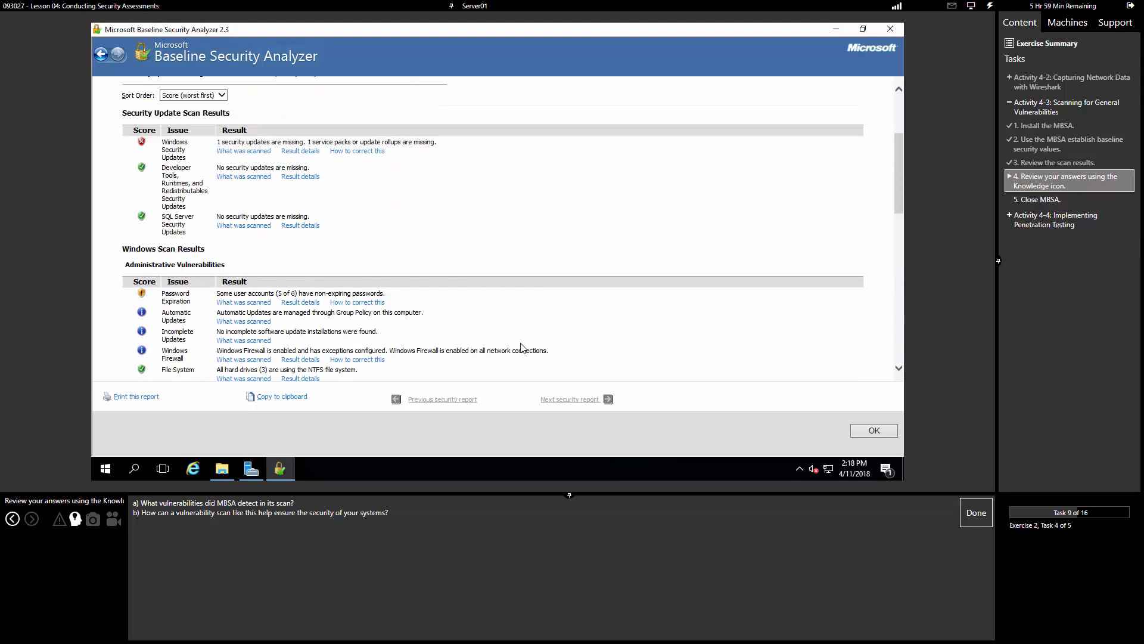
Step: Read through the suggested answers and mark the answer-review task done
{"action": "scroll", "scroll_direction": "down", "scroll_amount": 3}
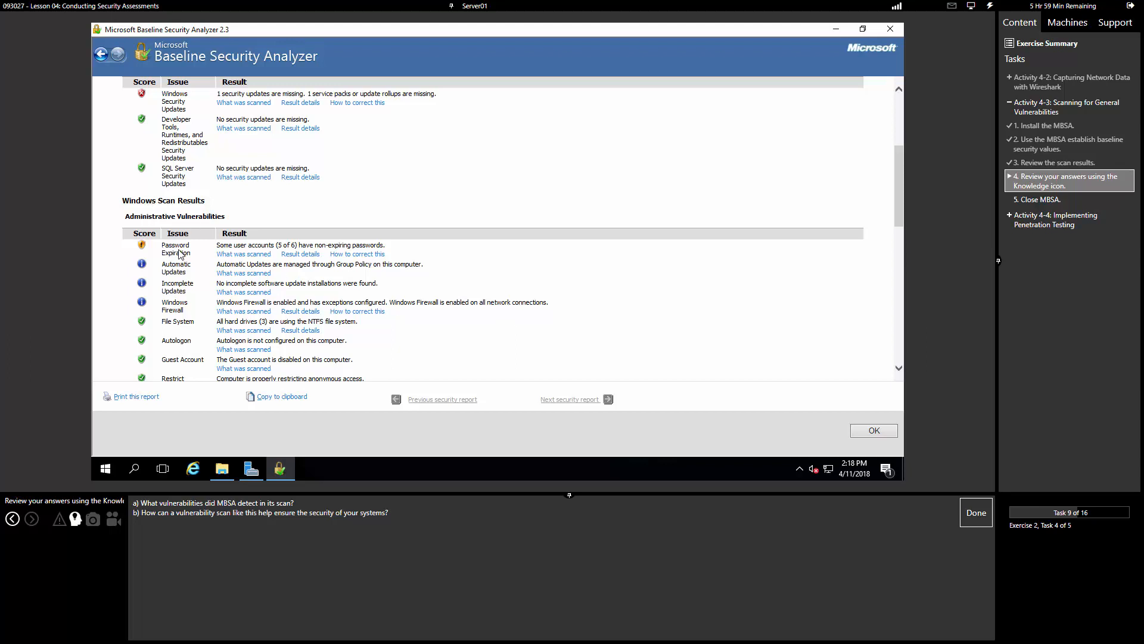
{"action": "mouse_move", "coordinate": [248, 251]}
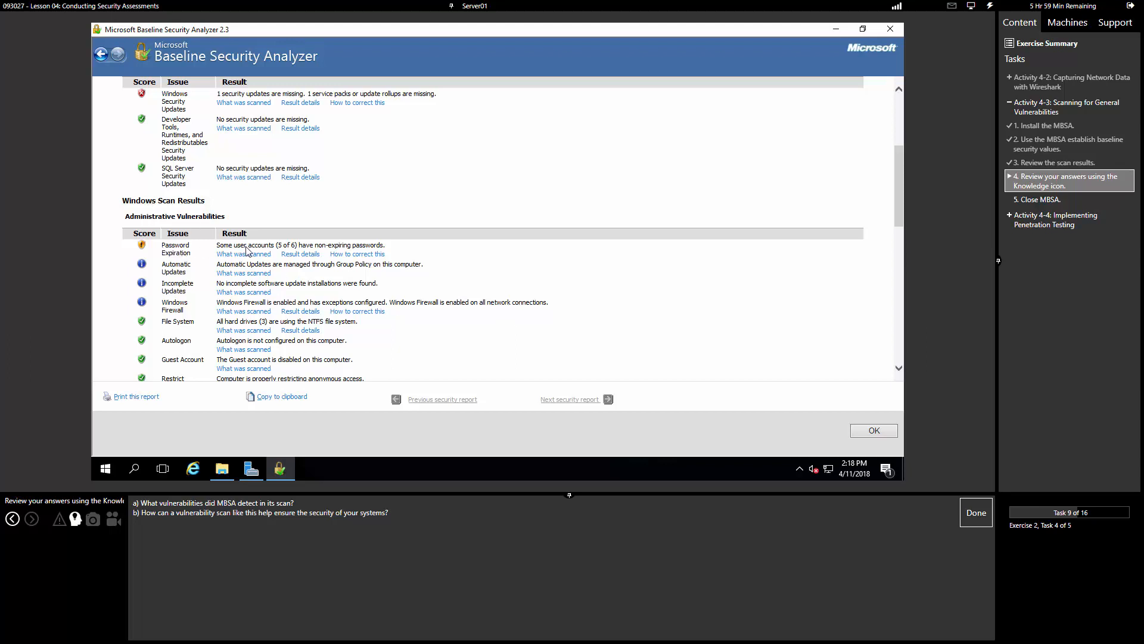
{"action": "mouse_move", "coordinate": [357, 254]}
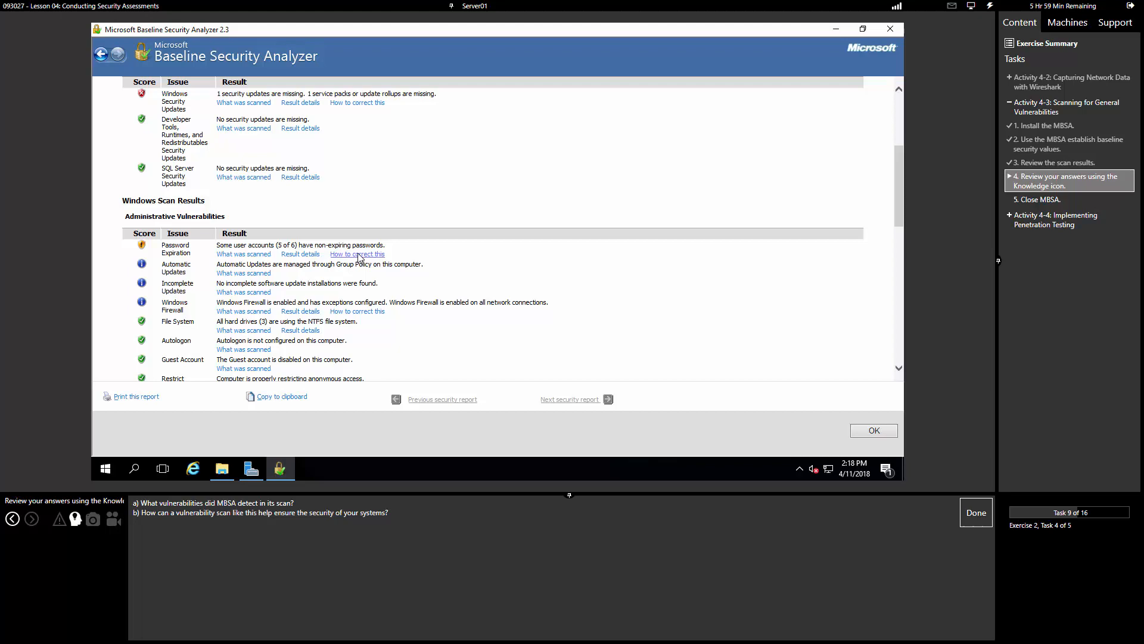
{"action": "scroll", "scroll_direction": "down", "scroll_amount": 3}
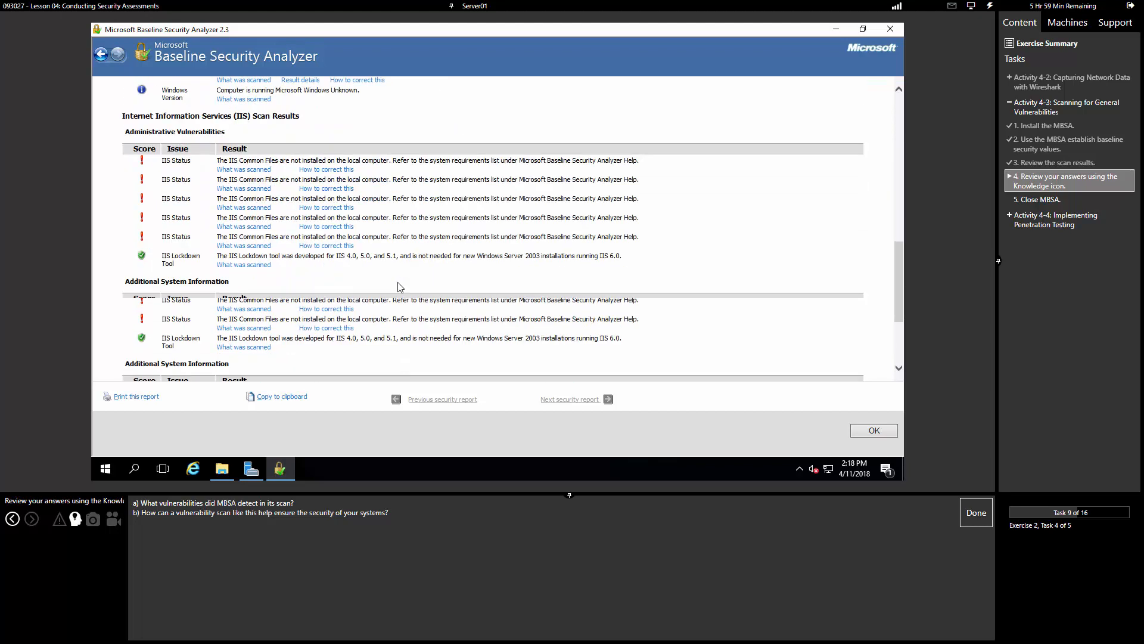
{"action": "scroll", "scroll_direction": "down", "scroll_amount": 3}
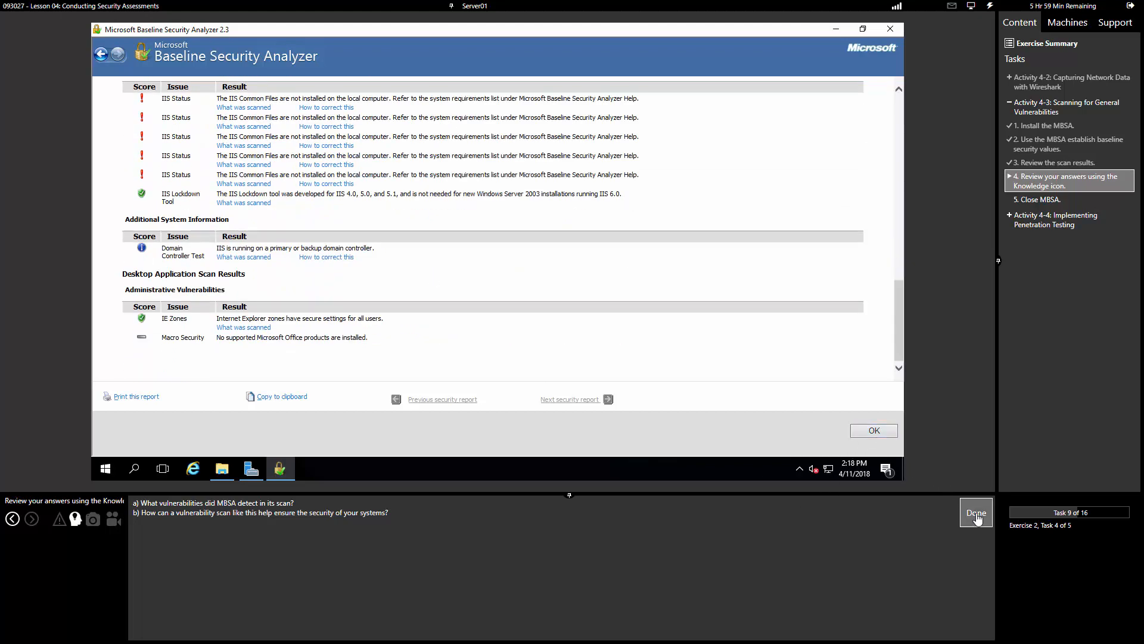
{"action": "left_click", "coordinate": [975, 513]}
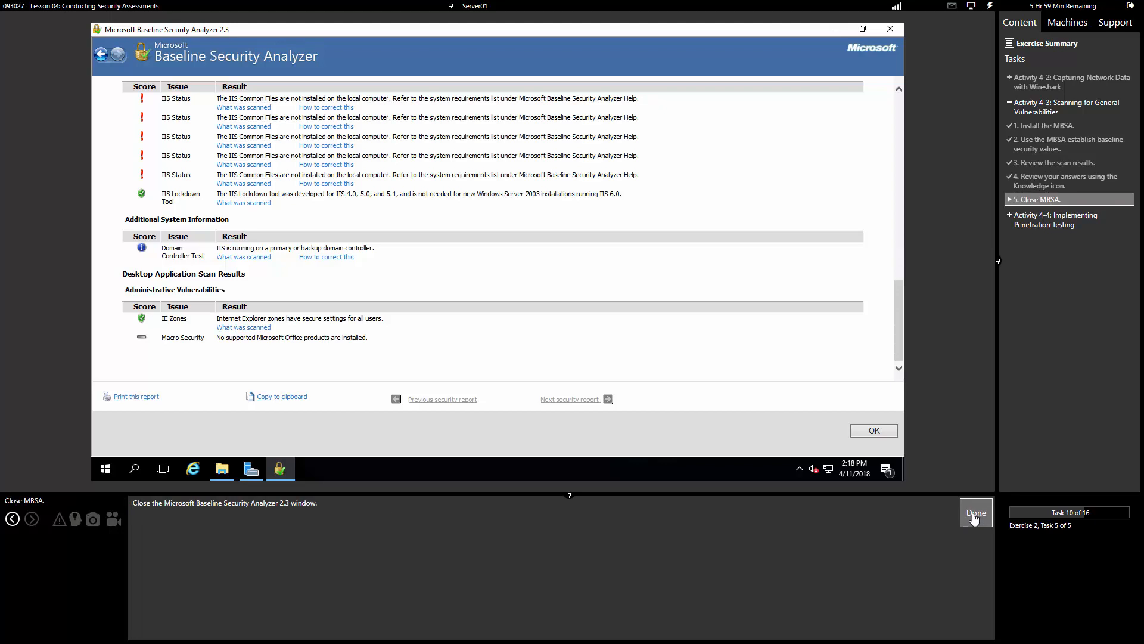
{"action": "mouse_move", "coordinate": [737, 292]}
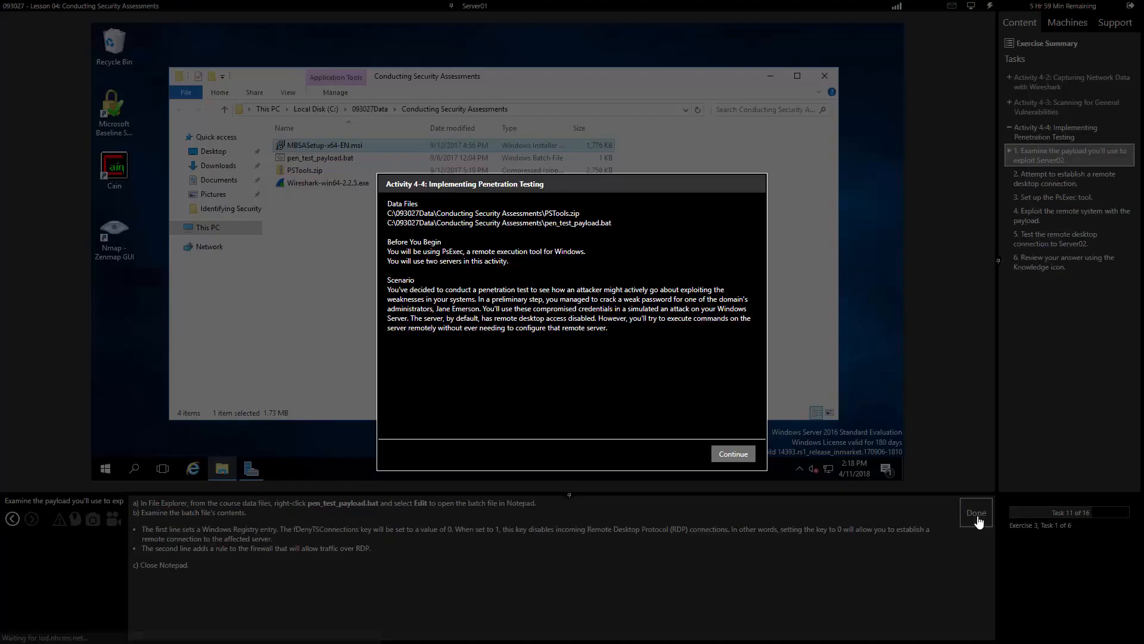
{"action": "mouse_move", "coordinate": [592, 267]}
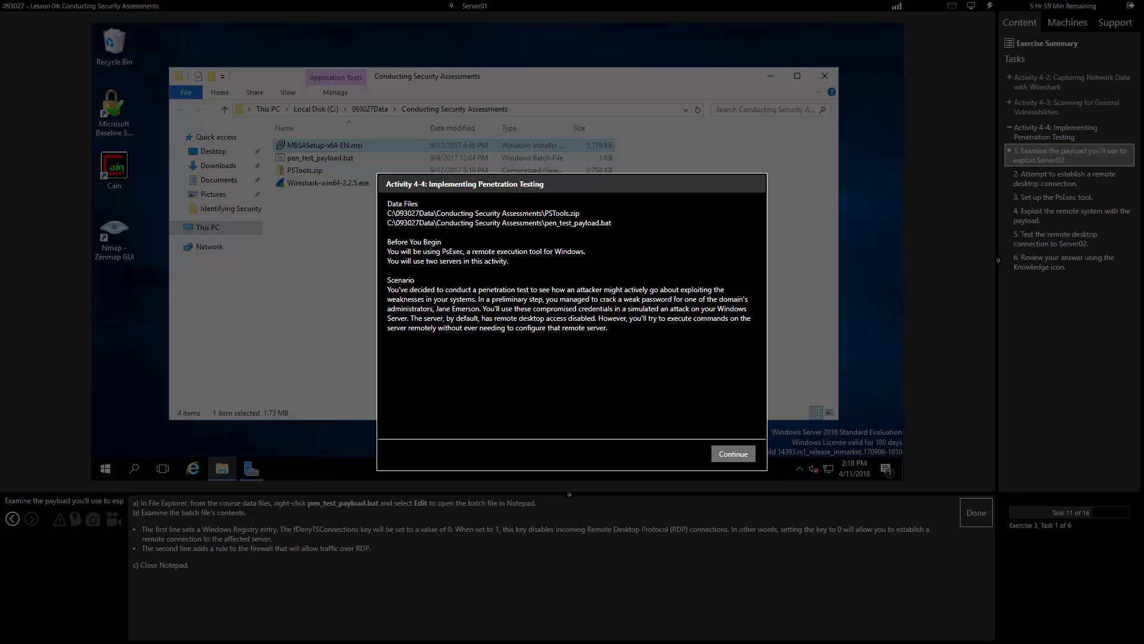
{"action": "mouse_move", "coordinate": [516, 262]}
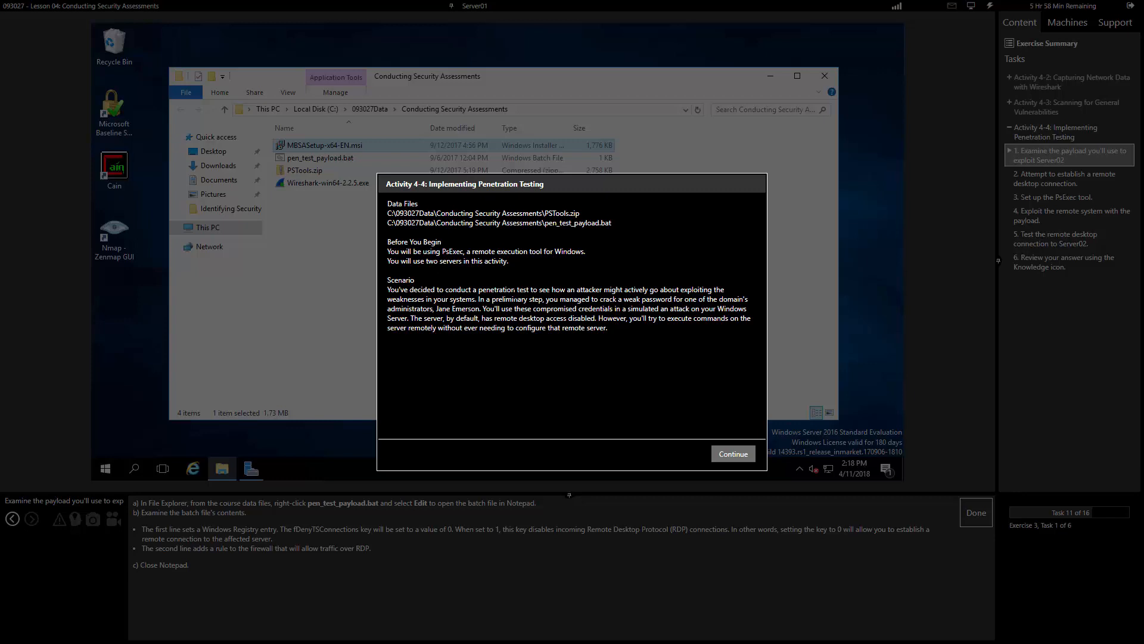
{"action": "mouse_move", "coordinate": [658, 348]}
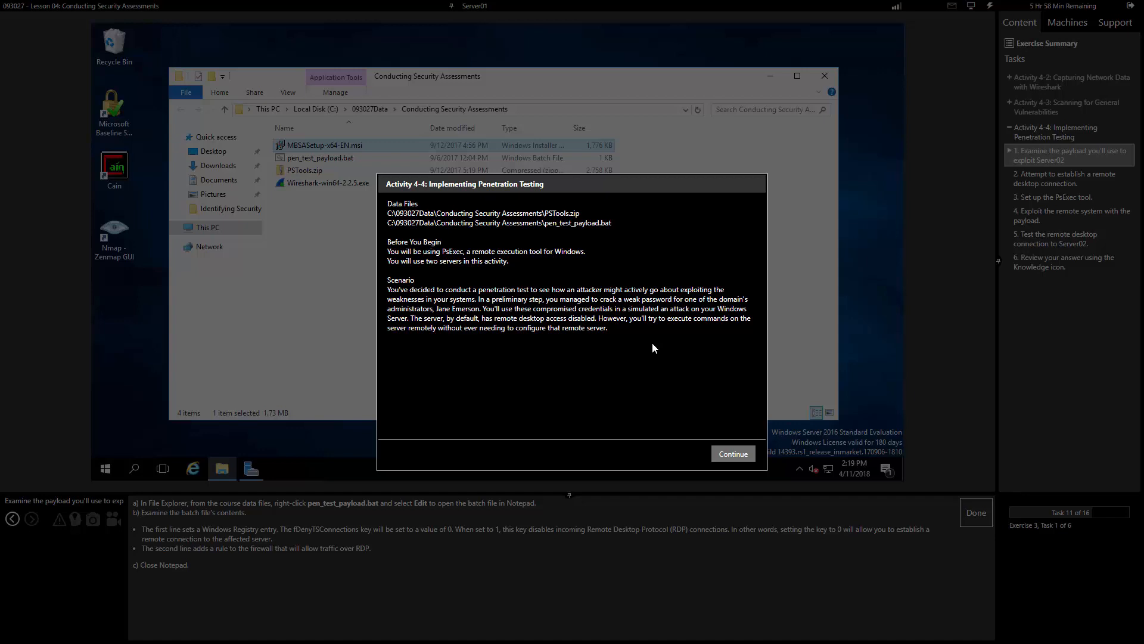
{"action": "mouse_move", "coordinate": [652, 344]}
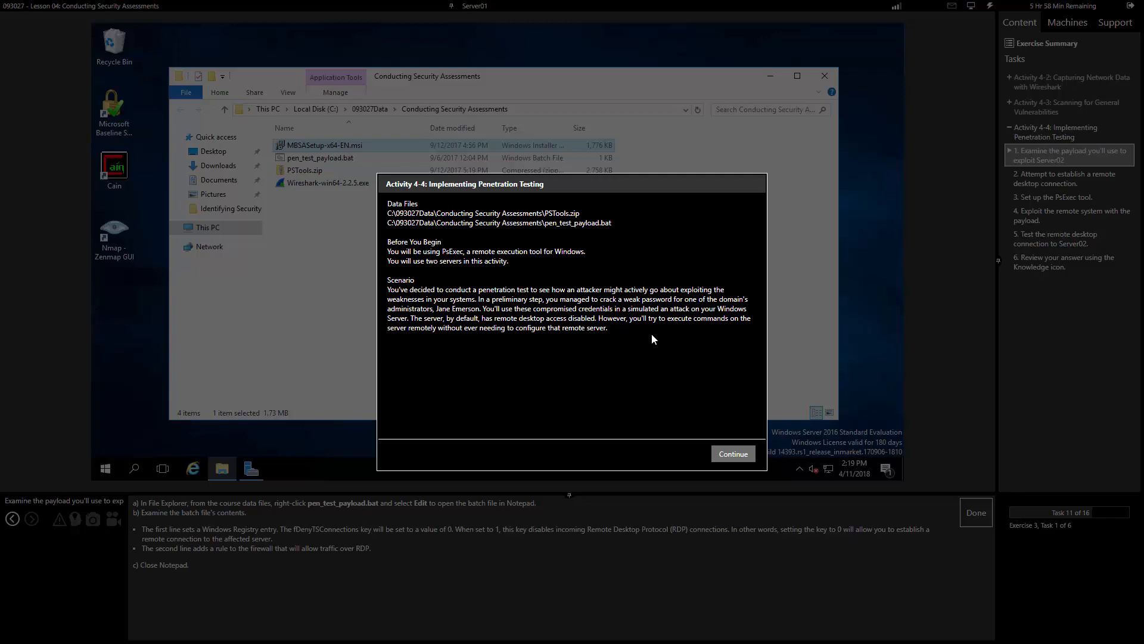
Step: Continue past the Activity 4-4 penetration-testing introduction
{"action": "left_click", "coordinate": [733, 453]}
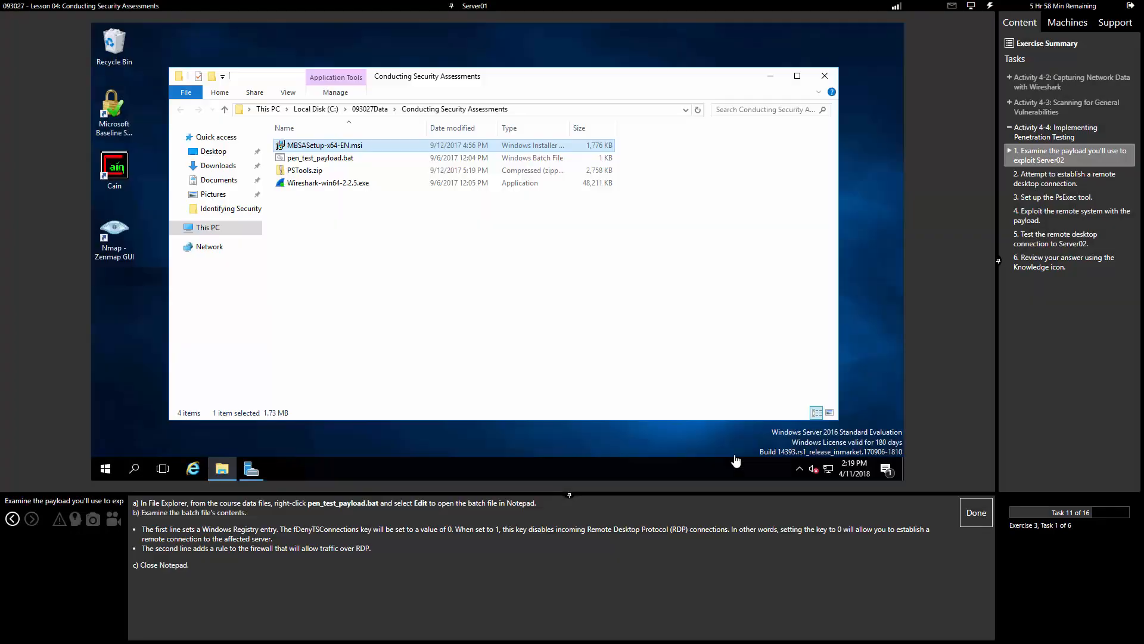
{"action": "mouse_move", "coordinate": [495, 326]}
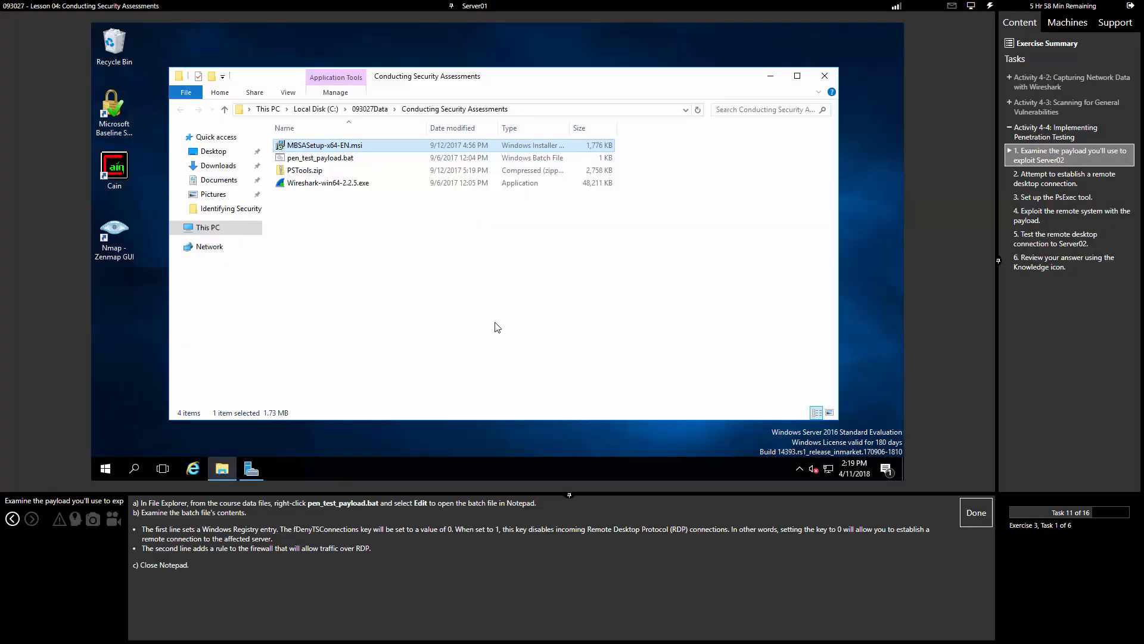
{"action": "mouse_move", "coordinate": [394, 365]}
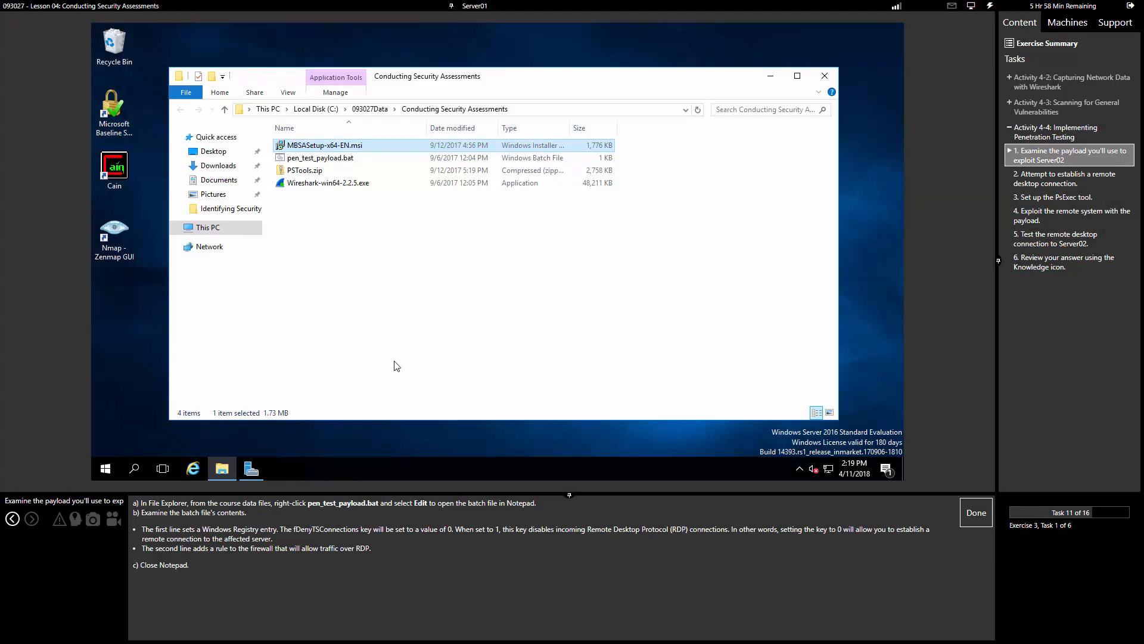
{"action": "mouse_move", "coordinate": [330, 516]}
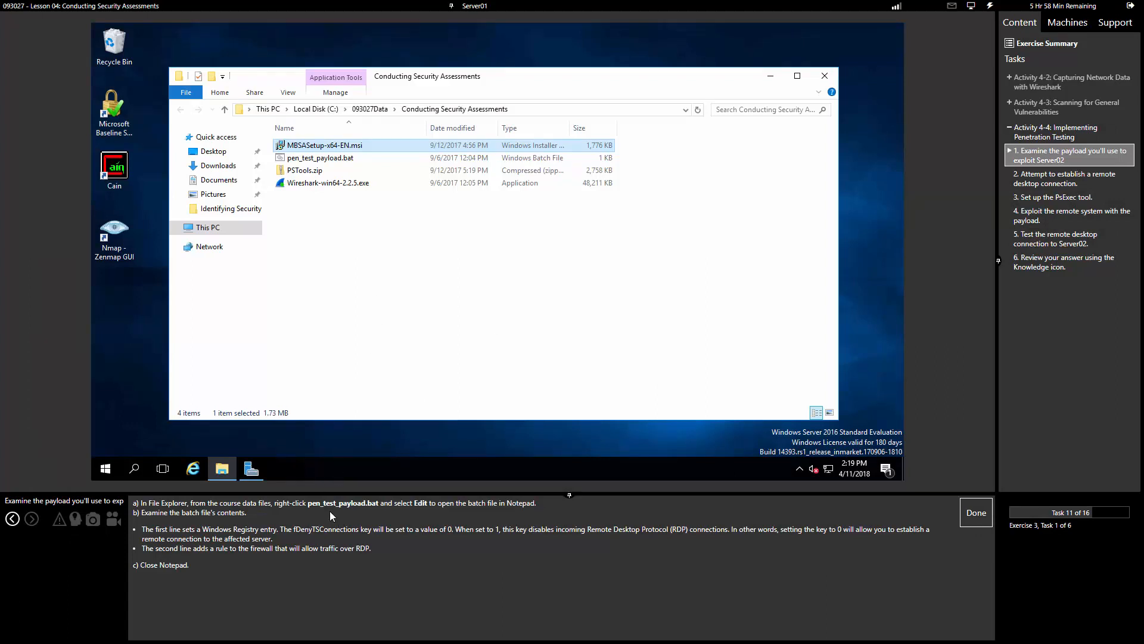
Step: Open pen_test_payload.bat for editing from its right-click menu
{"action": "left_click", "coordinate": [319, 157]}
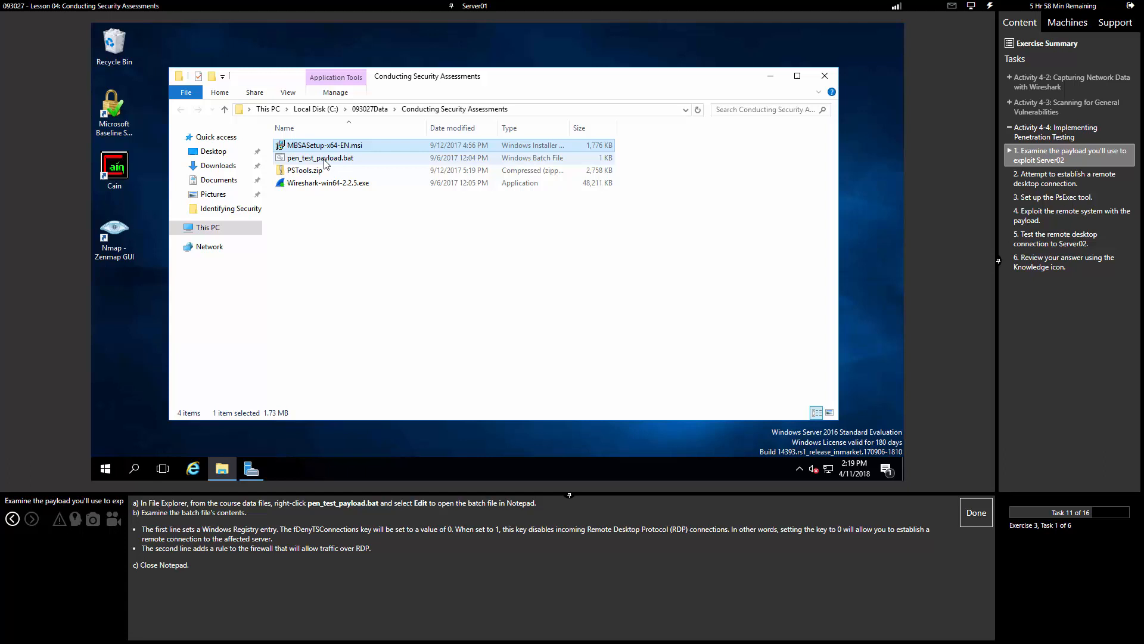
{"action": "mouse_move", "coordinate": [319, 158]}
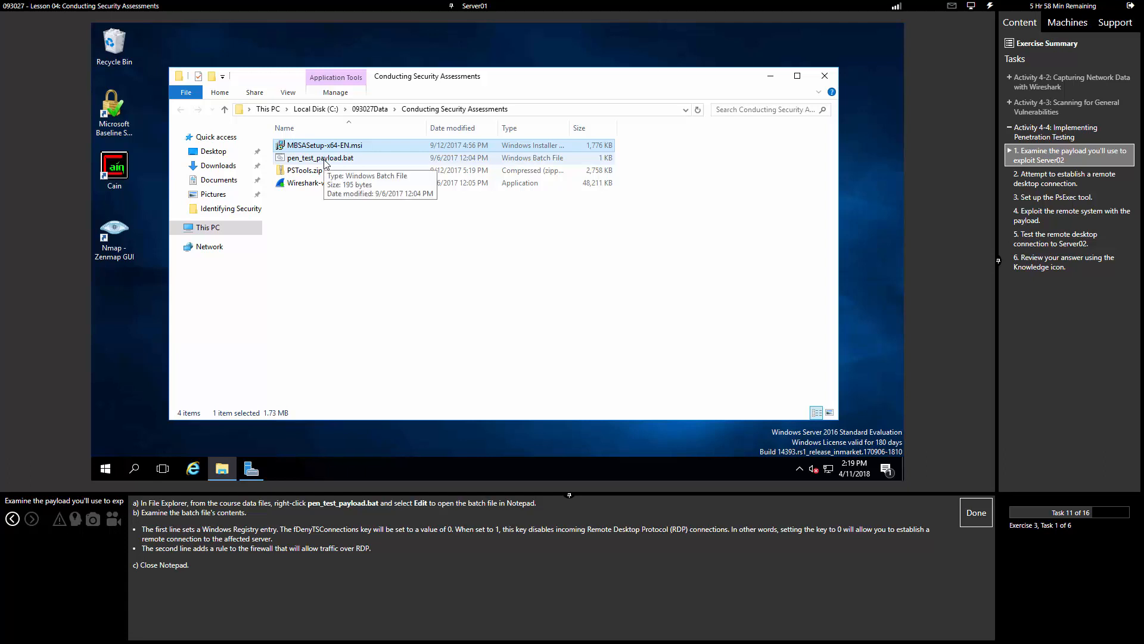
{"action": "right_click", "coordinate": [319, 158]}
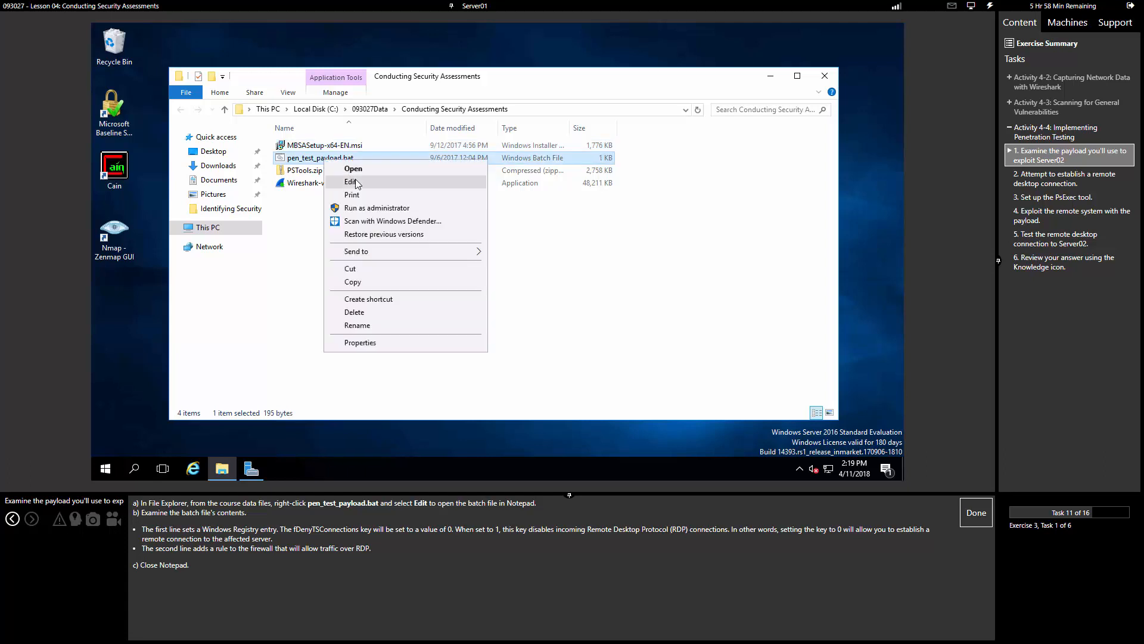
{"action": "left_click", "coordinate": [353, 181]}
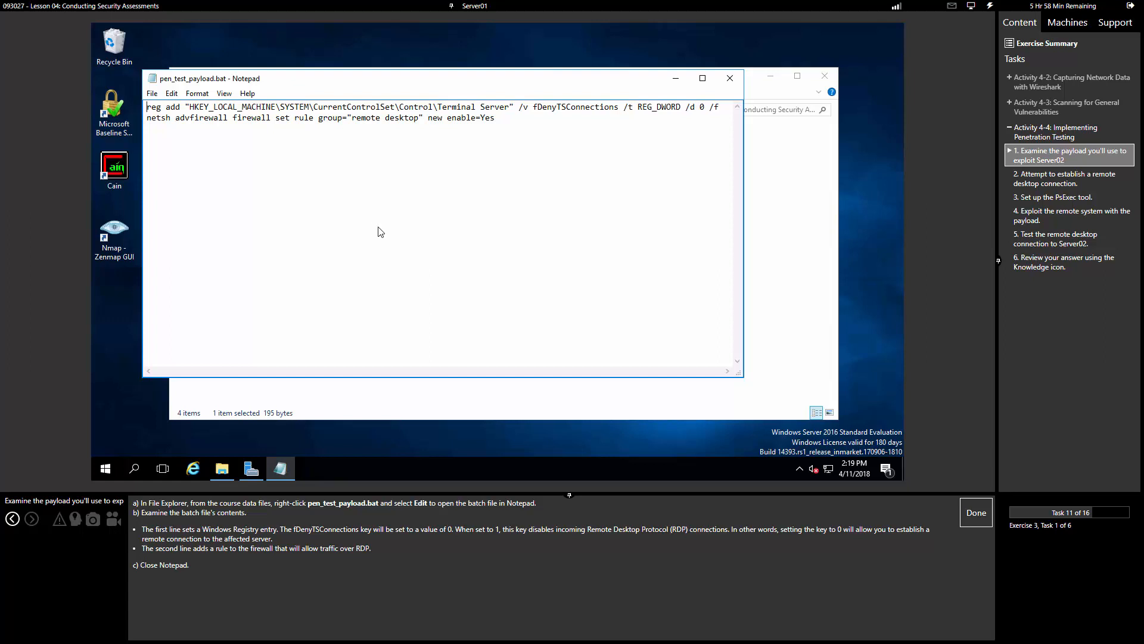
{"action": "mouse_move", "coordinate": [354, 89]}
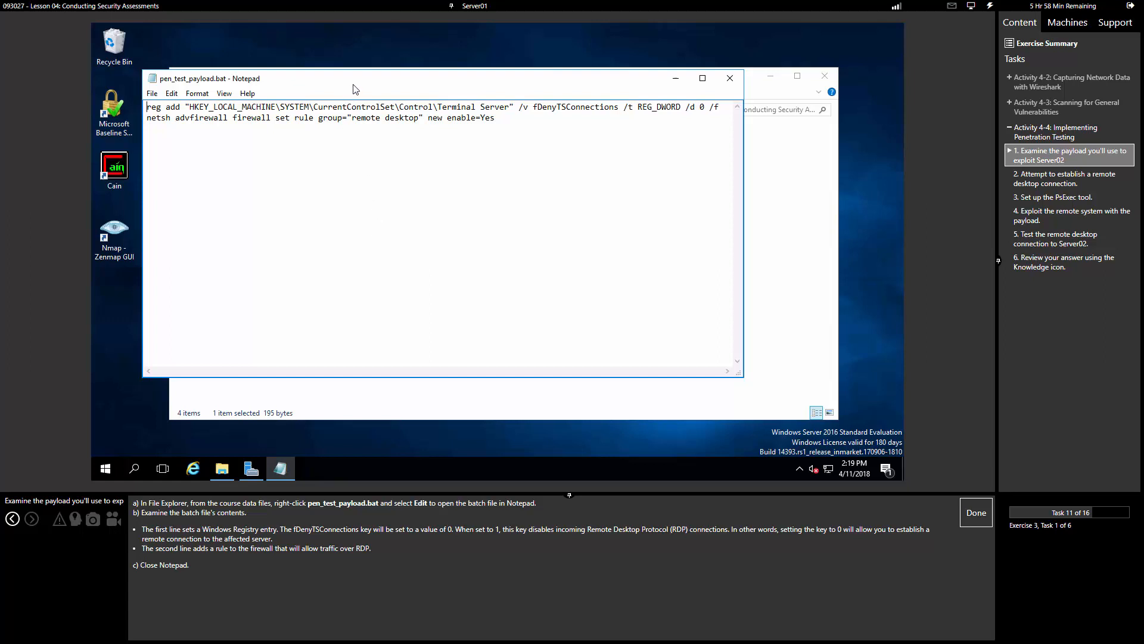
Step: Maximize Notepad to read the registry and firewall commands, then close it
{"action": "left_click", "coordinate": [700, 78]}
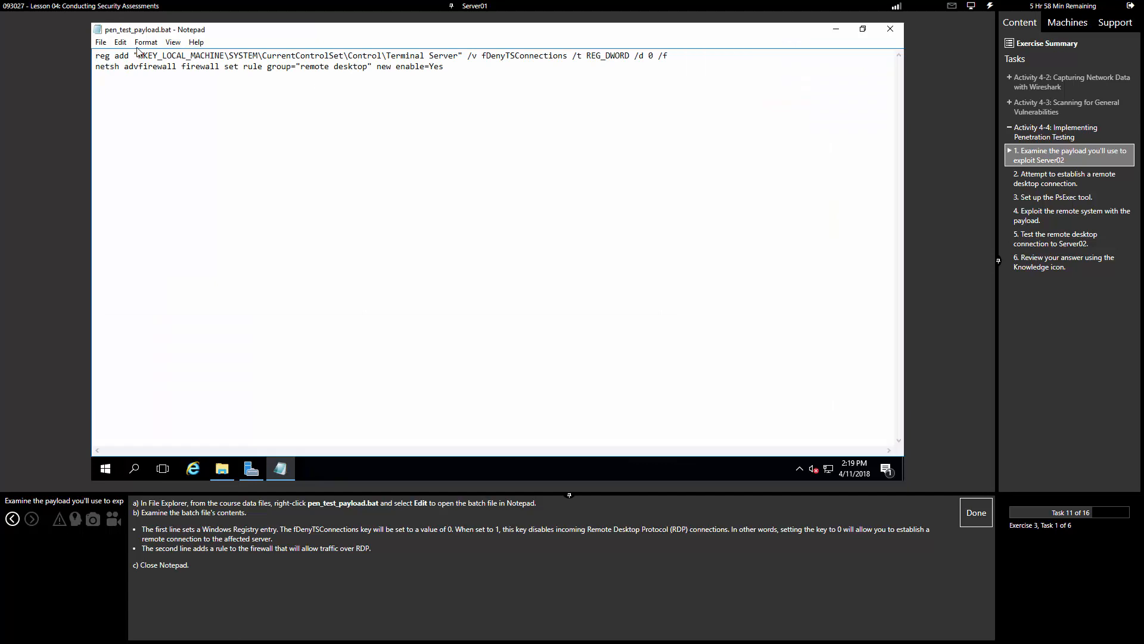
{"action": "mouse_move", "coordinate": [117, 66]}
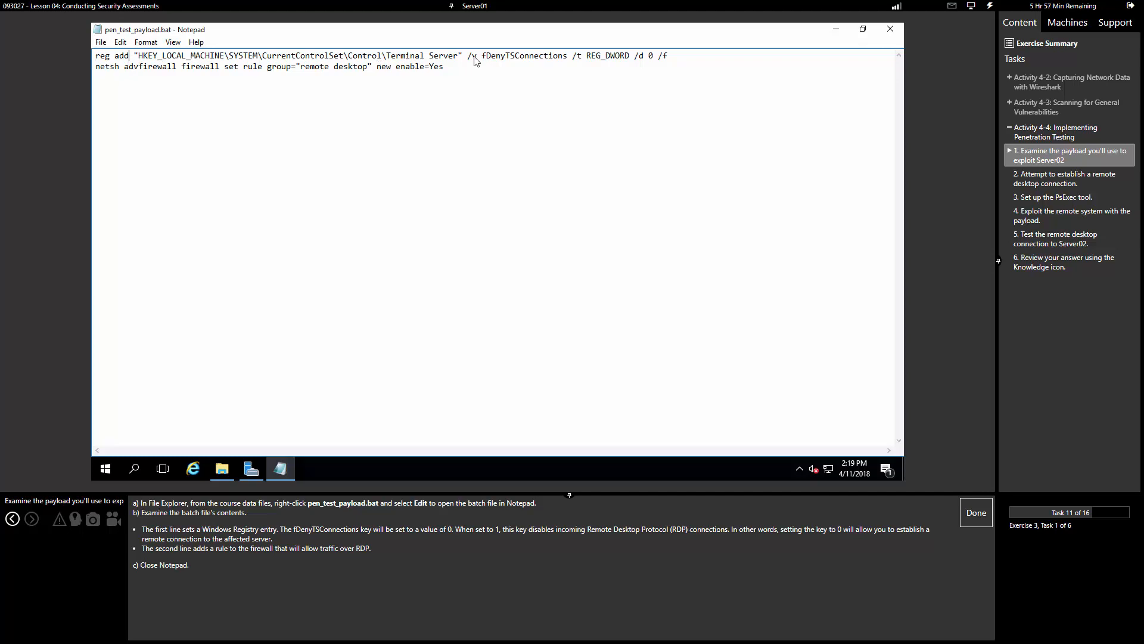
{"action": "mouse_move", "coordinate": [560, 66]}
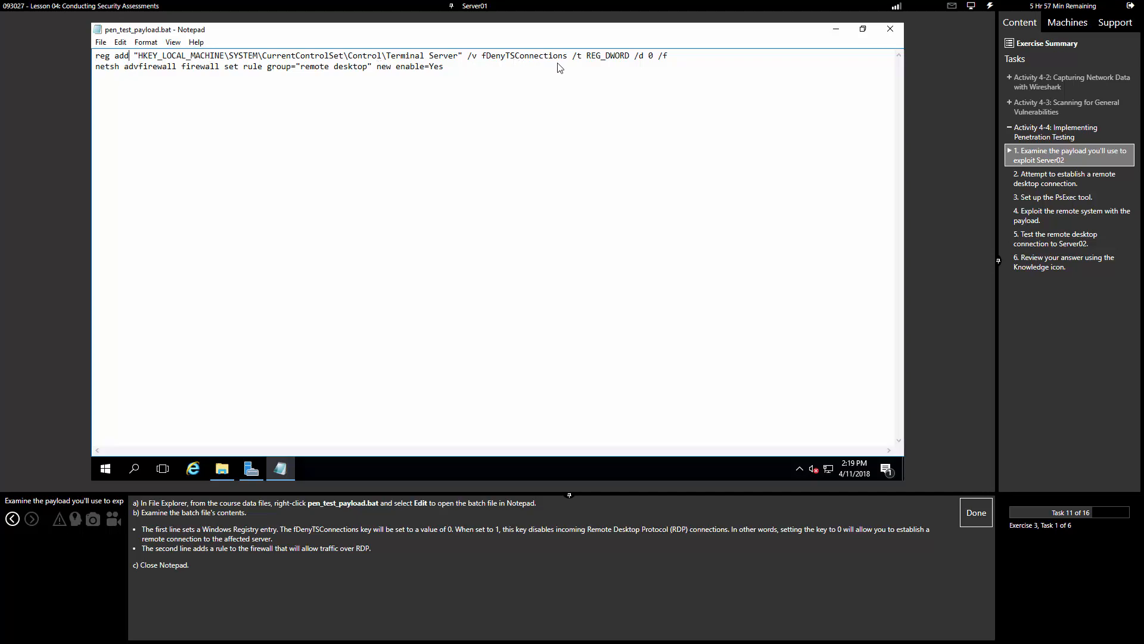
{"action": "mouse_move", "coordinate": [655, 57]}
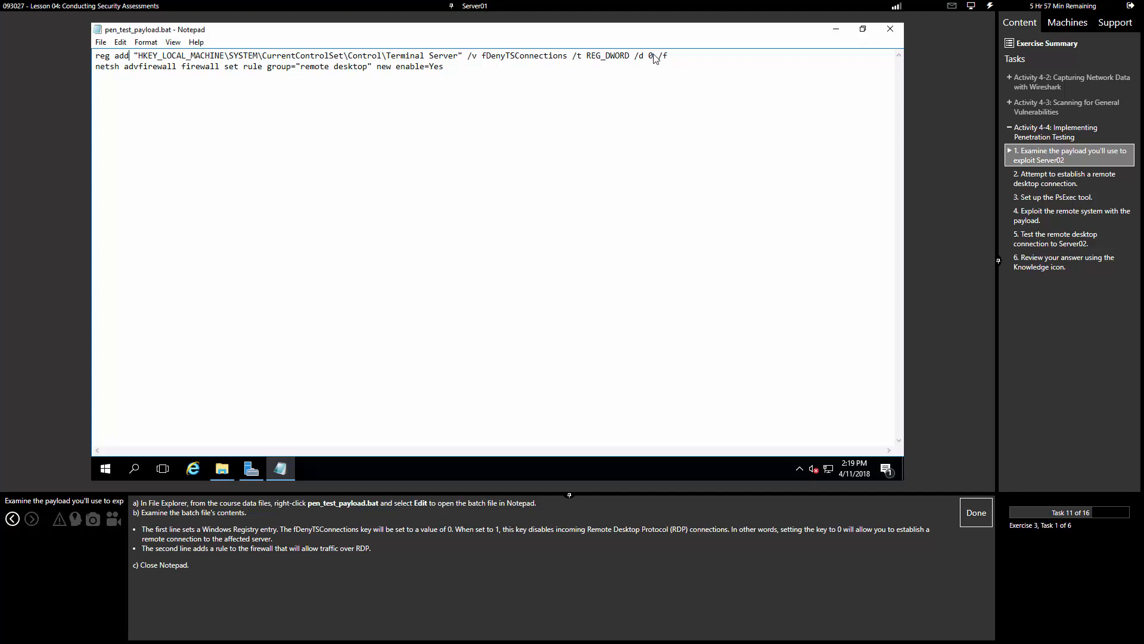
{"action": "mouse_move", "coordinate": [143, 79]}
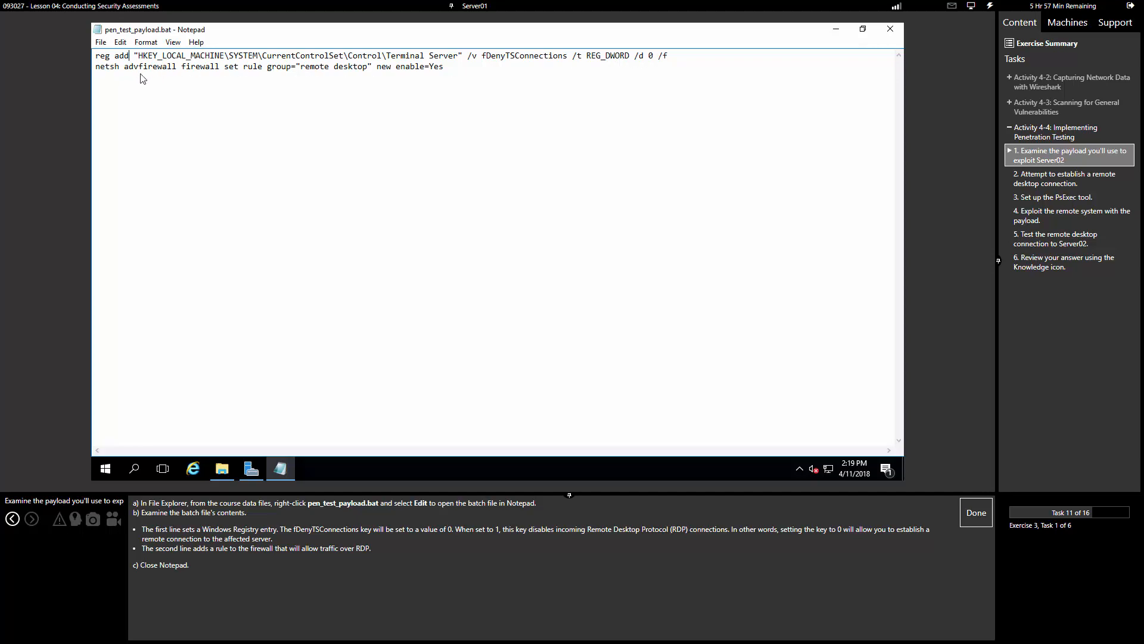
{"action": "mouse_move", "coordinate": [223, 73]}
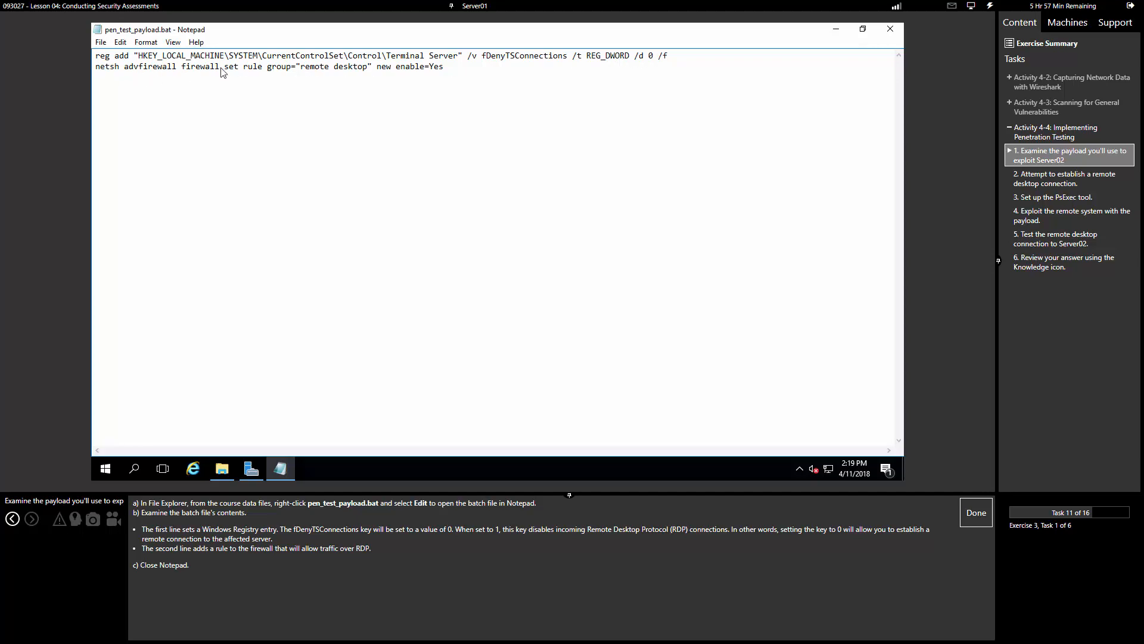
{"action": "mouse_move", "coordinate": [355, 78]}
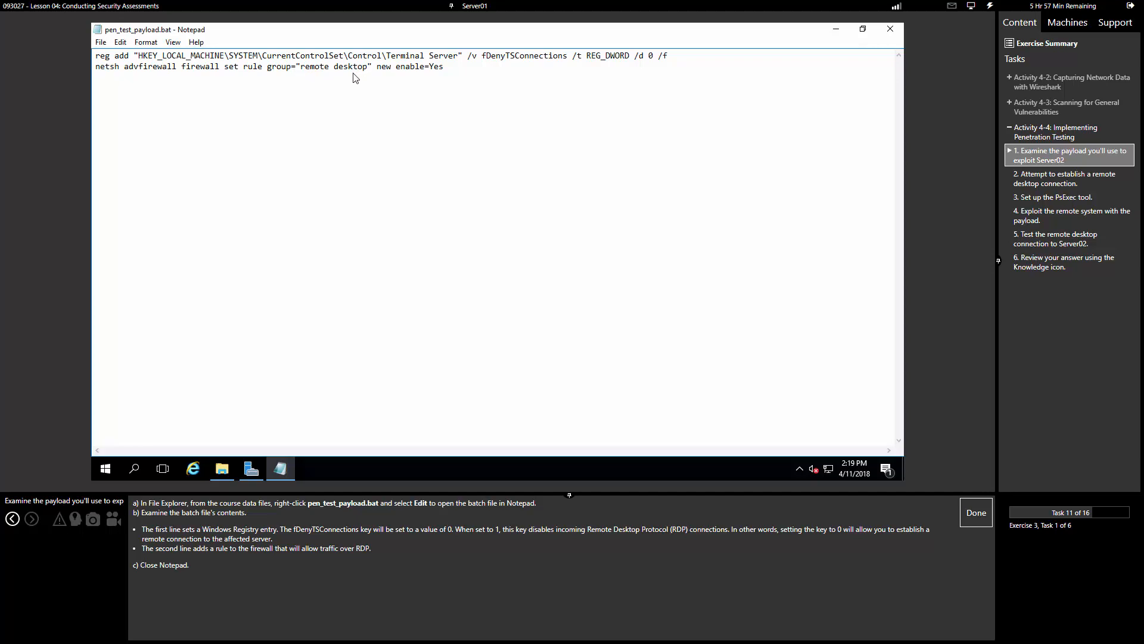
{"action": "mouse_move", "coordinate": [456, 75]}
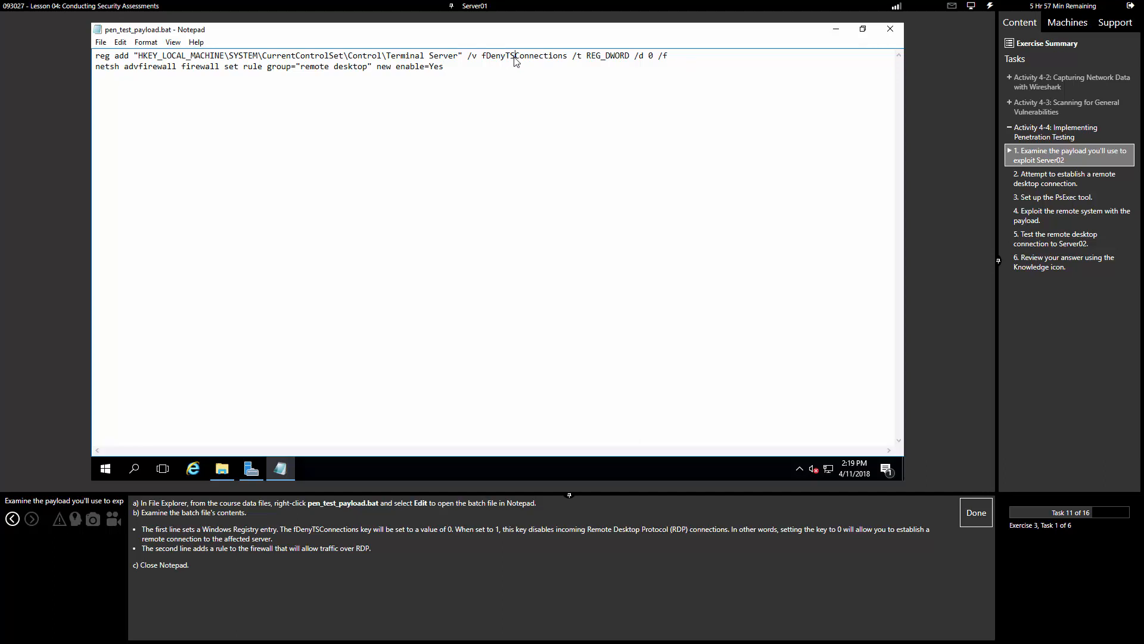
{"action": "mouse_move", "coordinate": [480, 86]}
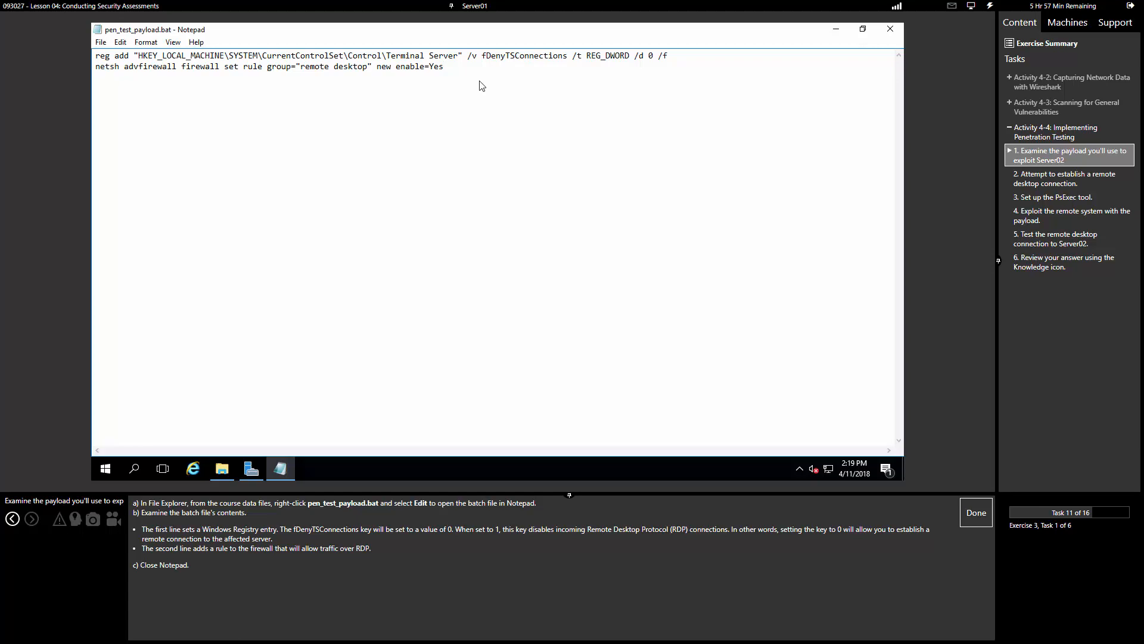
{"action": "mouse_move", "coordinate": [514, 75]}
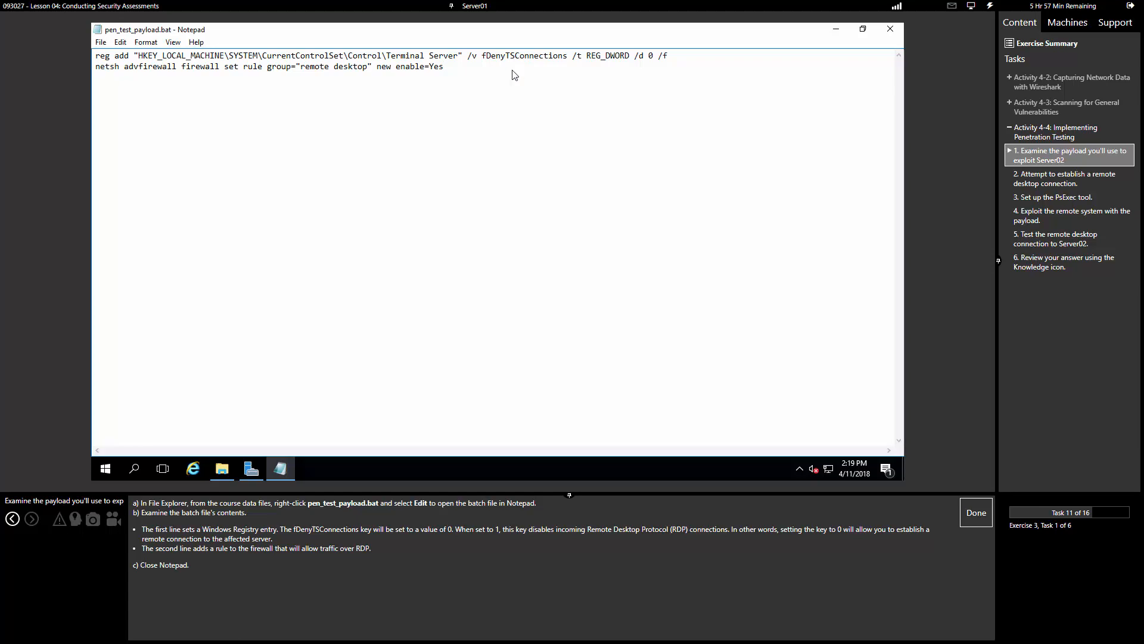
{"action": "left_click", "coordinate": [889, 29]}
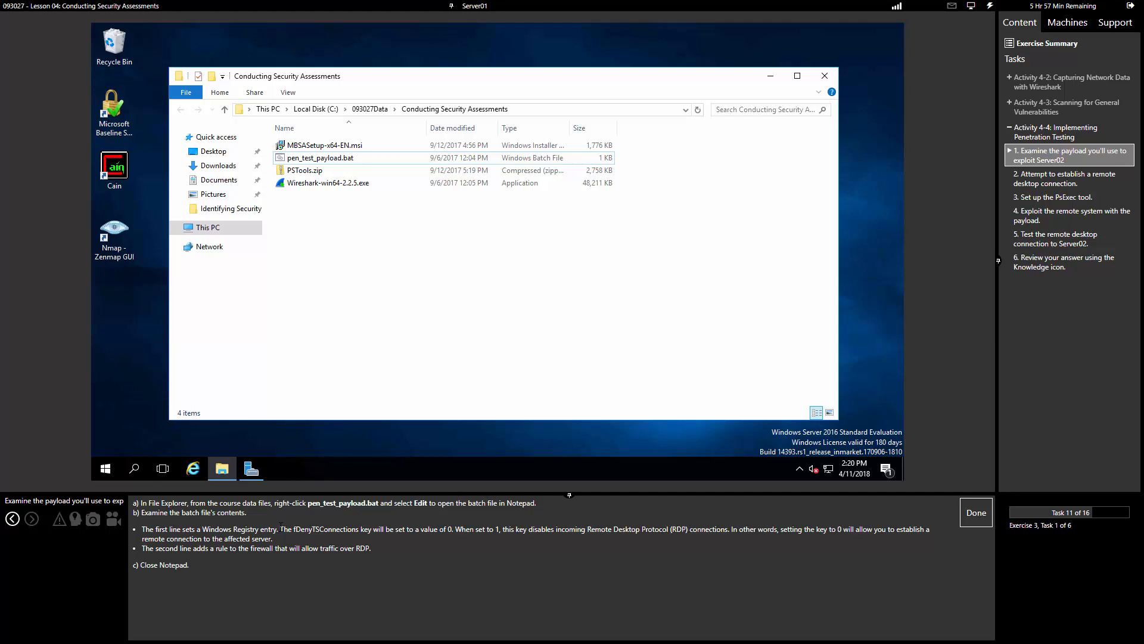
{"action": "mouse_move", "coordinate": [337, 543]}
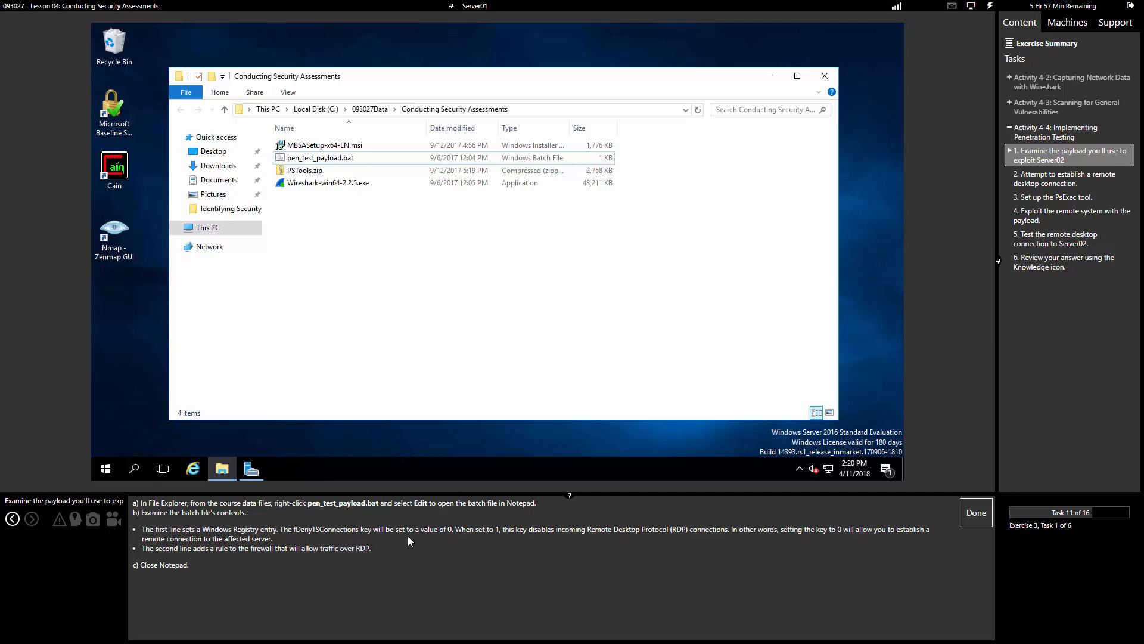
{"action": "mouse_move", "coordinate": [505, 541]}
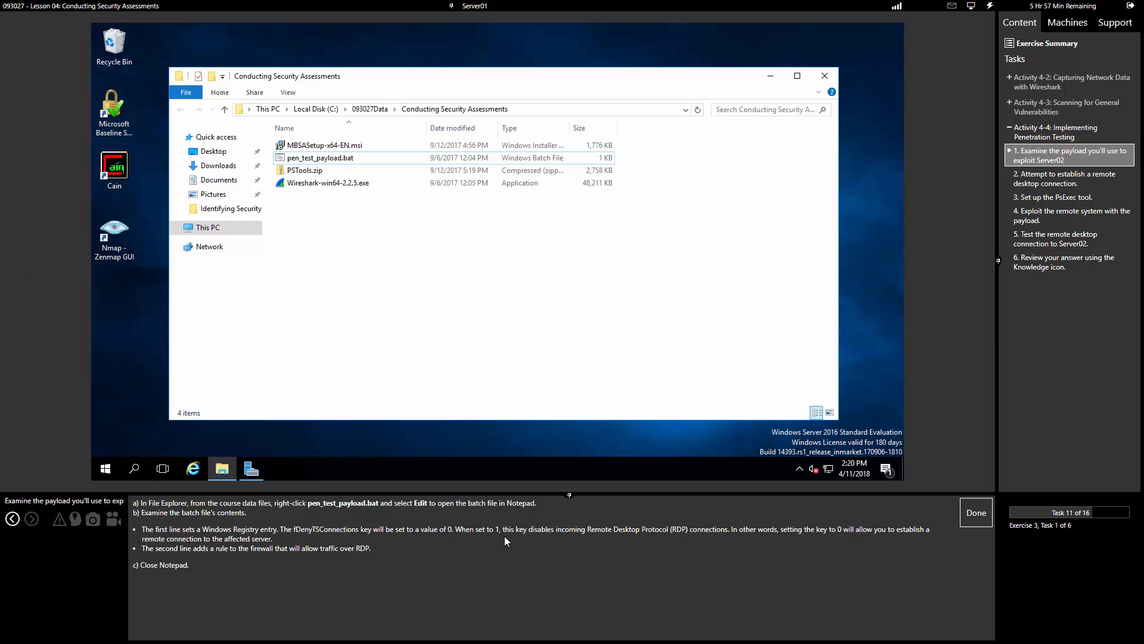
{"action": "mouse_move", "coordinate": [457, 556]}
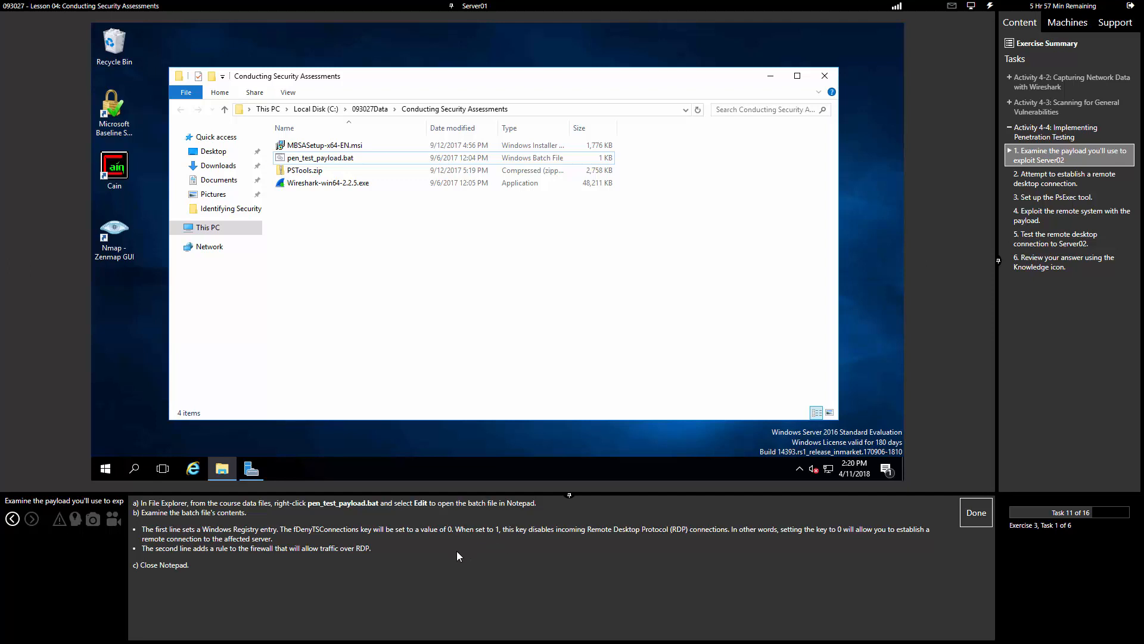
{"action": "mouse_move", "coordinate": [665, 190]}
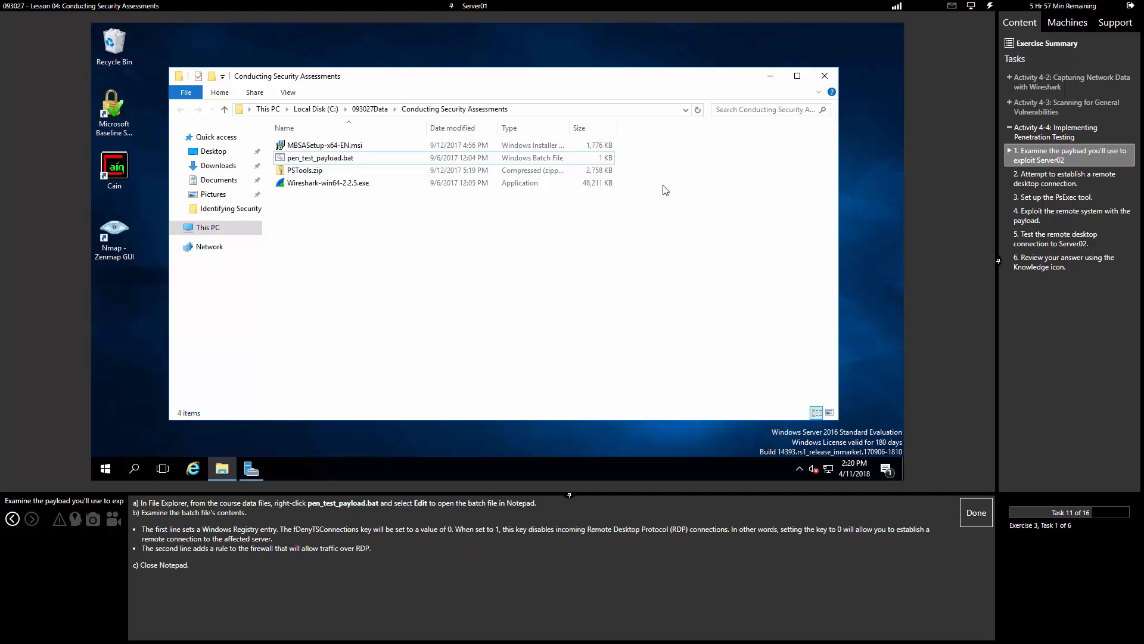
{"action": "left_click", "coordinate": [976, 512]}
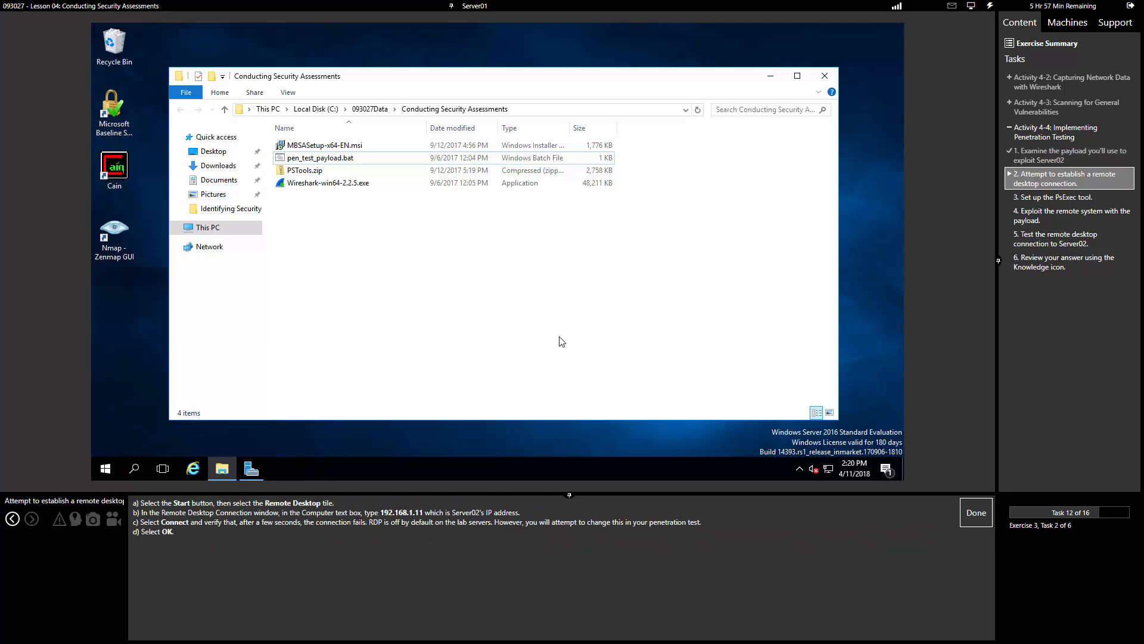
{"action": "mouse_move", "coordinate": [390, 332]}
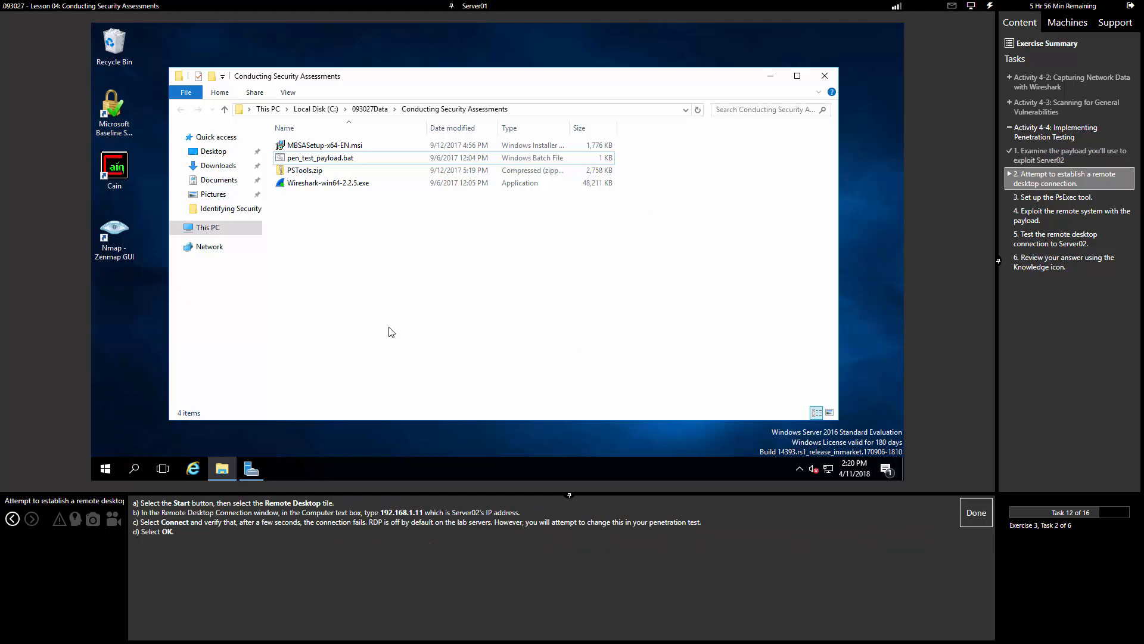
{"action": "mouse_move", "coordinate": [326, 340]}
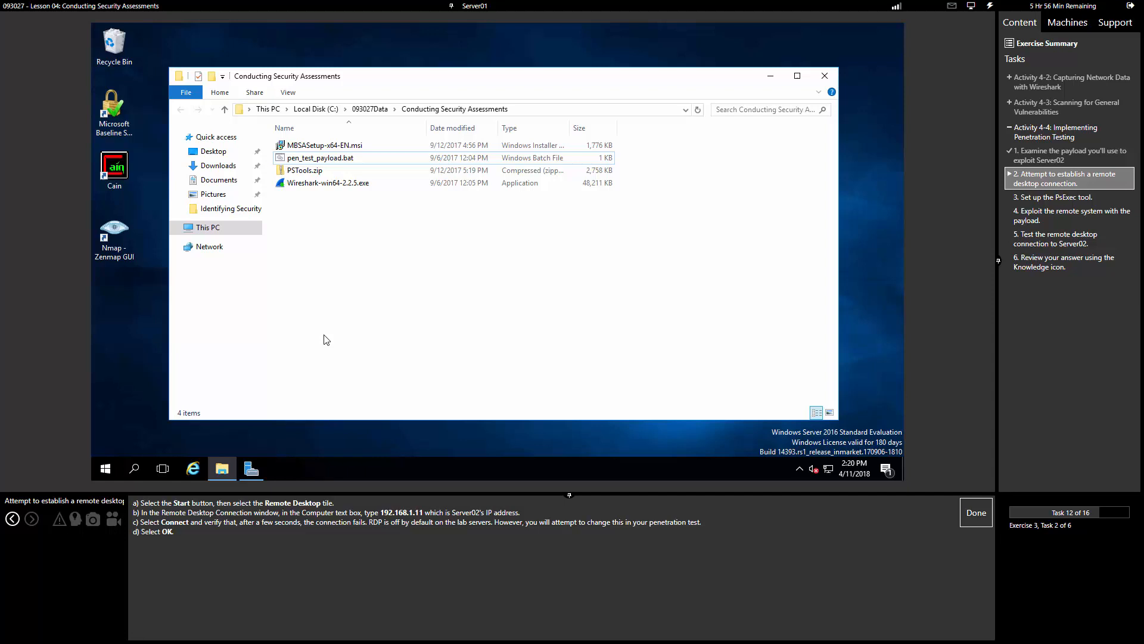
{"action": "mouse_move", "coordinate": [313, 343]}
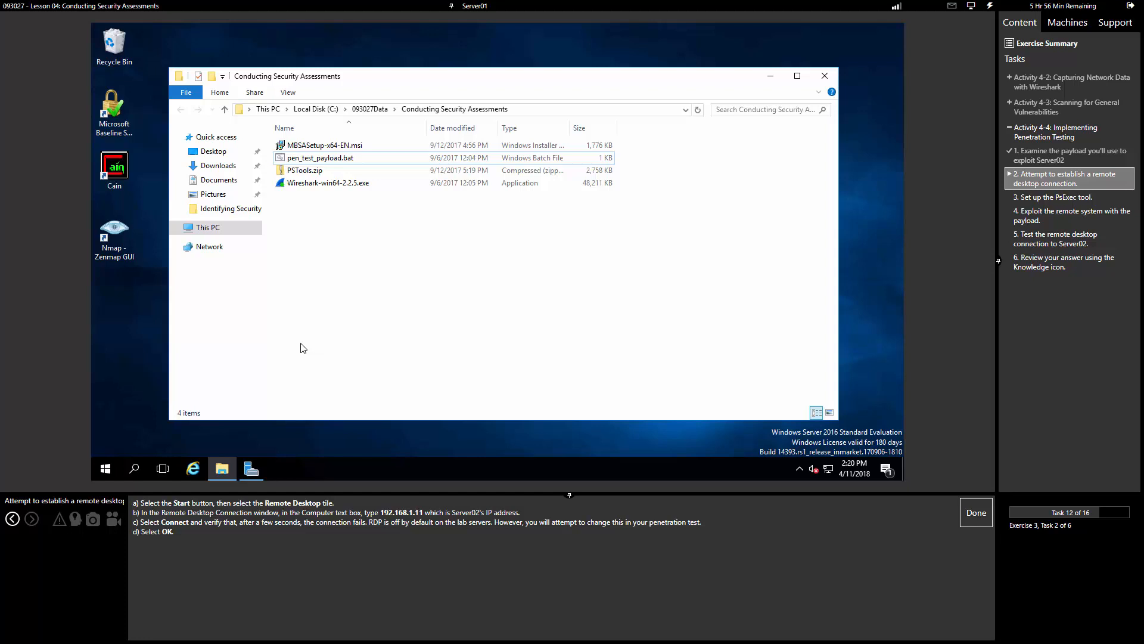
{"action": "mouse_move", "coordinate": [283, 357]}
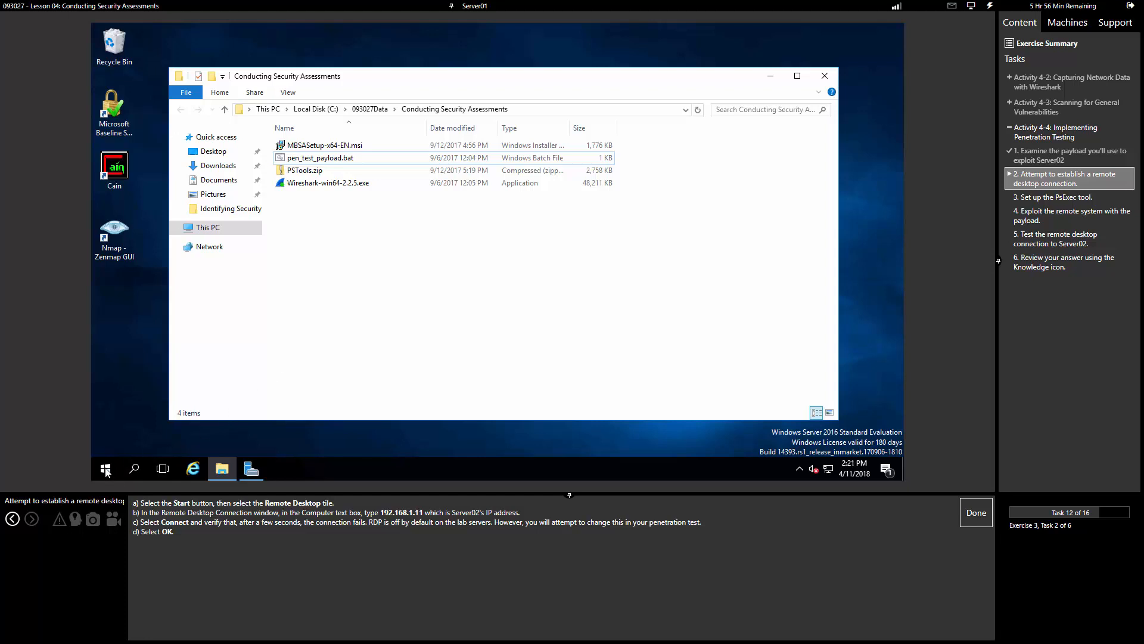
Step: Attempt a Remote Desktop Connection to Server02 at 192.168.1.11
{"action": "type", "text": "remote"}
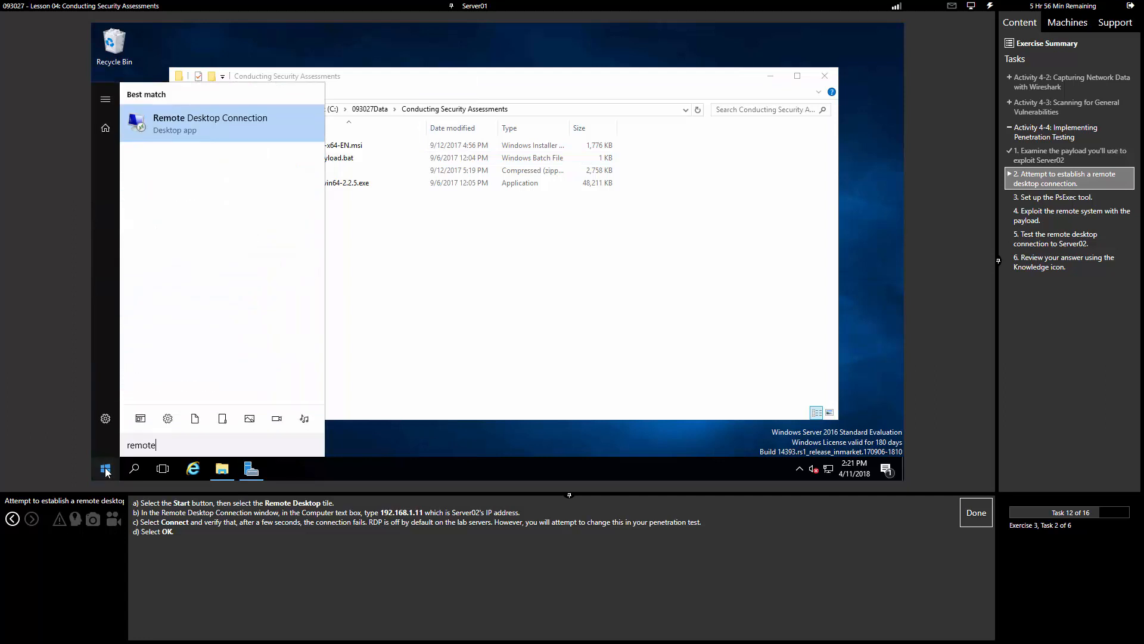
{"action": "left_click", "coordinate": [210, 123]}
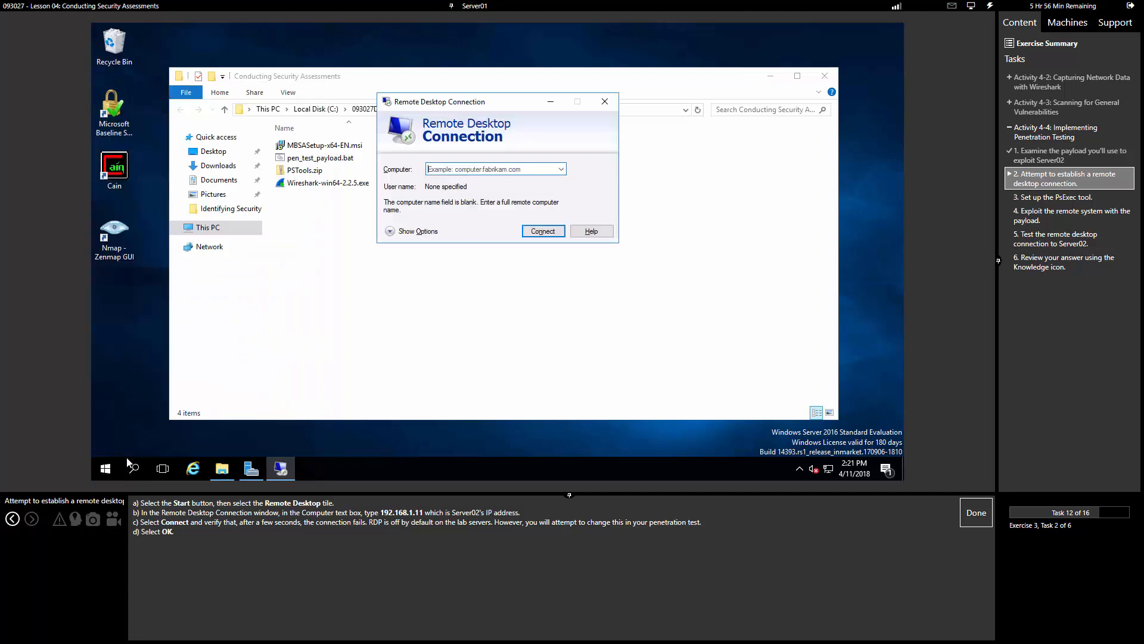
{"action": "type", "text": "192.168"}
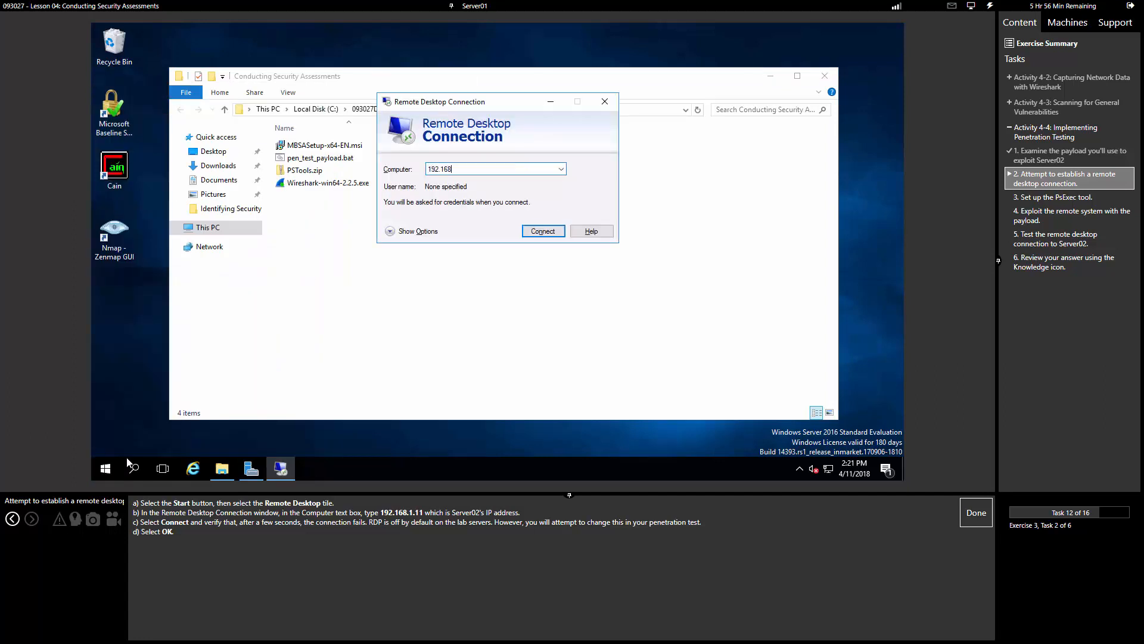
{"action": "left_click", "coordinate": [543, 230]}
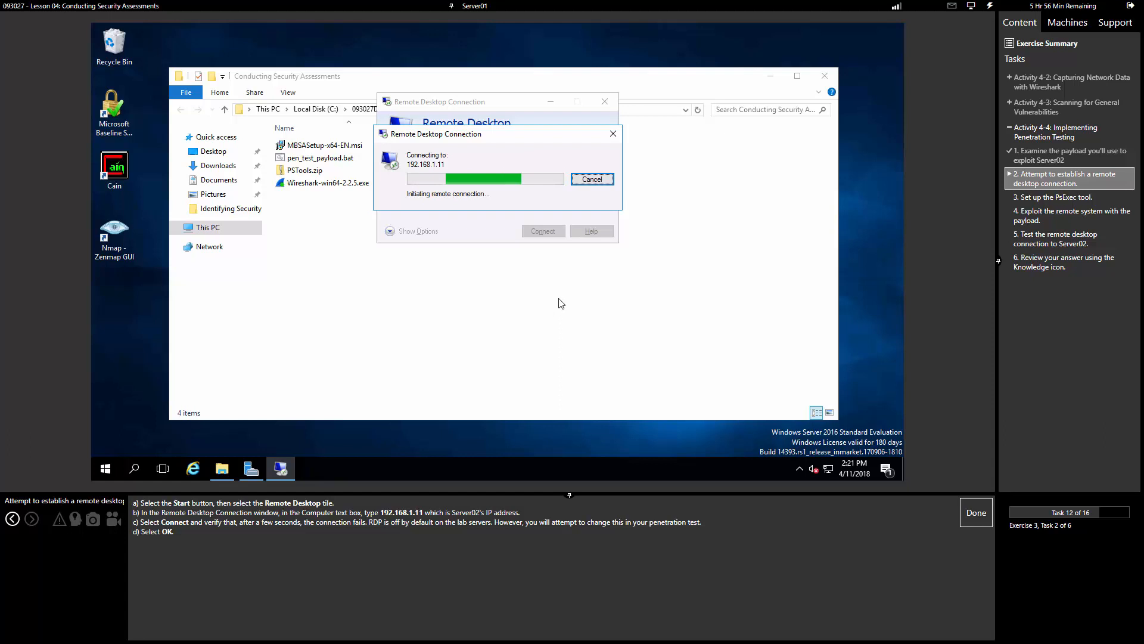
Step: Mark the RDP attempt task complete, dismiss the can't-connect error and close the connection window
{"action": "left_click", "coordinate": [976, 511]}
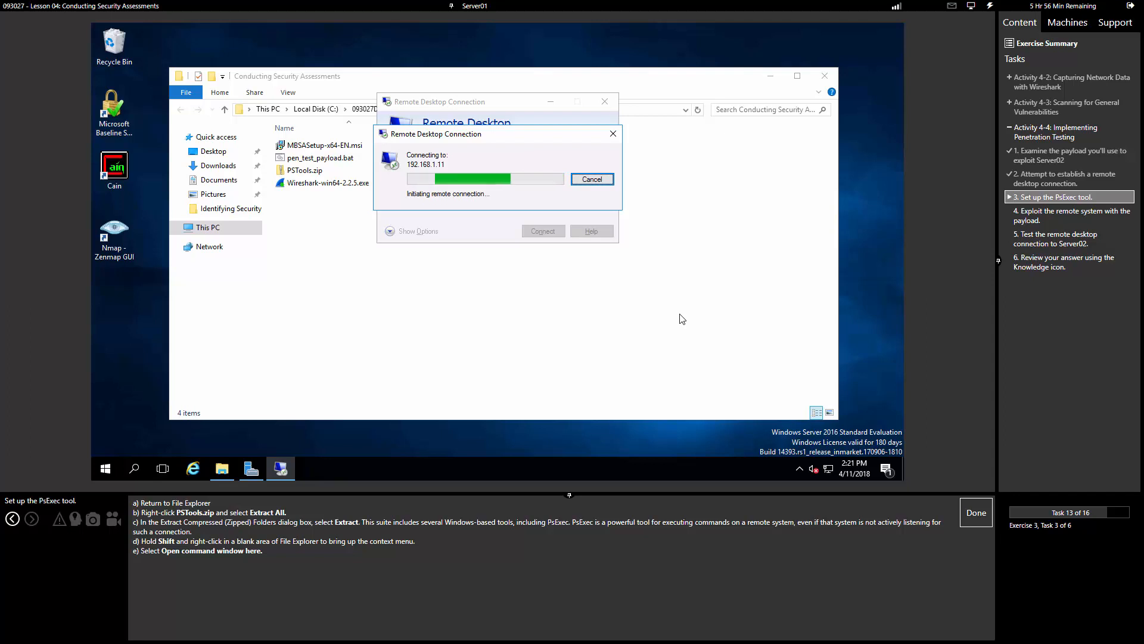
{"action": "mouse_move", "coordinate": [519, 320]}
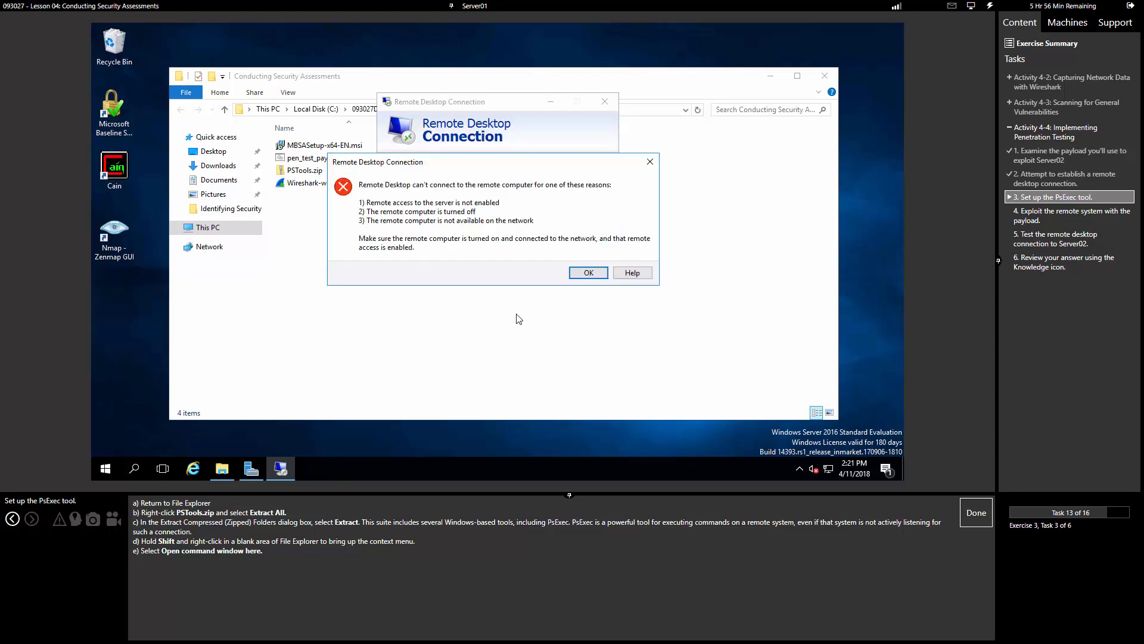
{"action": "left_click", "coordinate": [587, 271]}
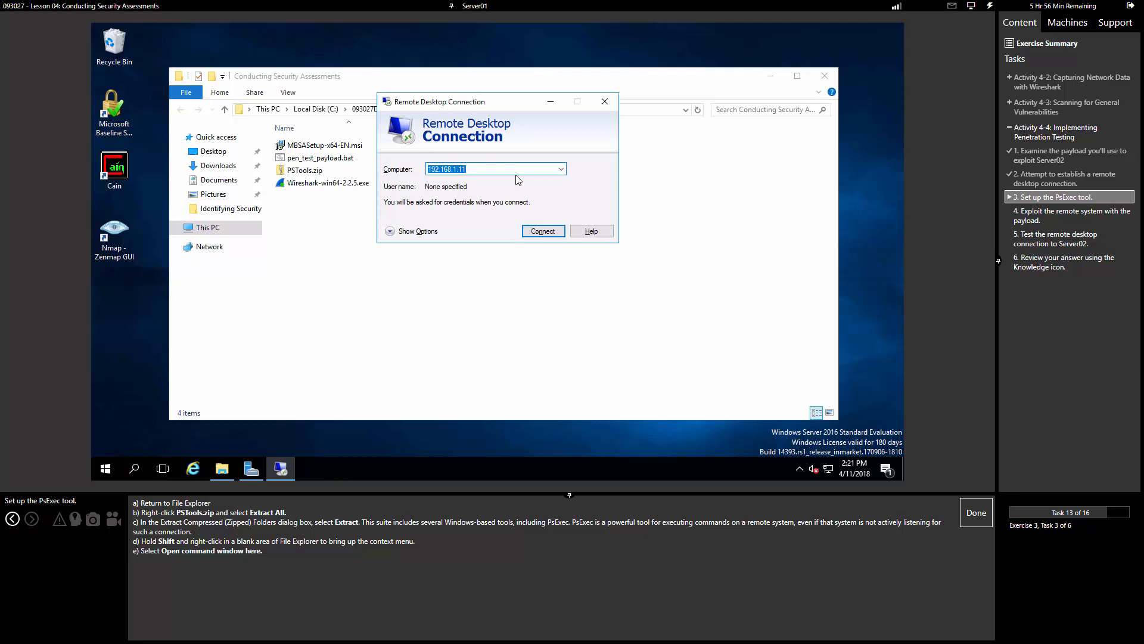
{"action": "left_click", "coordinate": [604, 100]}
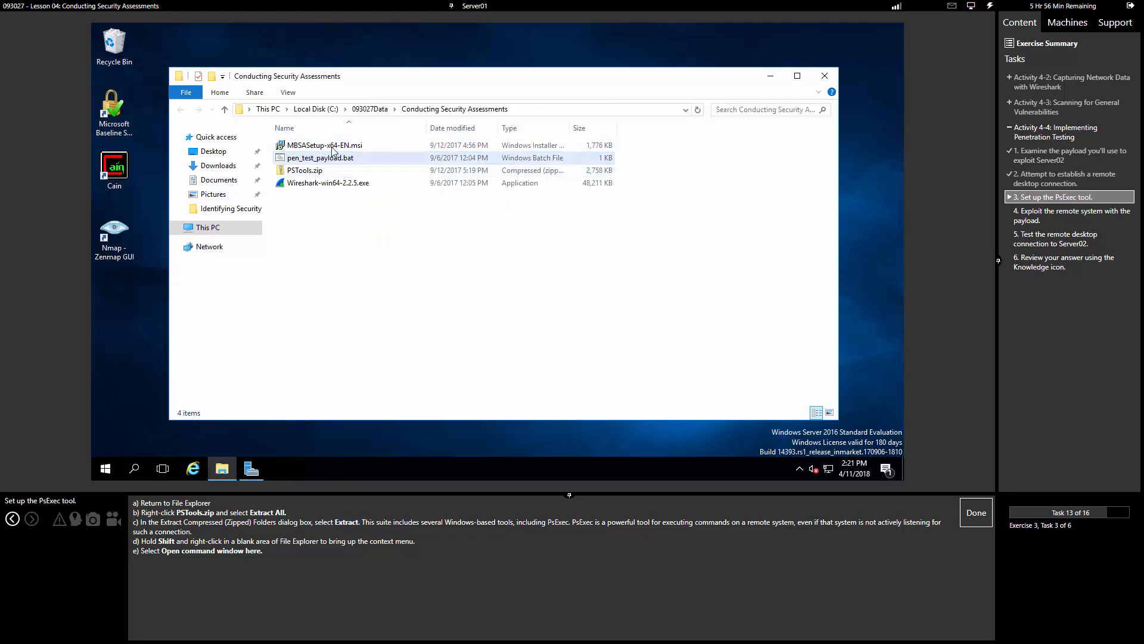
Step: Extract PSTools.zip into the PSTools folder and select PsExec.exe among the extracted tools
{"action": "right_click", "coordinate": [304, 171]}
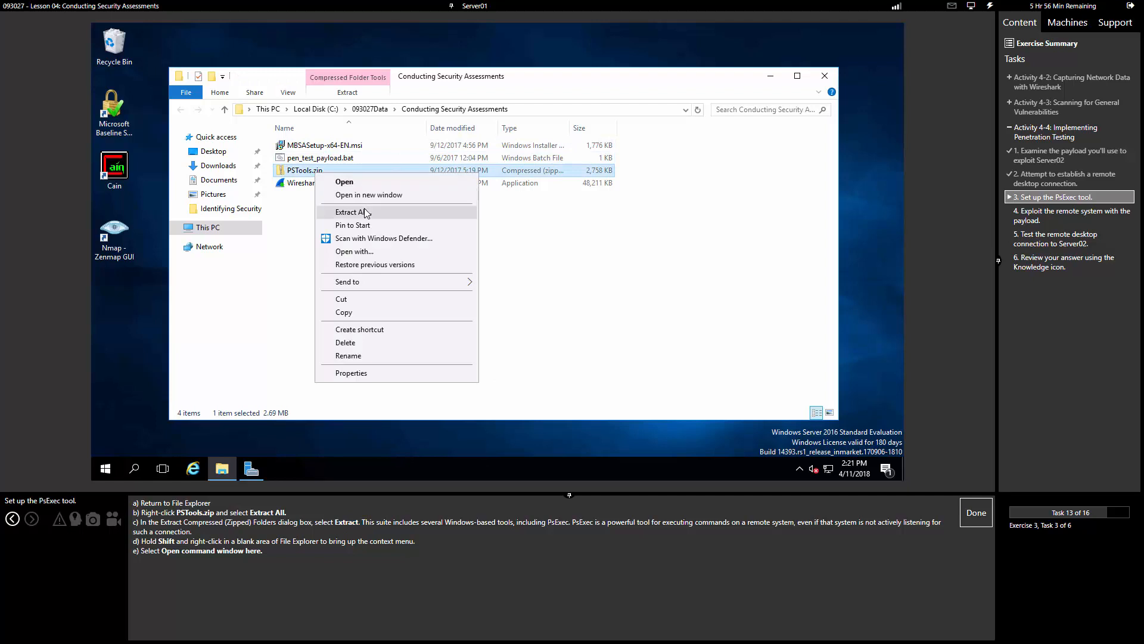
{"action": "left_click", "coordinate": [350, 212]}
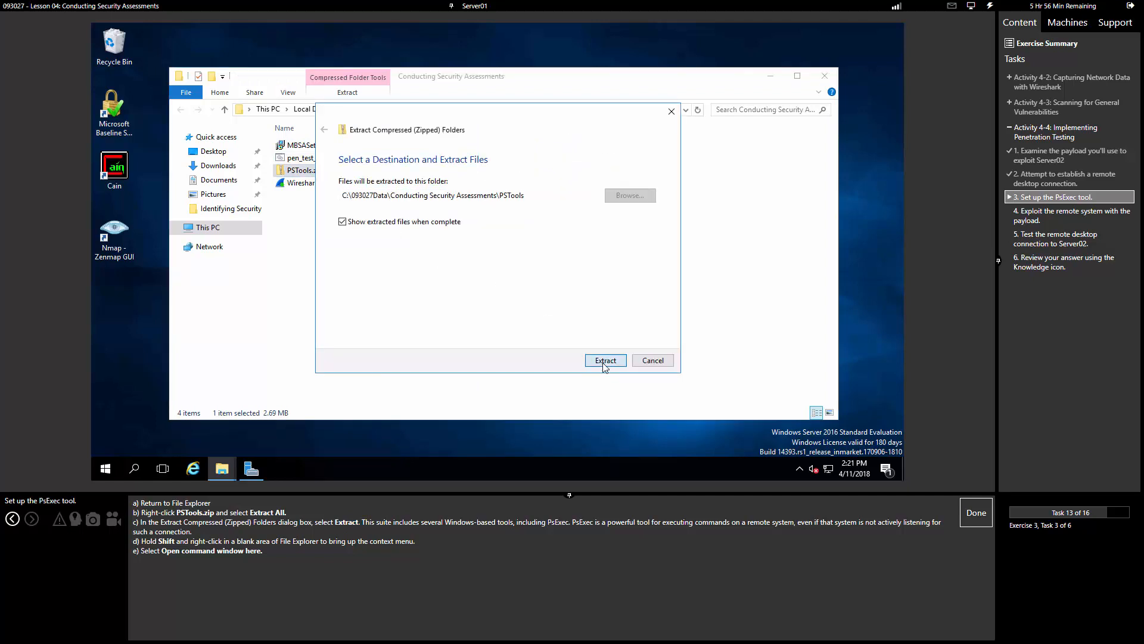
{"action": "left_click", "coordinate": [605, 360]}
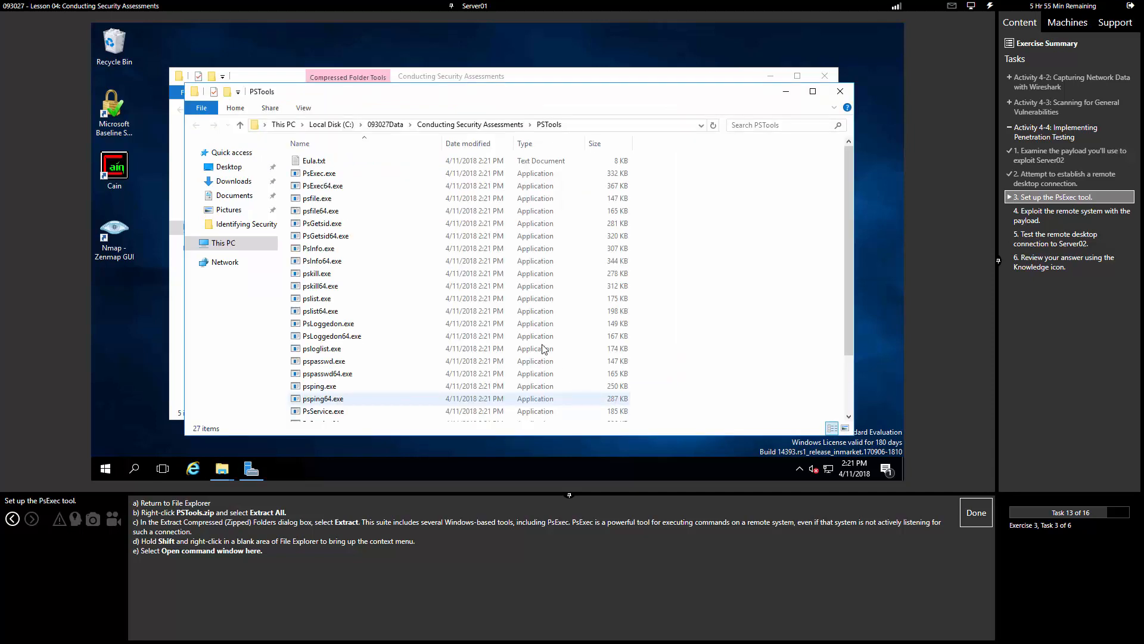
{"action": "left_click", "coordinate": [318, 172]}
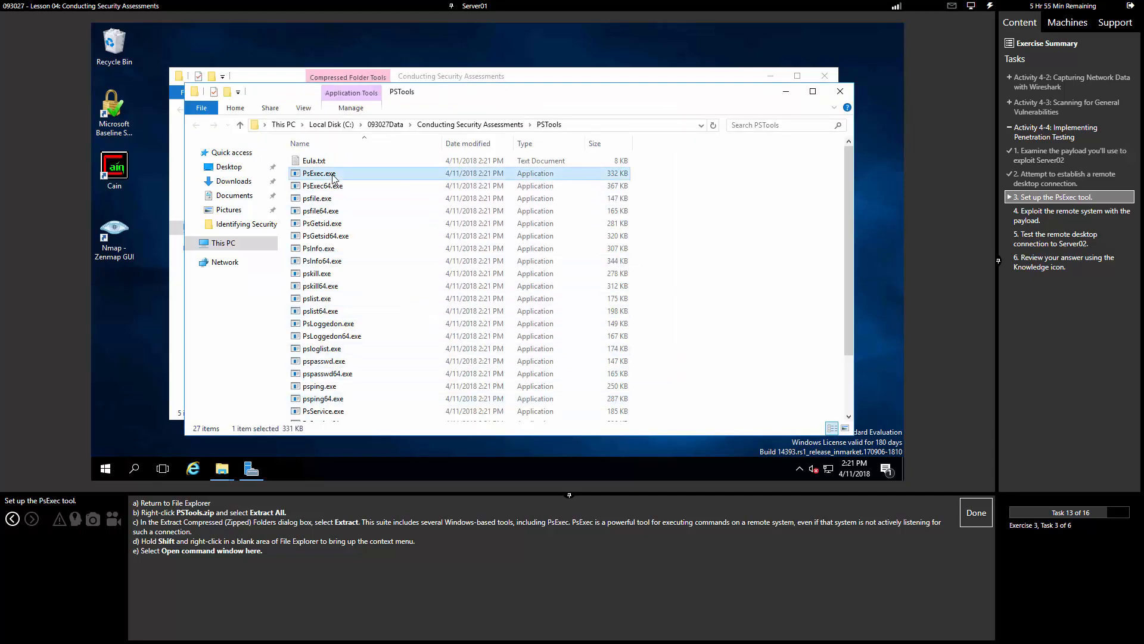
{"action": "mouse_move", "coordinate": [620, 346]}
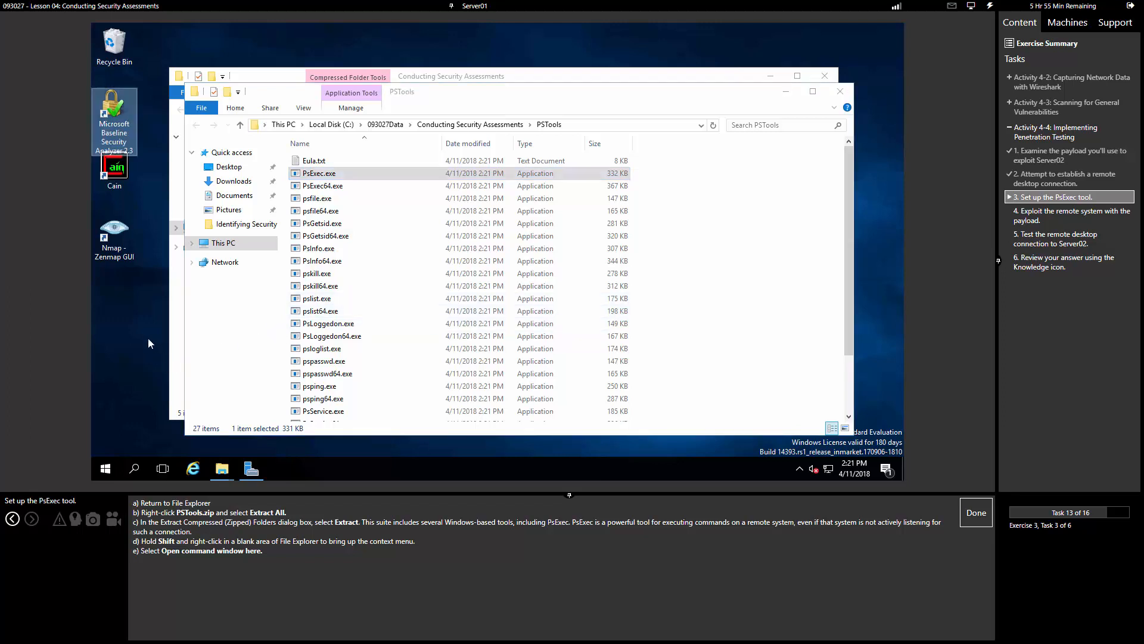
Step: Try context menus on the desktop, PsExec.exe and the navigation pane looking for a command-window option
{"action": "right_click", "coordinate": [124, 307]}
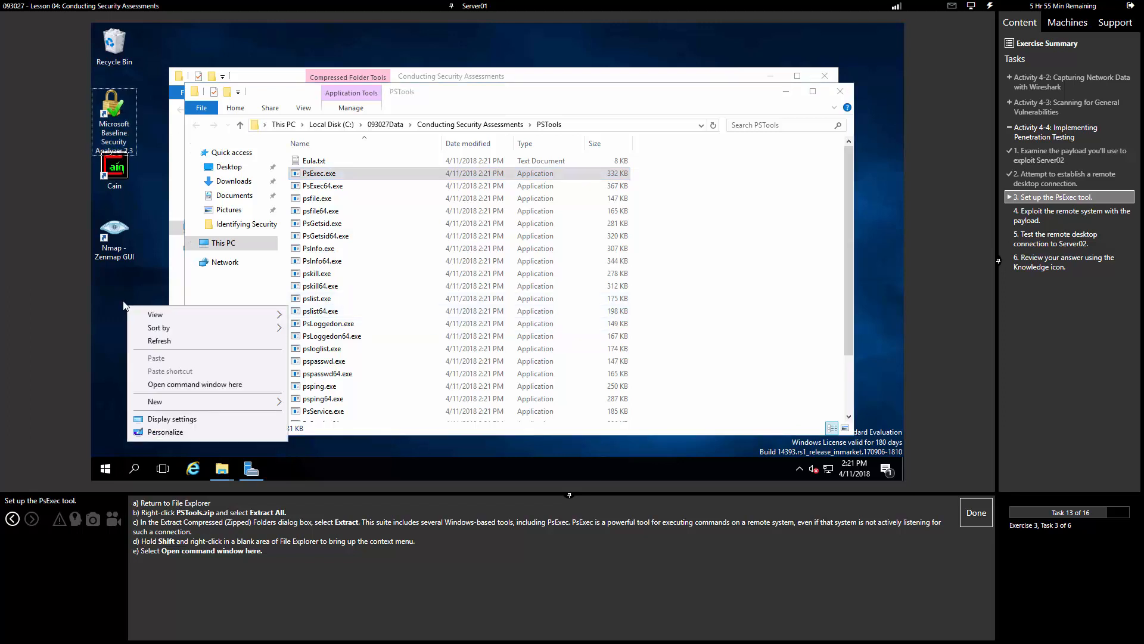
{"action": "right_click", "coordinate": [319, 173]}
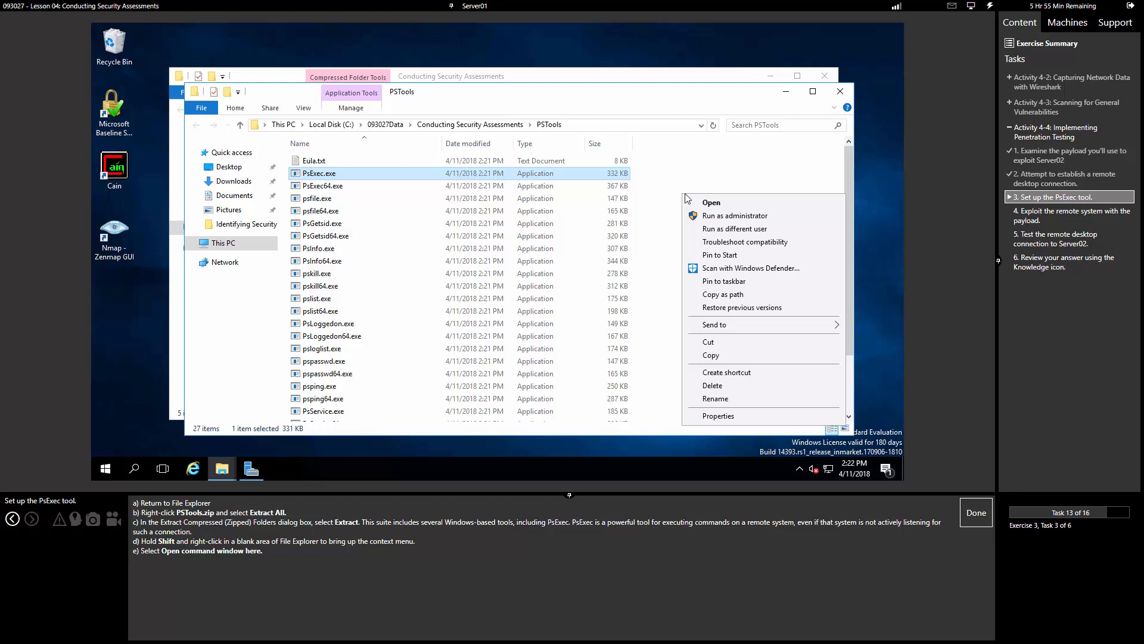
{"action": "mouse_move", "coordinate": [736, 255]}
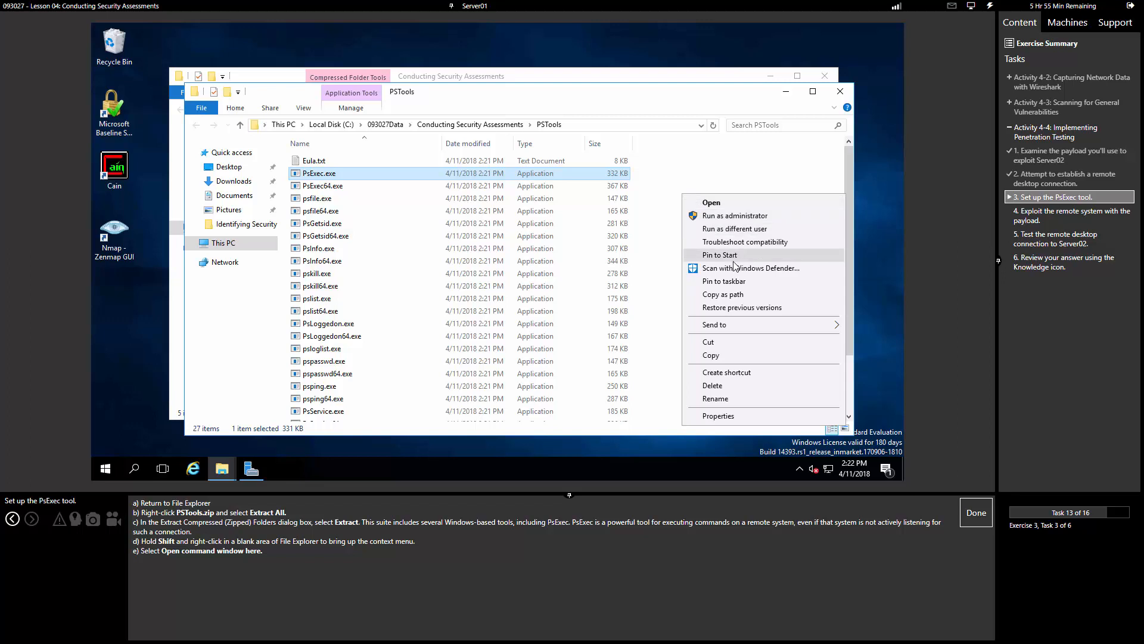
{"action": "mouse_move", "coordinate": [730, 342]}
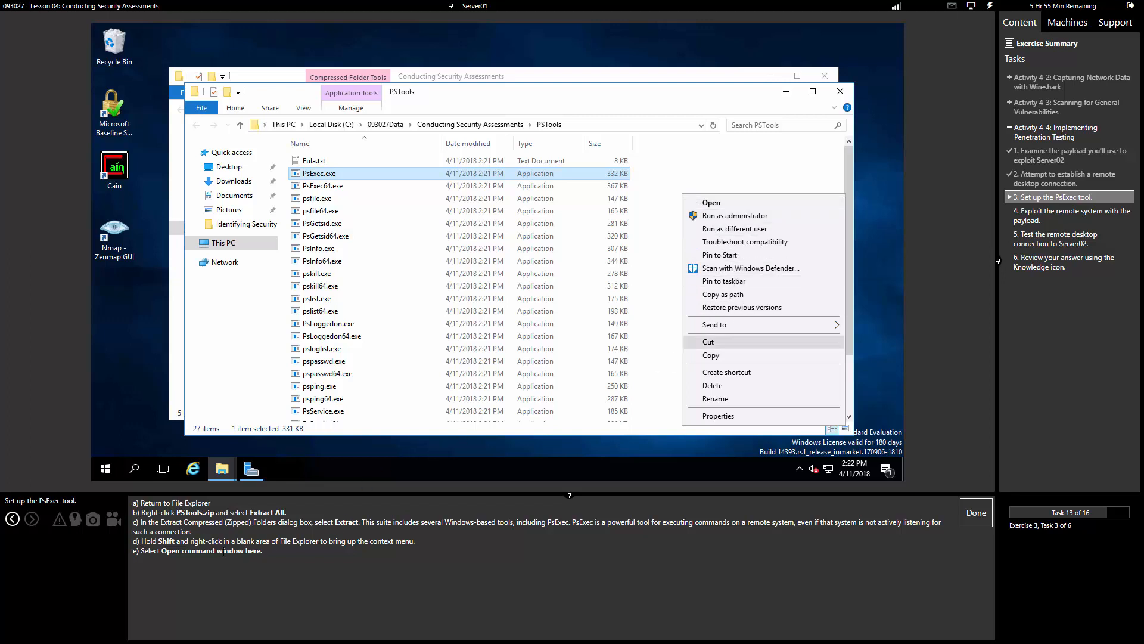
{"action": "mouse_move", "coordinate": [248, 535]}
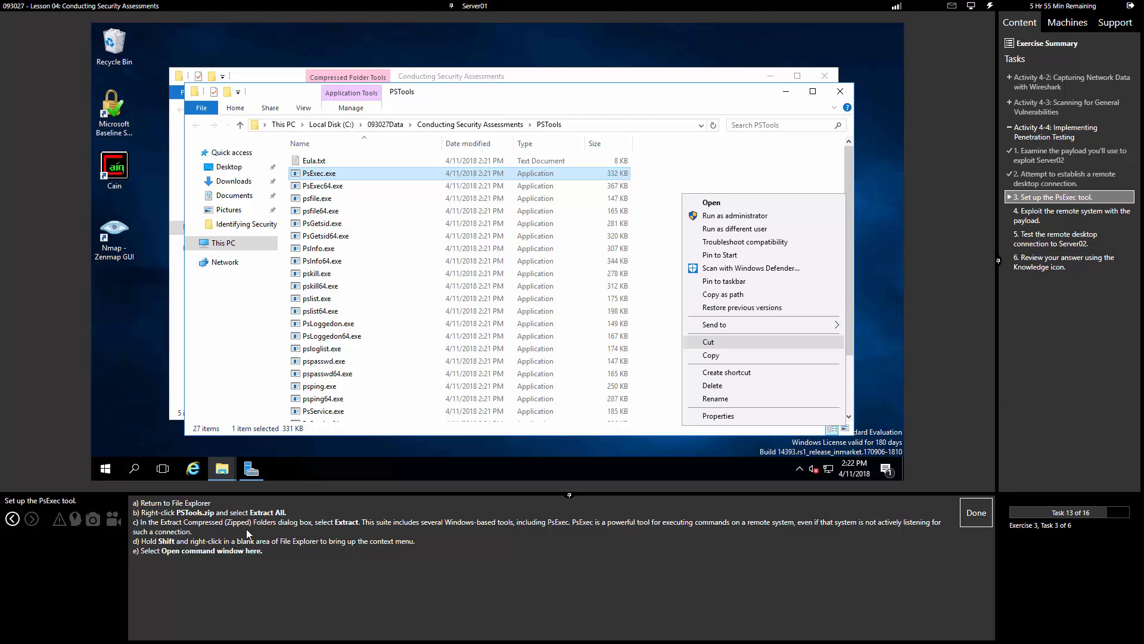
{"action": "mouse_move", "coordinate": [365, 552]}
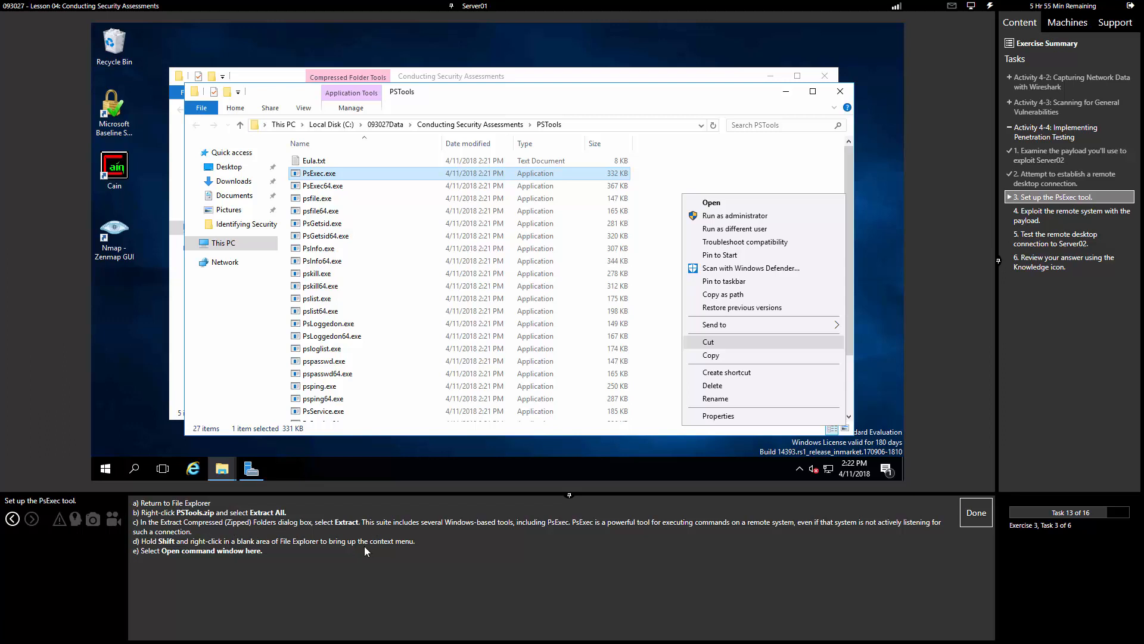
{"action": "mouse_move", "coordinate": [375, 537]}
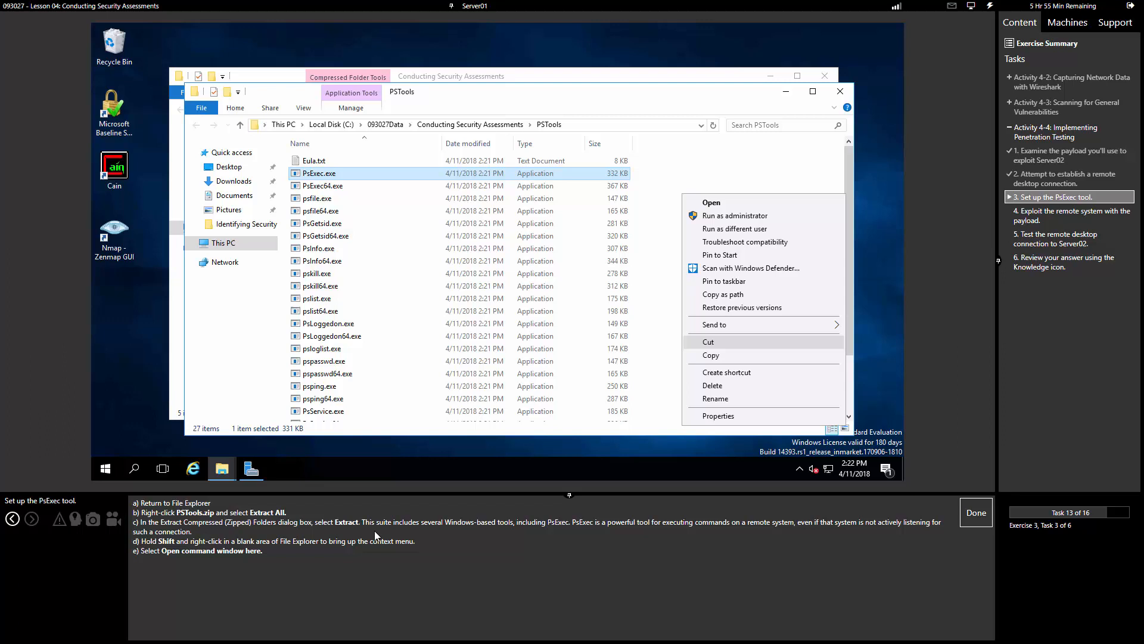
{"action": "mouse_move", "coordinate": [743, 359]}
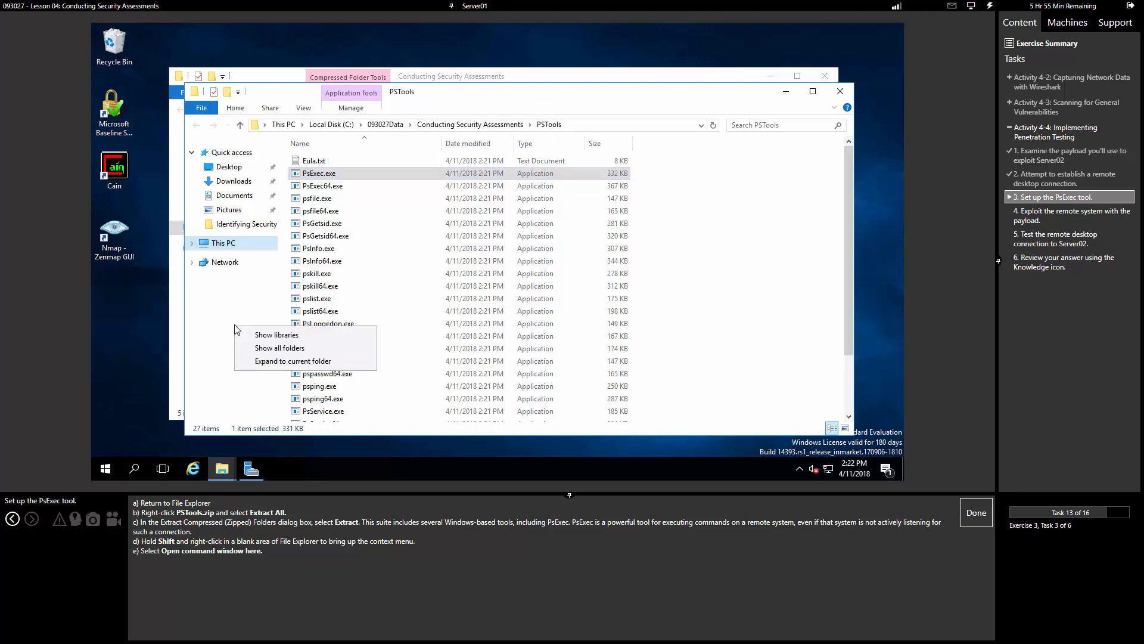
{"action": "mouse_move", "coordinate": [561, 128]}
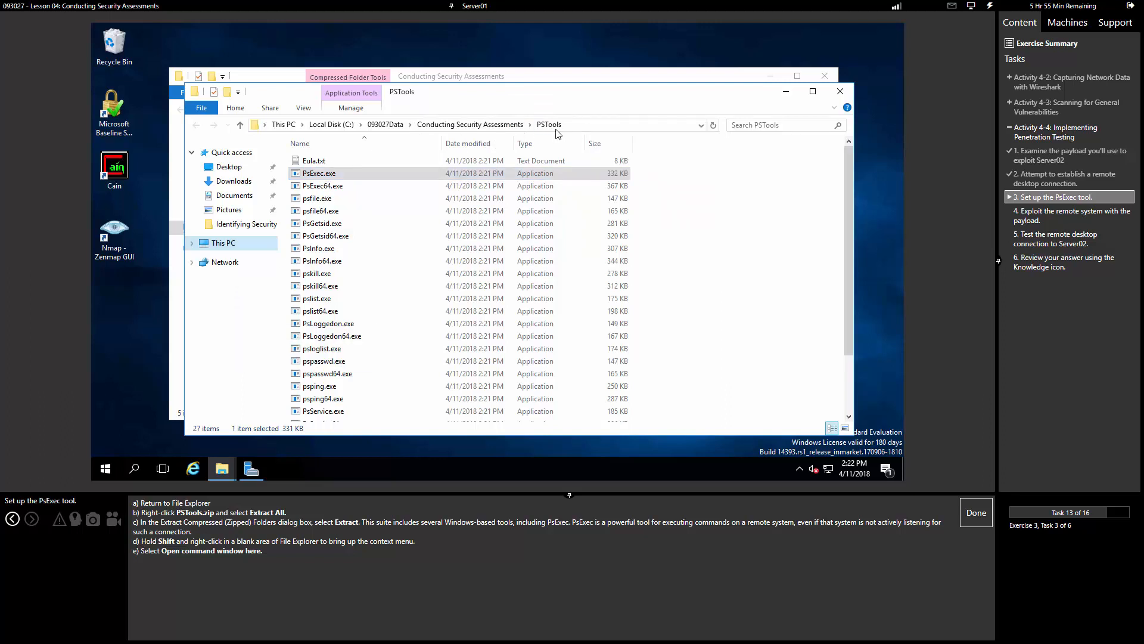
{"action": "right_click", "coordinate": [319, 173]}
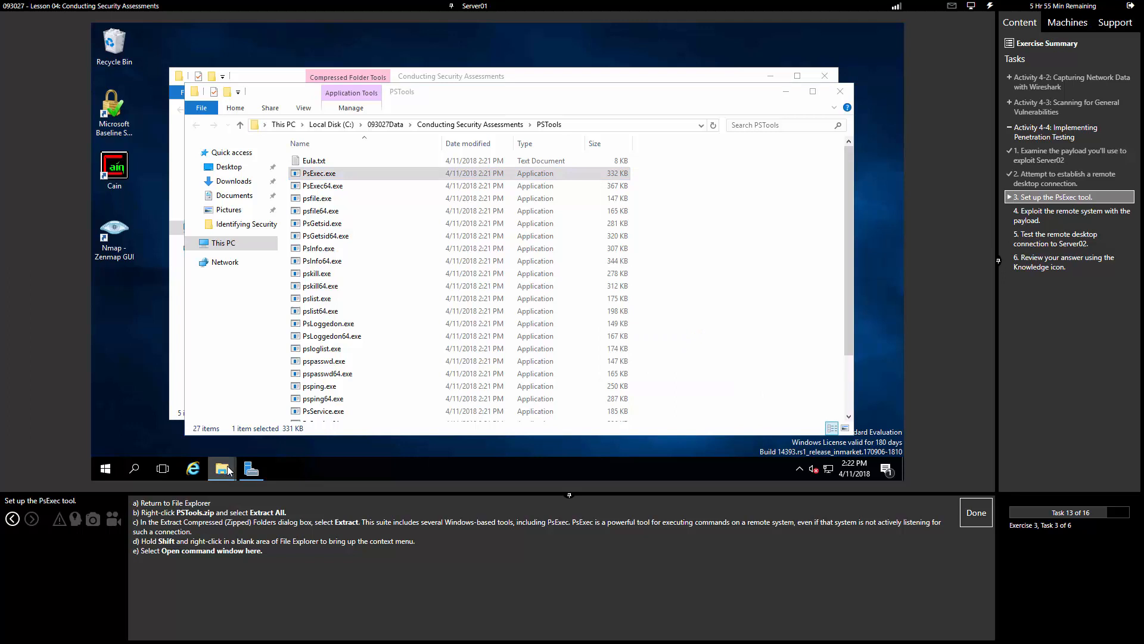
{"action": "mouse_move", "coordinate": [438, 99]}
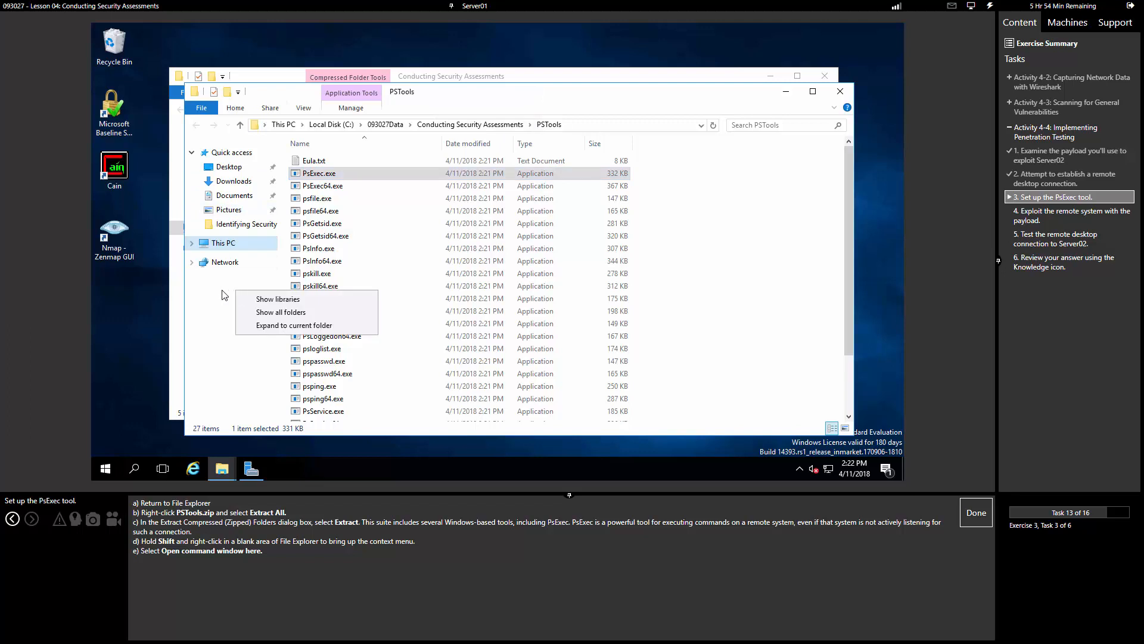
{"action": "left_click", "coordinate": [697, 265]}
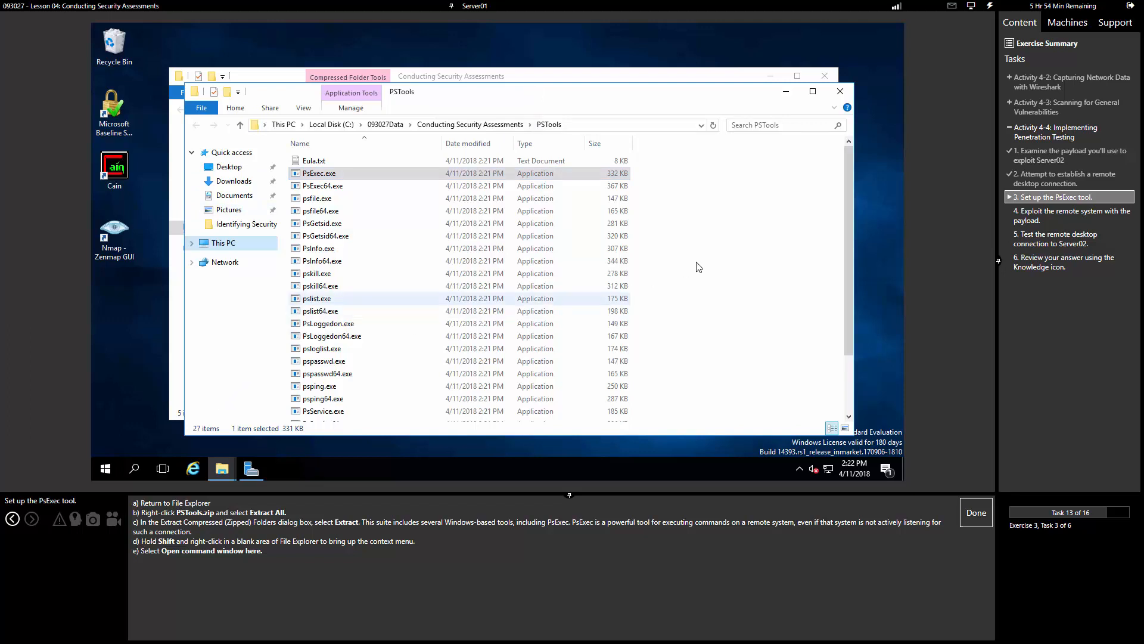
Step: Bring up the extended PSTools folder actions to open a command window here
{"action": "right_click", "coordinate": [730, 217]}
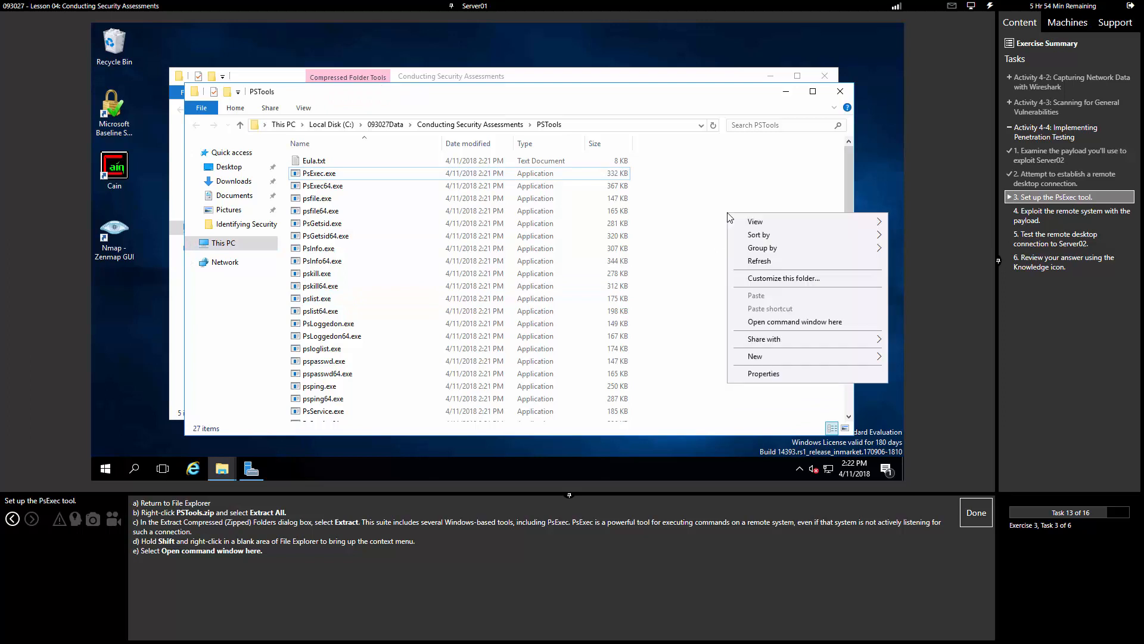
{"action": "right_click", "coordinate": [321, 235]}
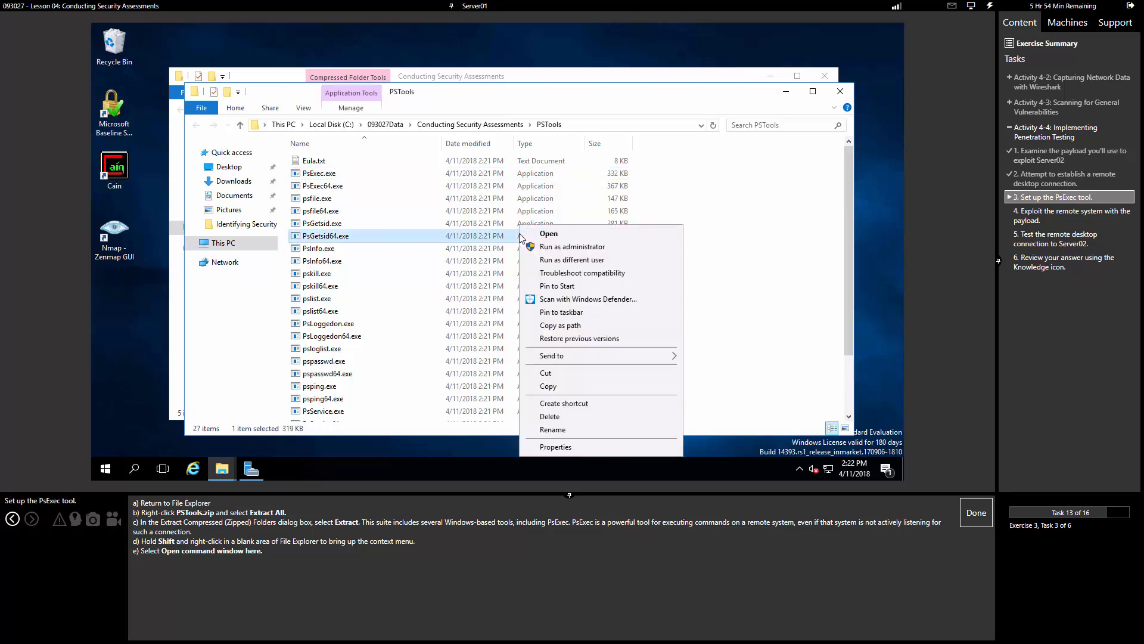
{"action": "left_click", "coordinate": [682, 230]}
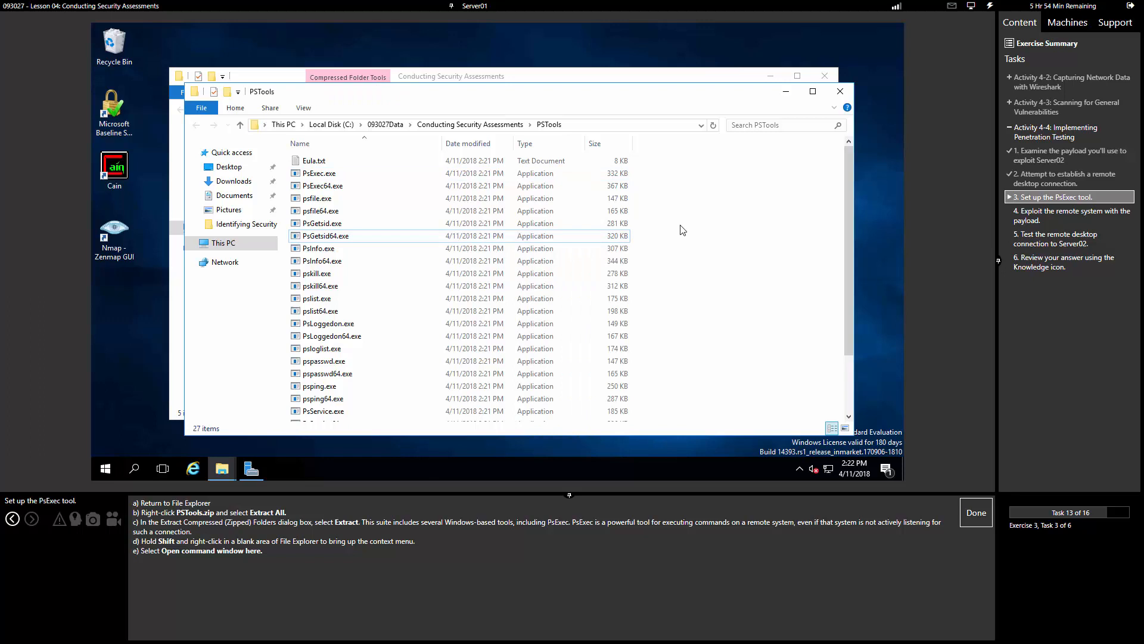
{"action": "mouse_move", "coordinate": [747, 549]}
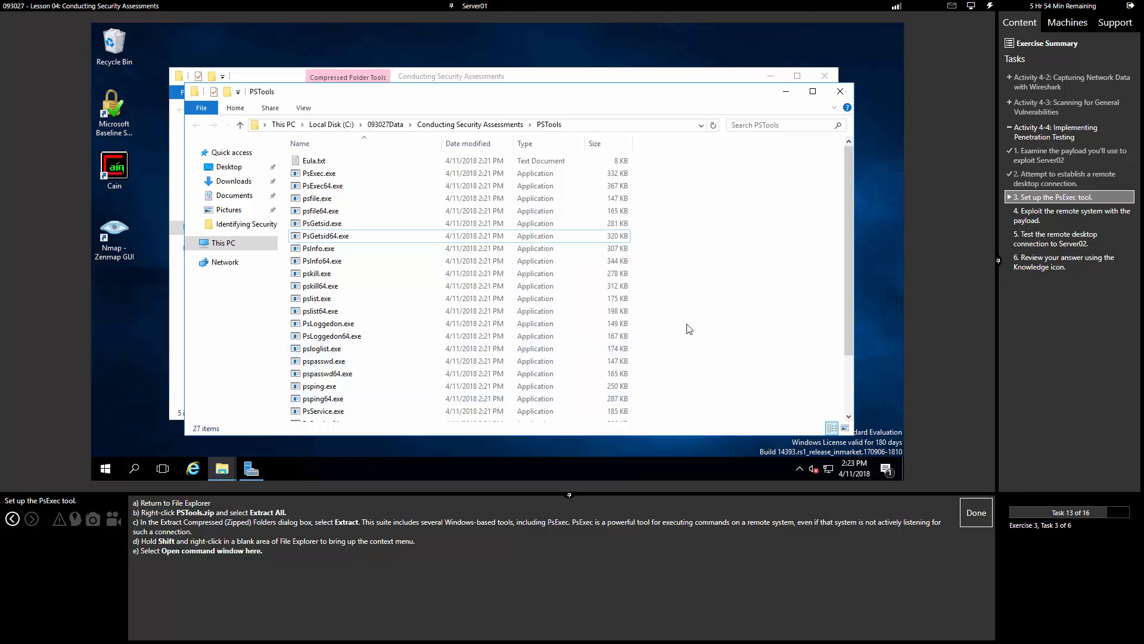
{"action": "right_click", "coordinate": [690, 329]}
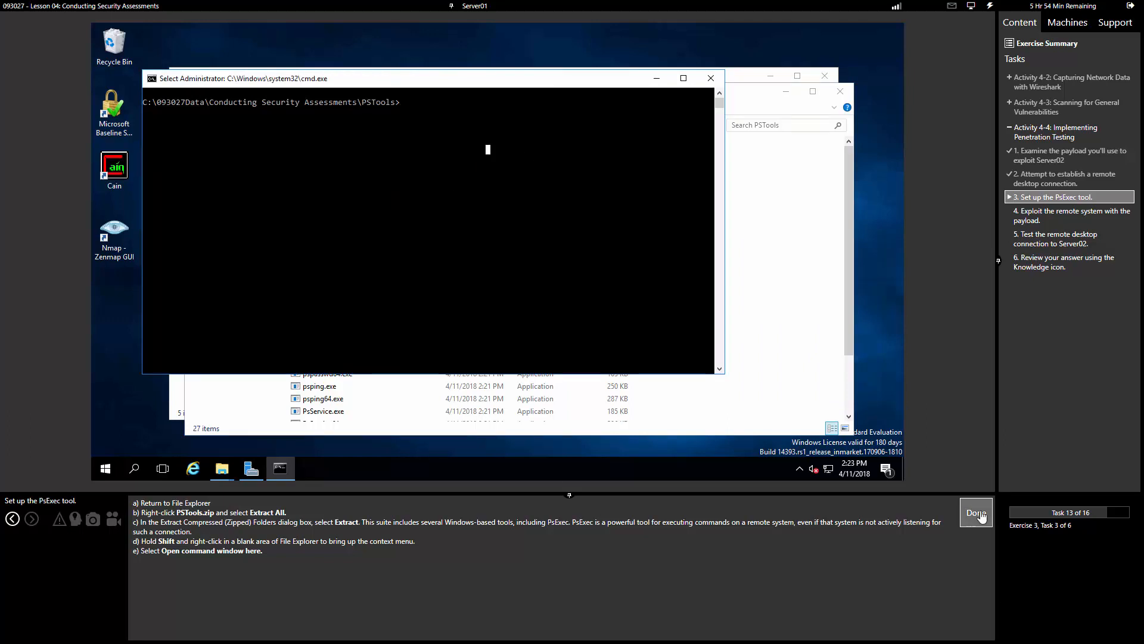
Step: Mark the setup task done and start the command: PsExec.exe \\192.168.1.11 -u Jan..
{"action": "left_click", "coordinate": [976, 511]}
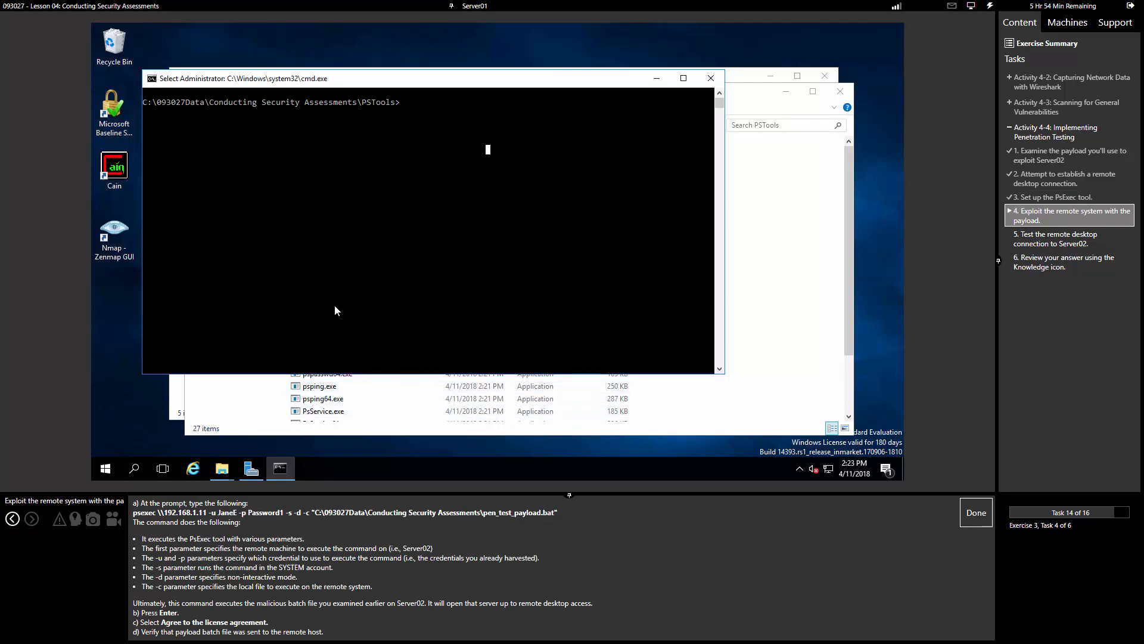
{"action": "mouse_move", "coordinate": [221, 467]}
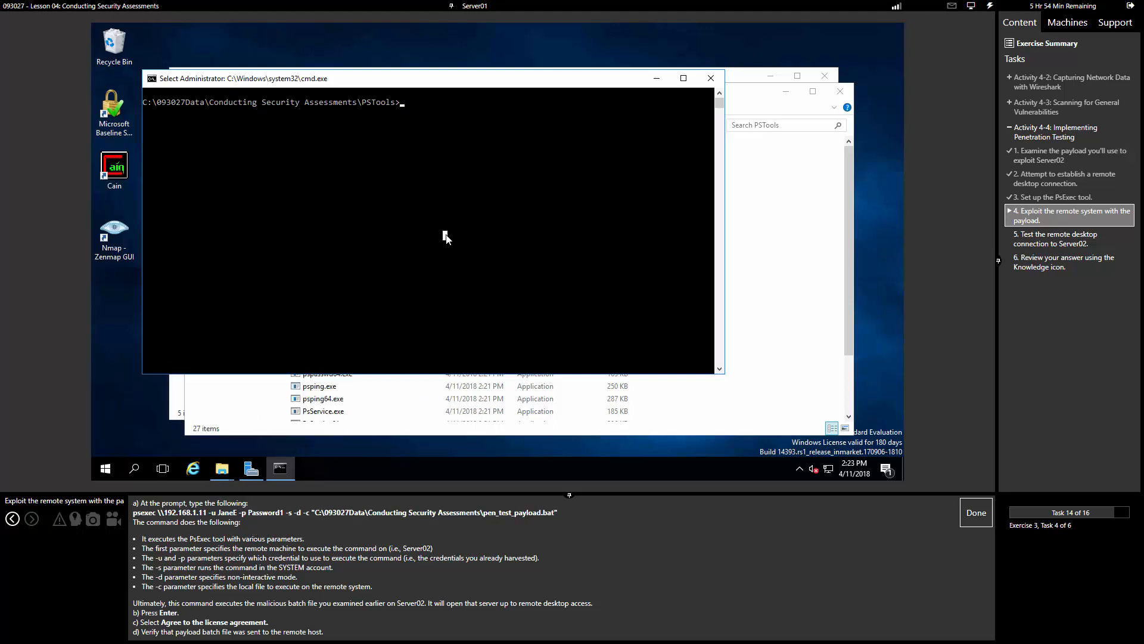
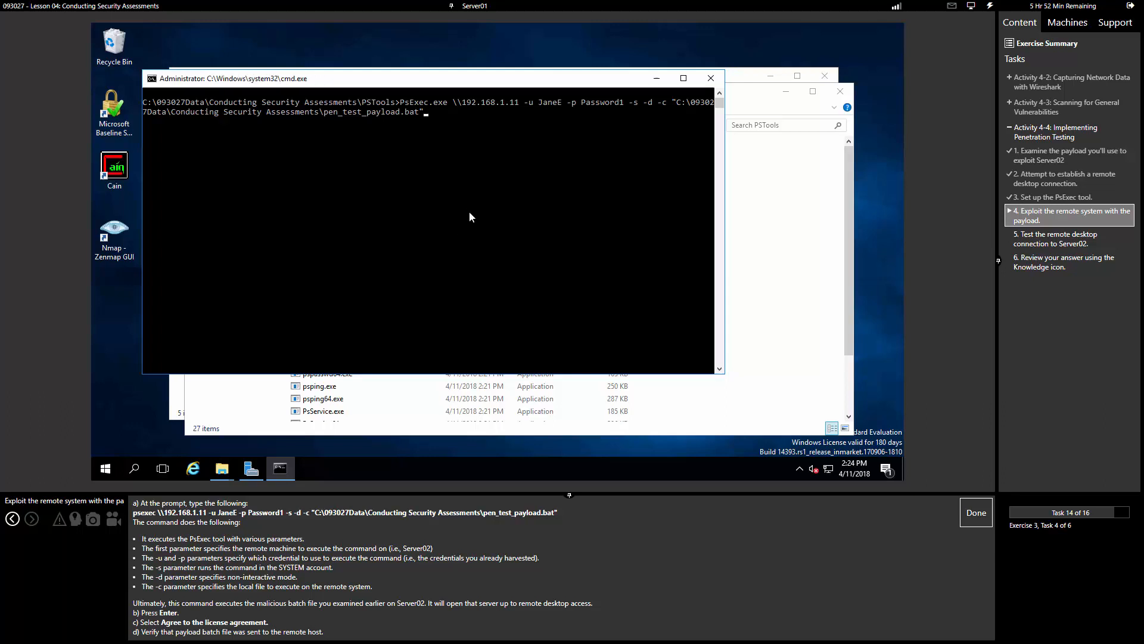
{"action": "mouse_move", "coordinate": [492, 191]}
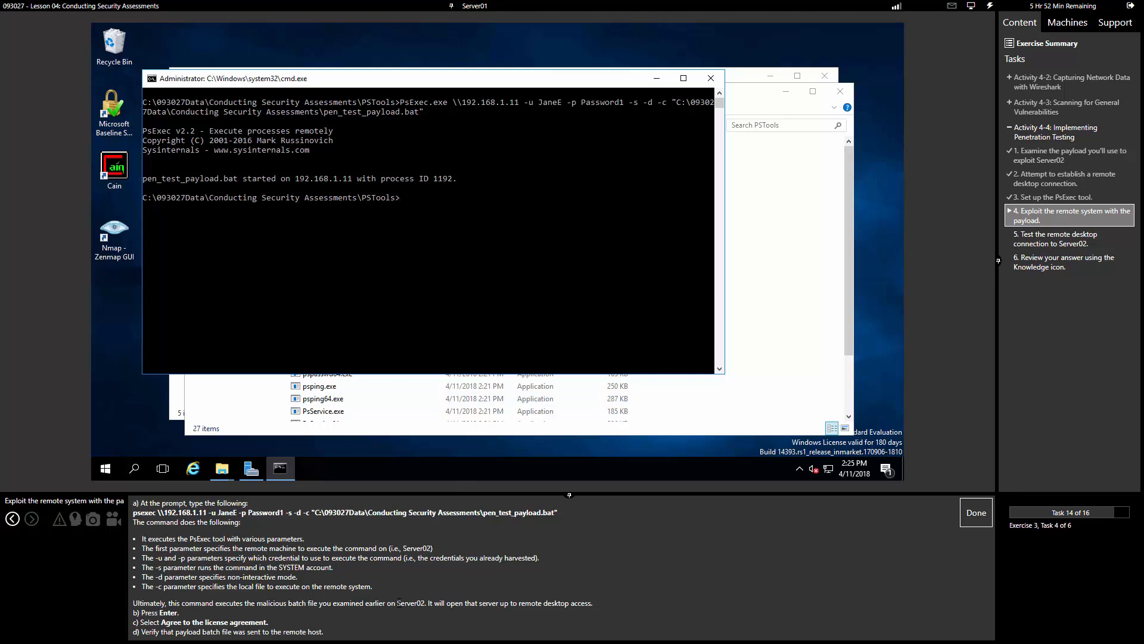
{"action": "mouse_move", "coordinate": [394, 596]}
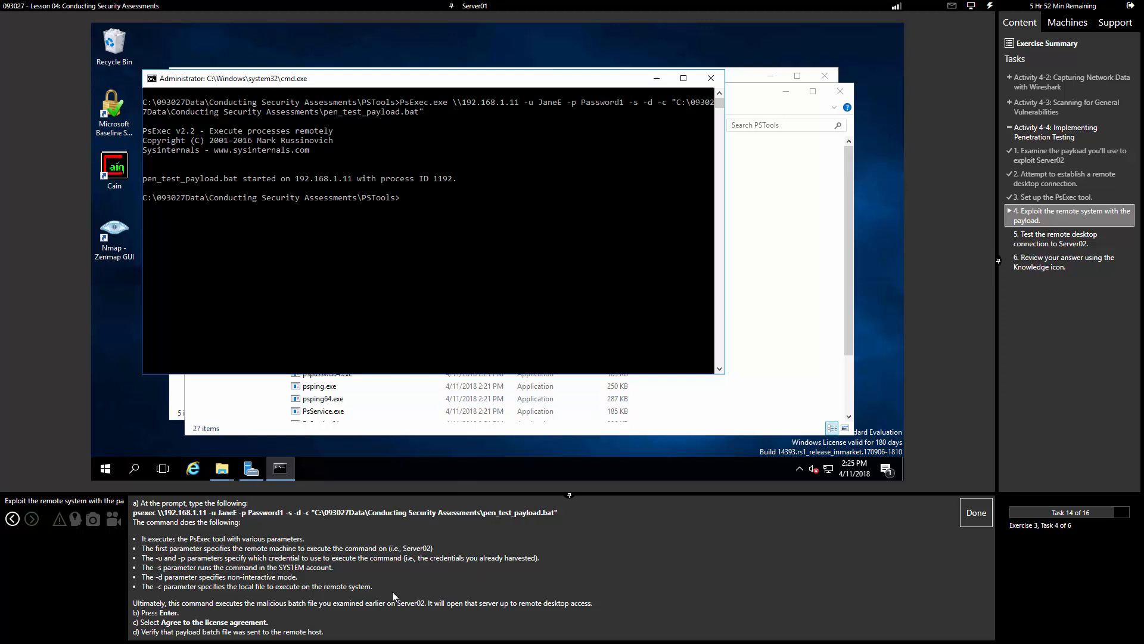
{"action": "mouse_move", "coordinate": [278, 180]}
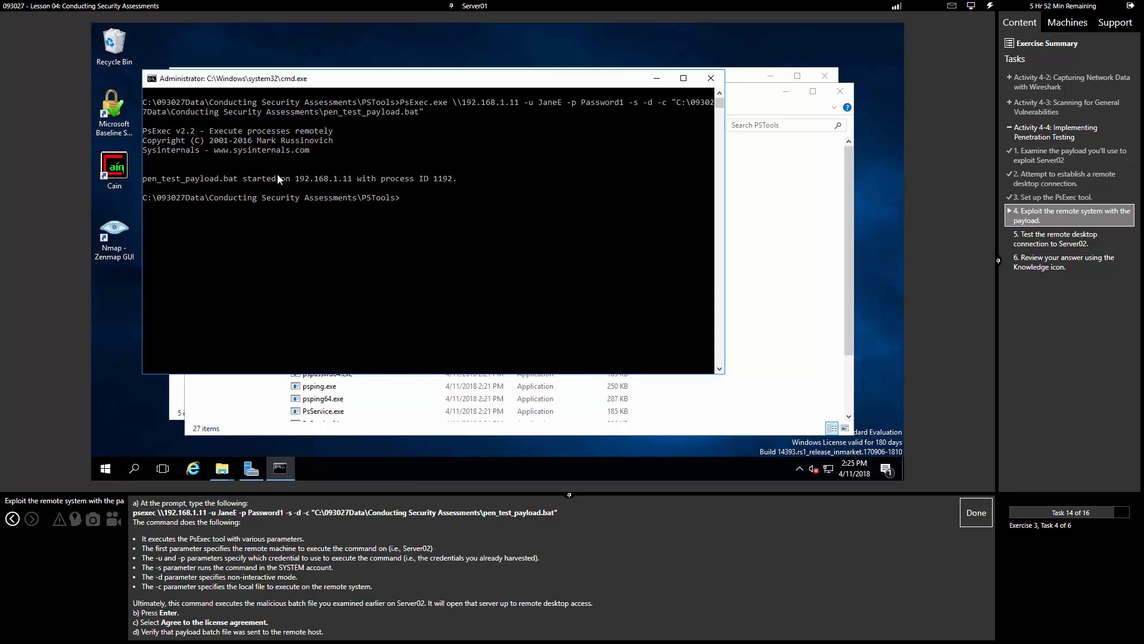
Step: Mark the remote-exploit task as done after PsExec reports the payload started
{"action": "left_click", "coordinate": [976, 511]}
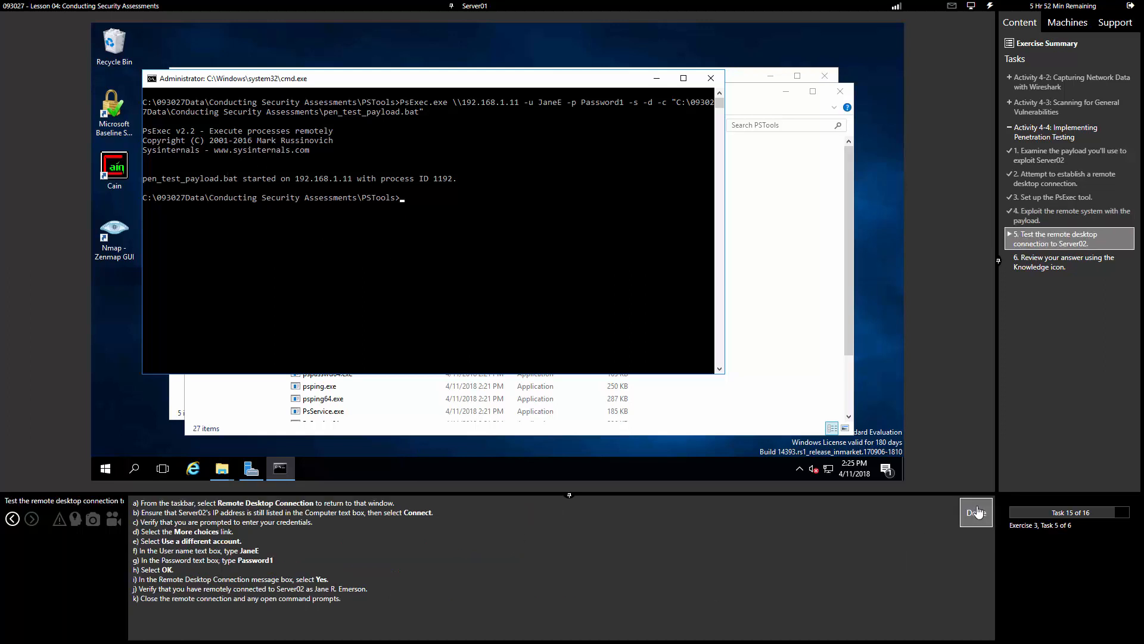
{"action": "mouse_move", "coordinate": [343, 537]}
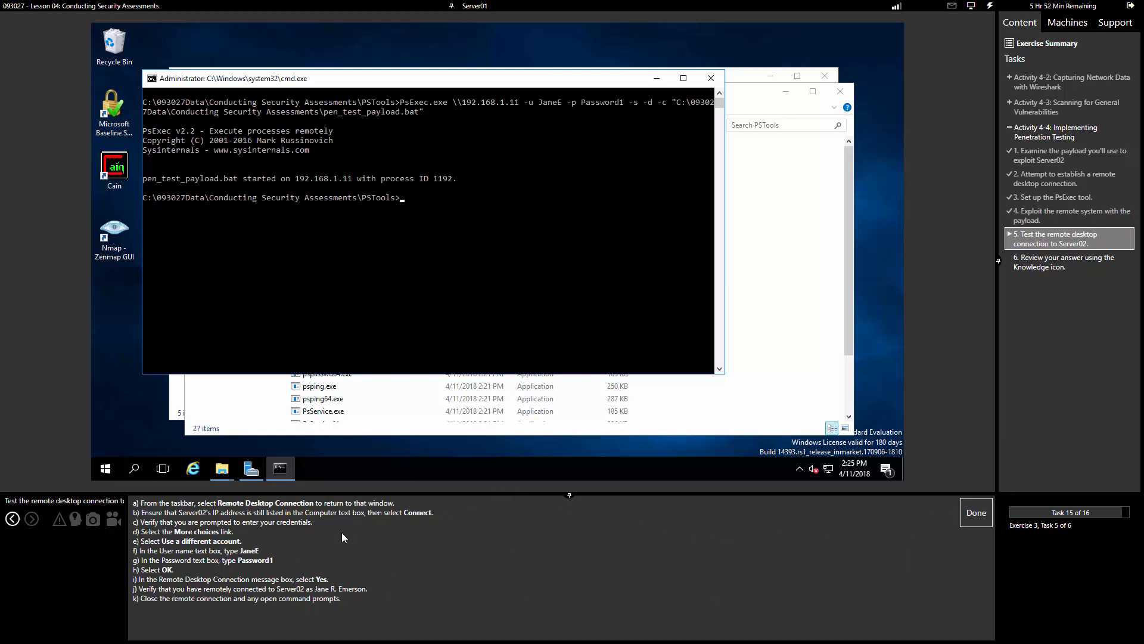
{"action": "mouse_move", "coordinate": [126, 457]}
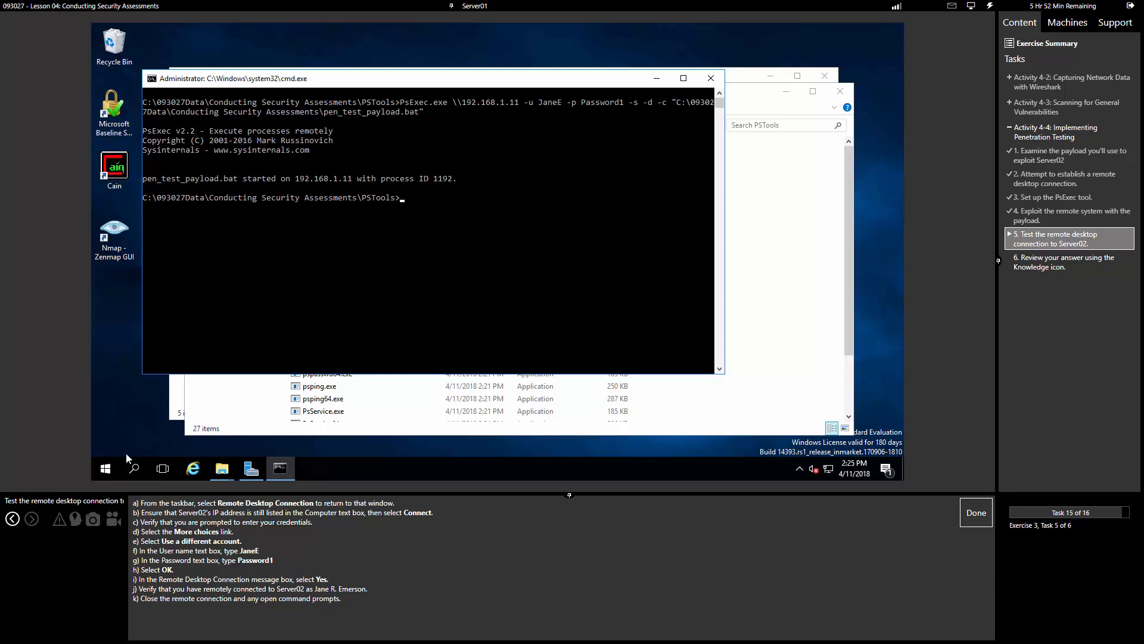
Step: Start a Remote Desktop connection to 192.168.1.11 with options shown
{"action": "left_click", "coordinate": [105, 467]}
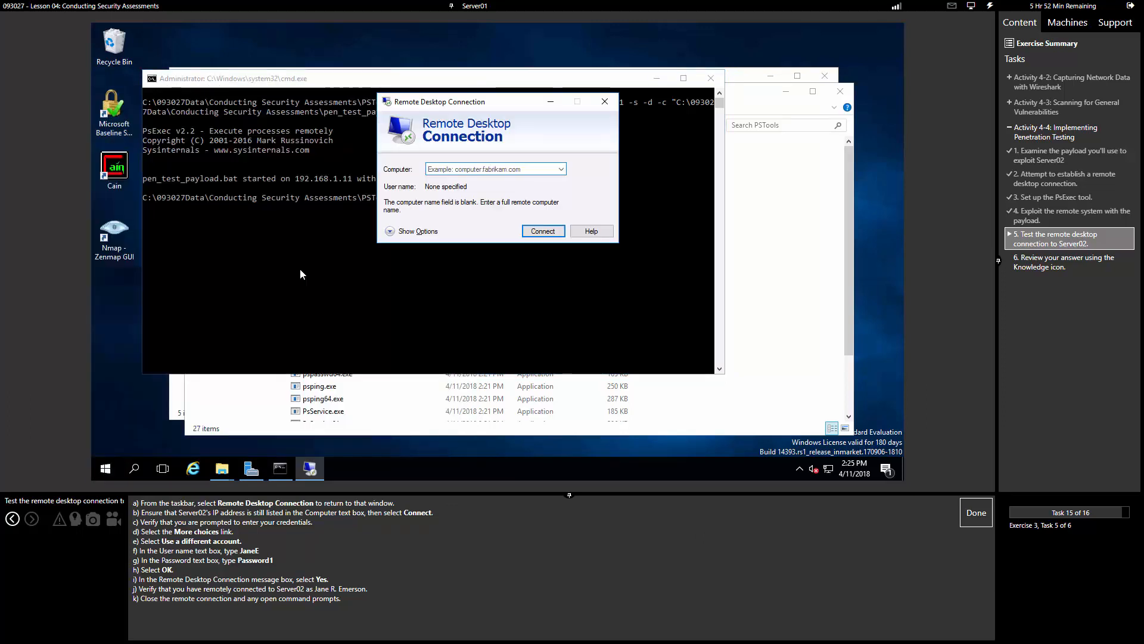
{"action": "type", "text": "192.168.1.11"}
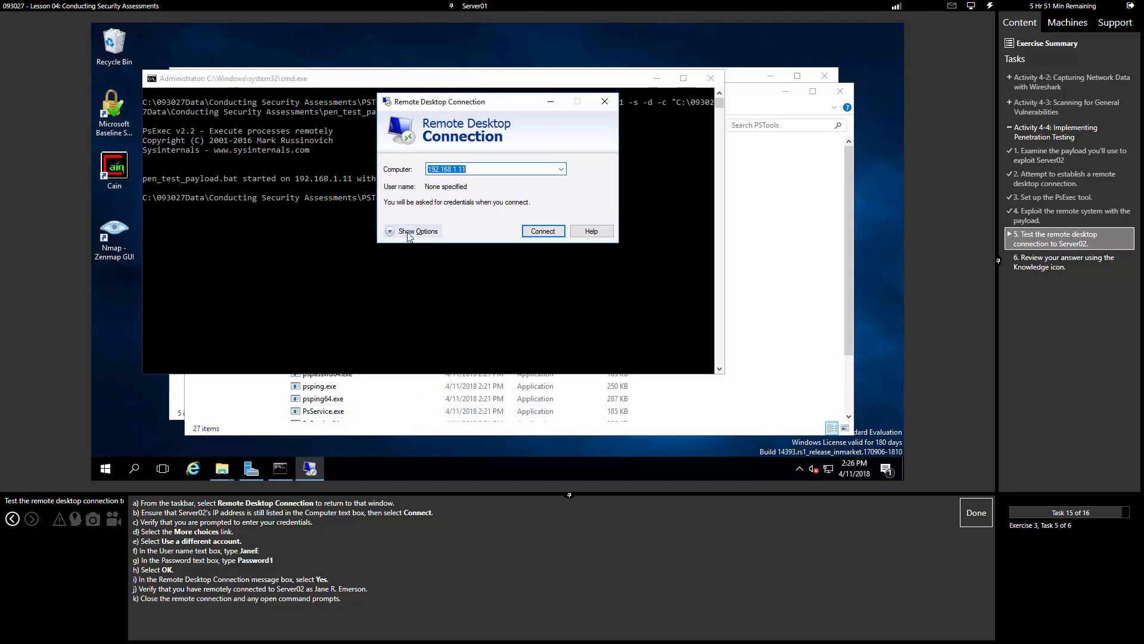
{"action": "left_click", "coordinate": [414, 230]}
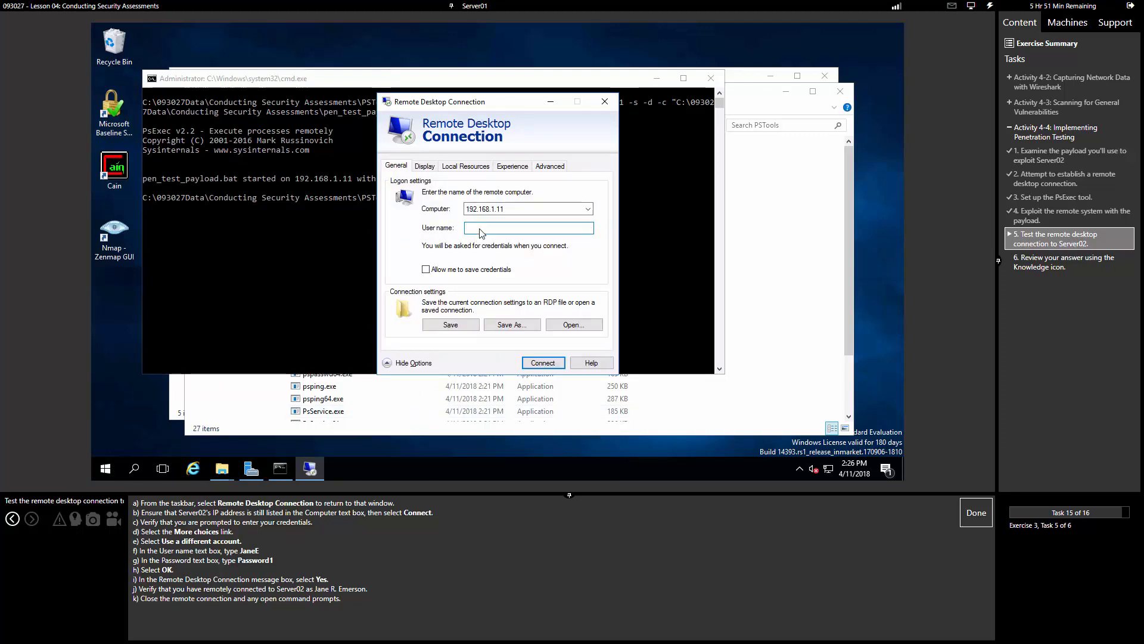
{"action": "left_click", "coordinate": [543, 363]}
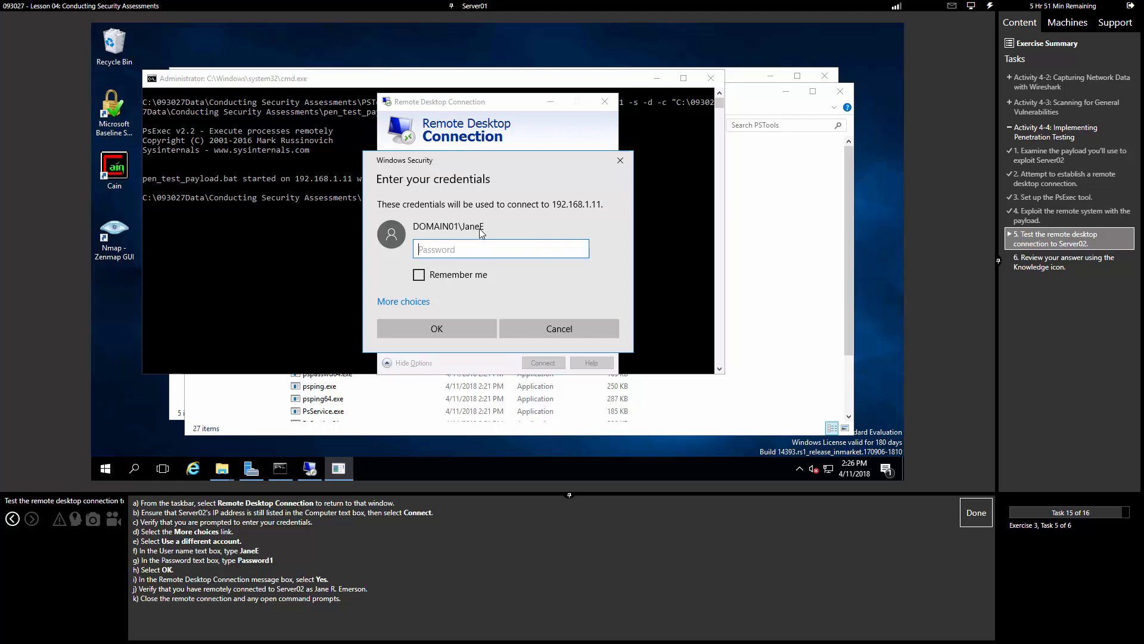
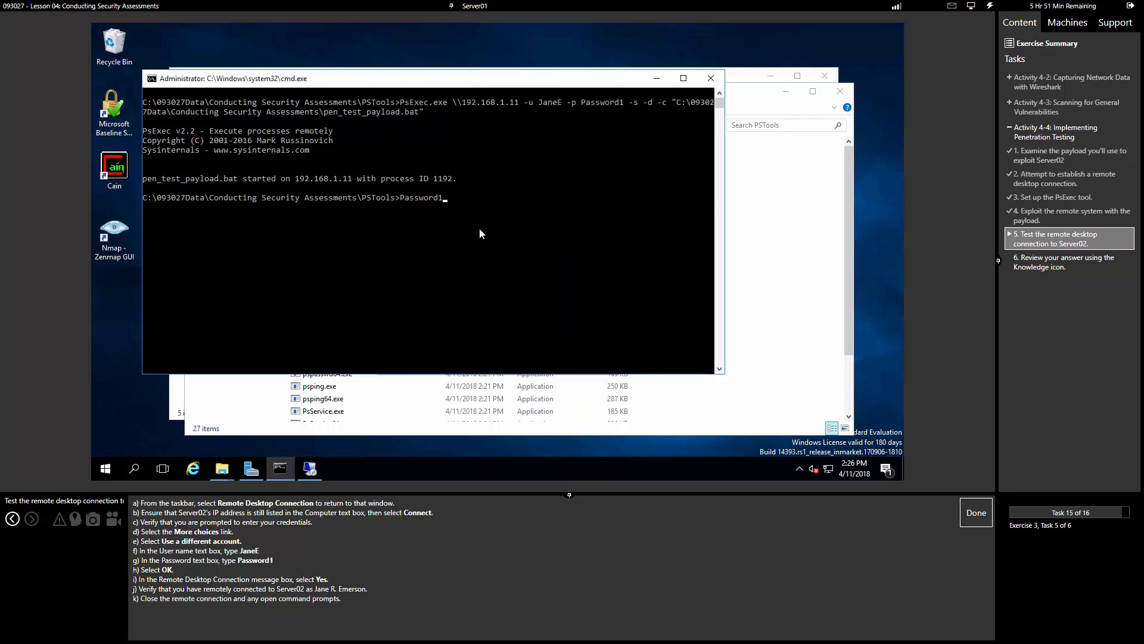
{"action": "left_click", "coordinate": [543, 362]}
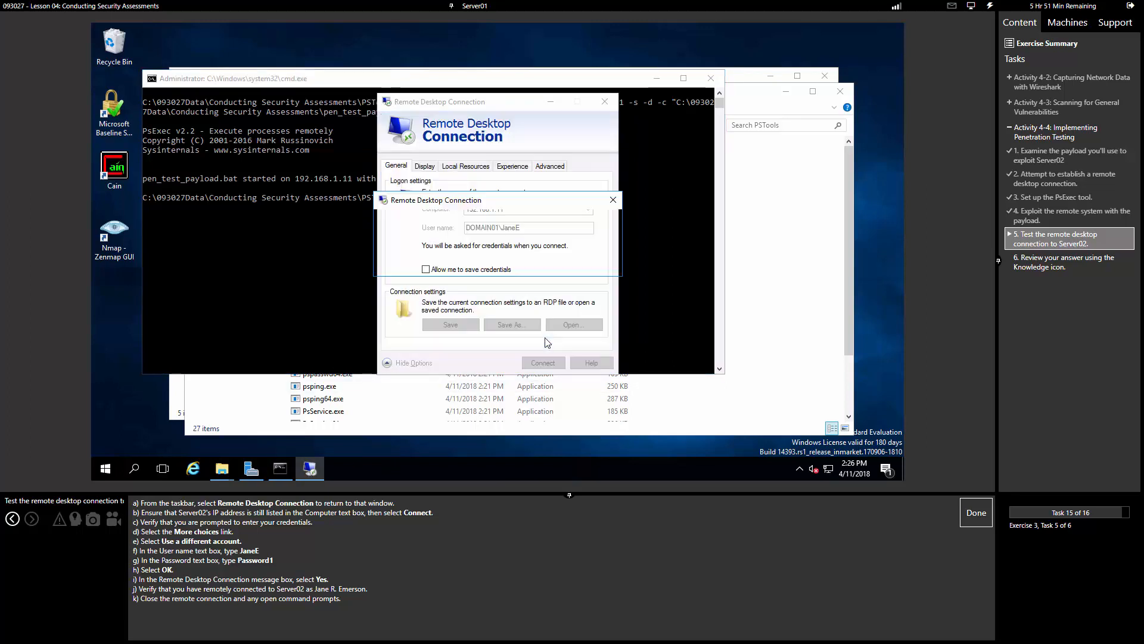
{"action": "left_click", "coordinate": [544, 362]}
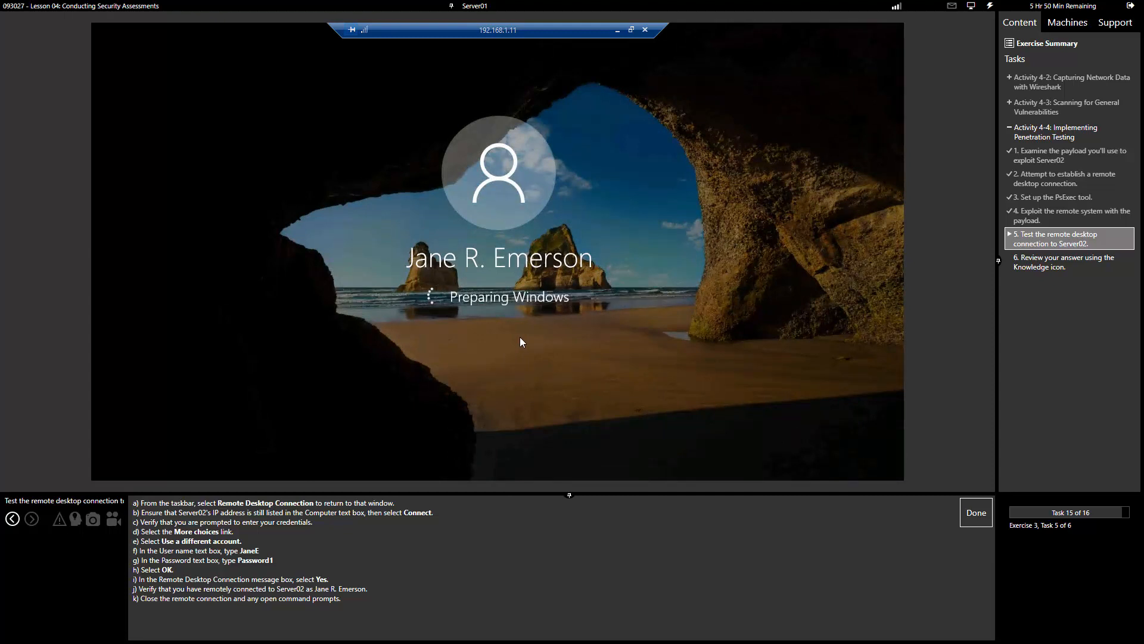
{"action": "mouse_move", "coordinate": [537, 351]}
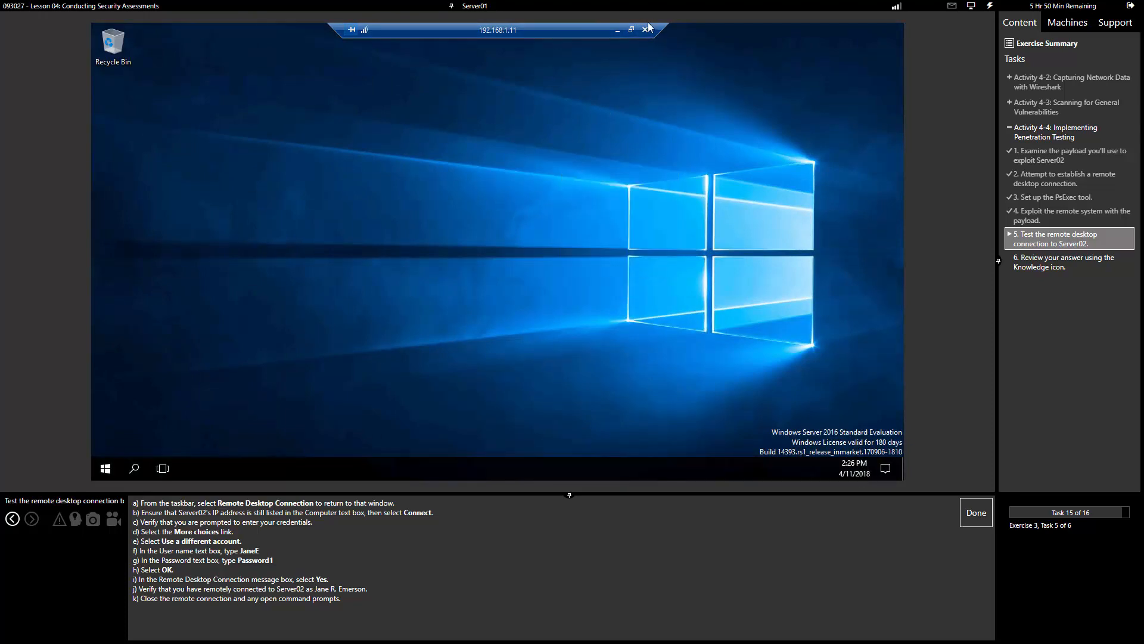
Step: Disconnect the remote session to Server02 from the connection bar
{"action": "left_click", "coordinate": [645, 28]}
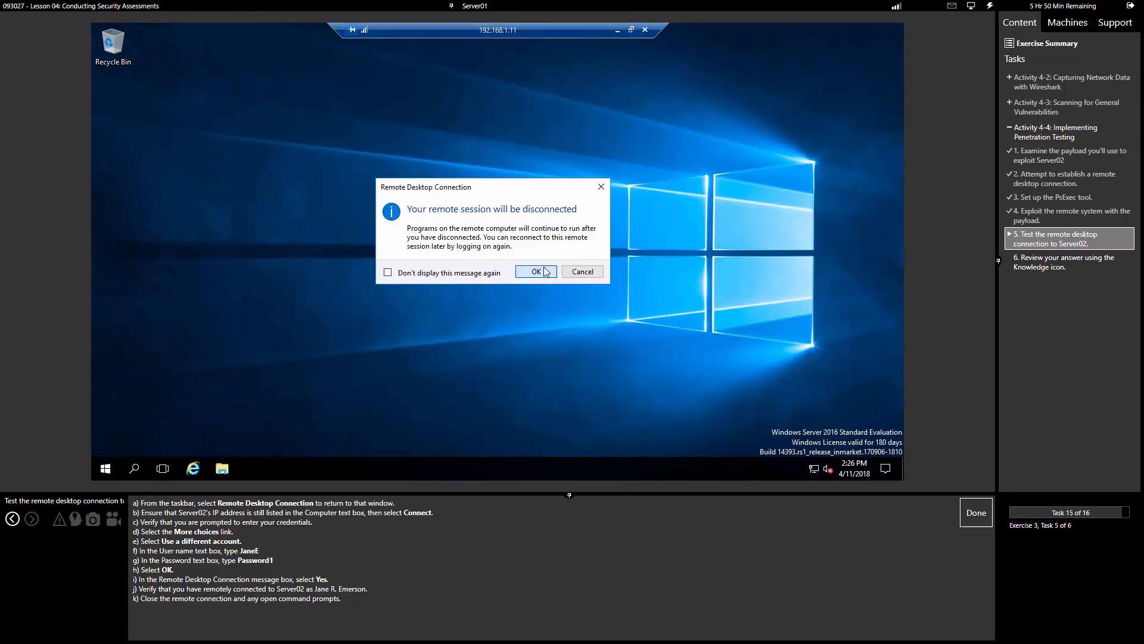
{"action": "left_click", "coordinate": [535, 272]}
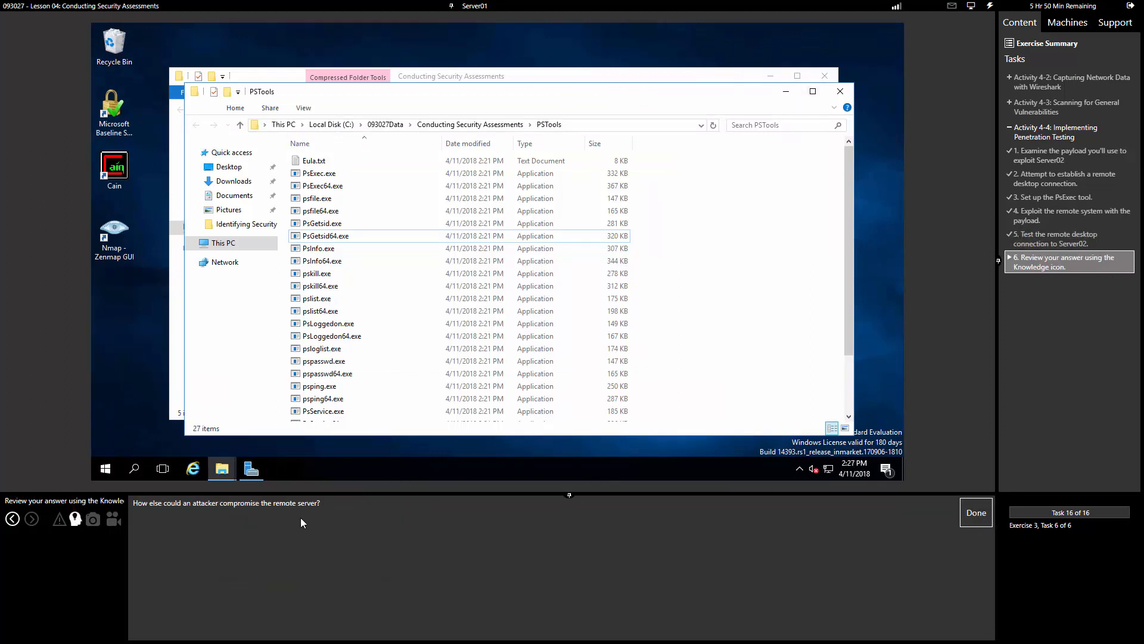
Step: Reveal the Knowledge answer on how PsExec compromises the remote server
{"action": "left_click", "coordinate": [59, 518]}
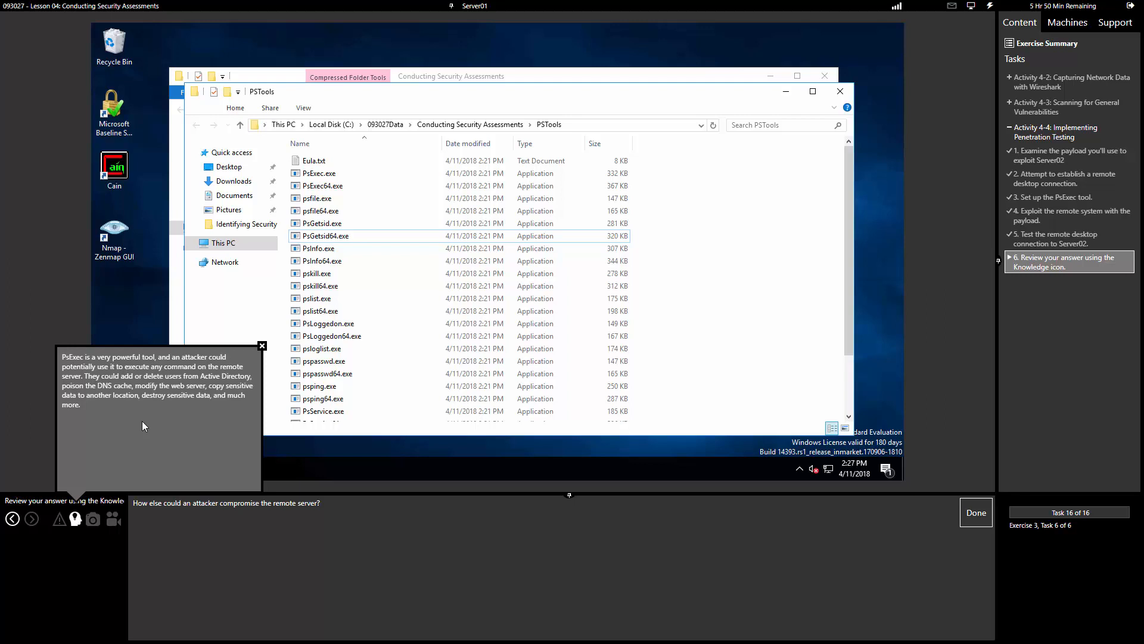
{"action": "mouse_move", "coordinate": [255, 337]}
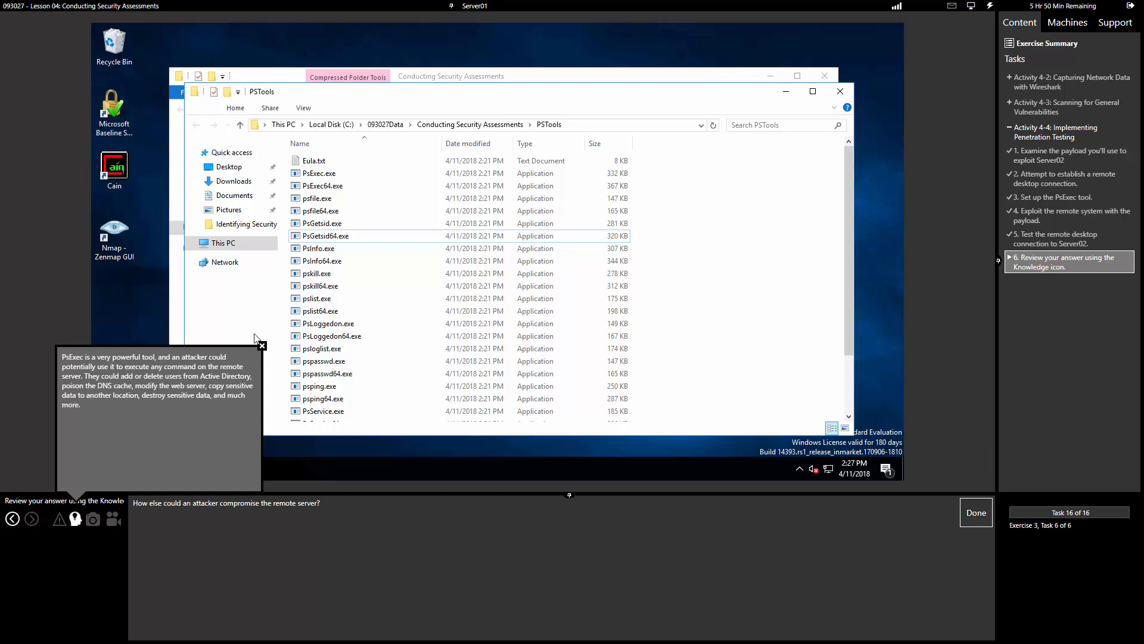